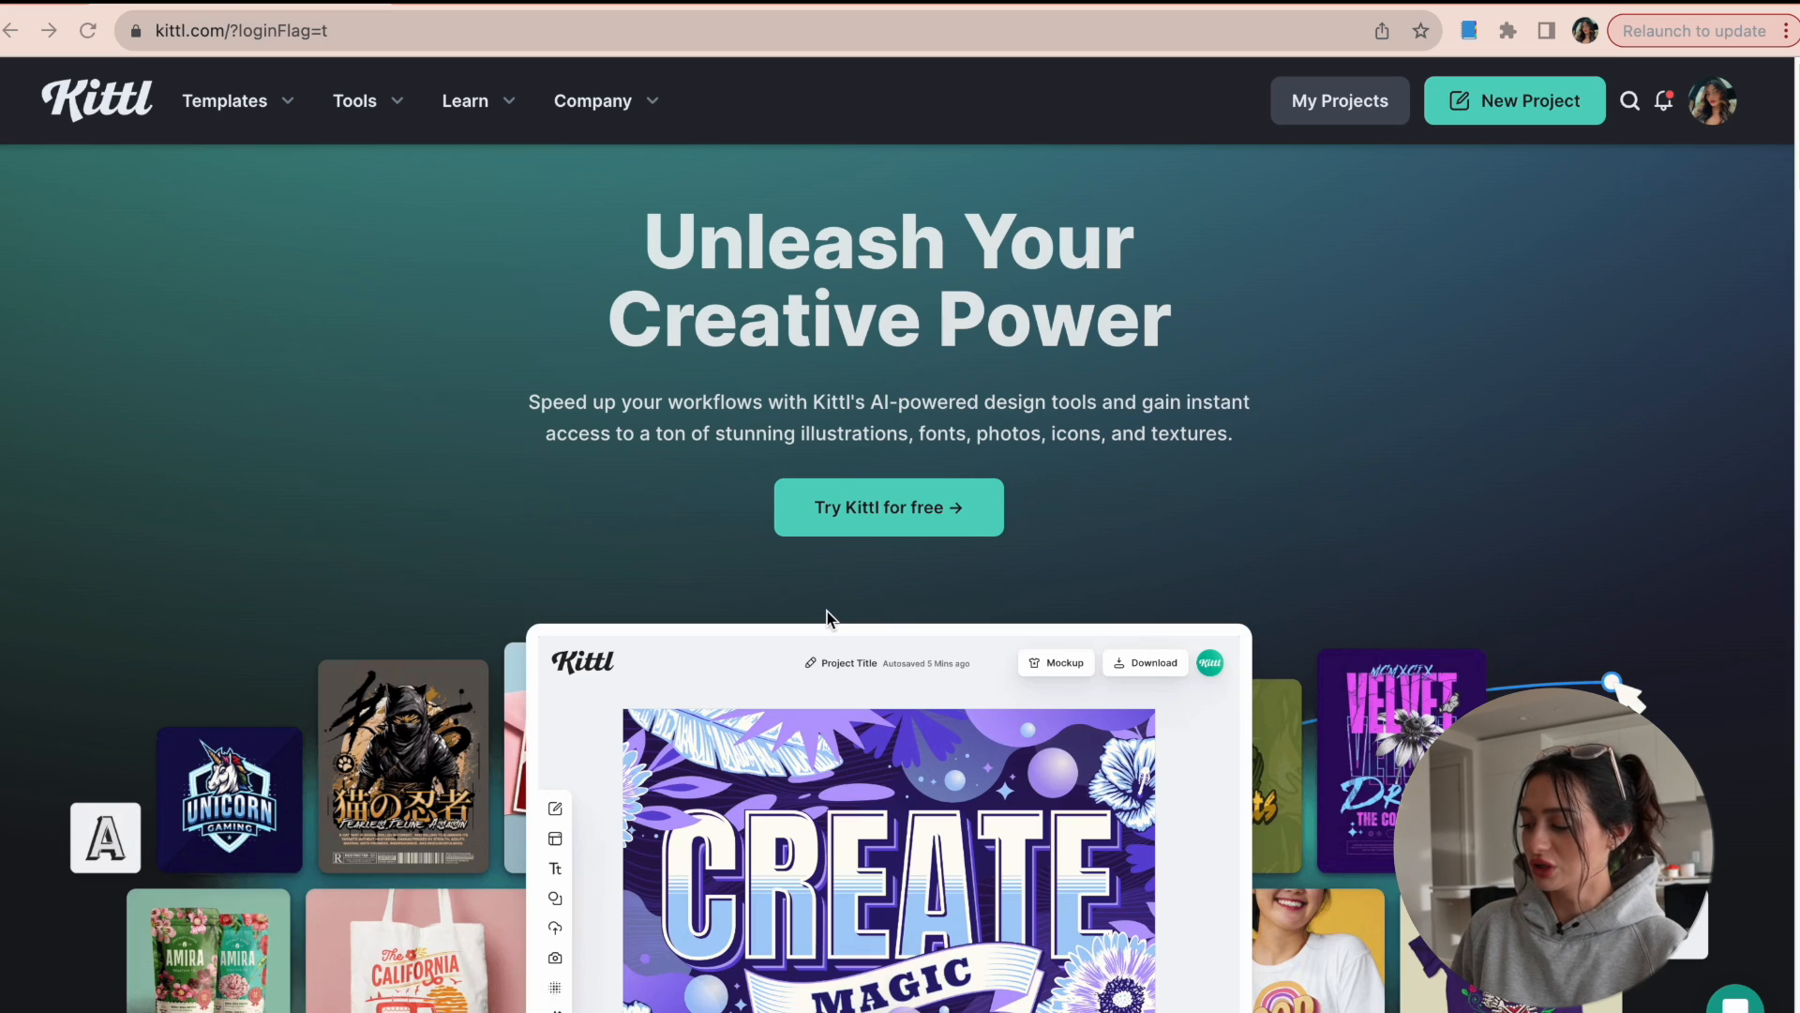
pyautogui.moveTo(410, 111)
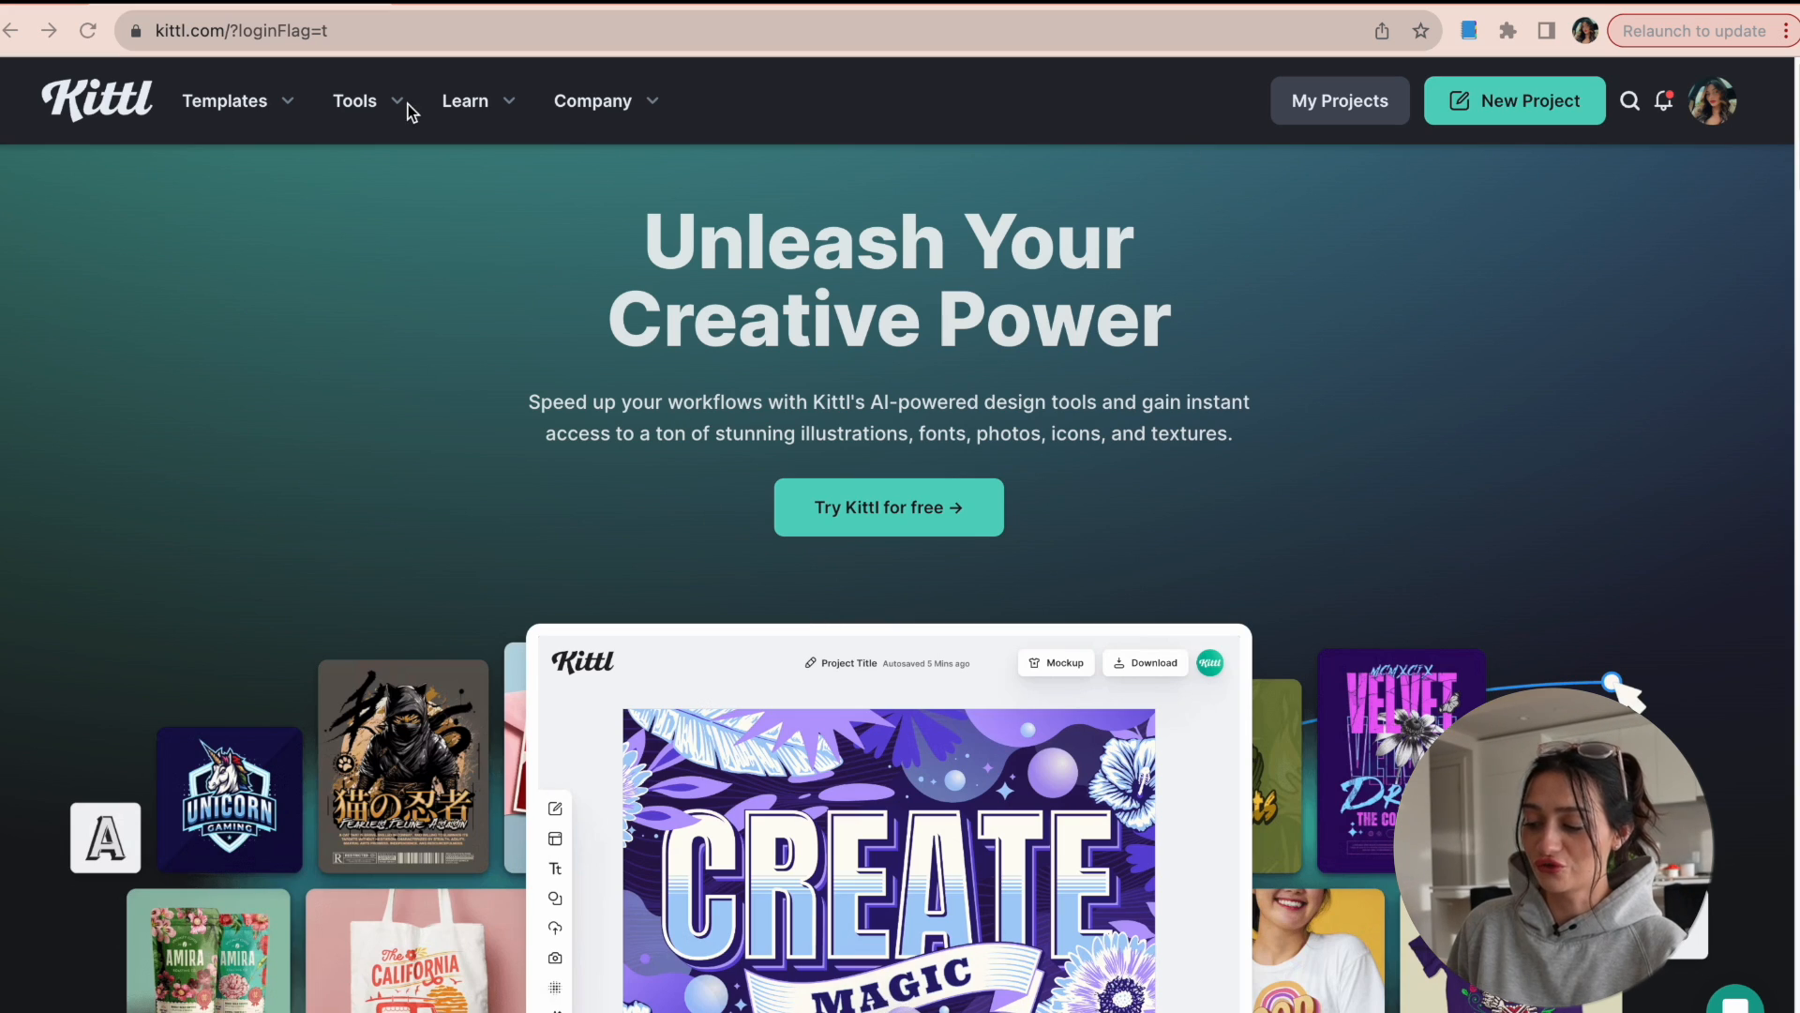
pyautogui.moveTo(385, 230)
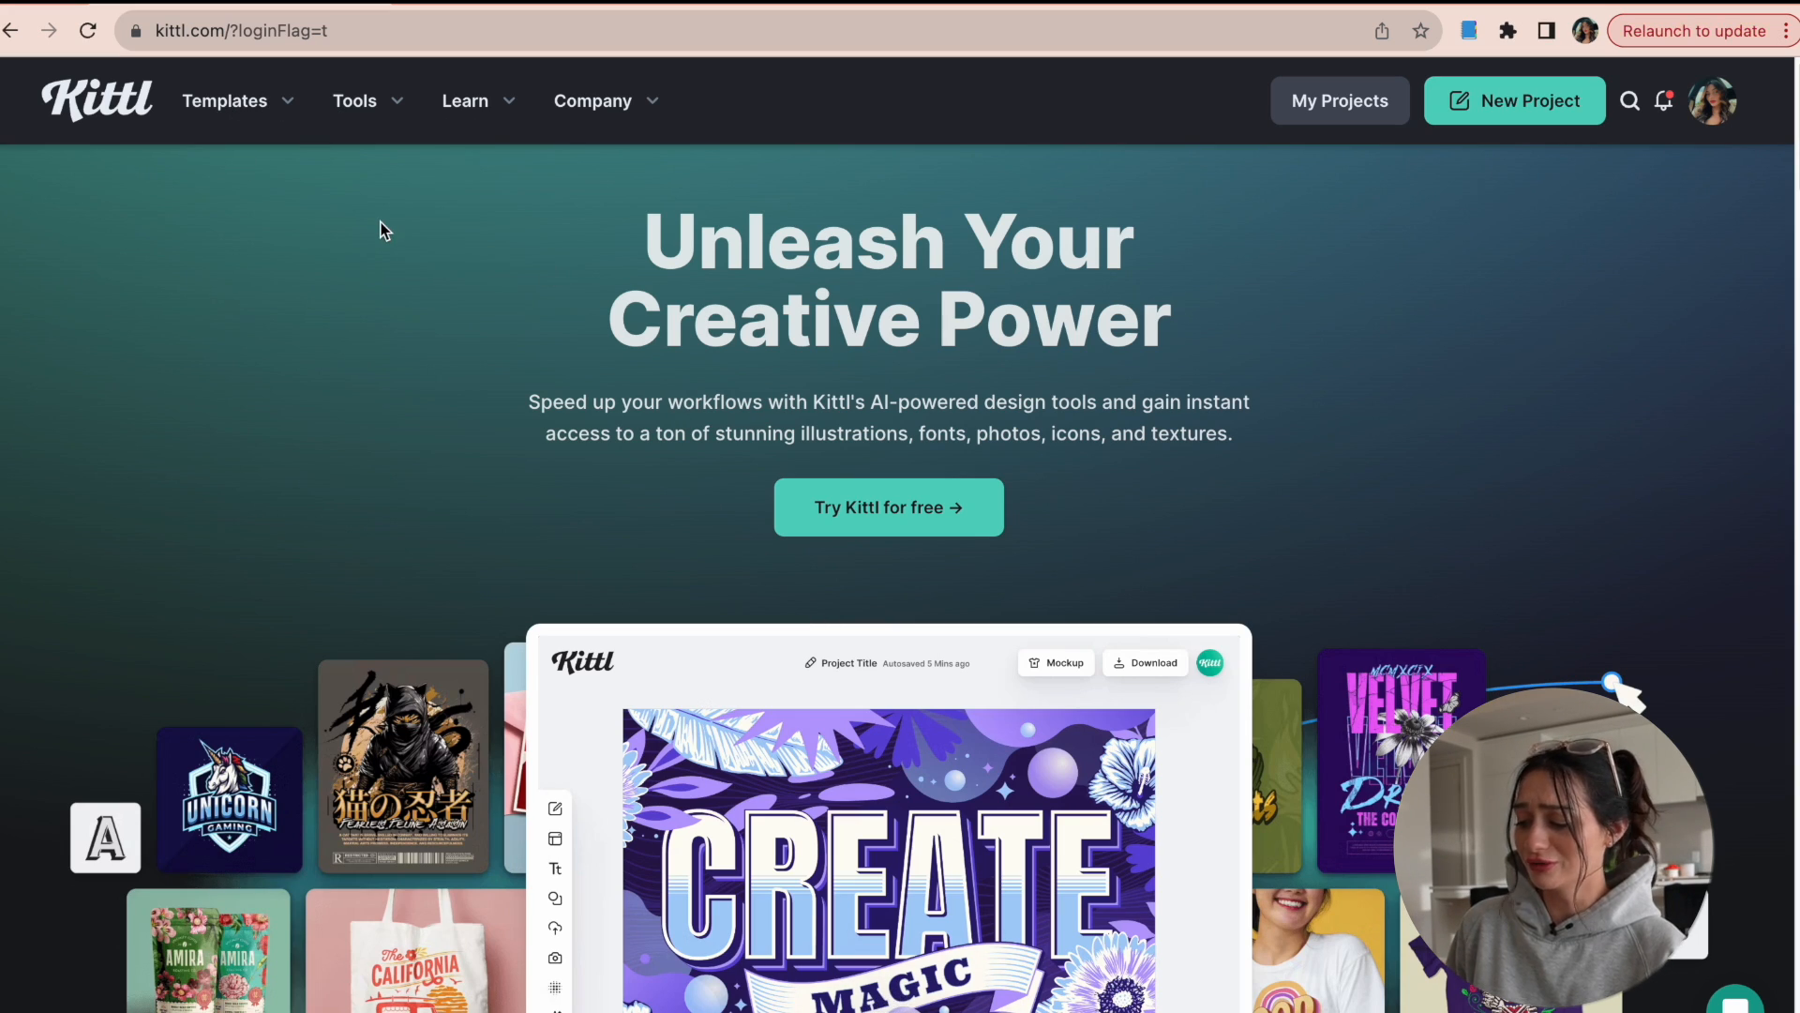
# Step: Show the Tools dropdown listing Kittl's editor features, AI features and tools
pyautogui.click(357, 101)
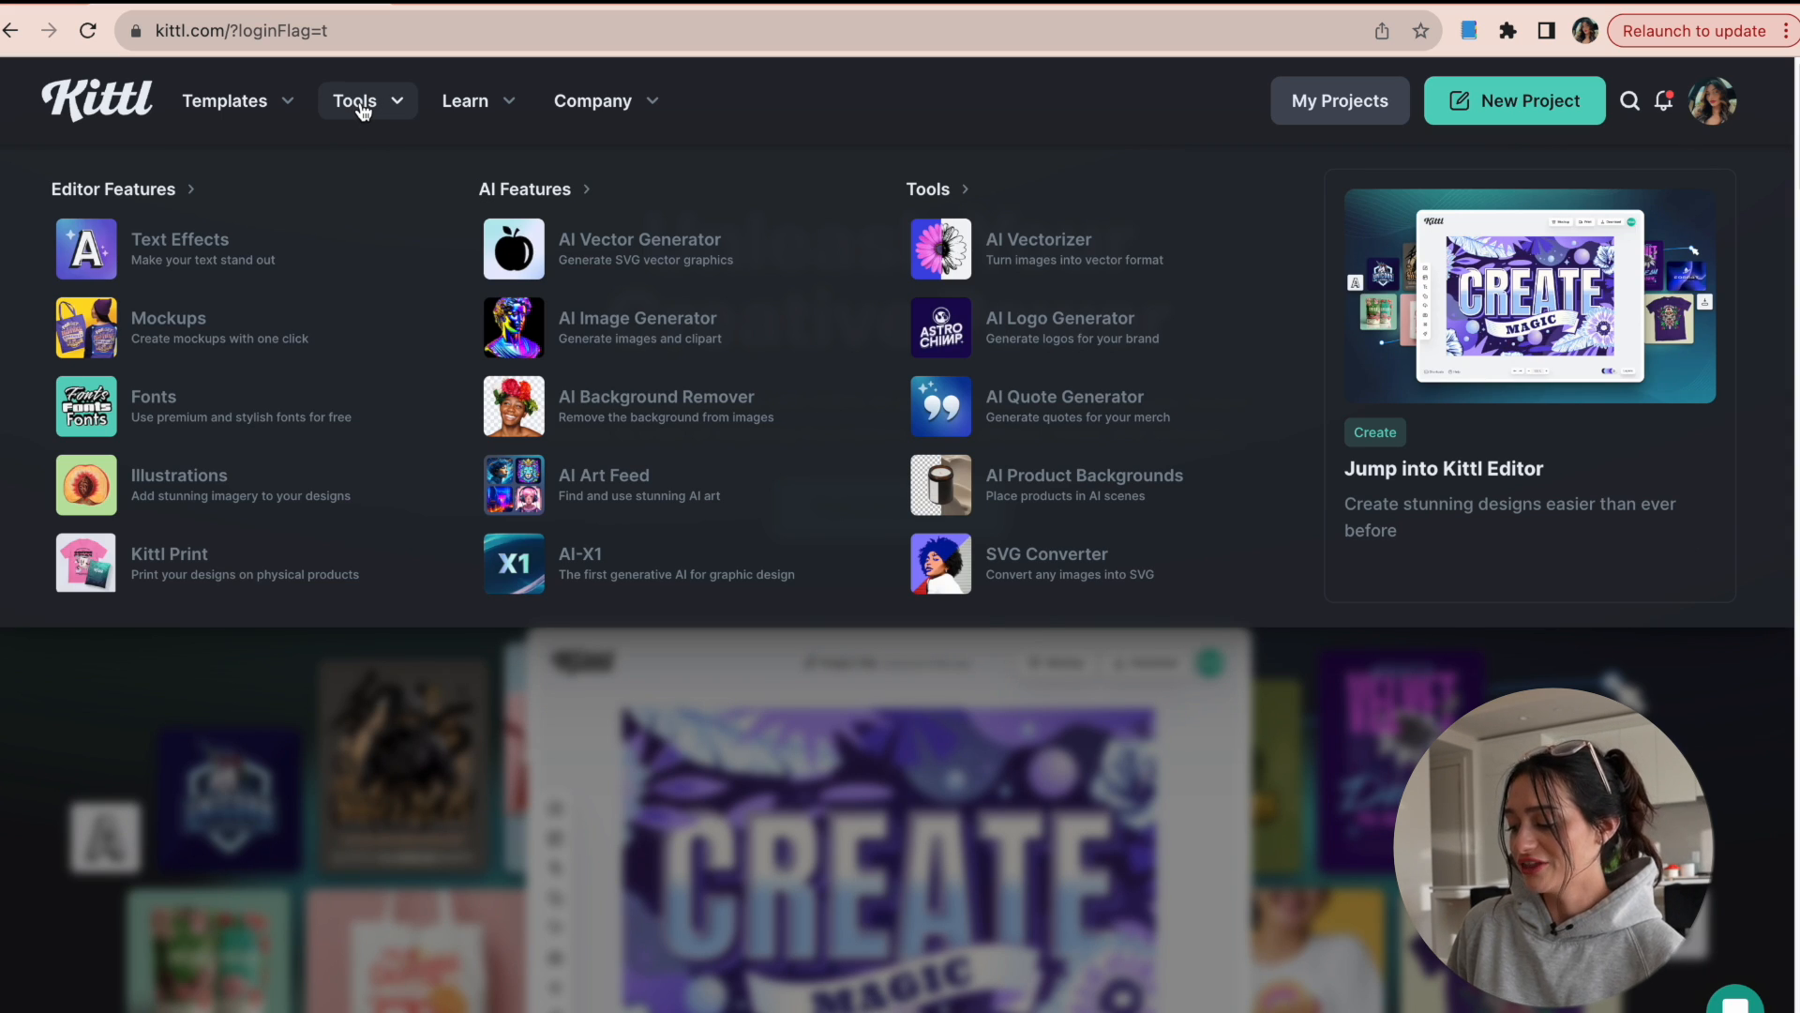
pyautogui.moveTo(1171, 304)
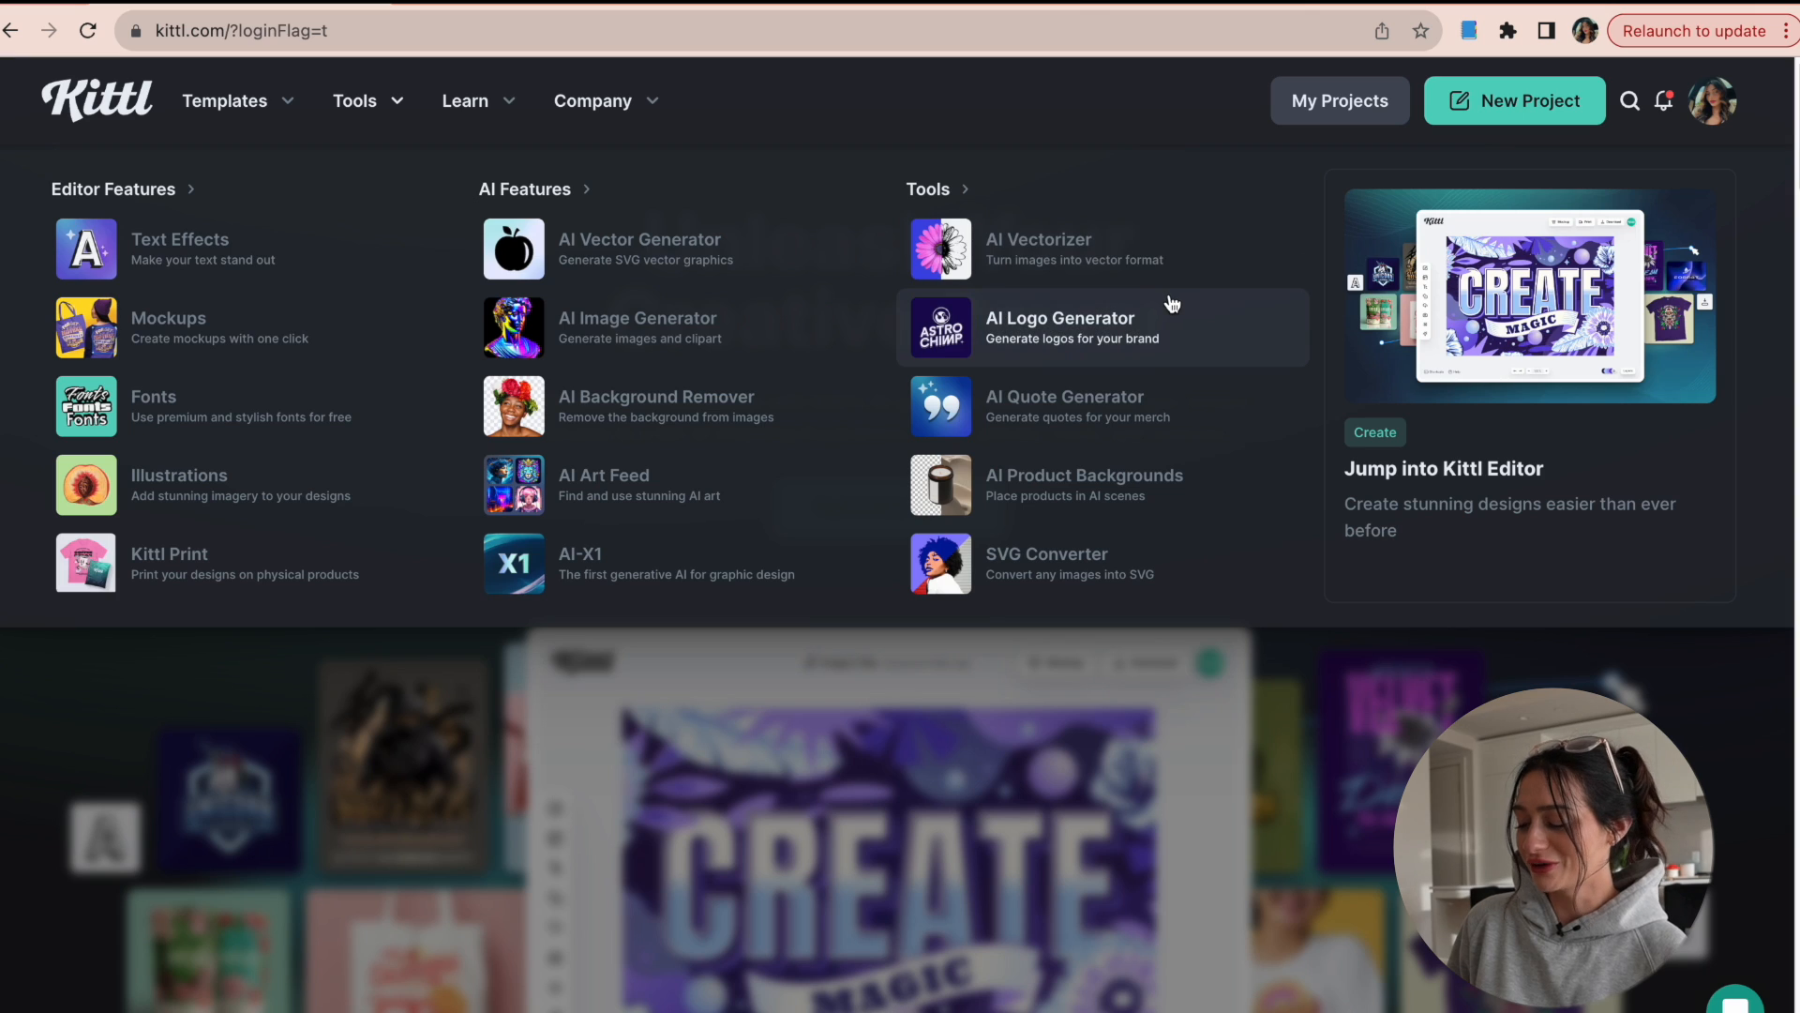
pyautogui.moveTo(1114, 406)
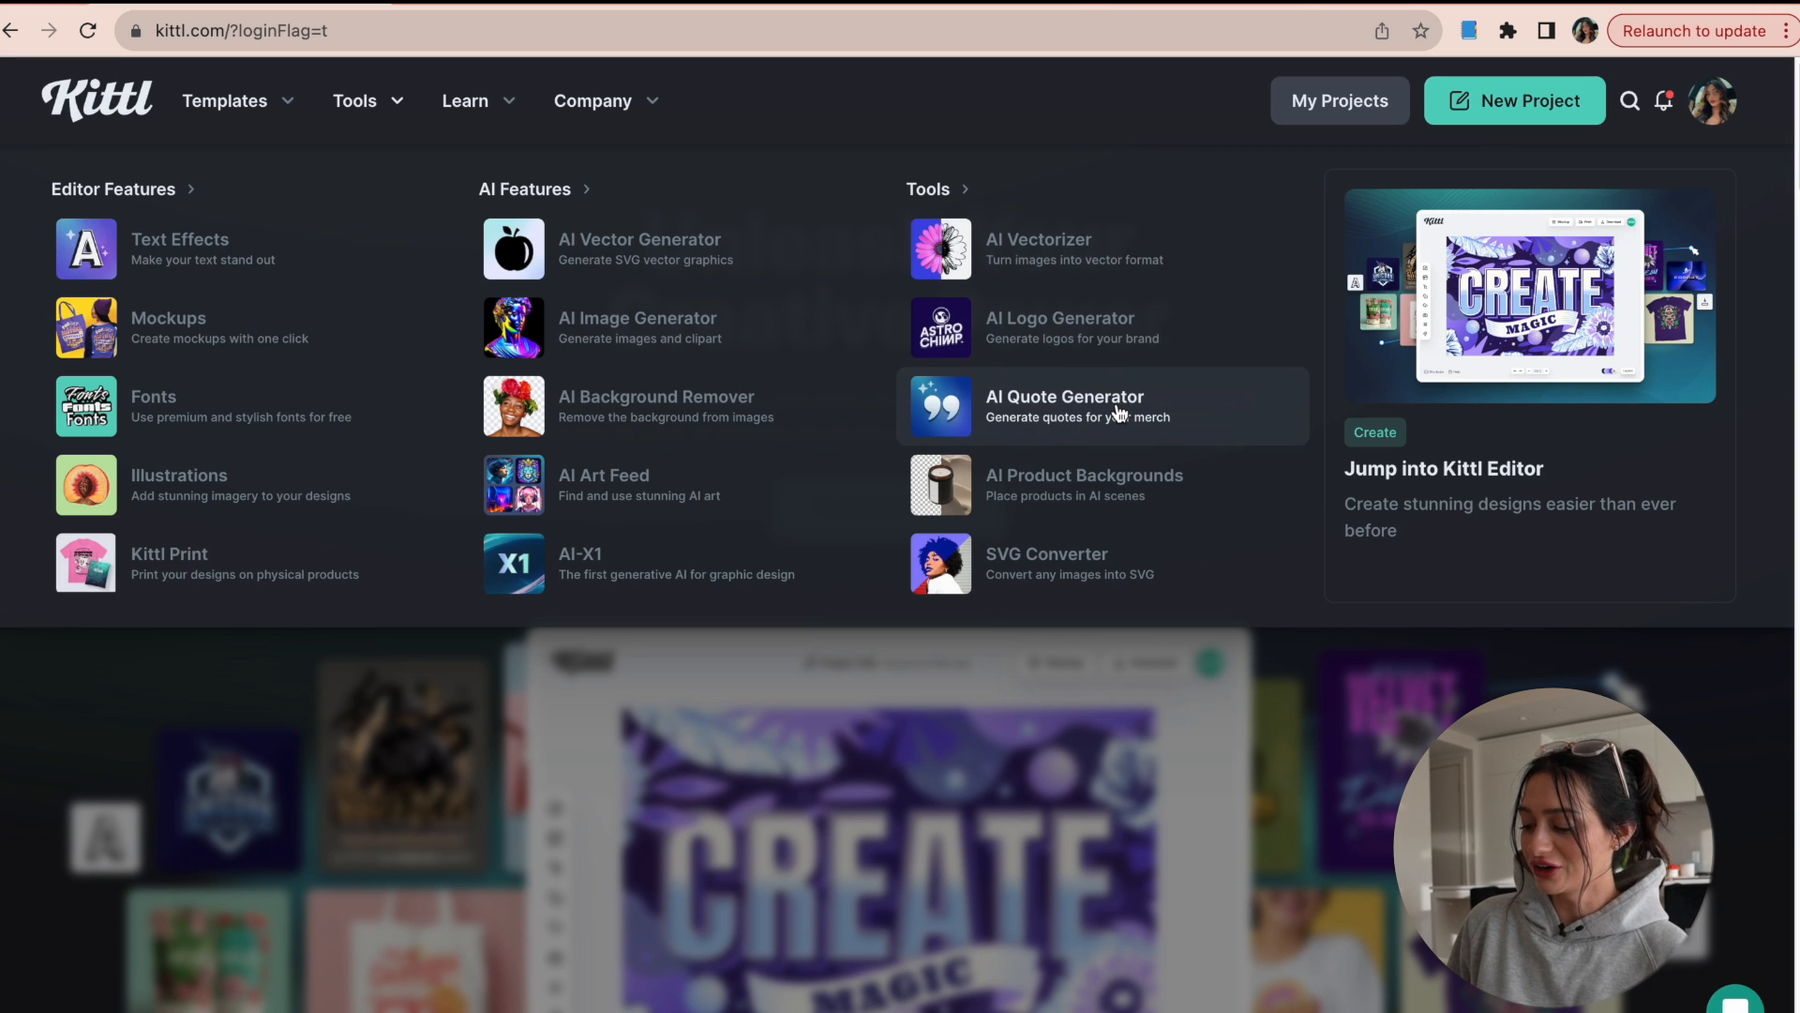
pyautogui.moveTo(855, 465)
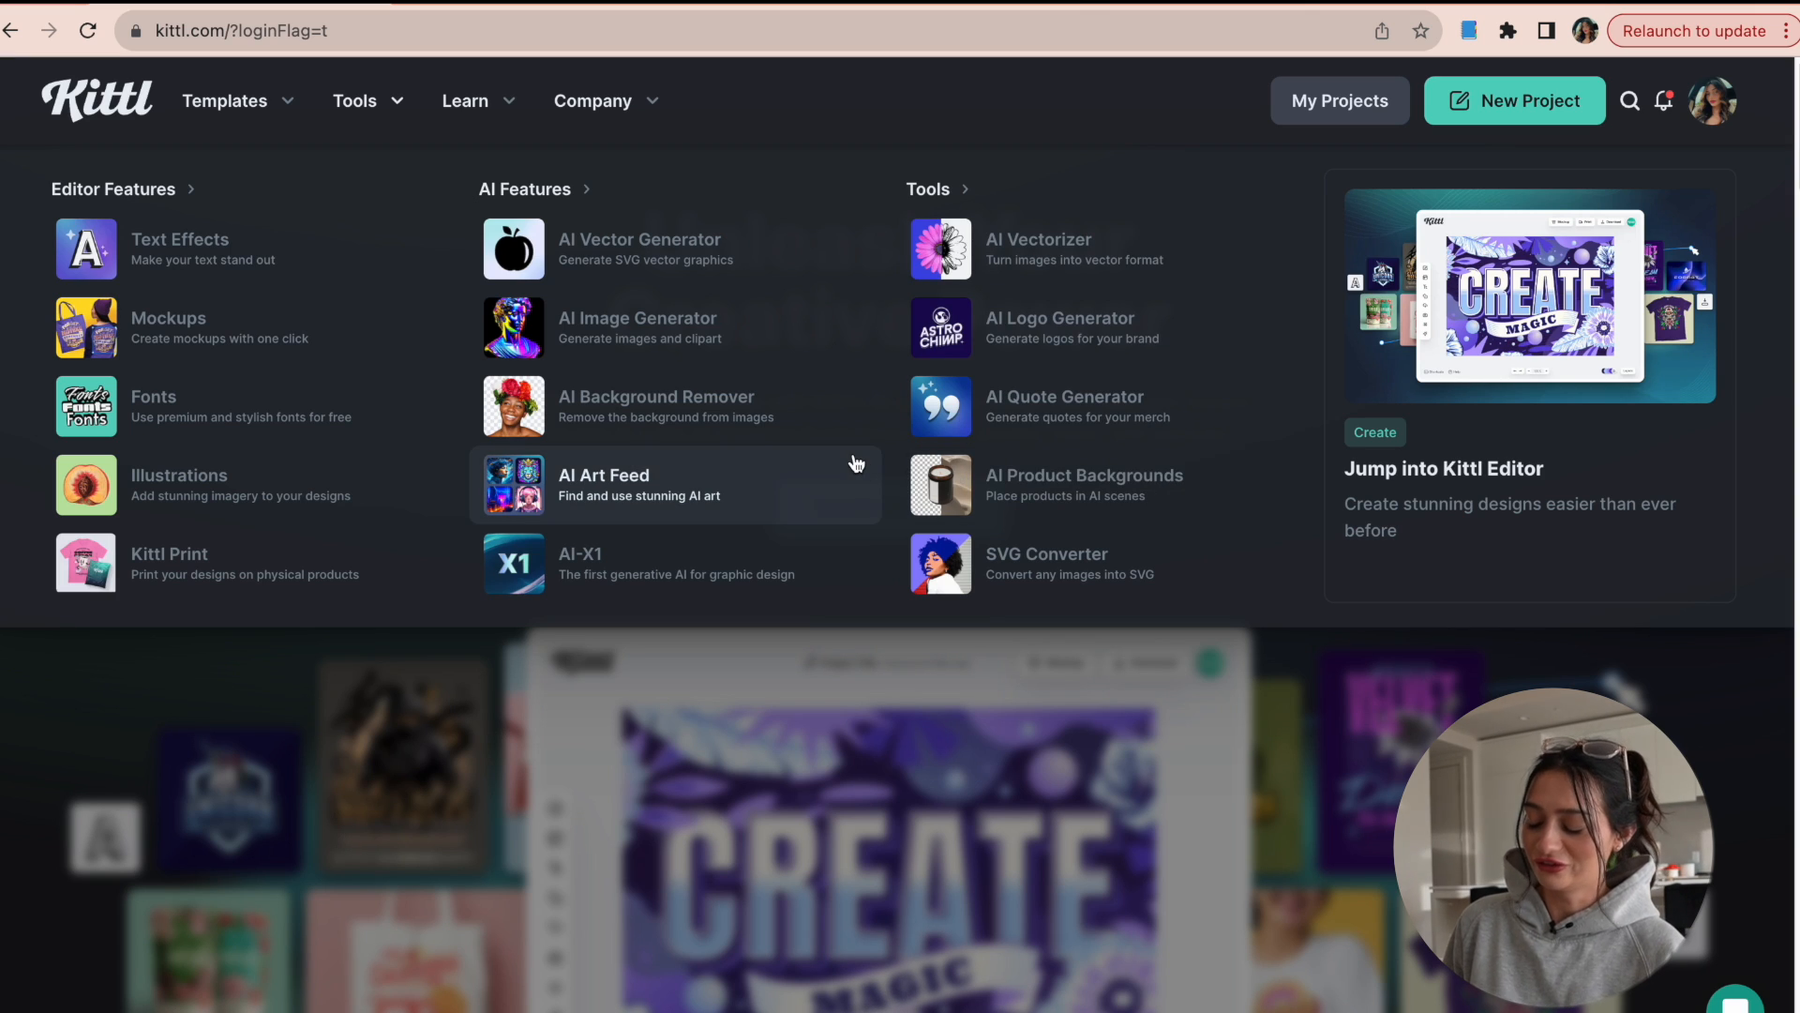
pyautogui.moveTo(729, 494)
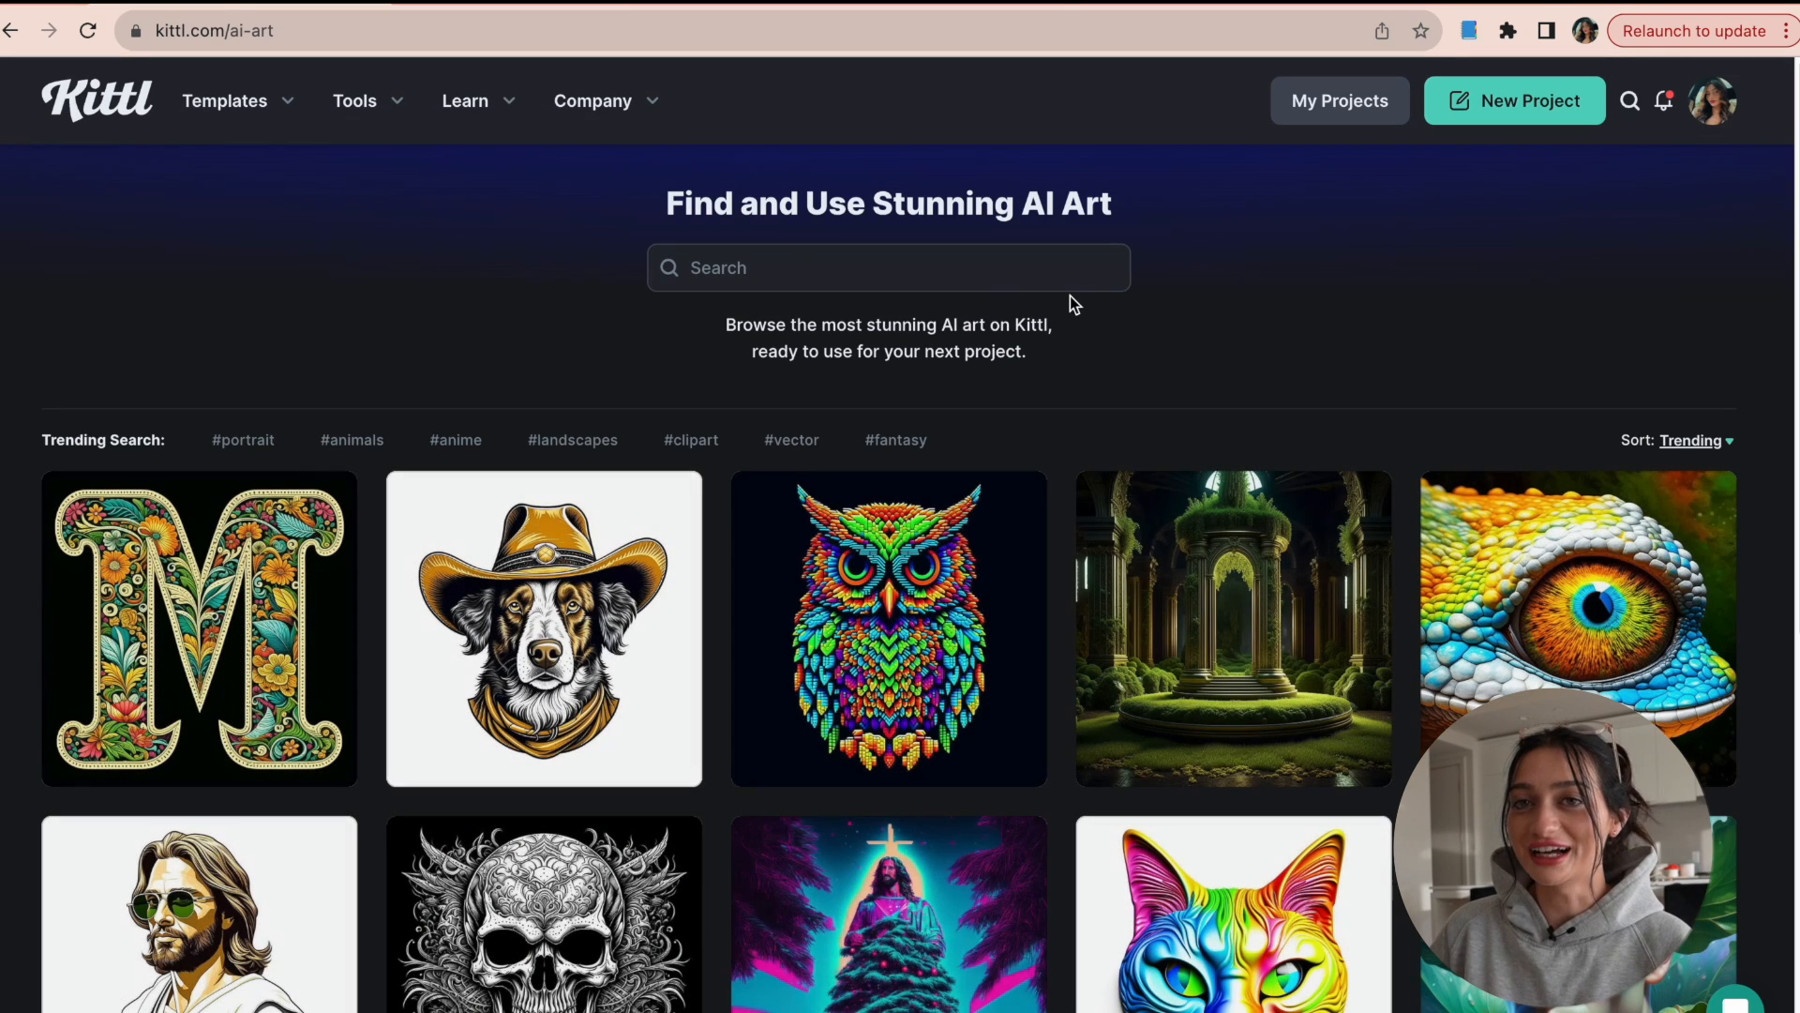
pyautogui.moveTo(1375, 175)
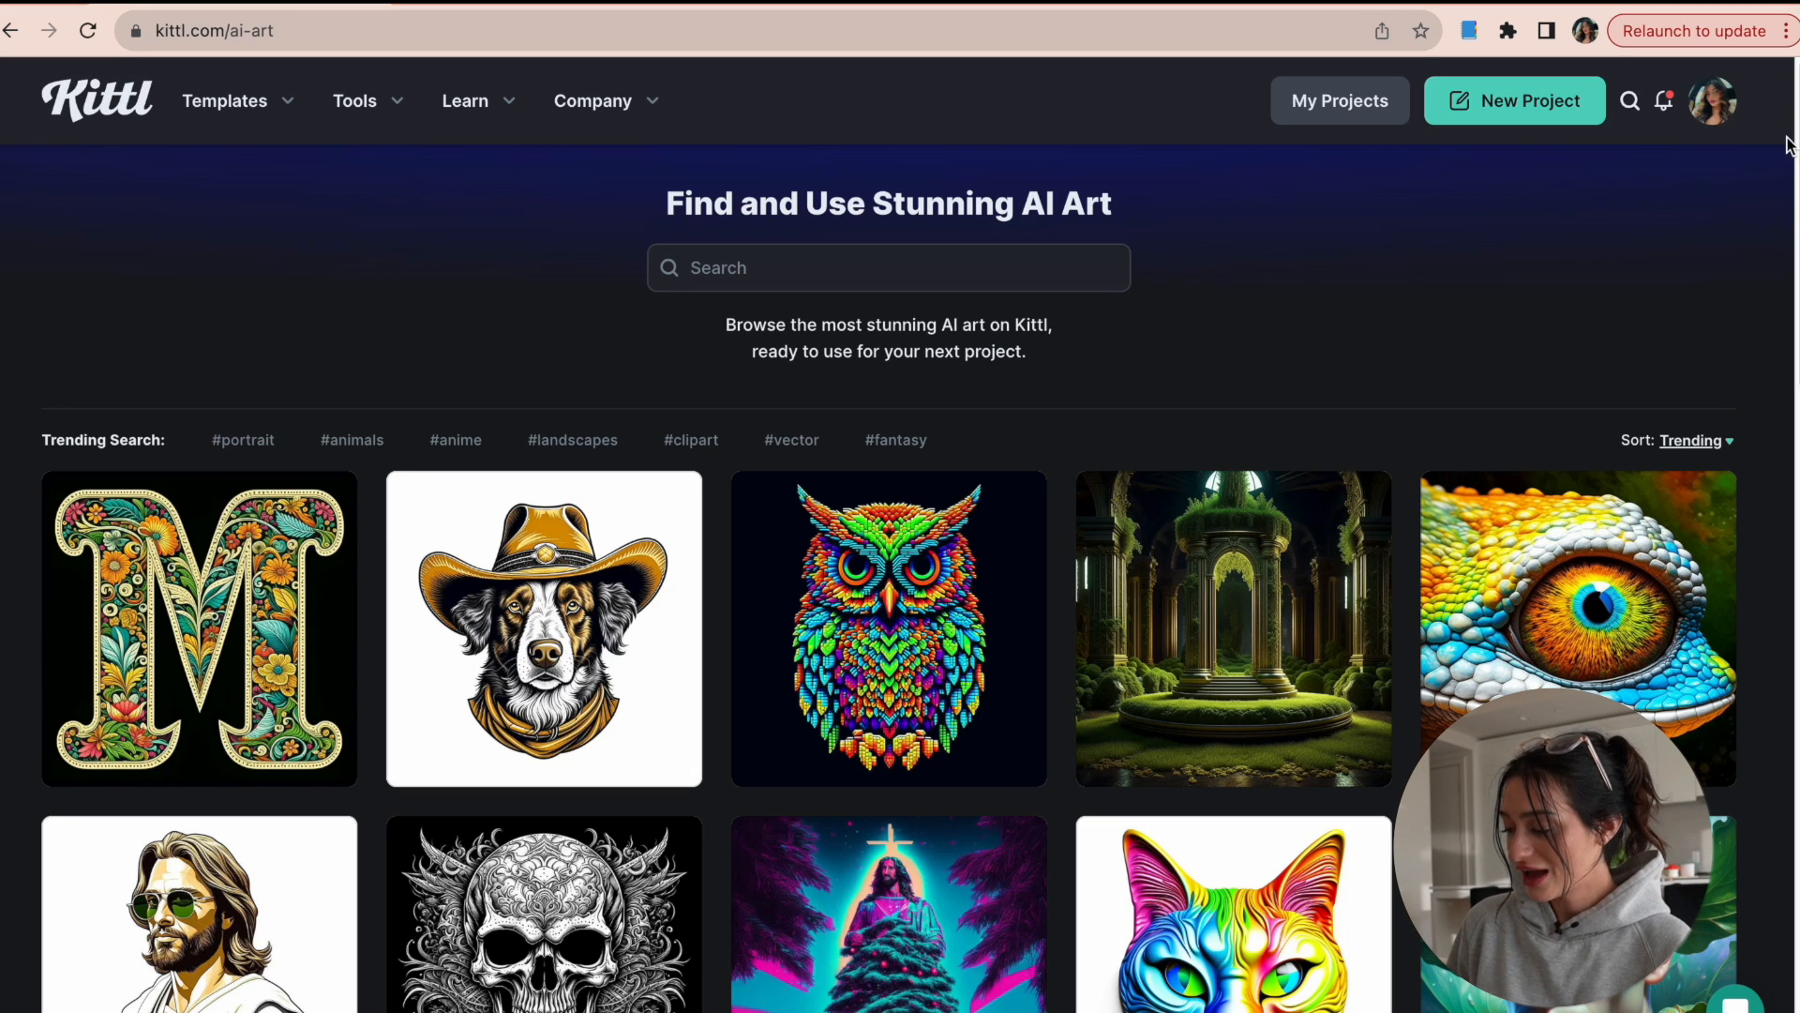
# Step: Scroll through the AI Art Feed grid to reach the wild roaring lion head artwork
pyautogui.scroll(-3)
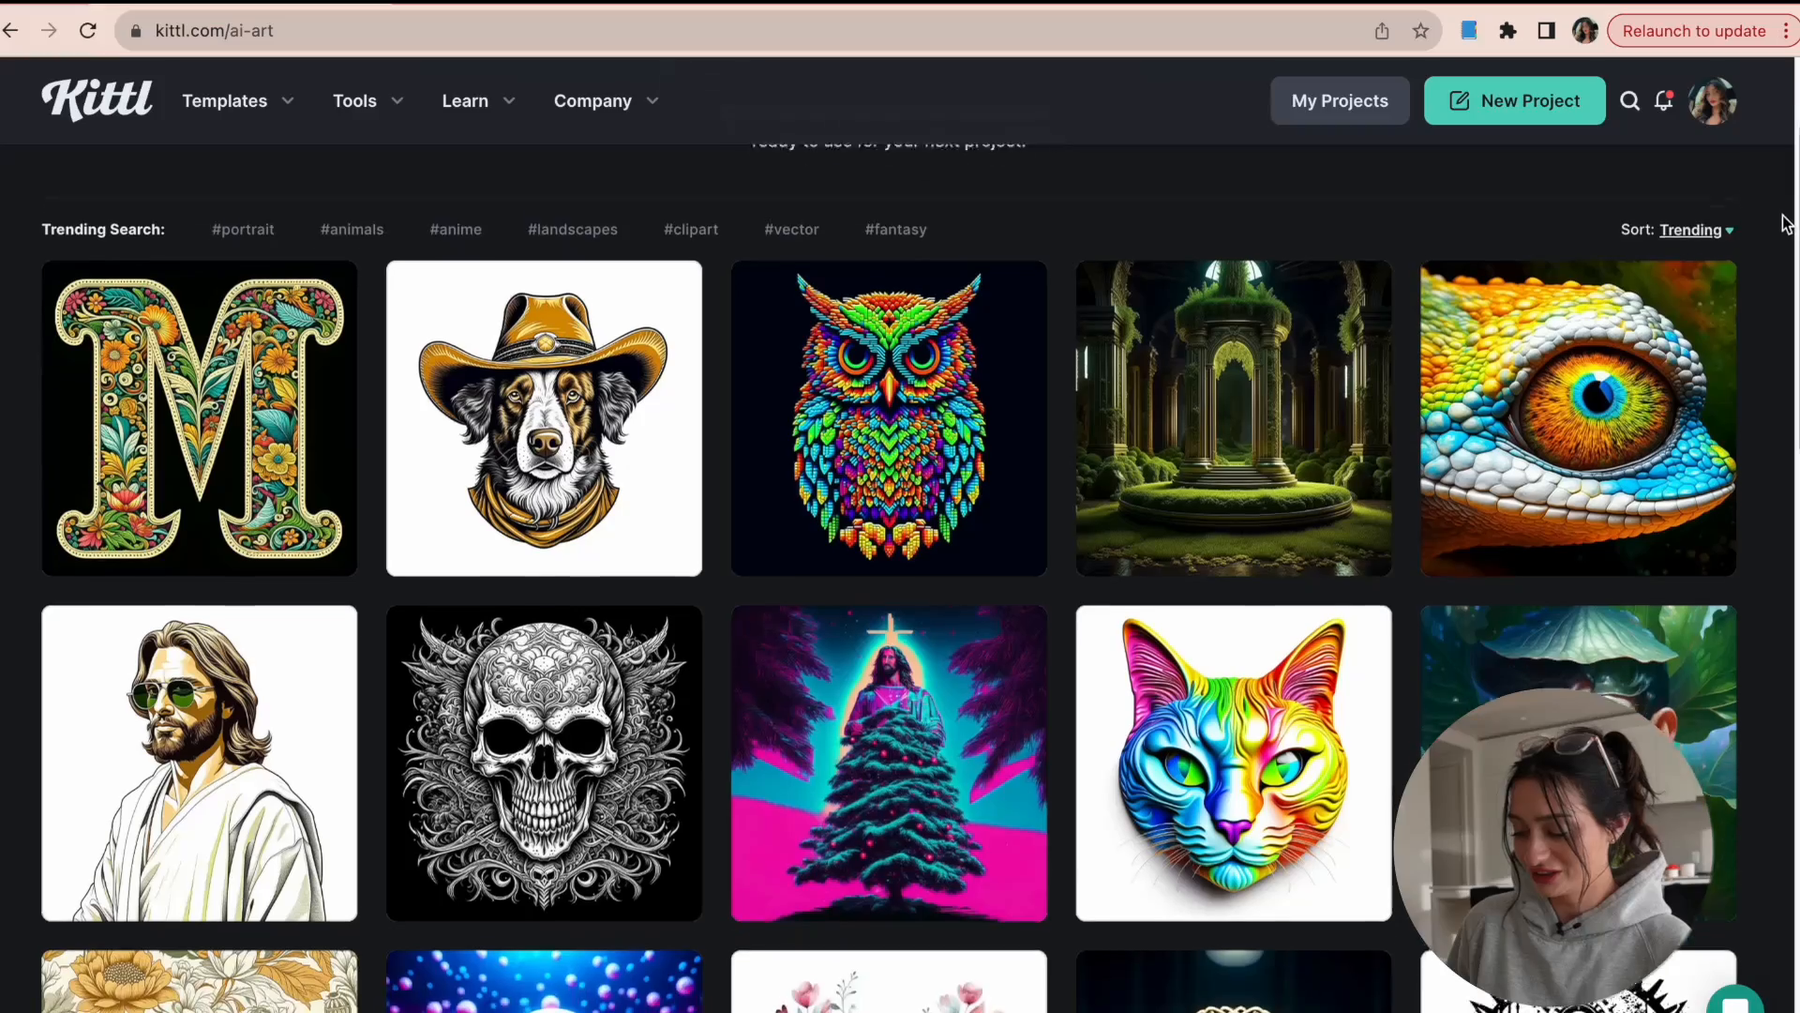
pyautogui.scroll(-3)
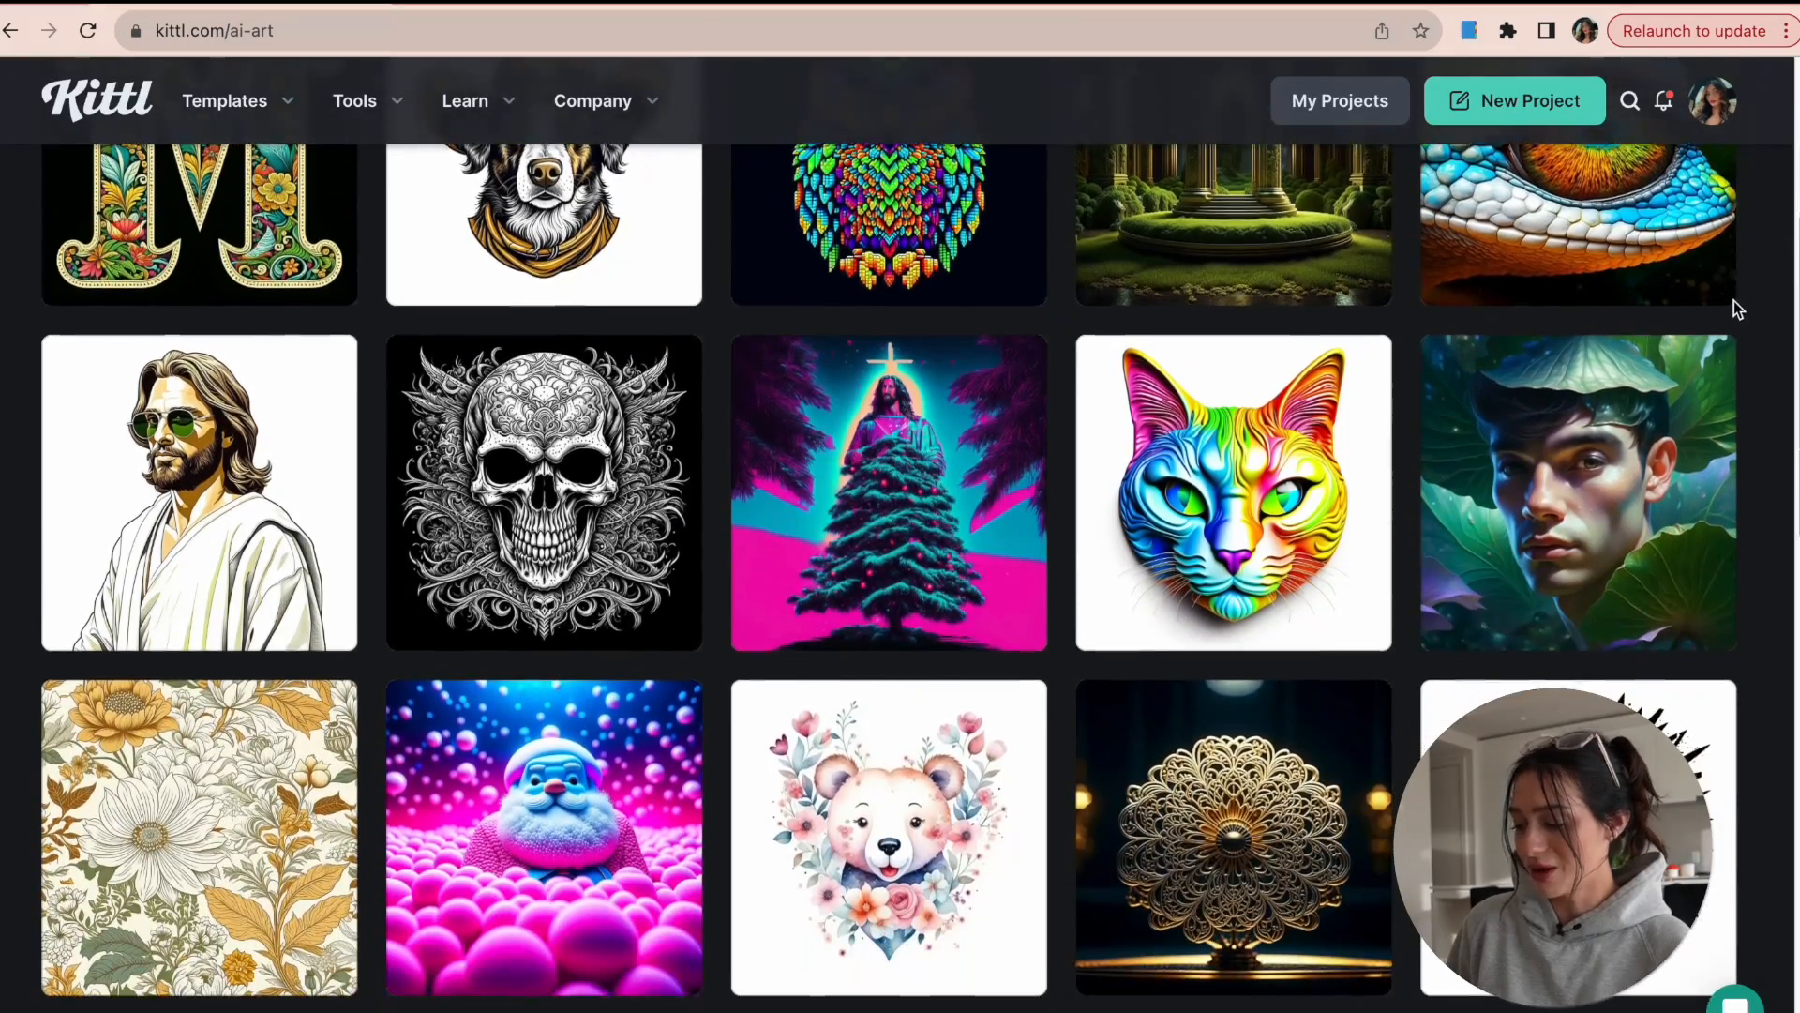
pyautogui.scroll(-3)
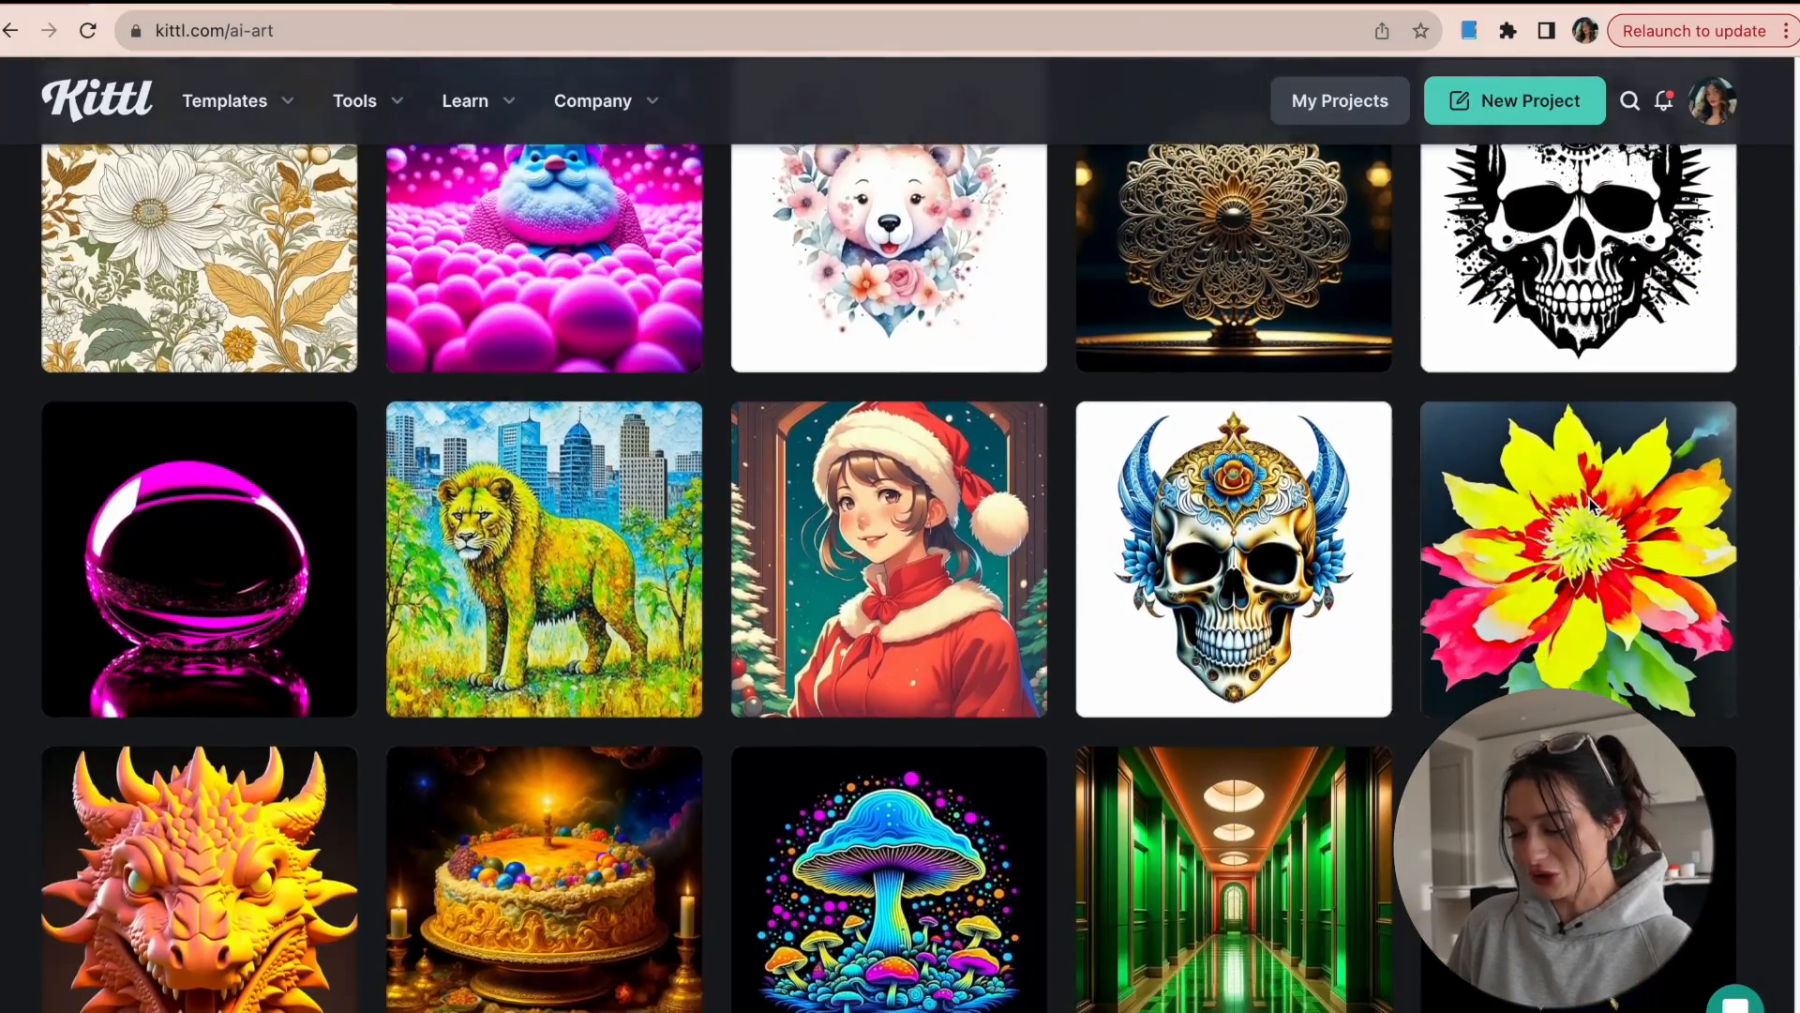
pyautogui.scroll(-3)
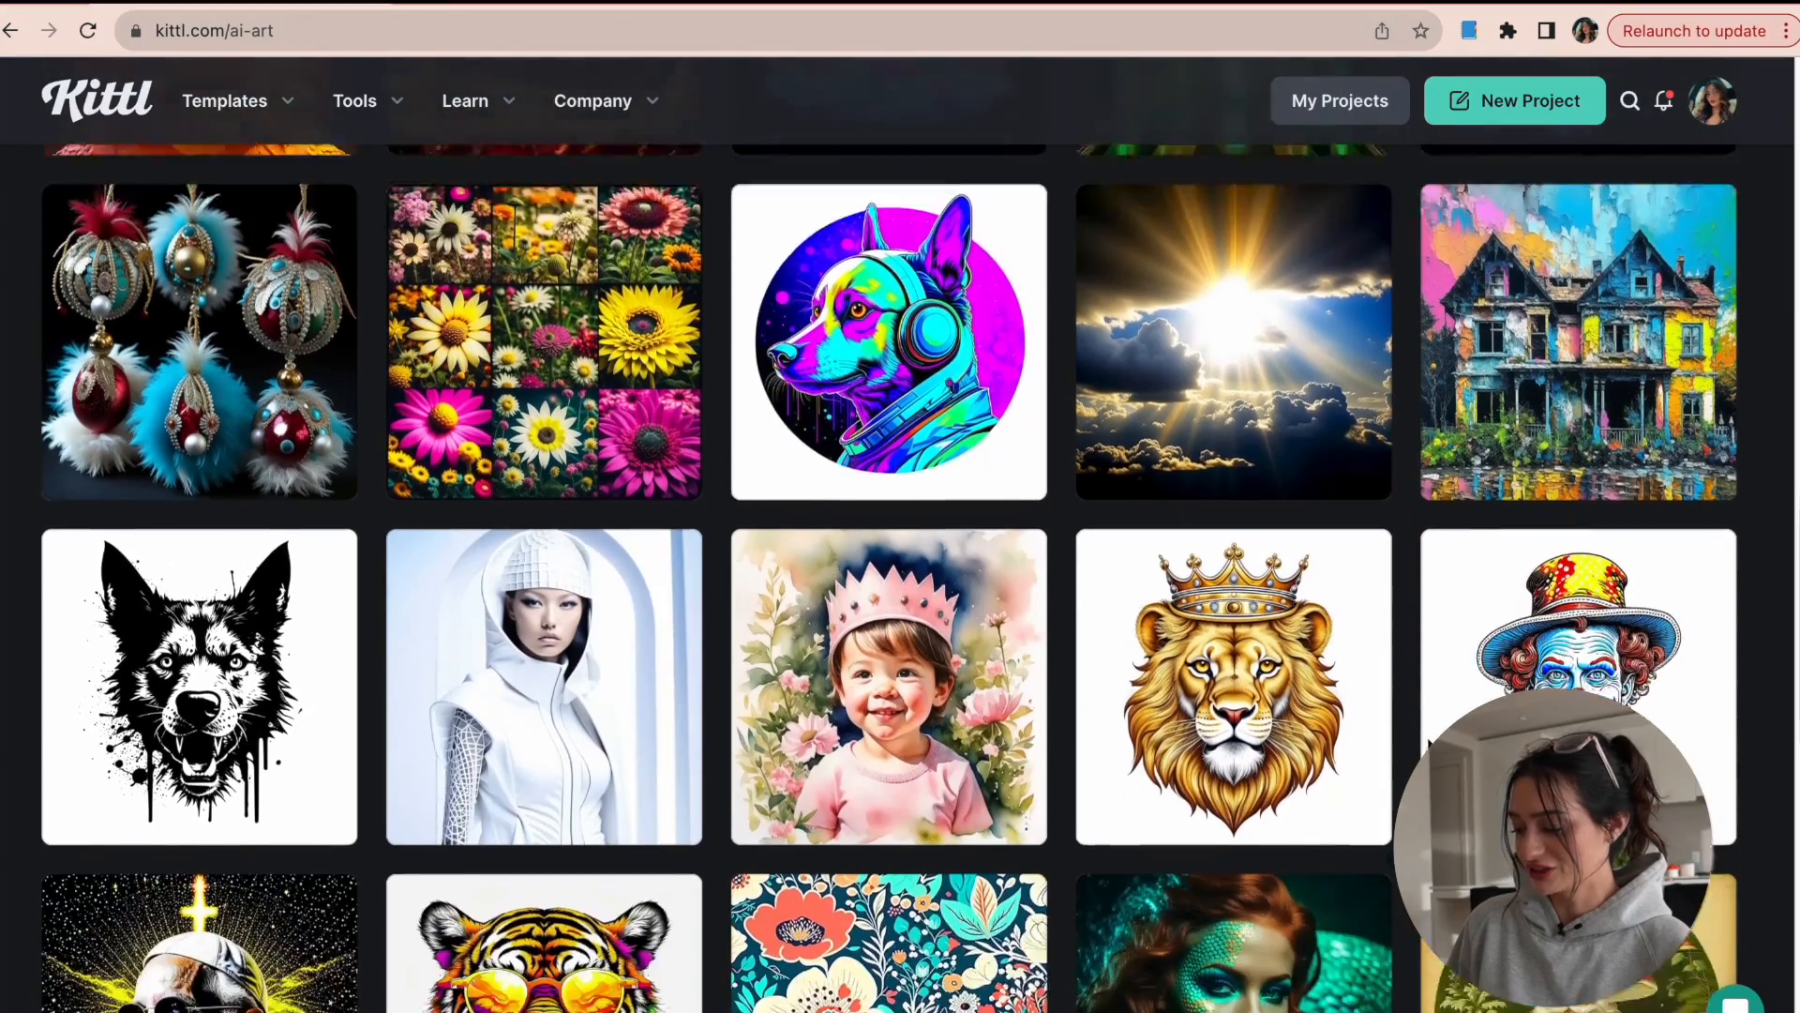
pyautogui.scroll(-3)
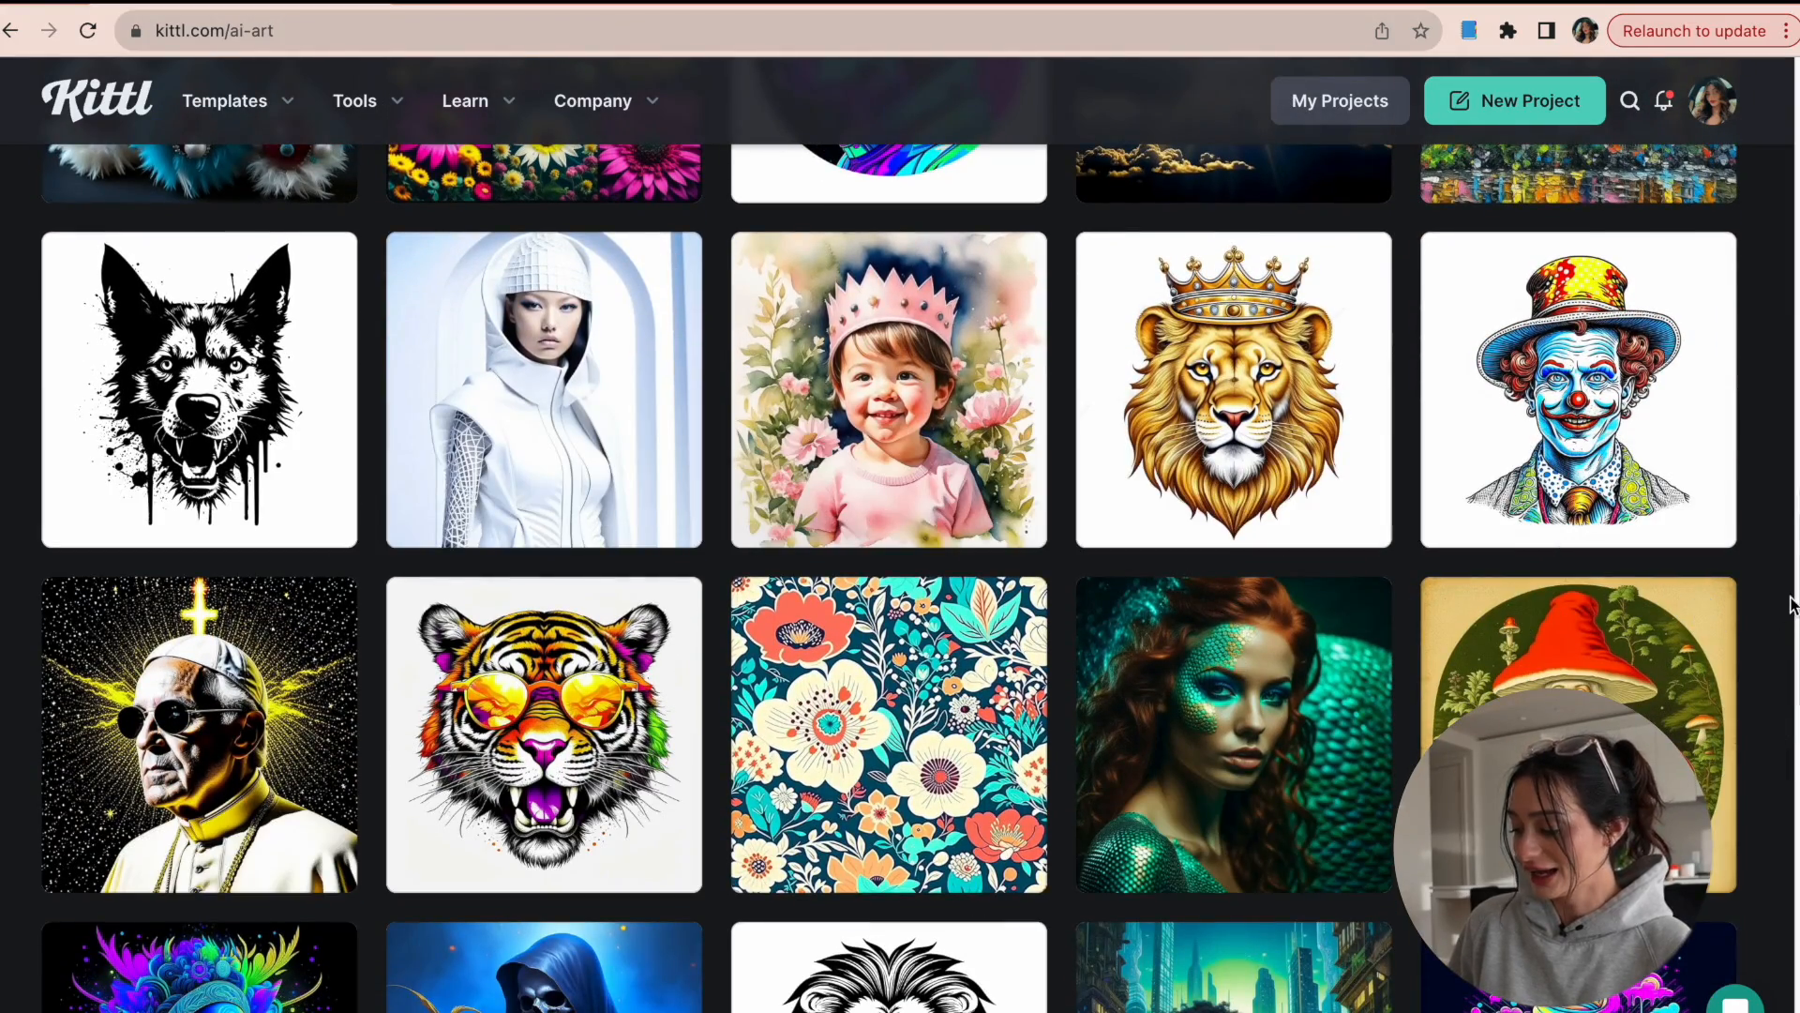
pyautogui.scroll(-3)
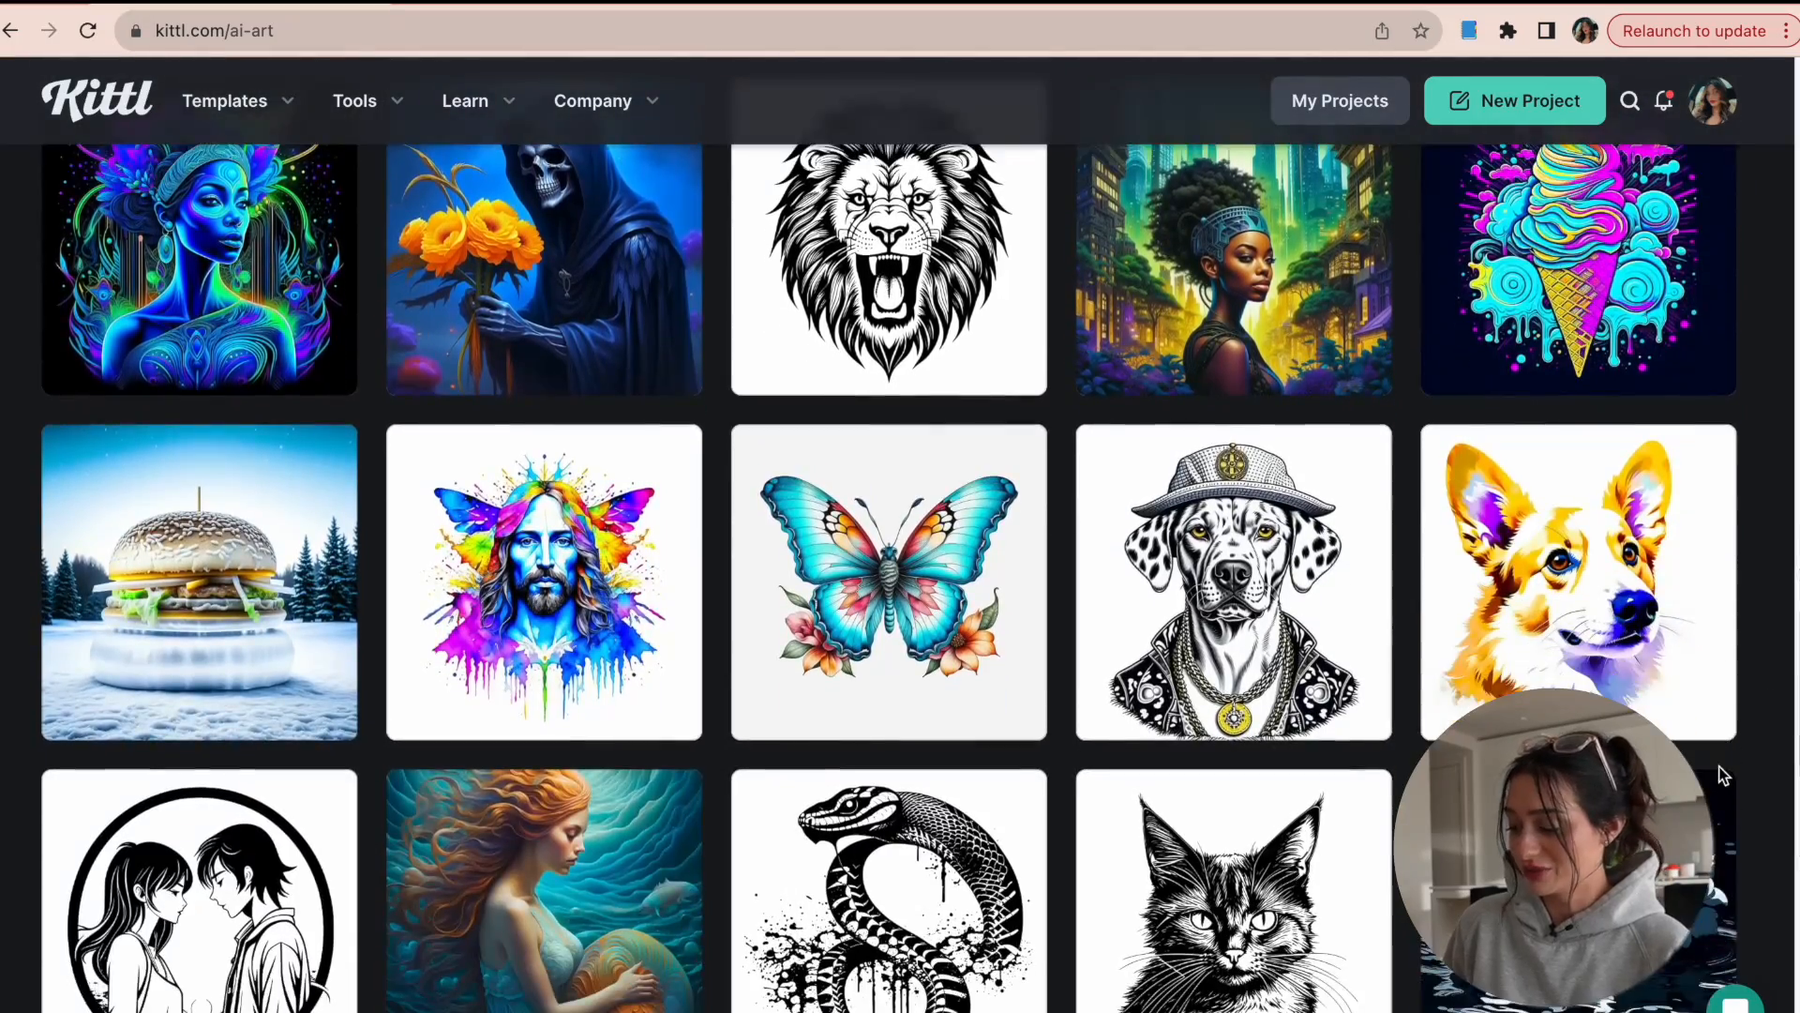
pyautogui.scroll(-3)
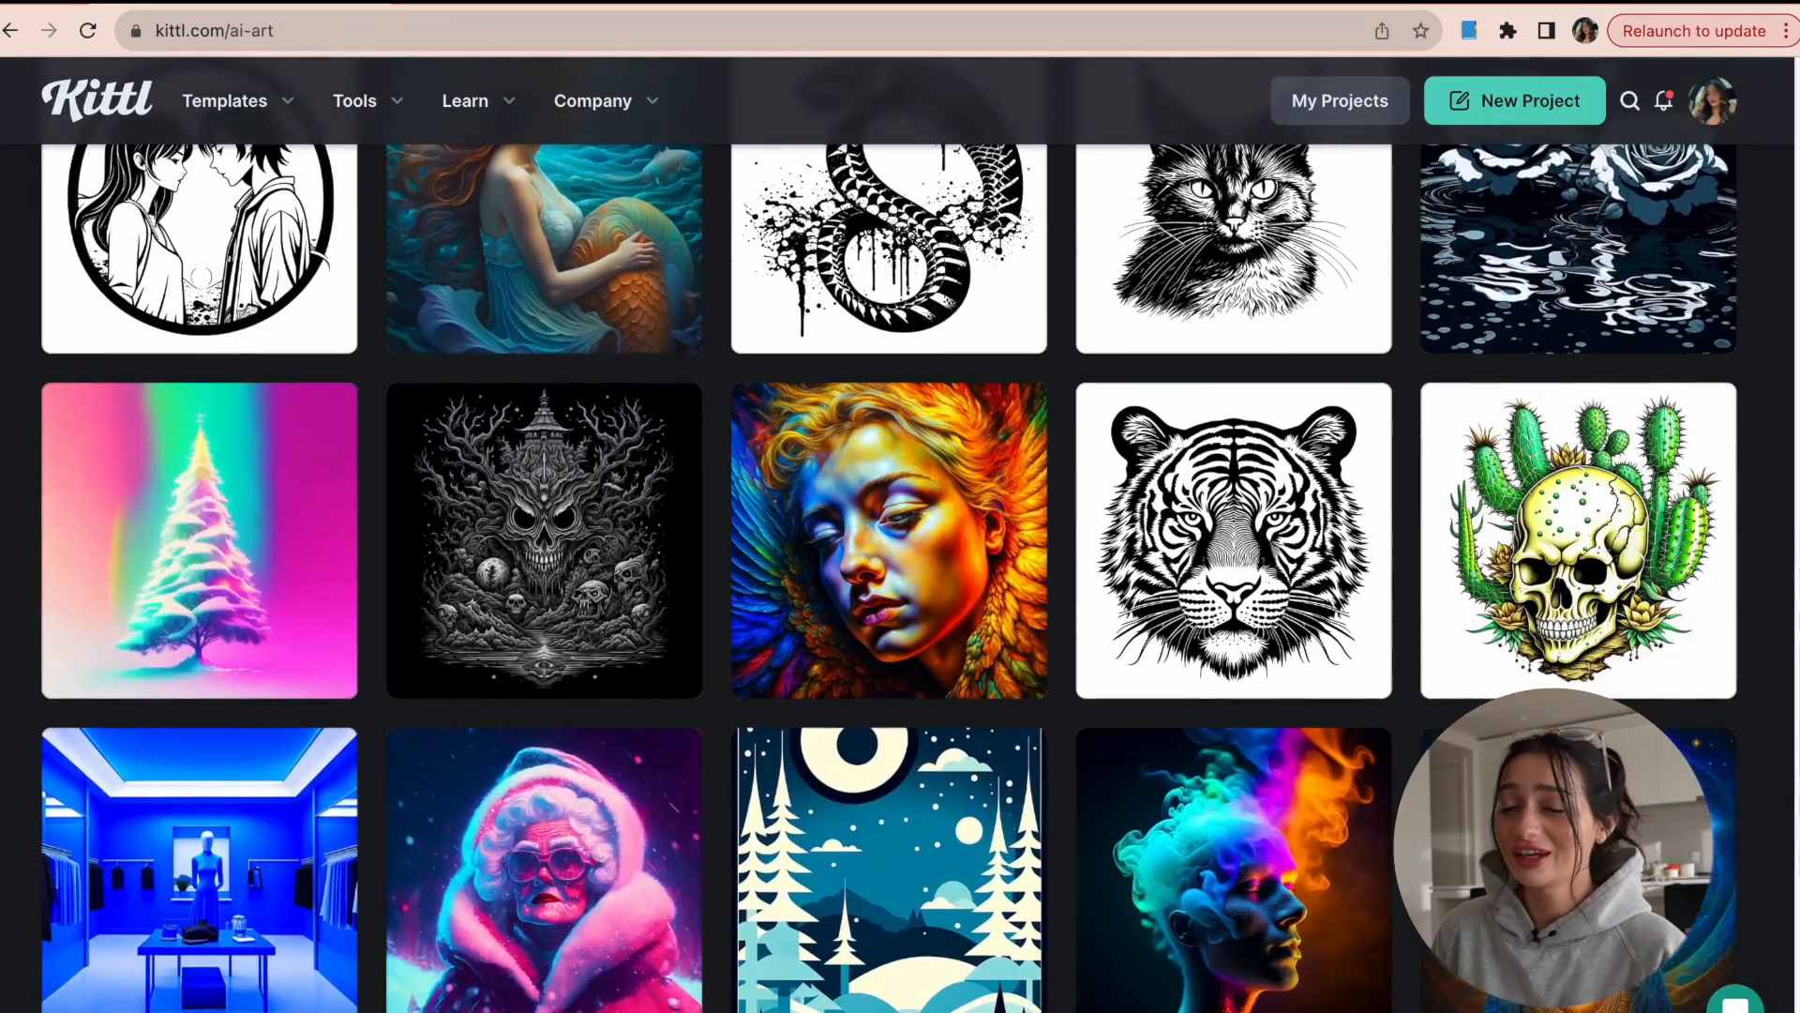
pyautogui.scroll(-3)
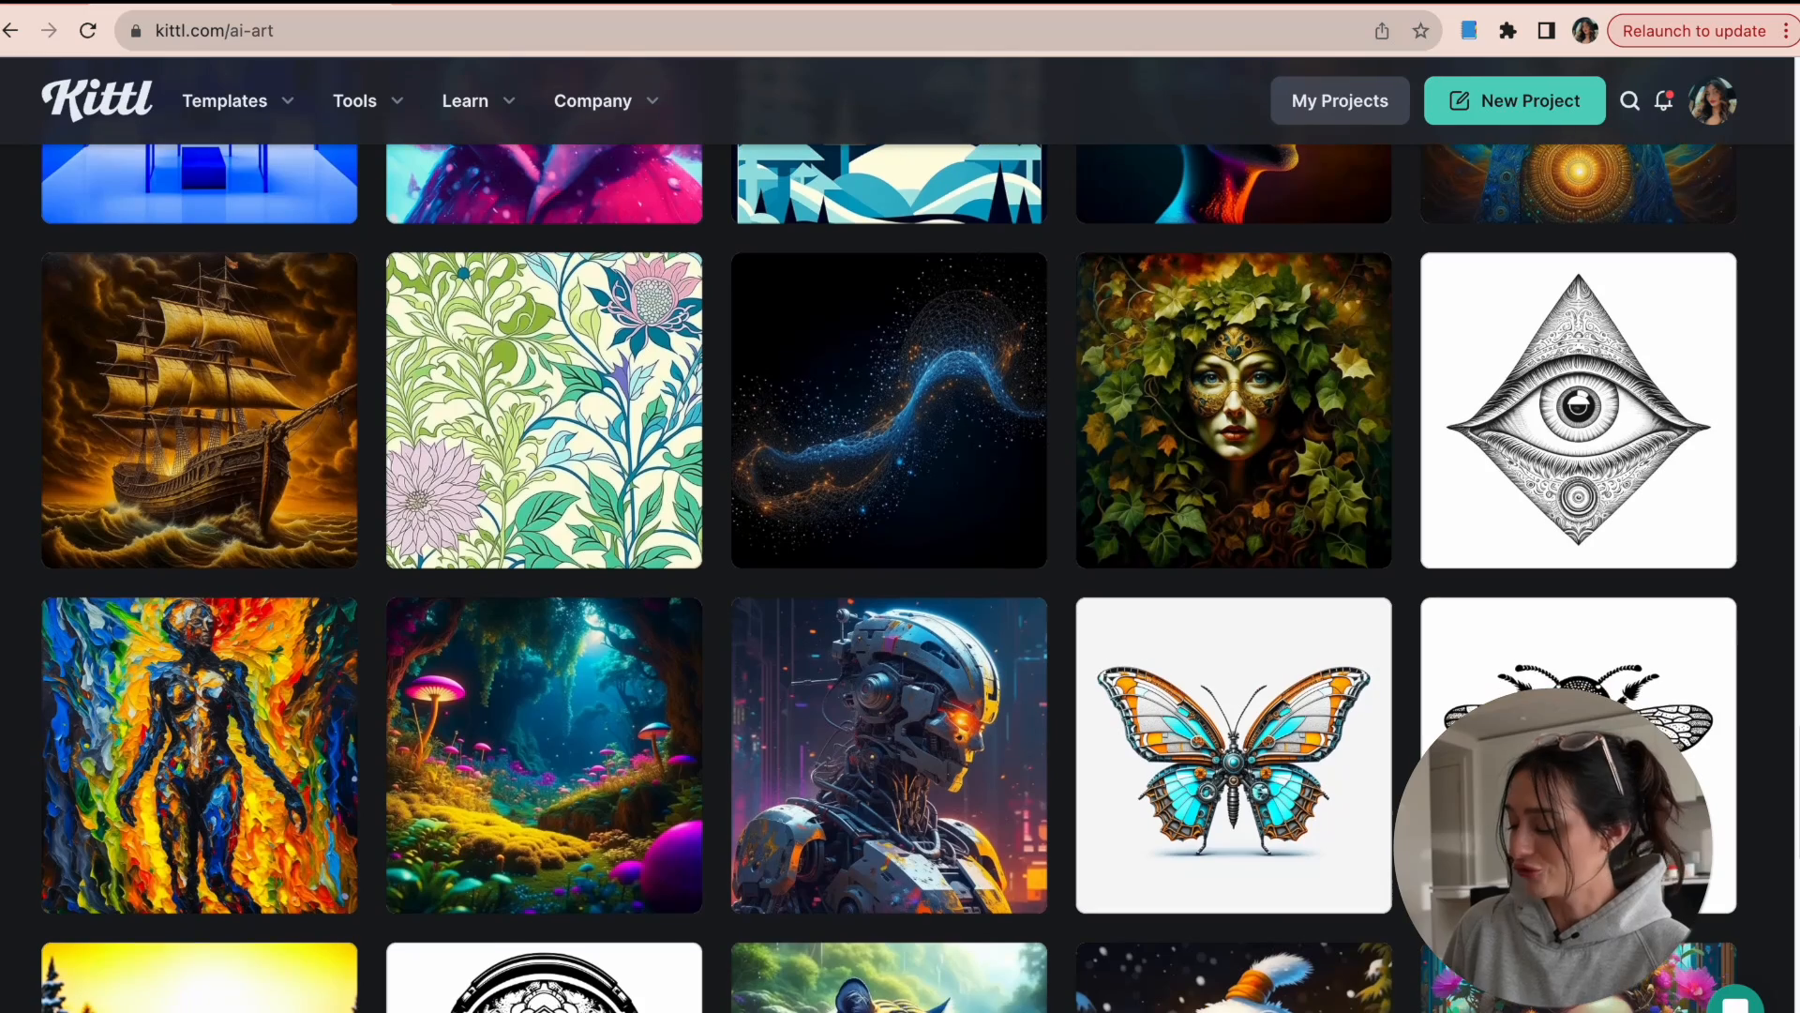
pyautogui.scroll(-3)
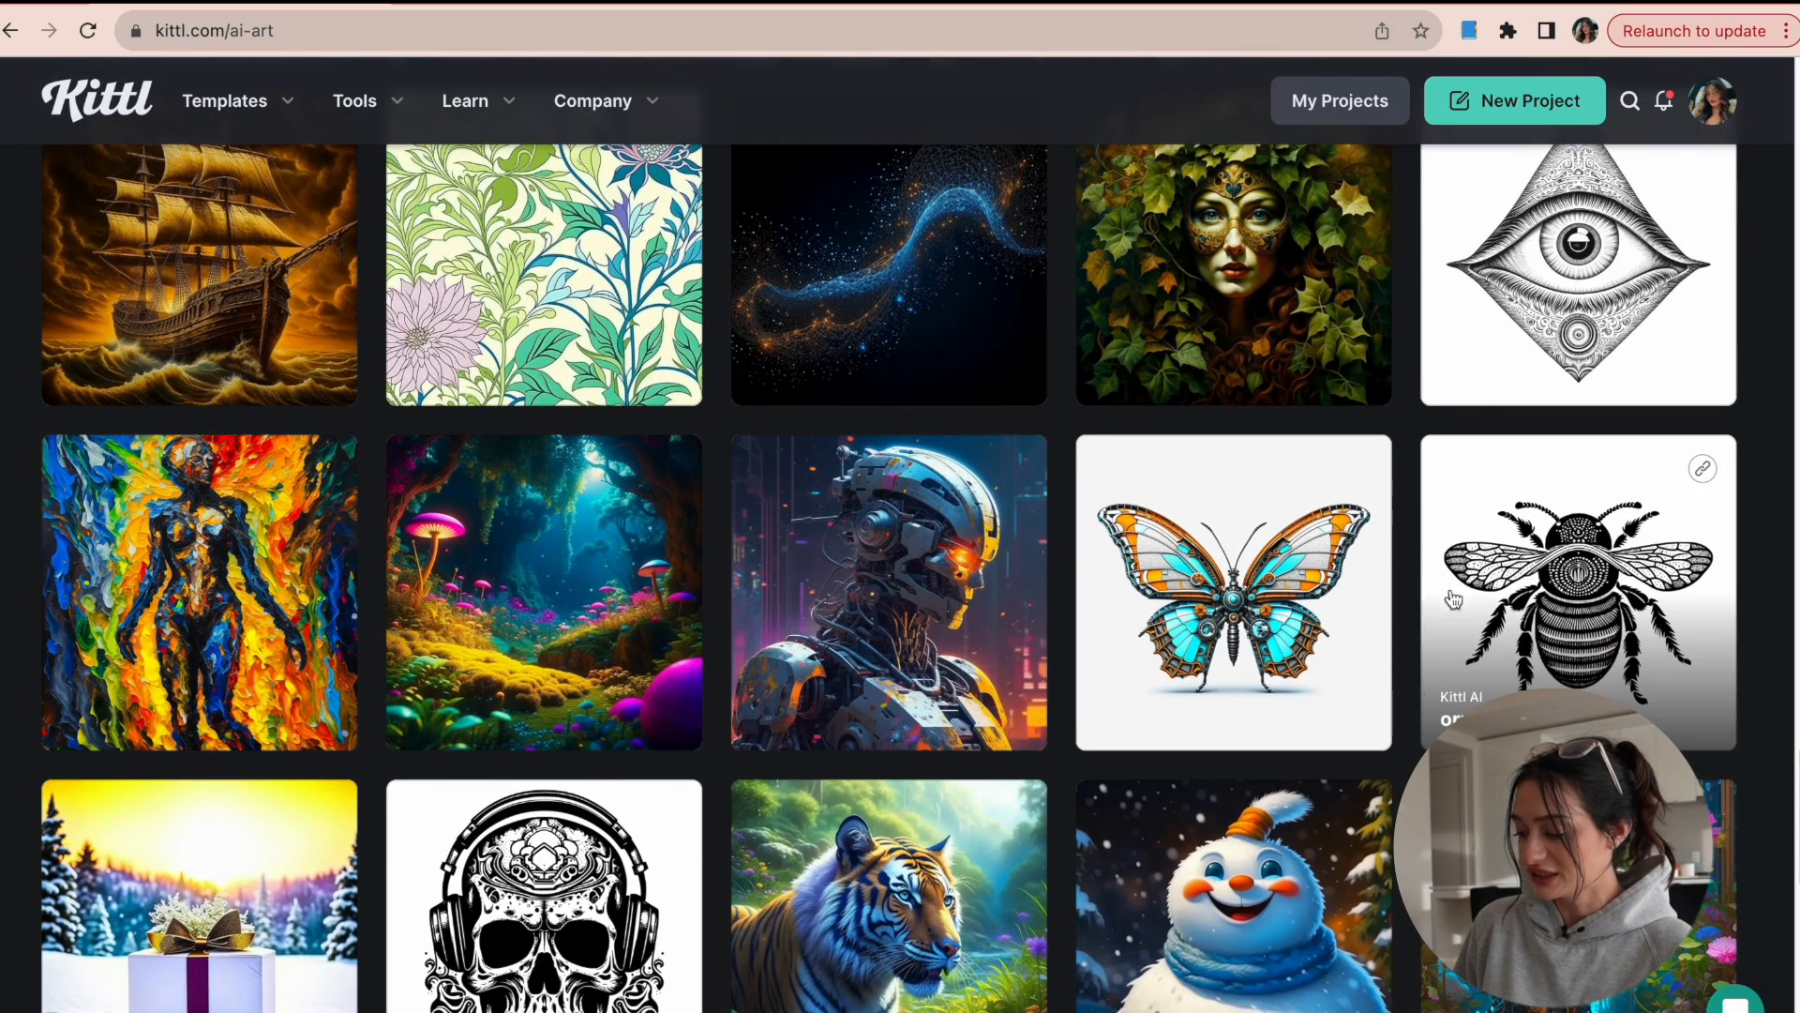
pyautogui.moveTo(1552, 368)
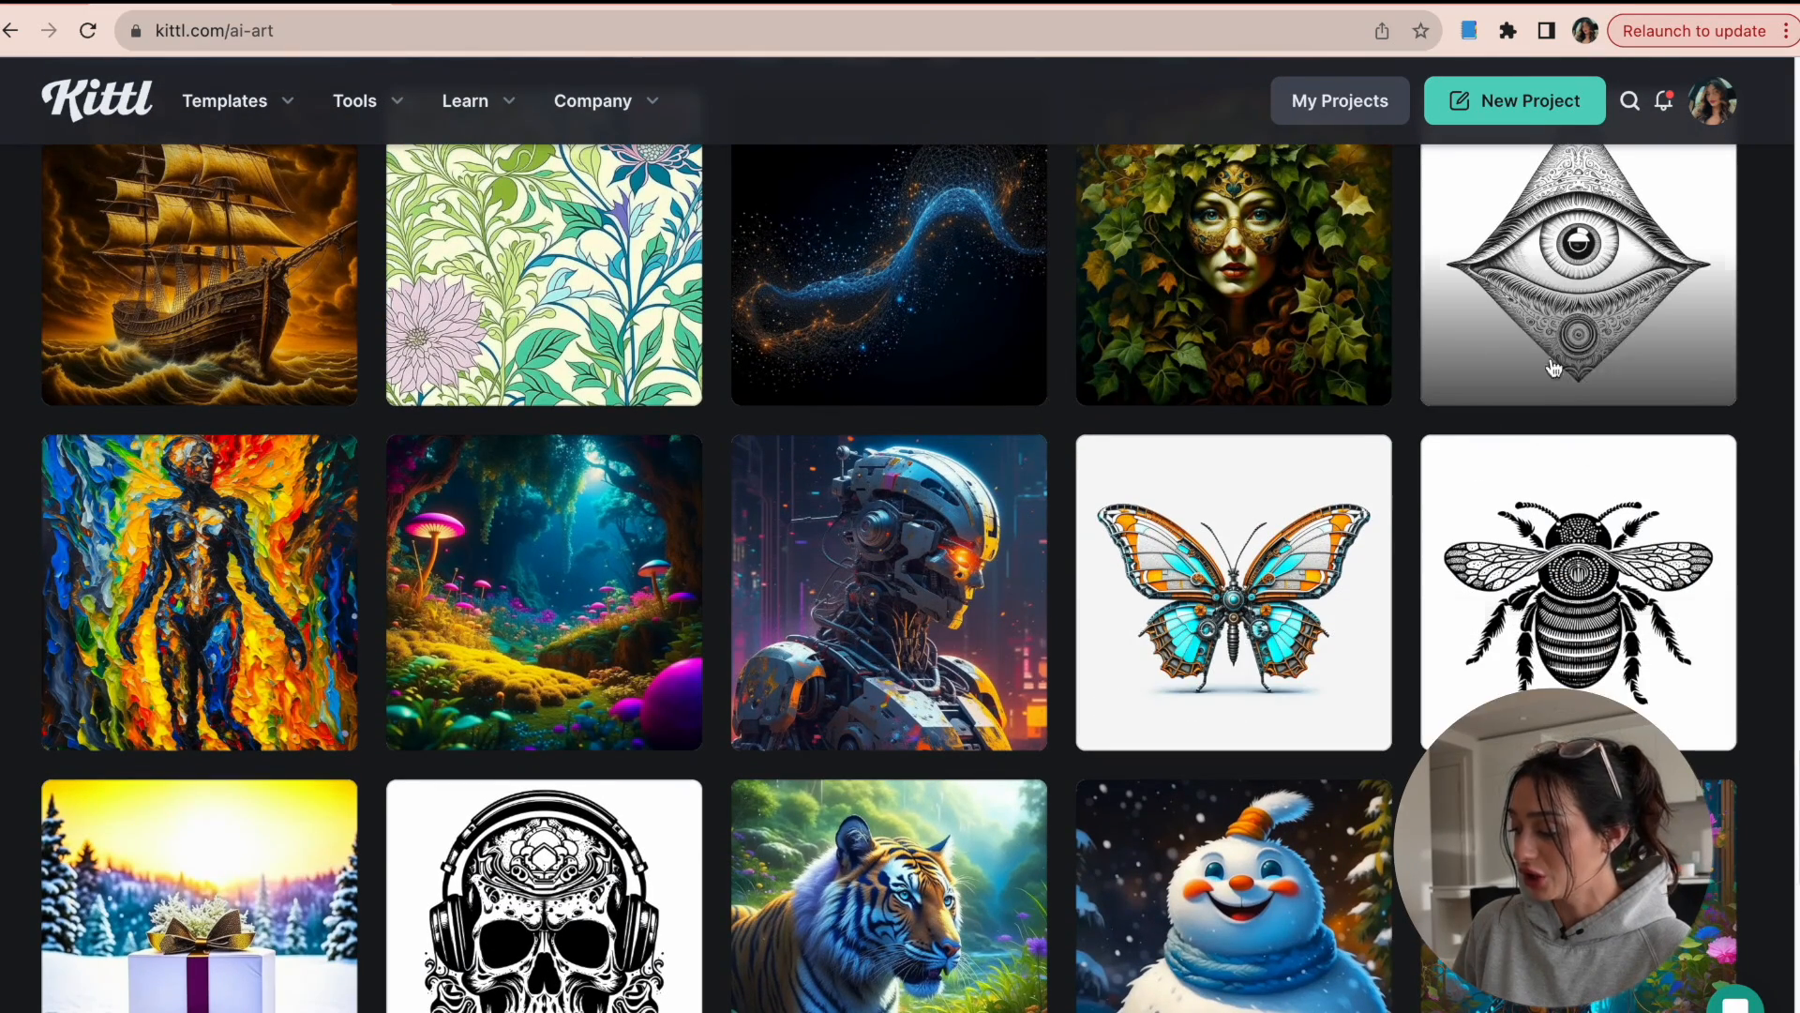
pyautogui.moveTo(1579, 333)
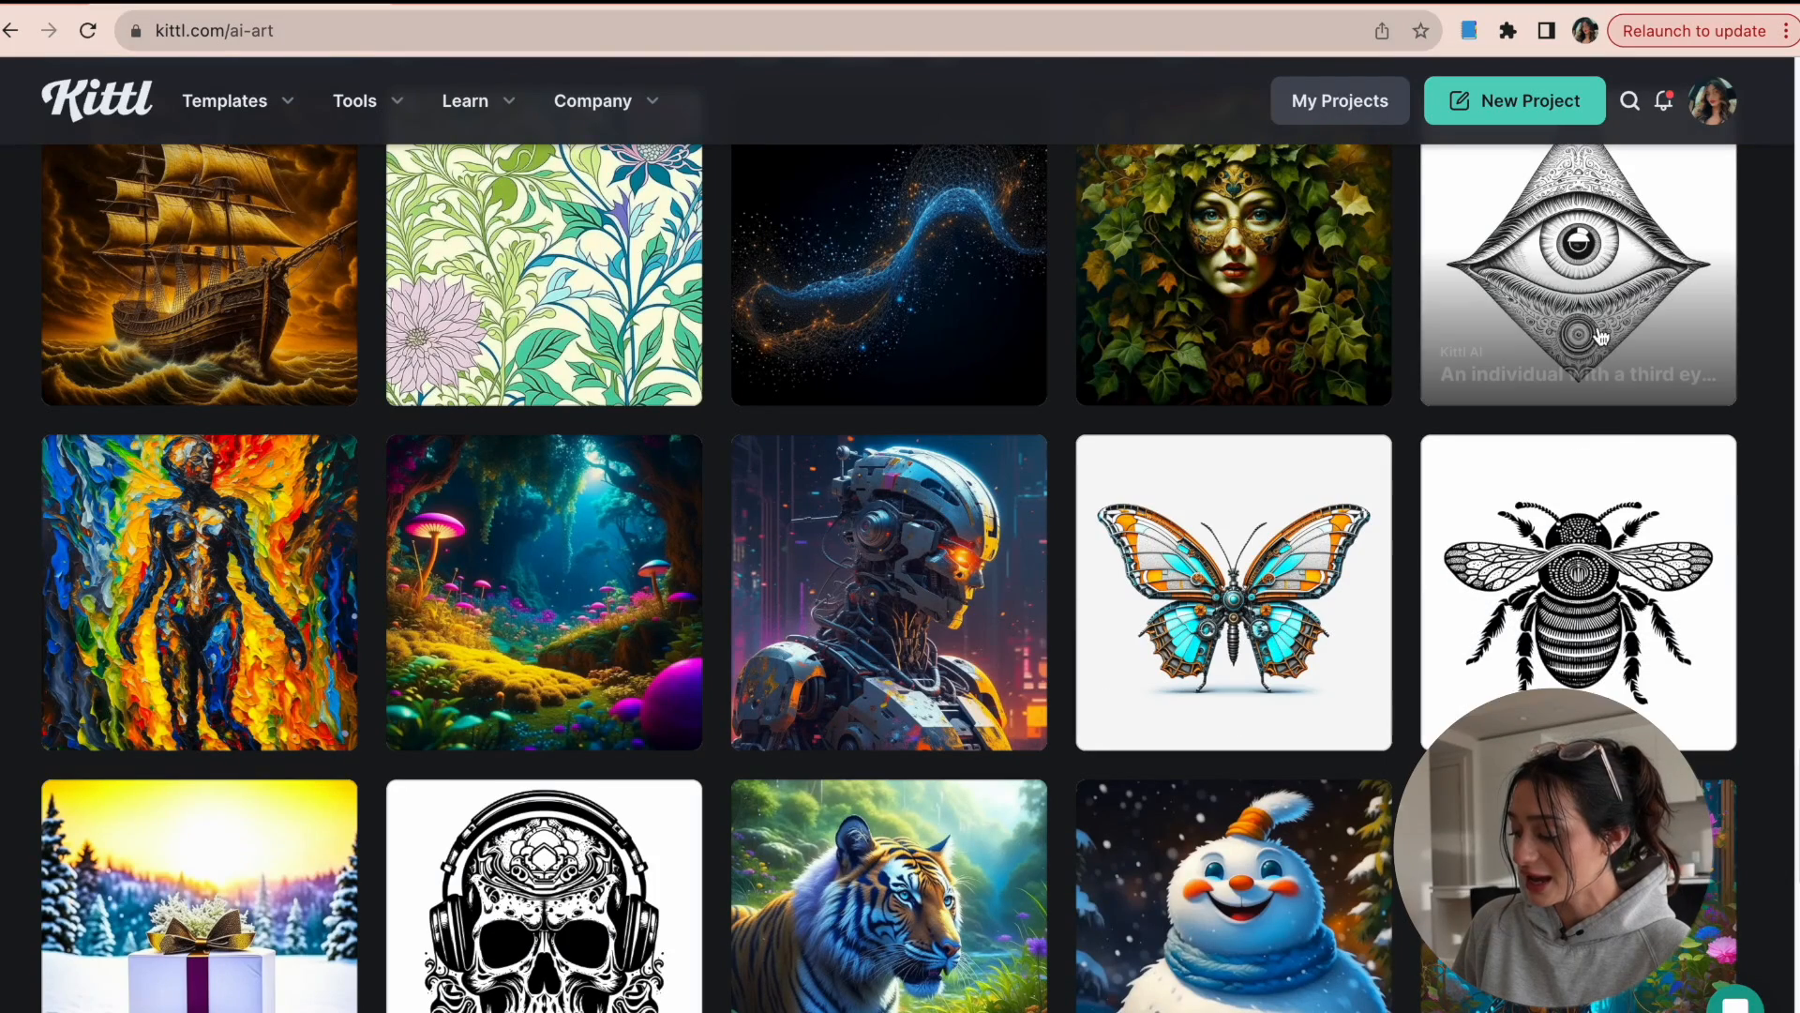
pyautogui.moveTo(1423, 609)
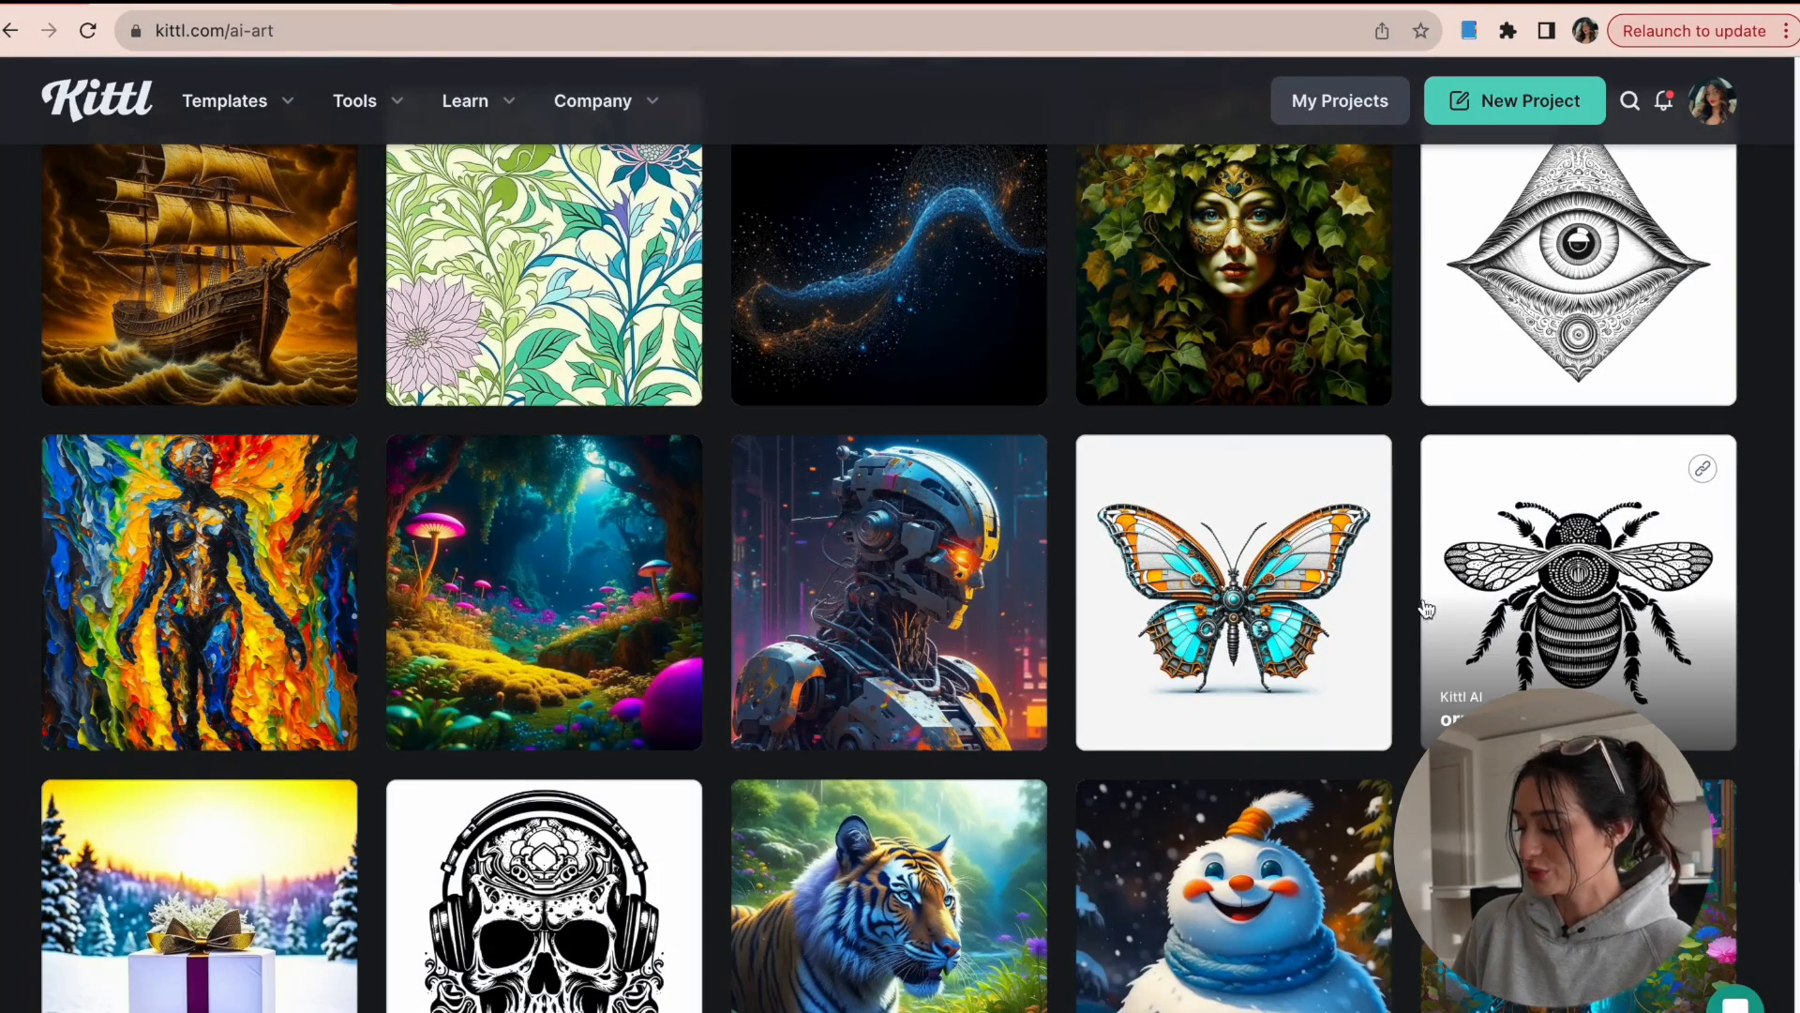
pyautogui.moveTo(1789, 800)
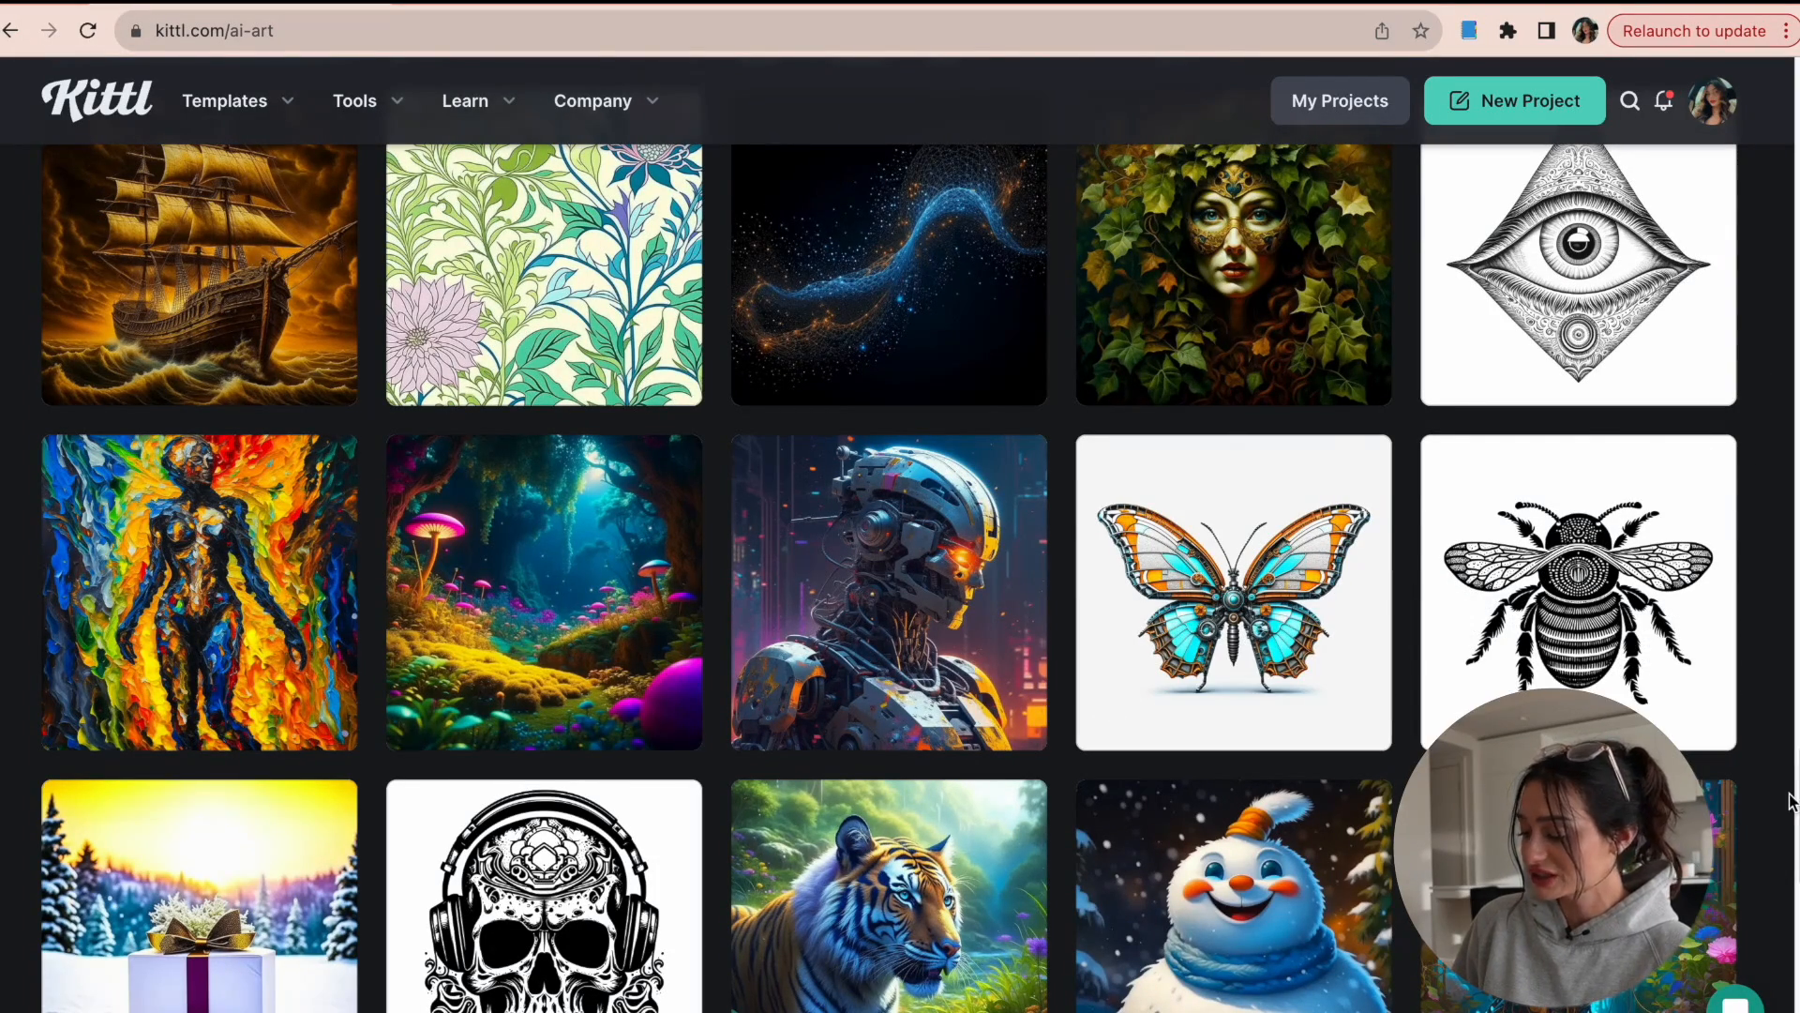
pyautogui.scroll(3)
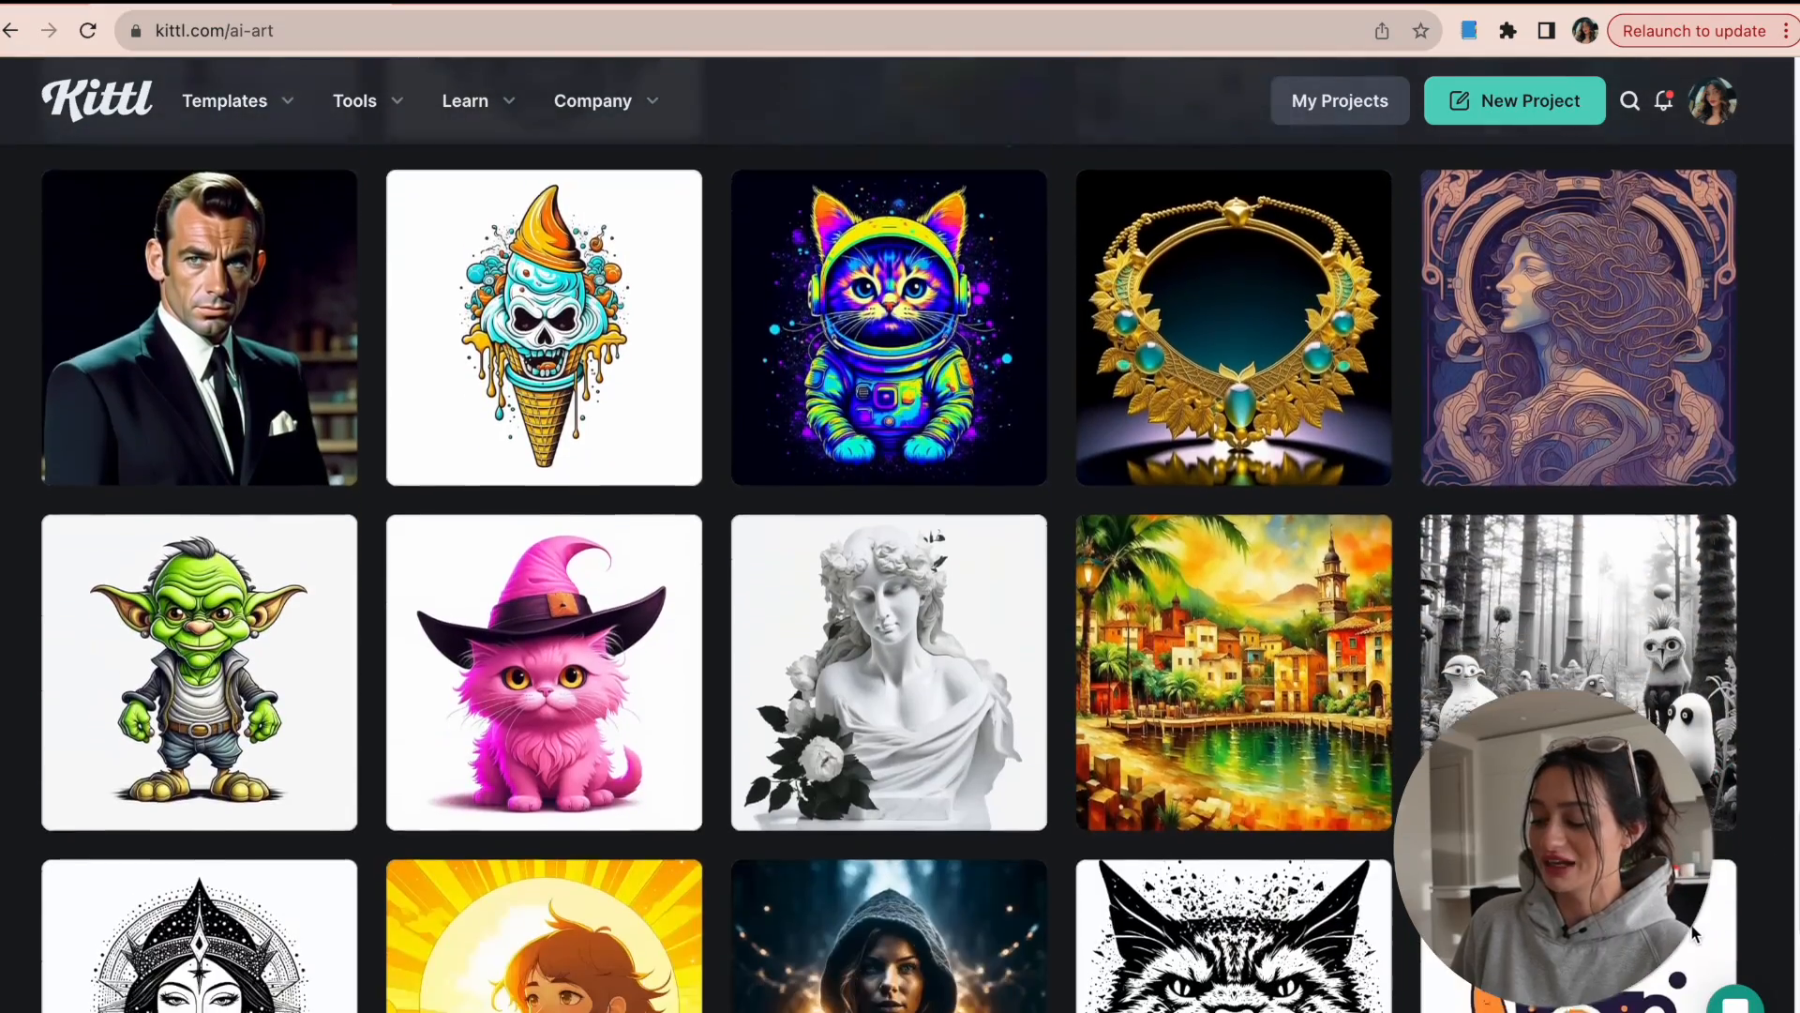
pyautogui.scroll(-3)
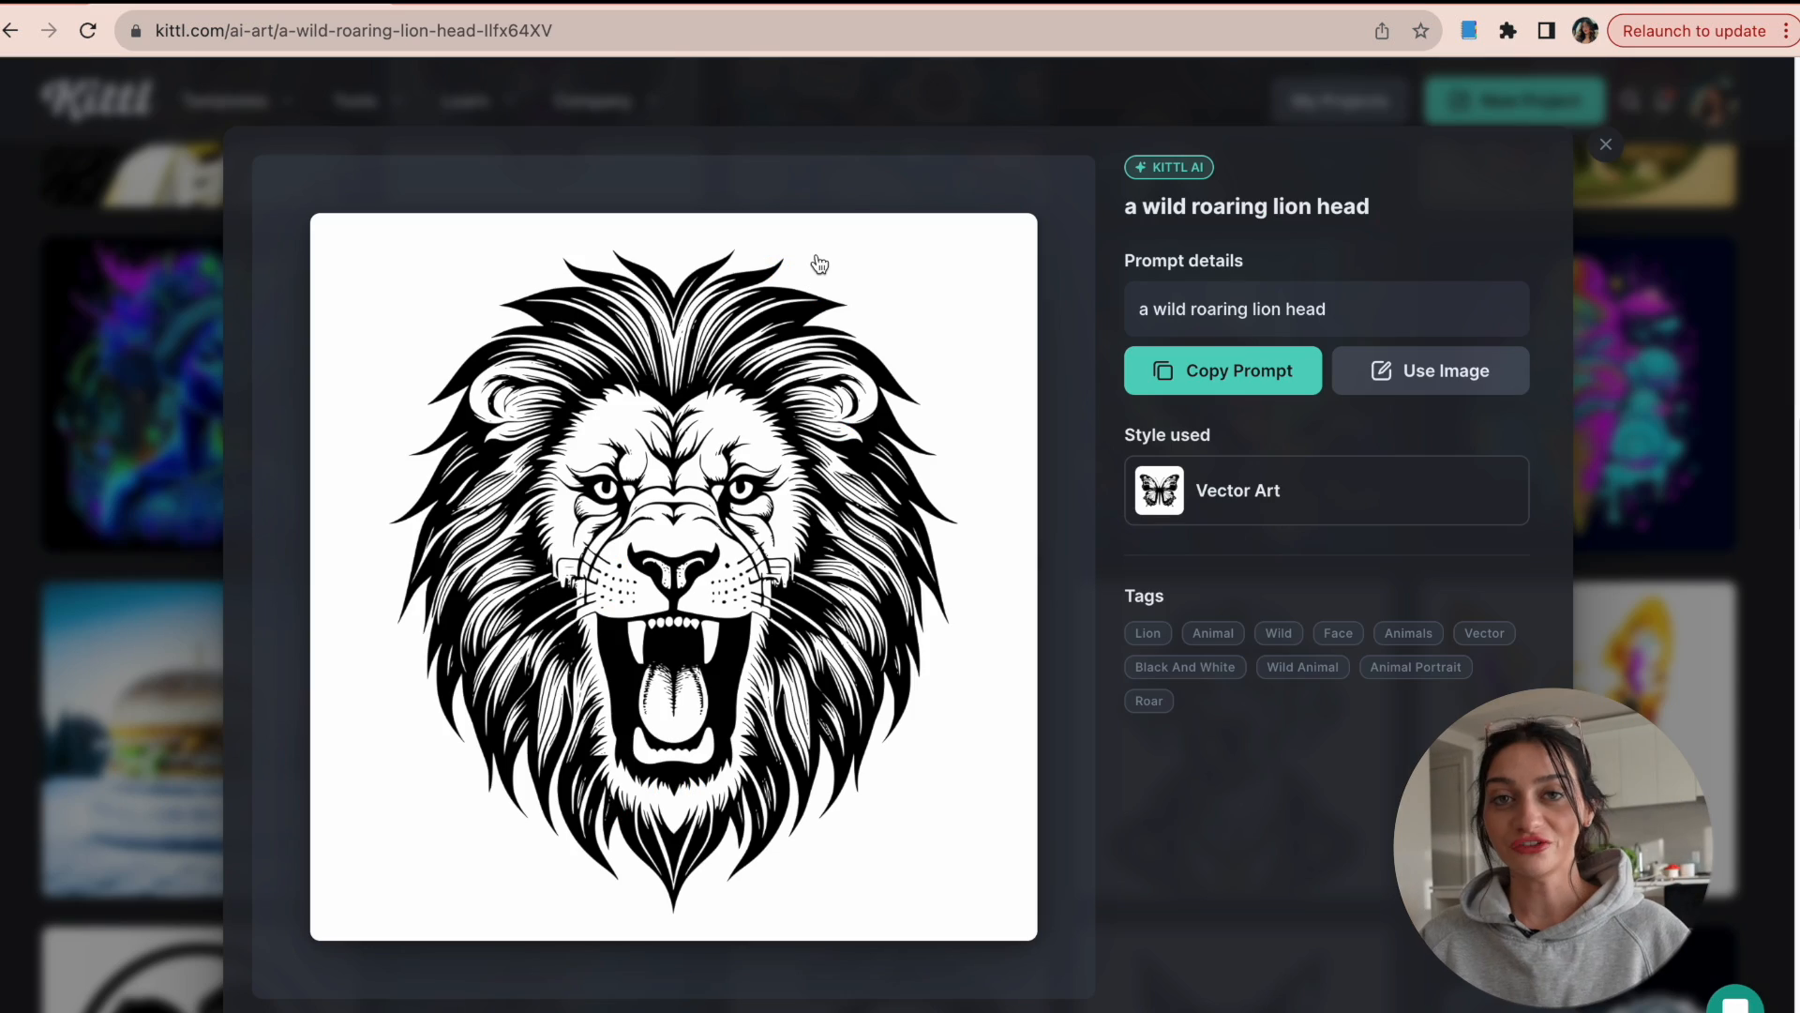
pyautogui.moveTo(855, 323)
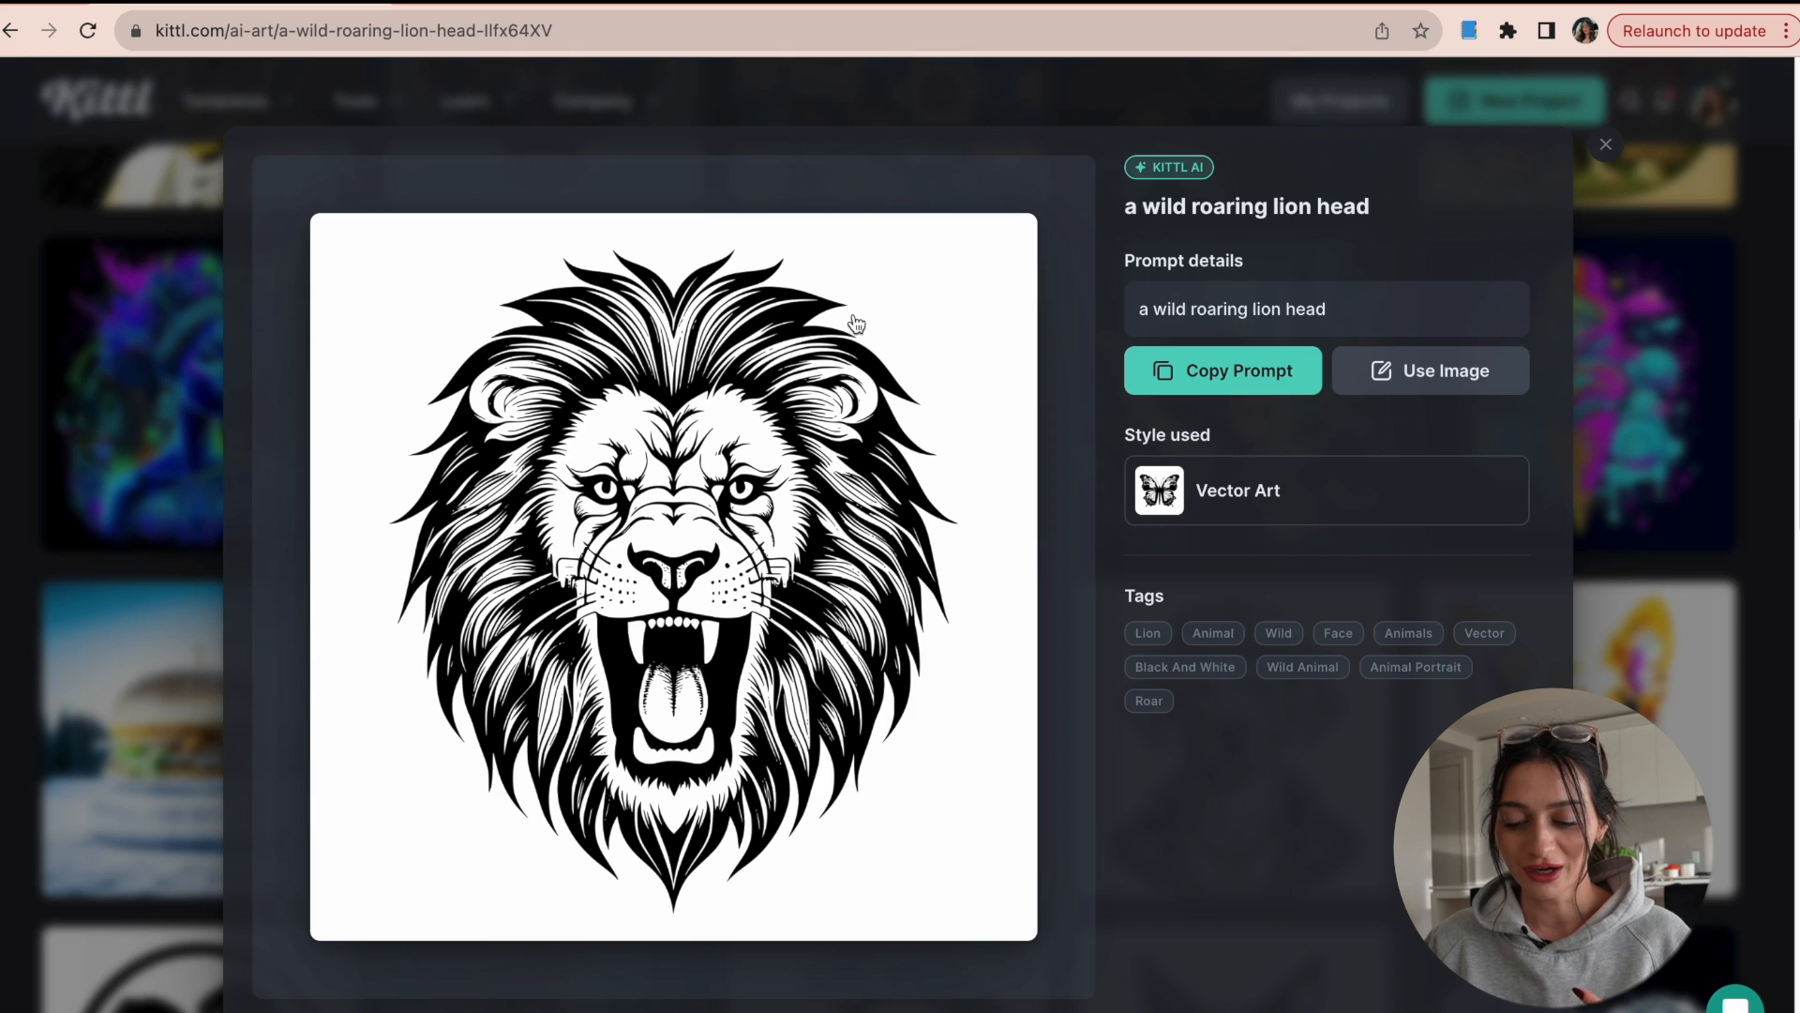
pyautogui.moveTo(614, 373)
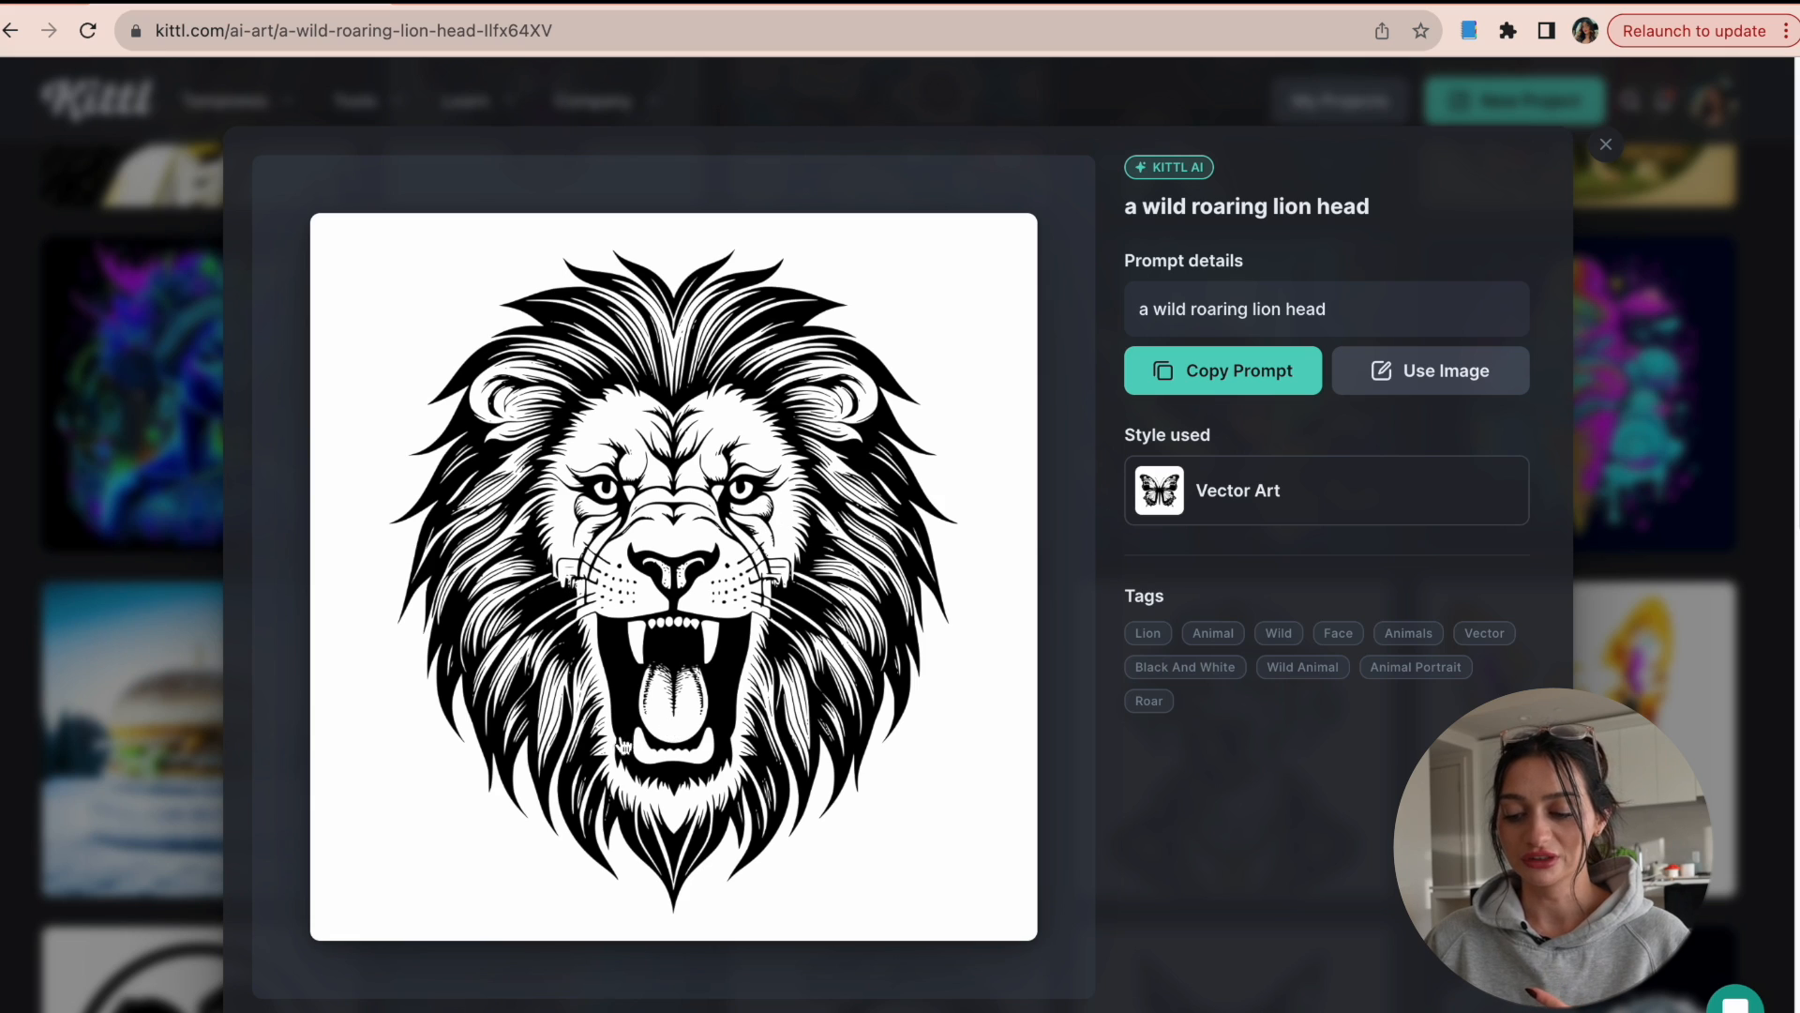
pyautogui.moveTo(1160, 442)
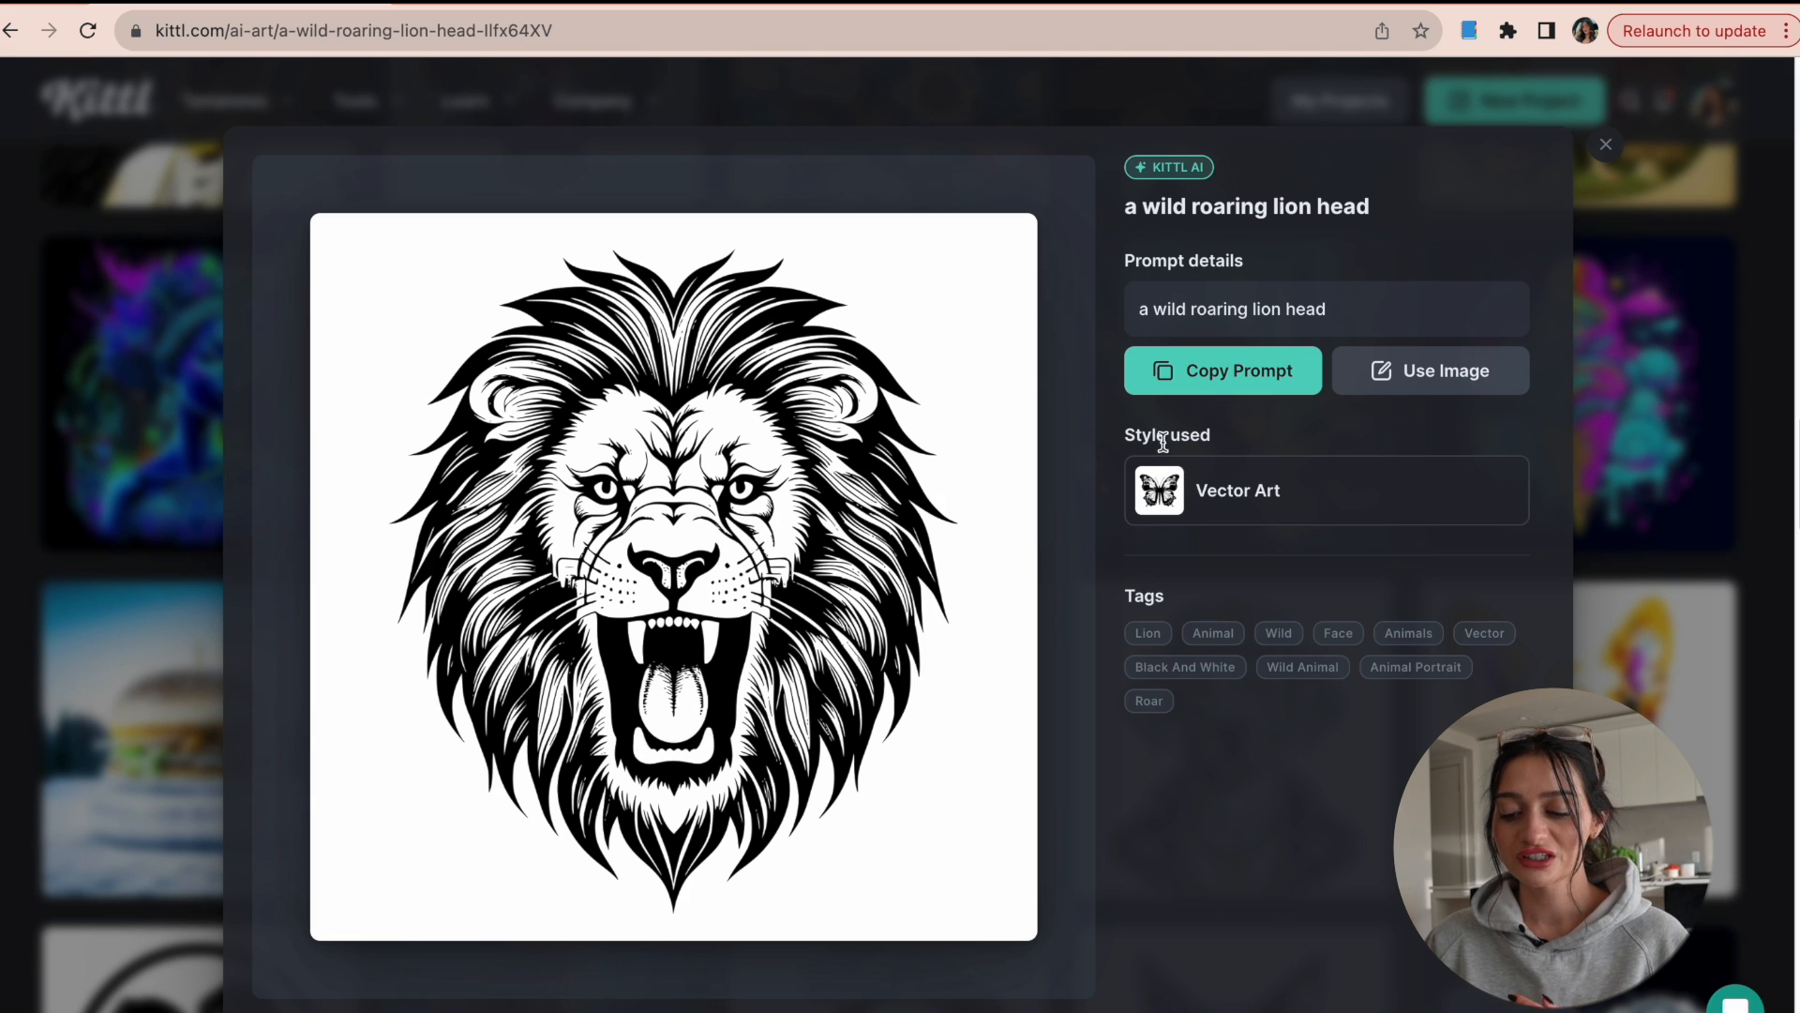
pyautogui.moveTo(1240, 448)
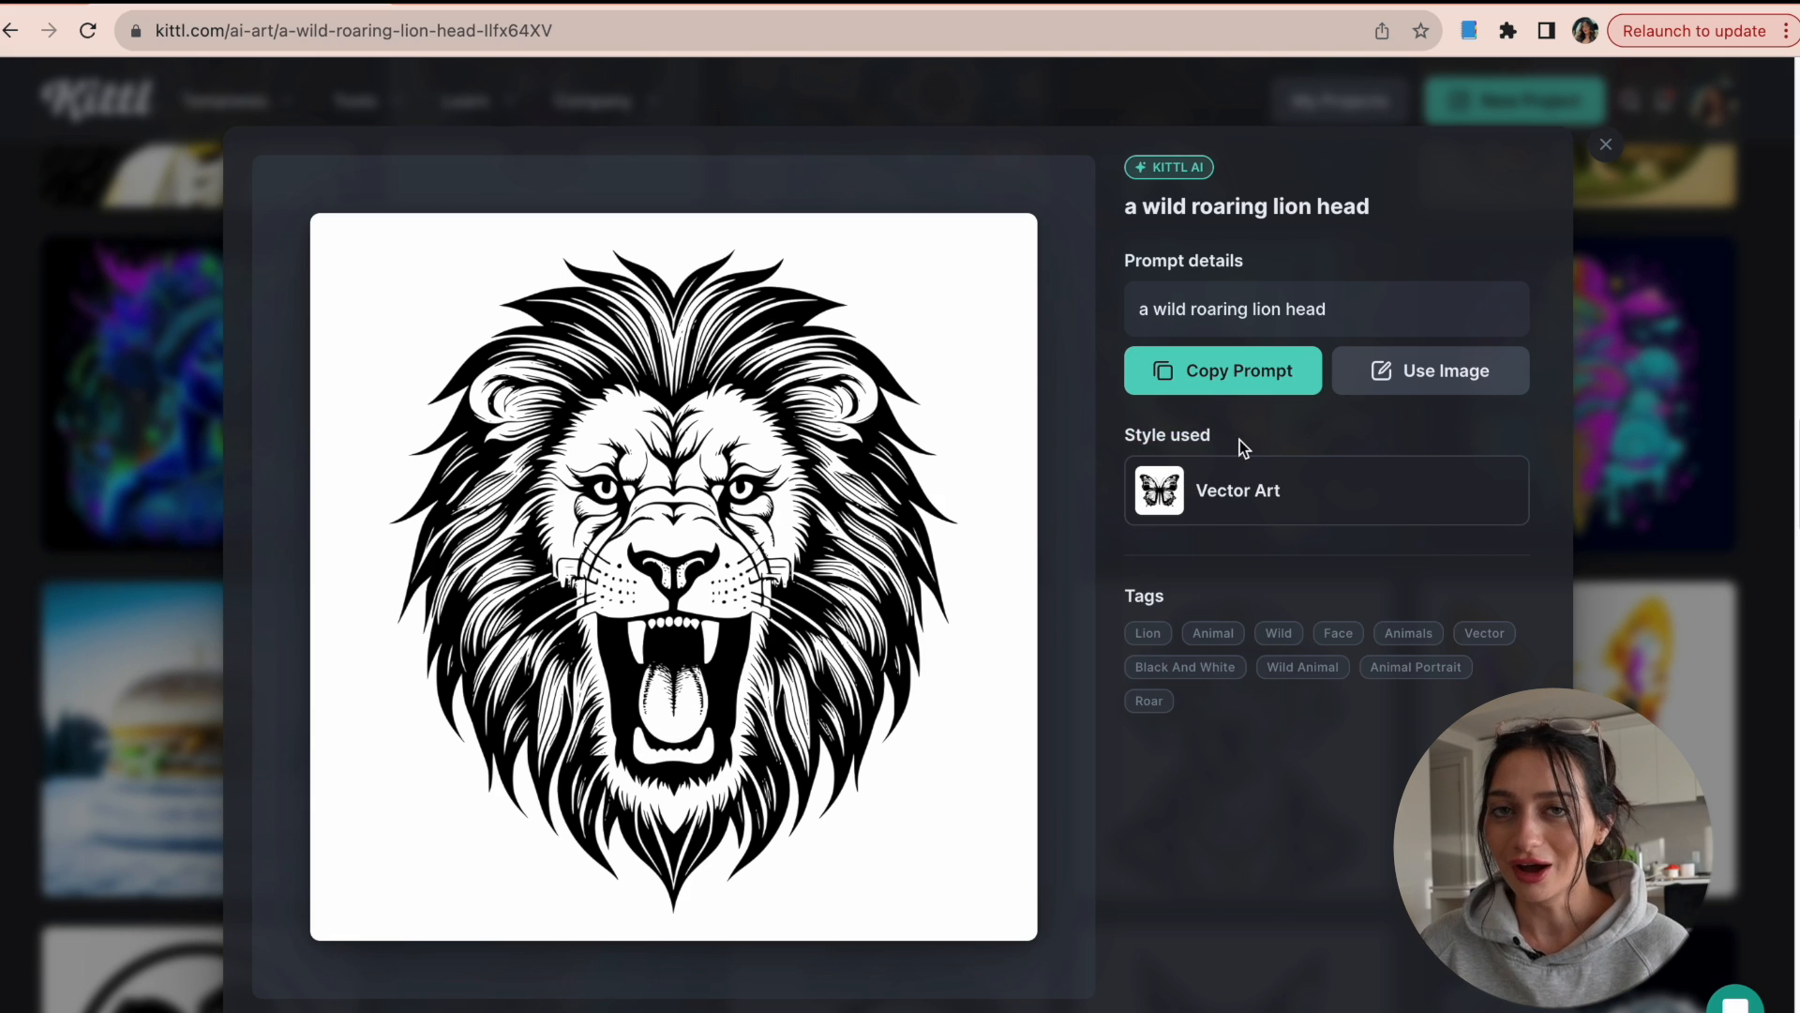
pyautogui.moveTo(1320, 308)
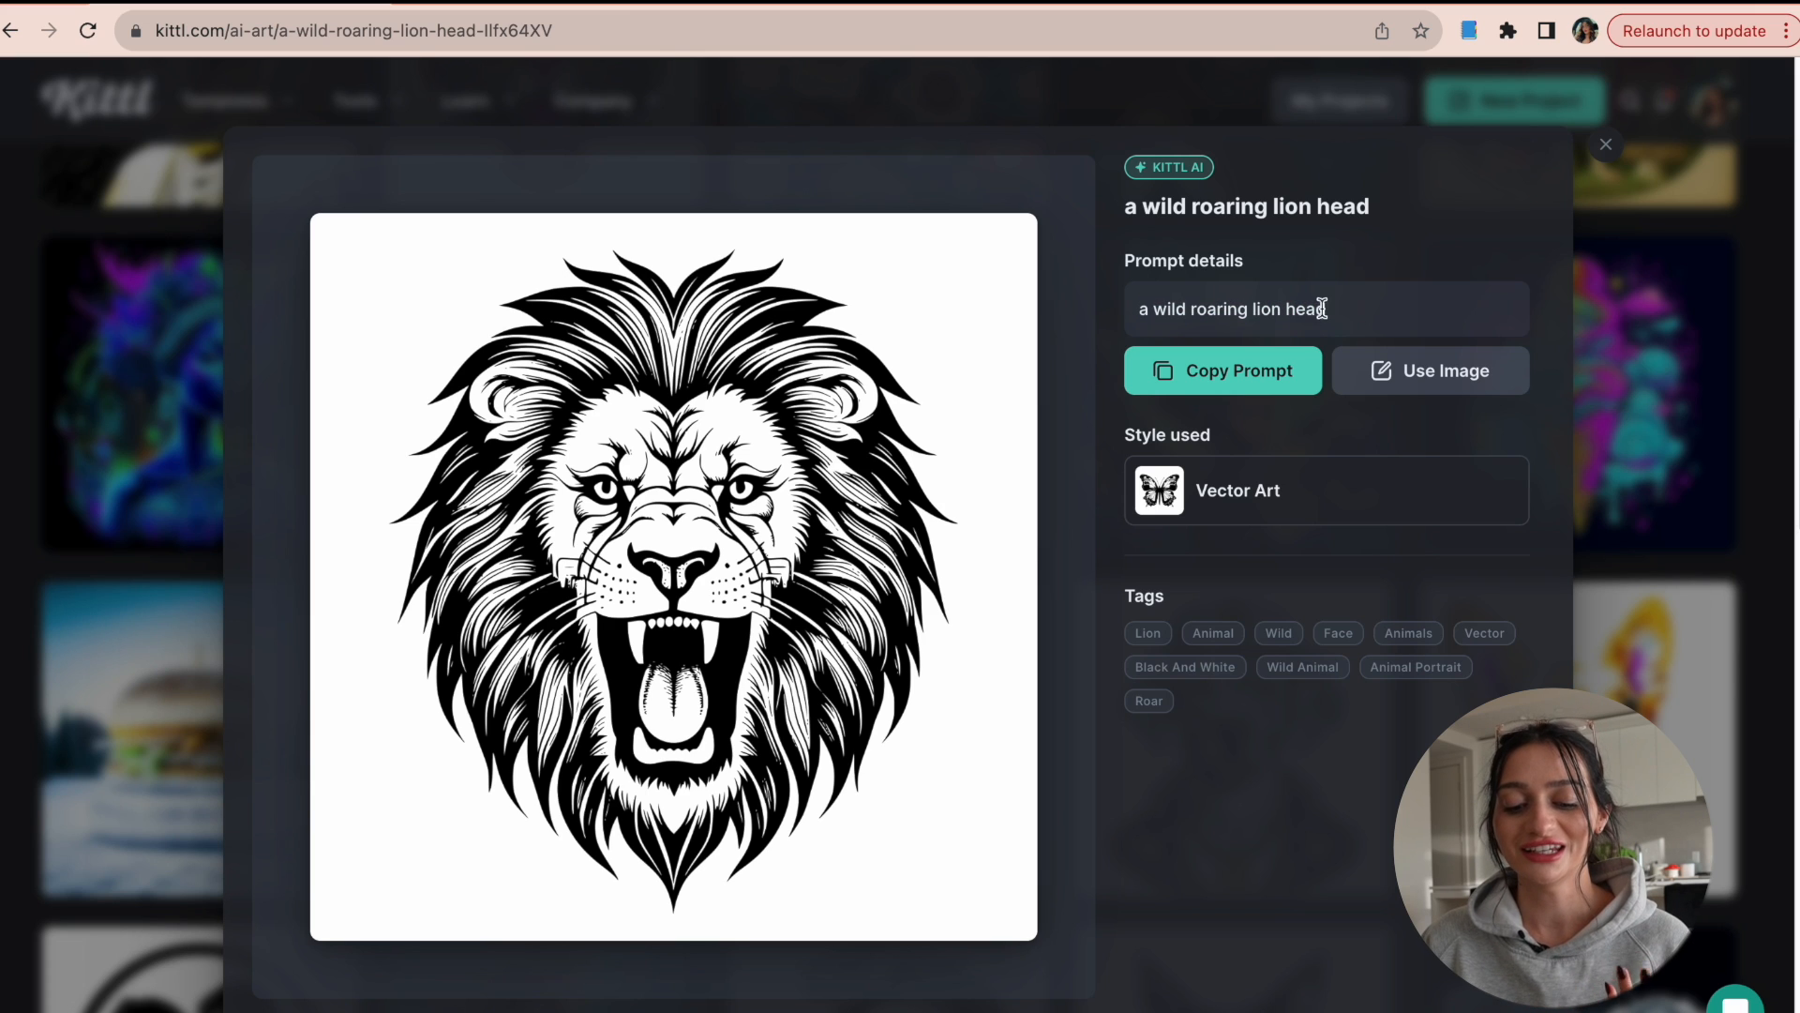
pyautogui.moveTo(834, 277)
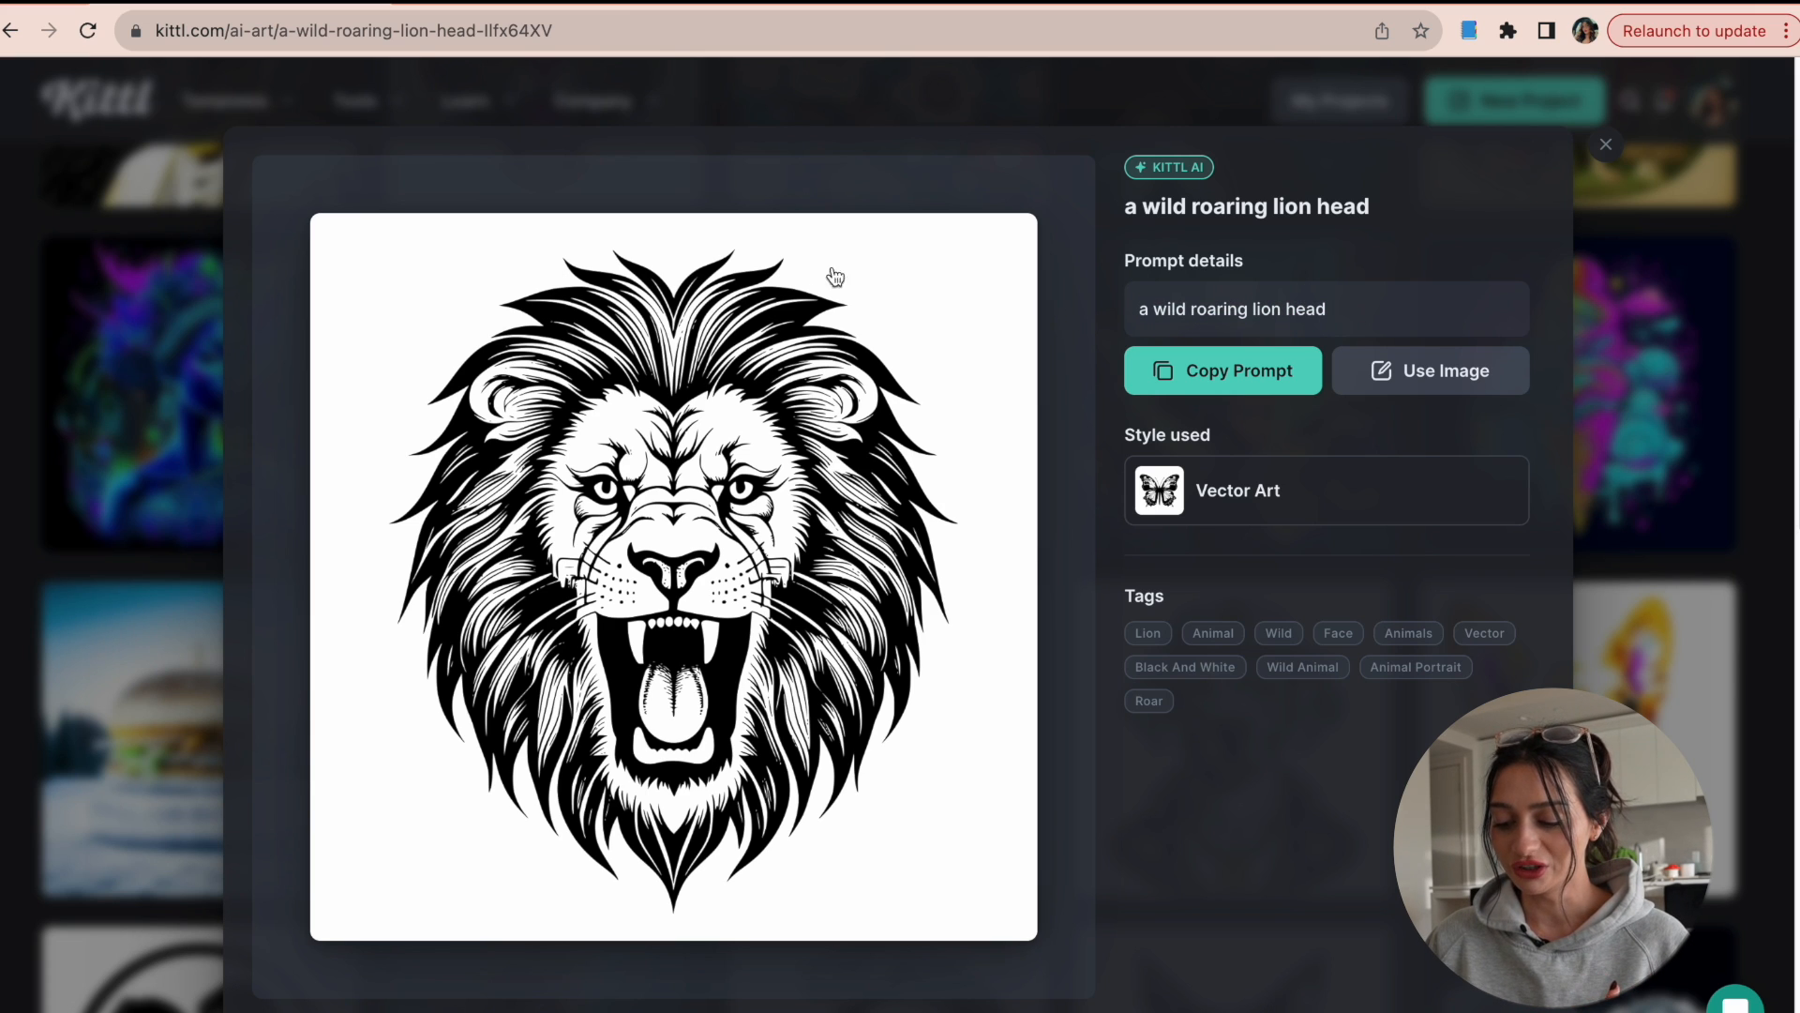
# Step: Close the lion head details and open the 'gangster dalmatian, dollar eyes' artwork
pyautogui.click(1605, 143)
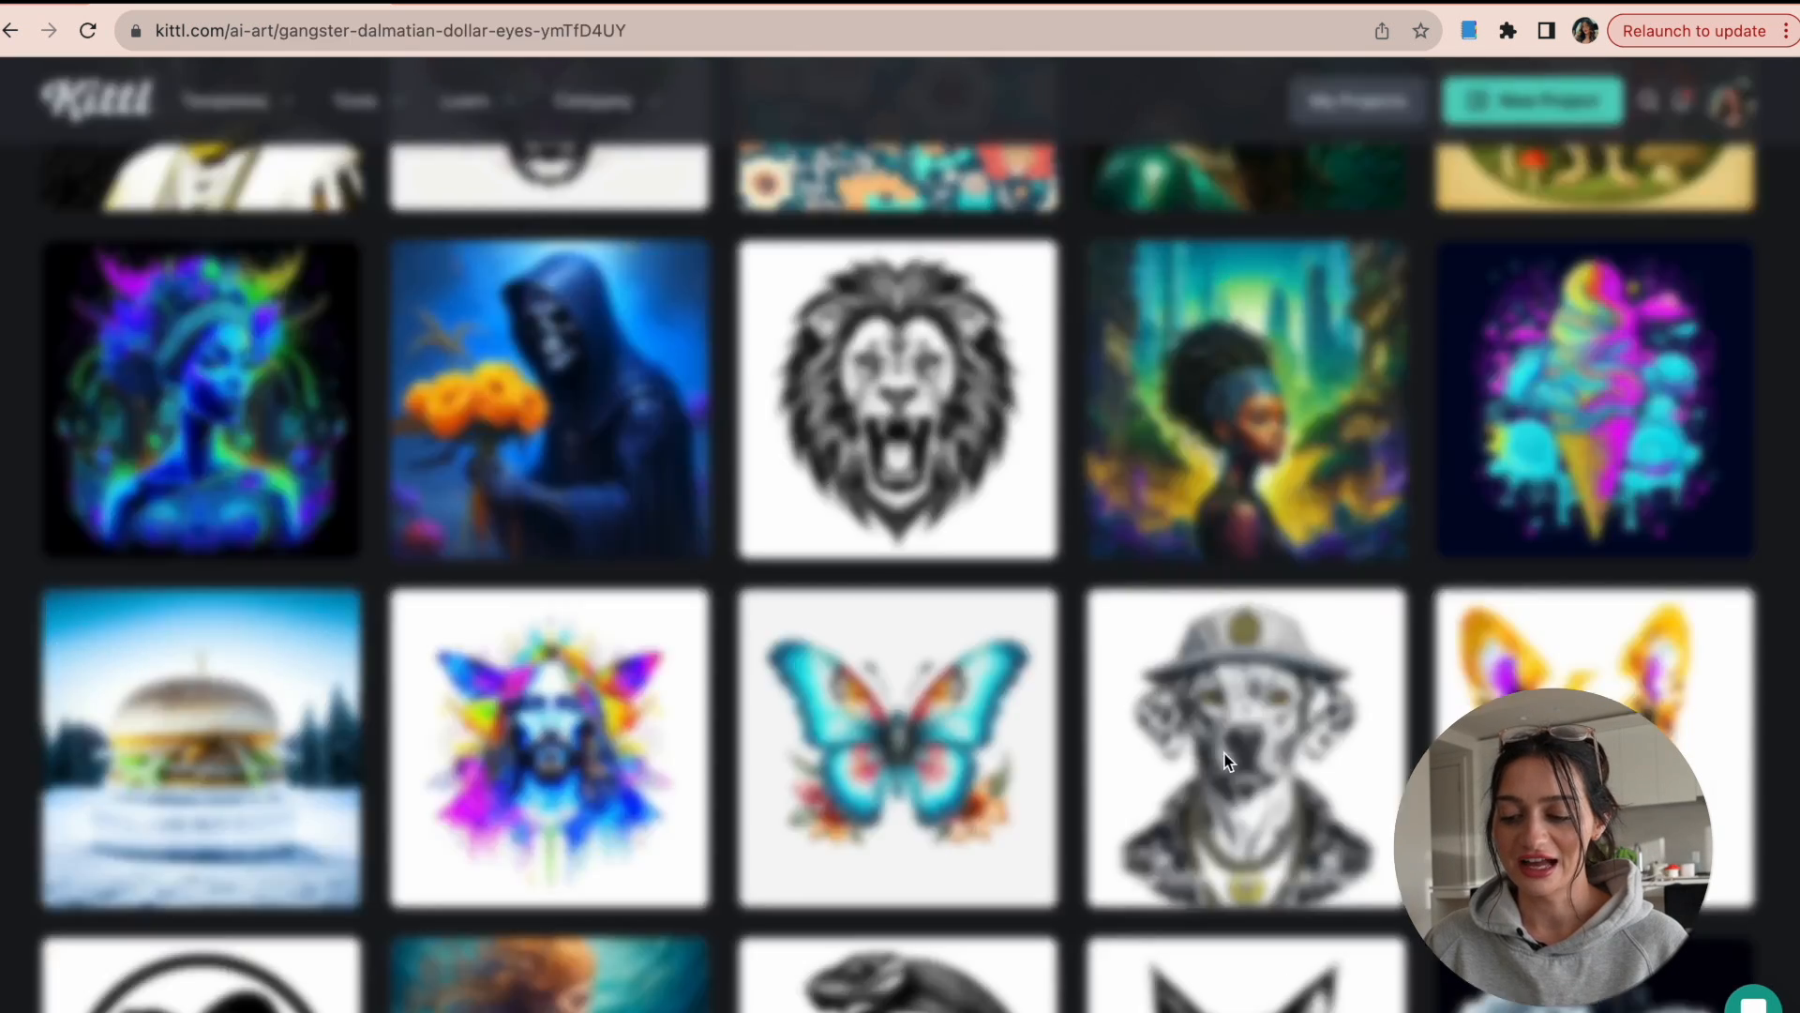
pyautogui.click(1246, 746)
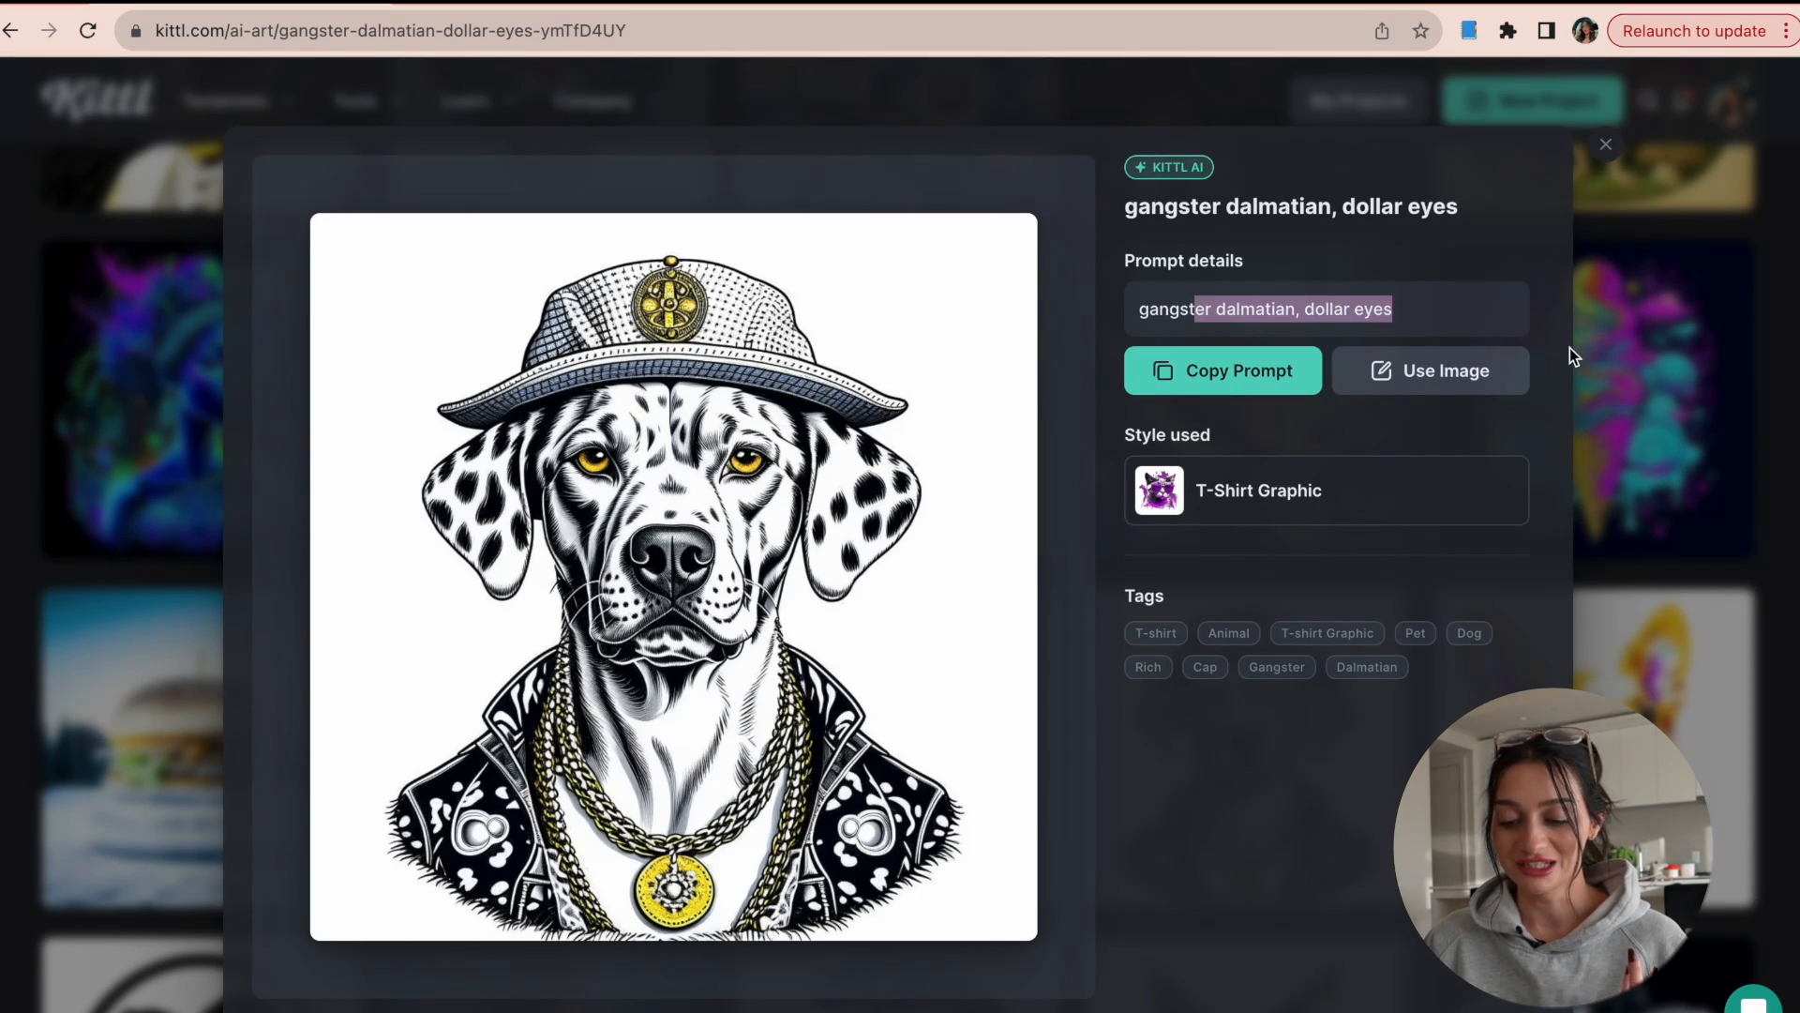
# Step: Close the dalmatian details, scroll the feed and inspect the ornate bumblebee artwork
pyautogui.click(1605, 144)
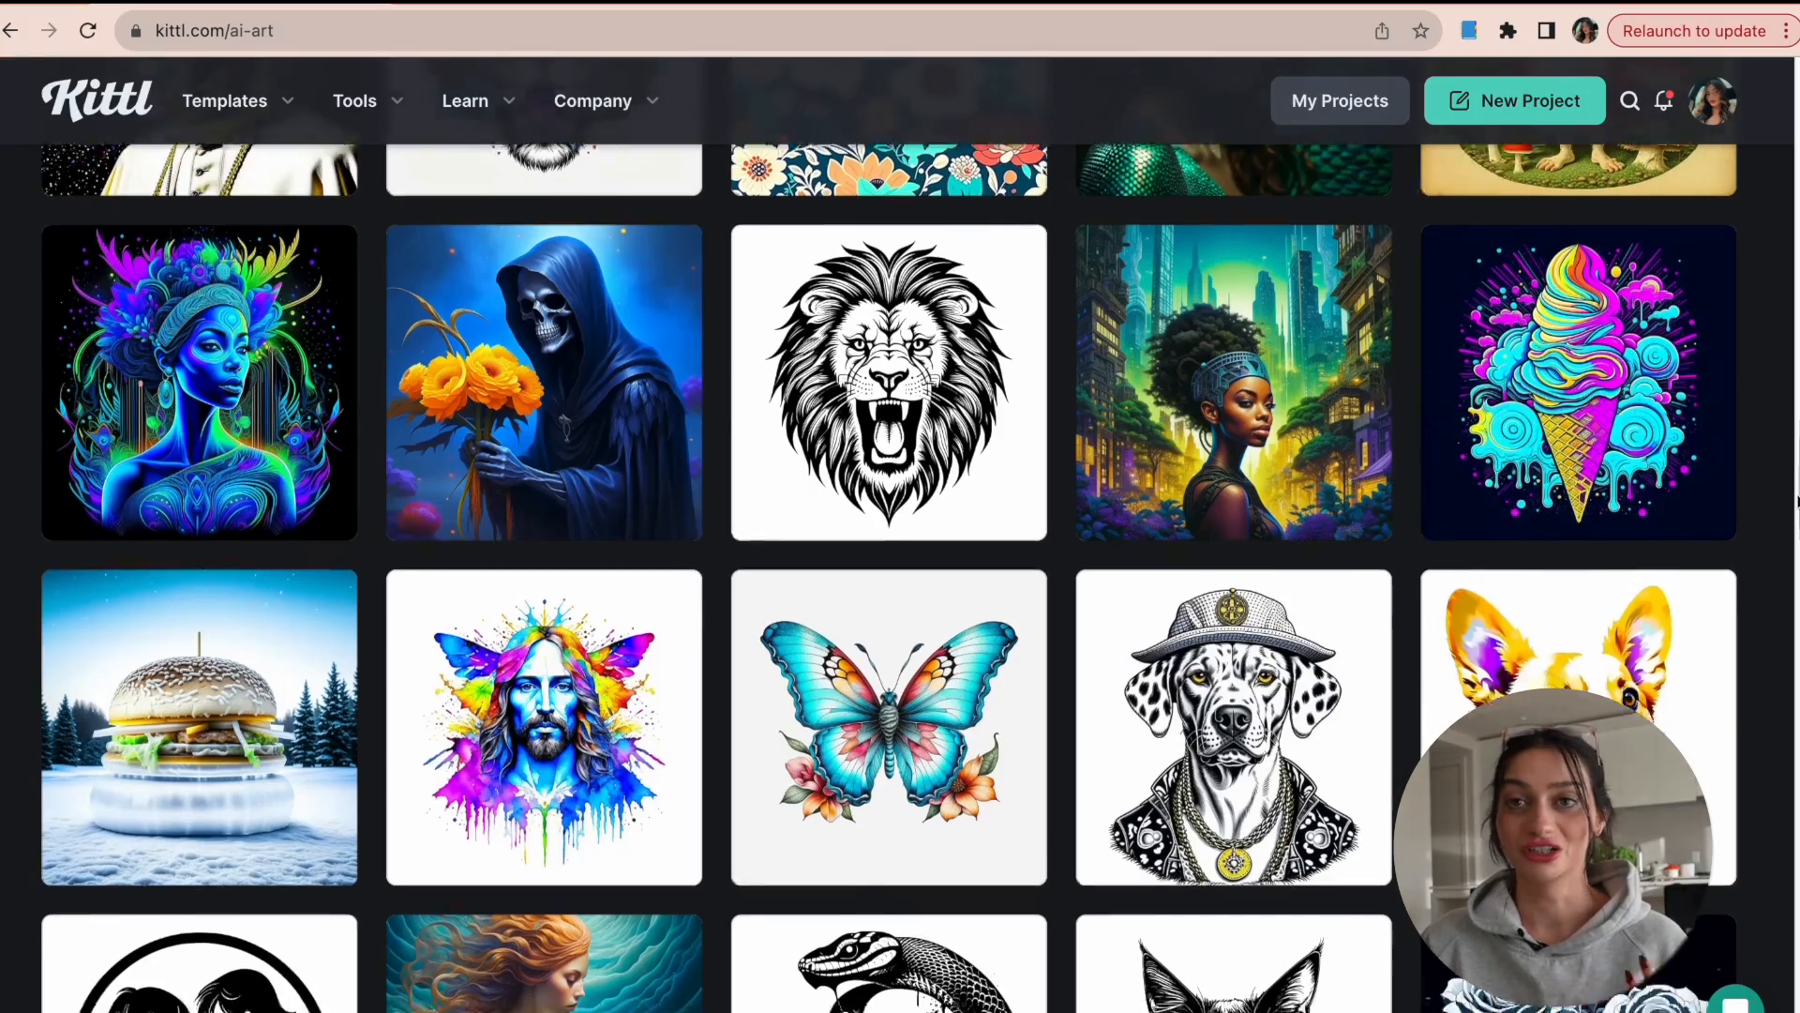
pyautogui.scroll(-3)
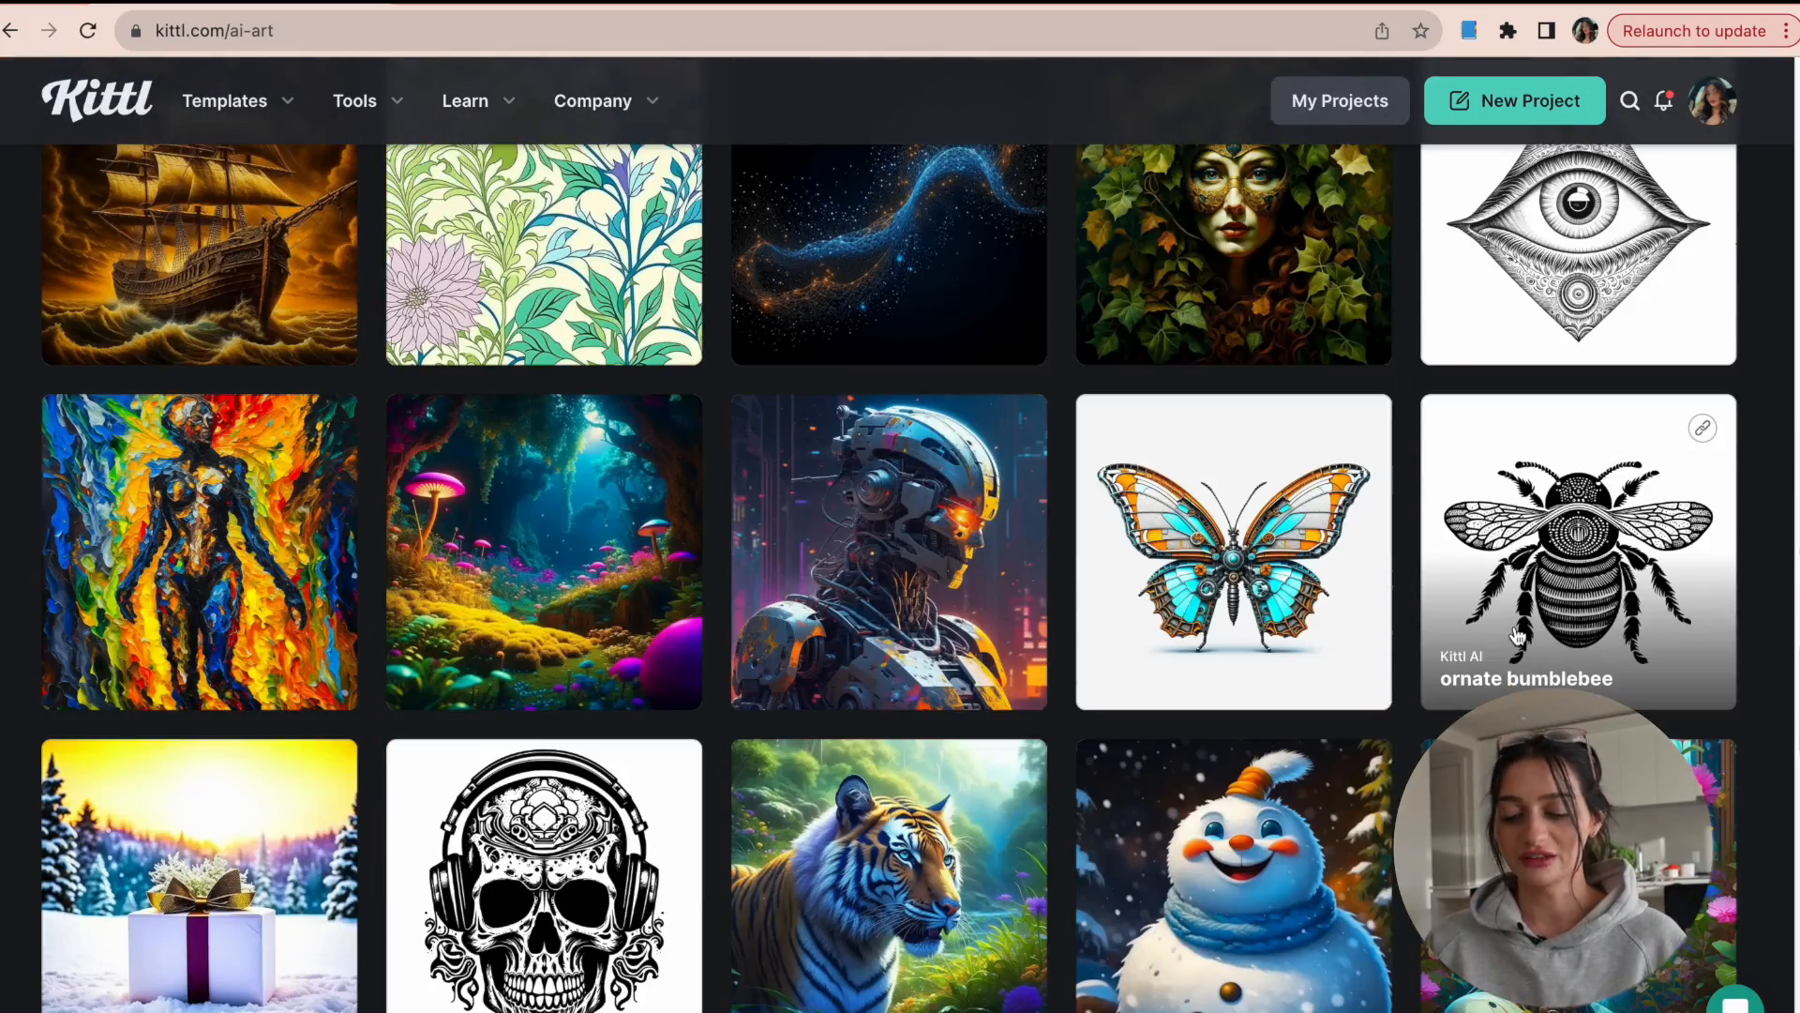
pyautogui.click(1577, 551)
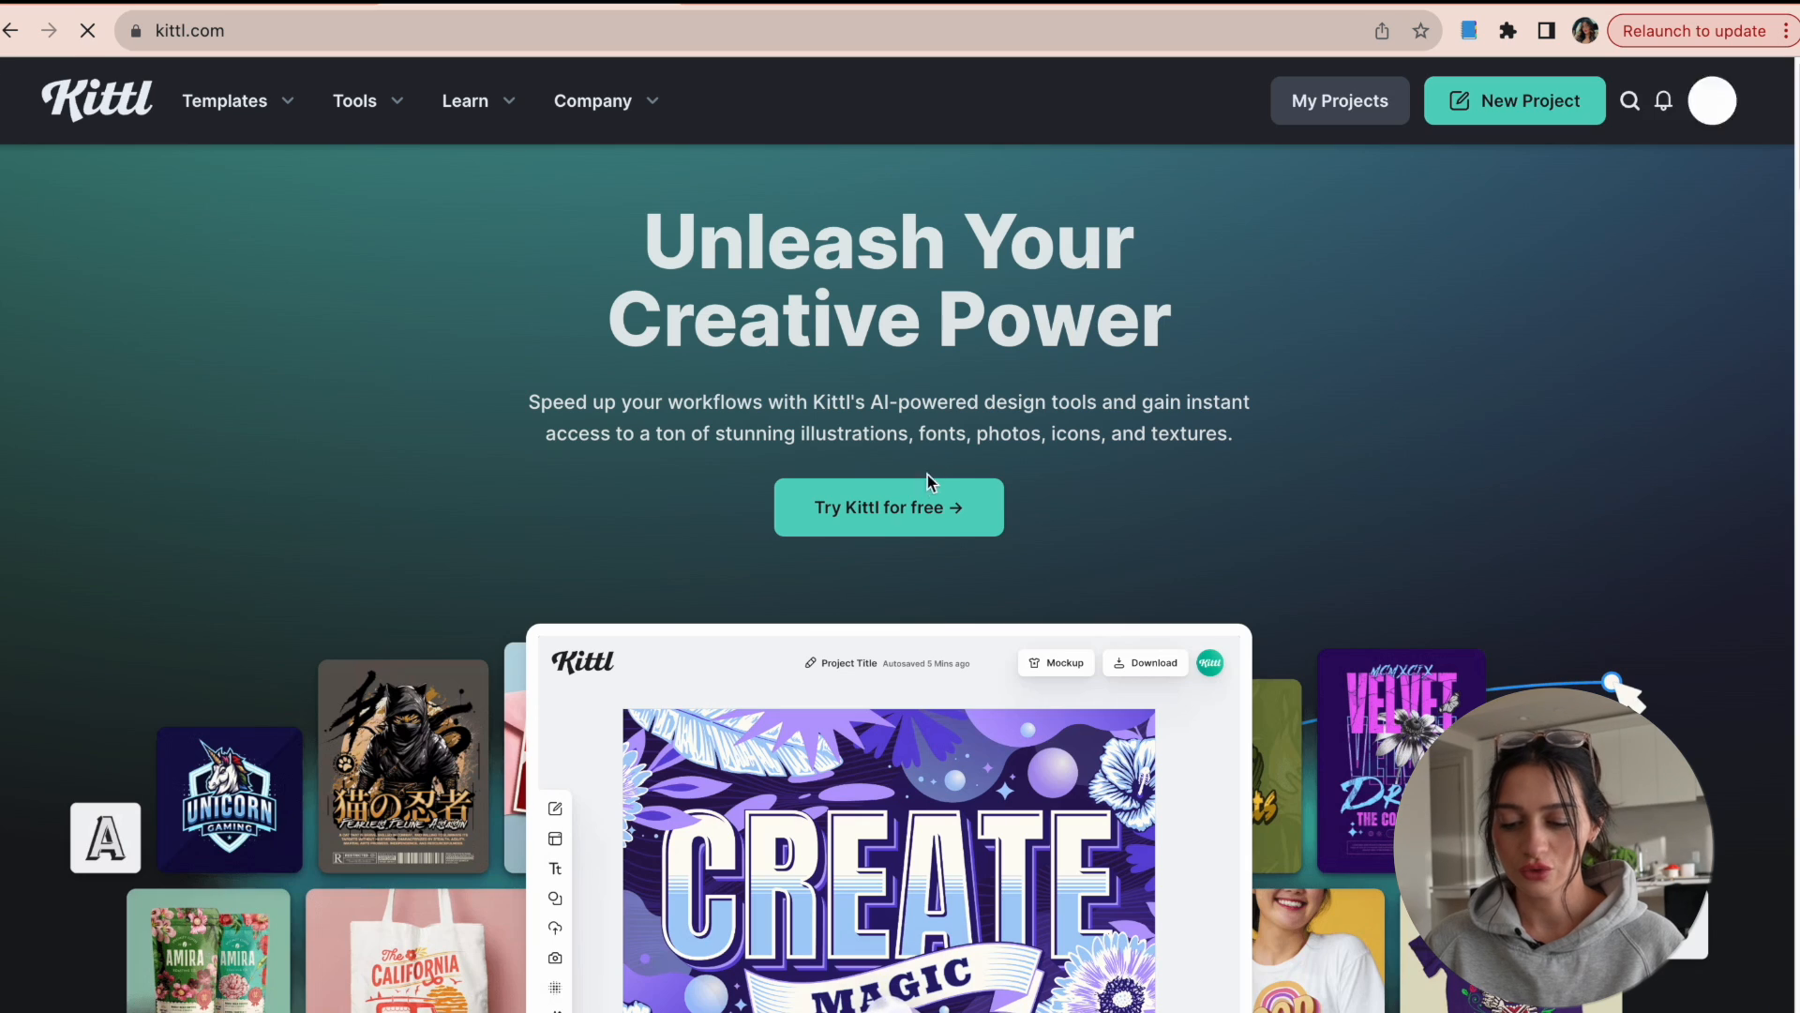
# Step: Start a new blank project with an empty white canvas
pyautogui.click(888, 507)
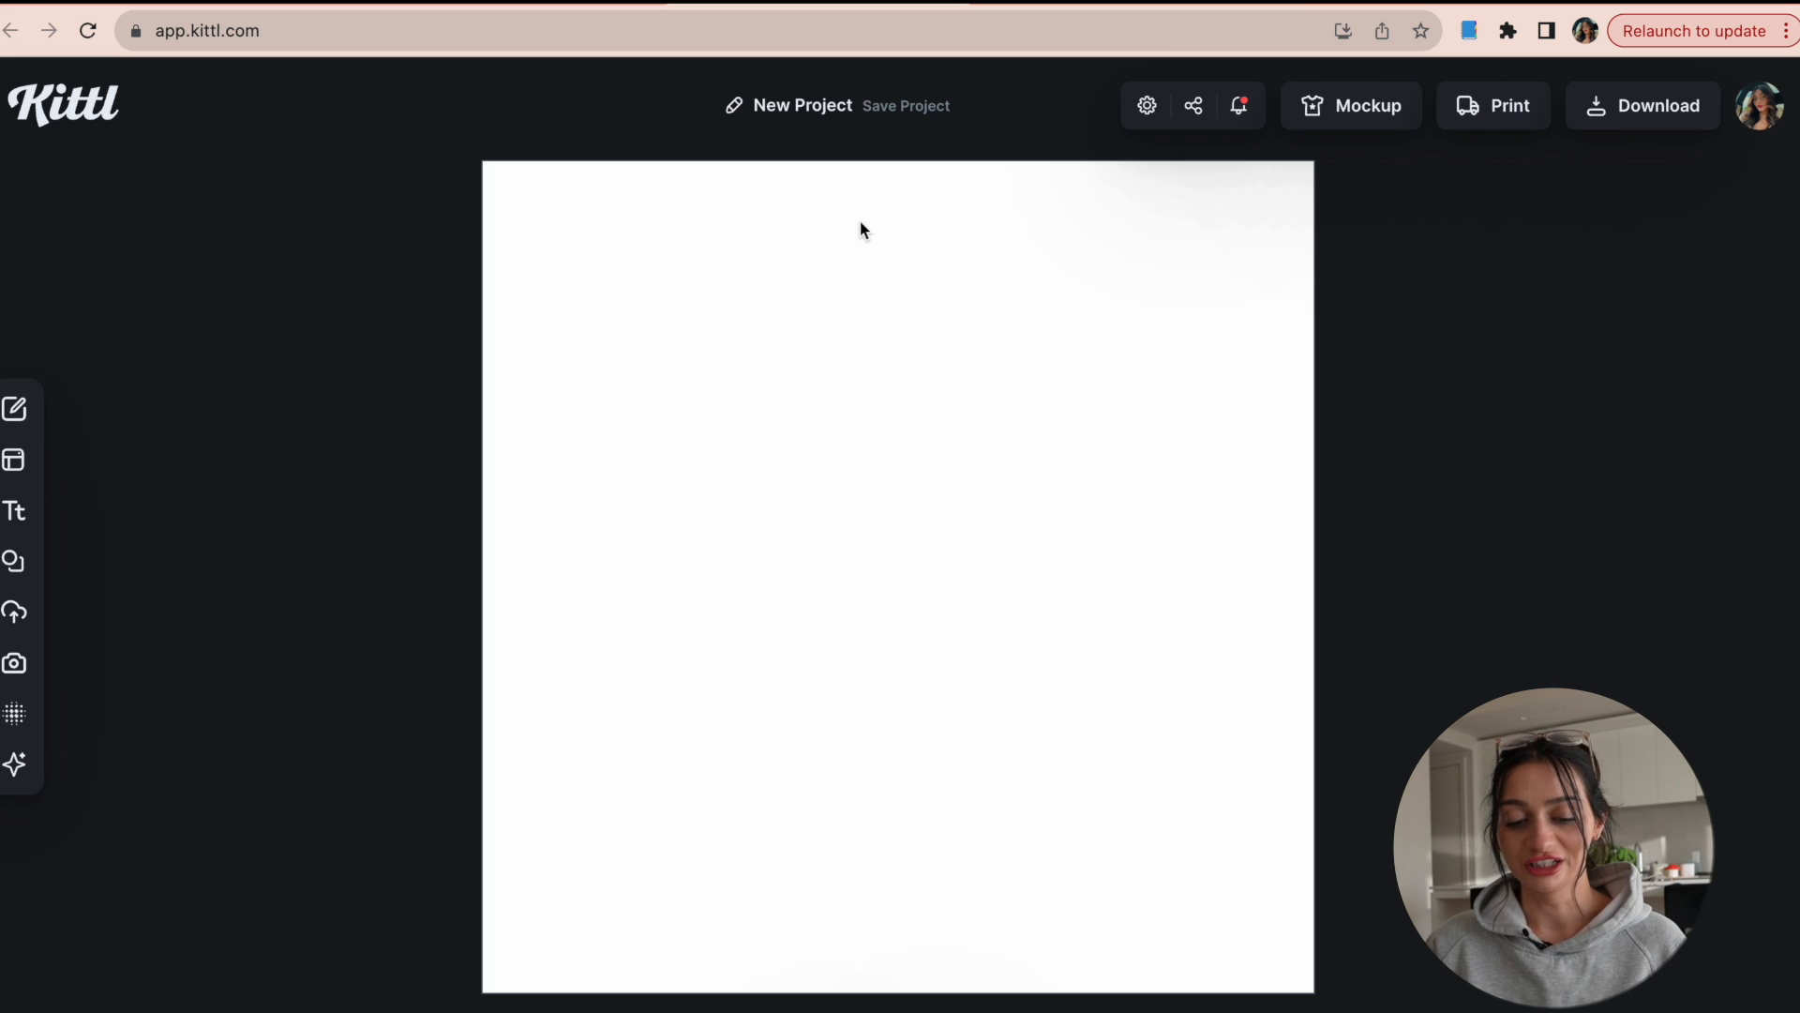
pyautogui.moveTo(711, 213)
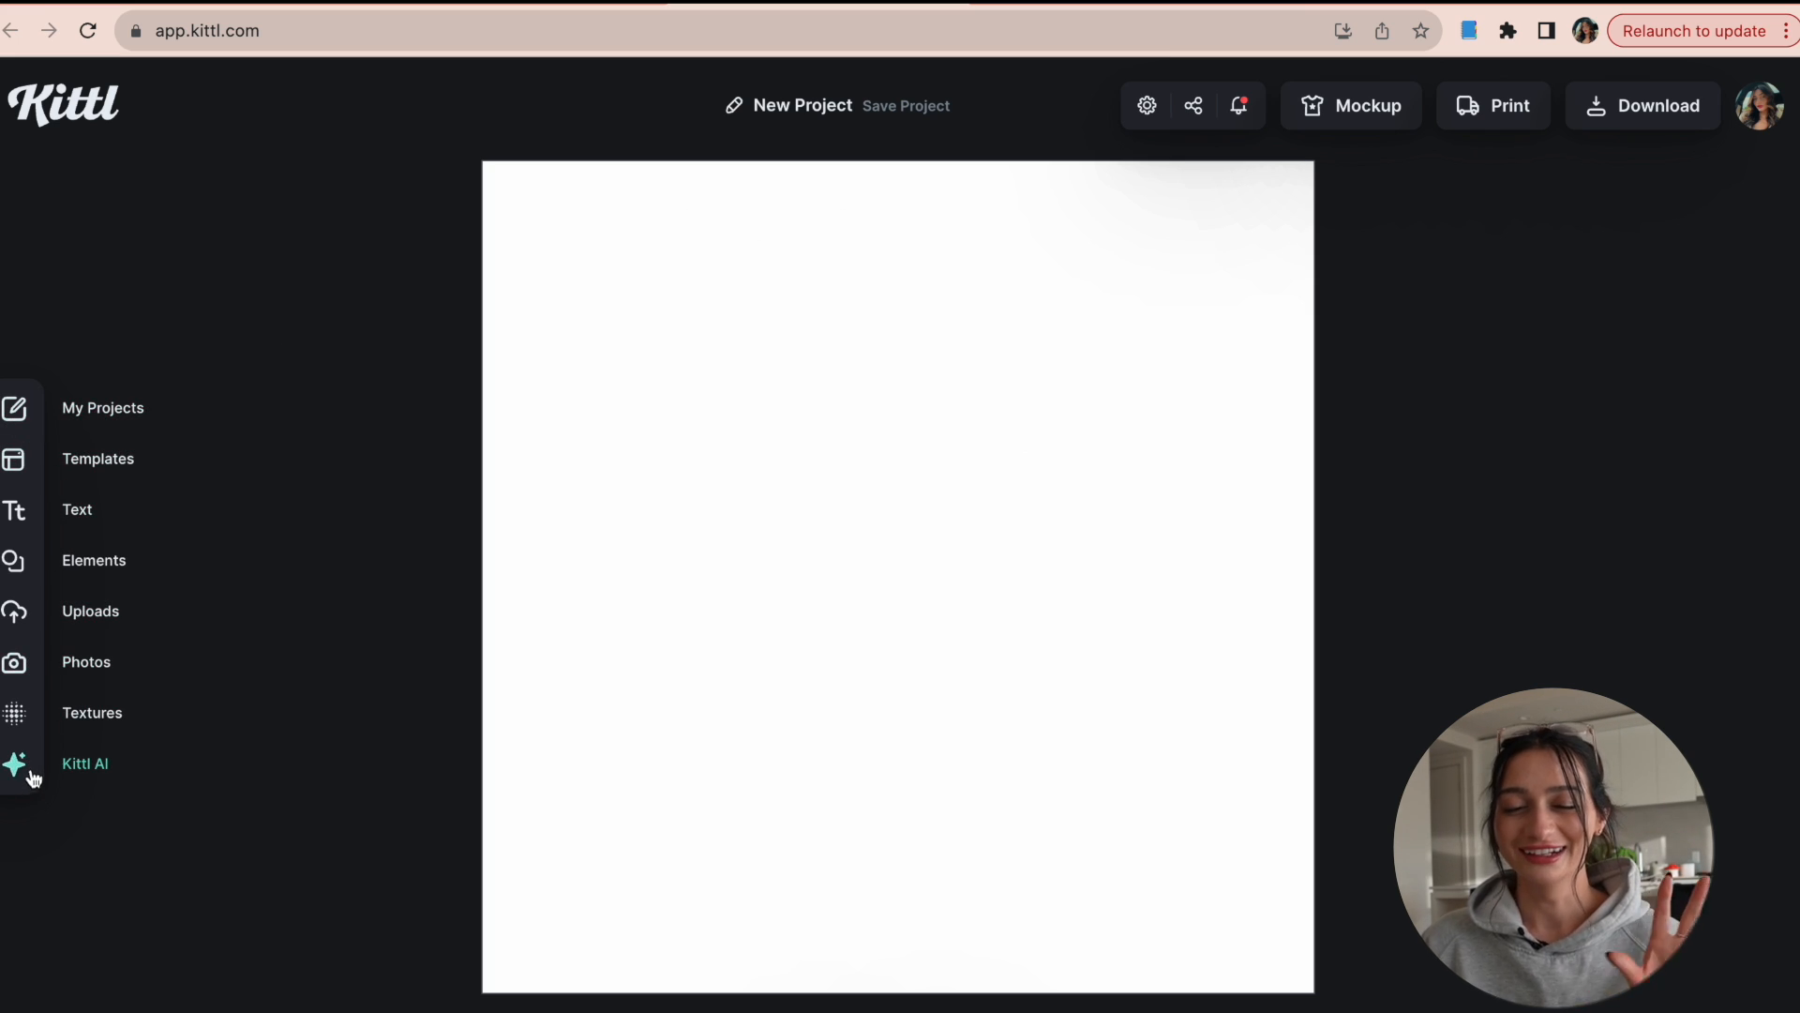
# Step: Generate a Pencil Drawing clipart image from the prompt 'ornate bumblebee' with Kittl AI
pyautogui.click(15, 762)
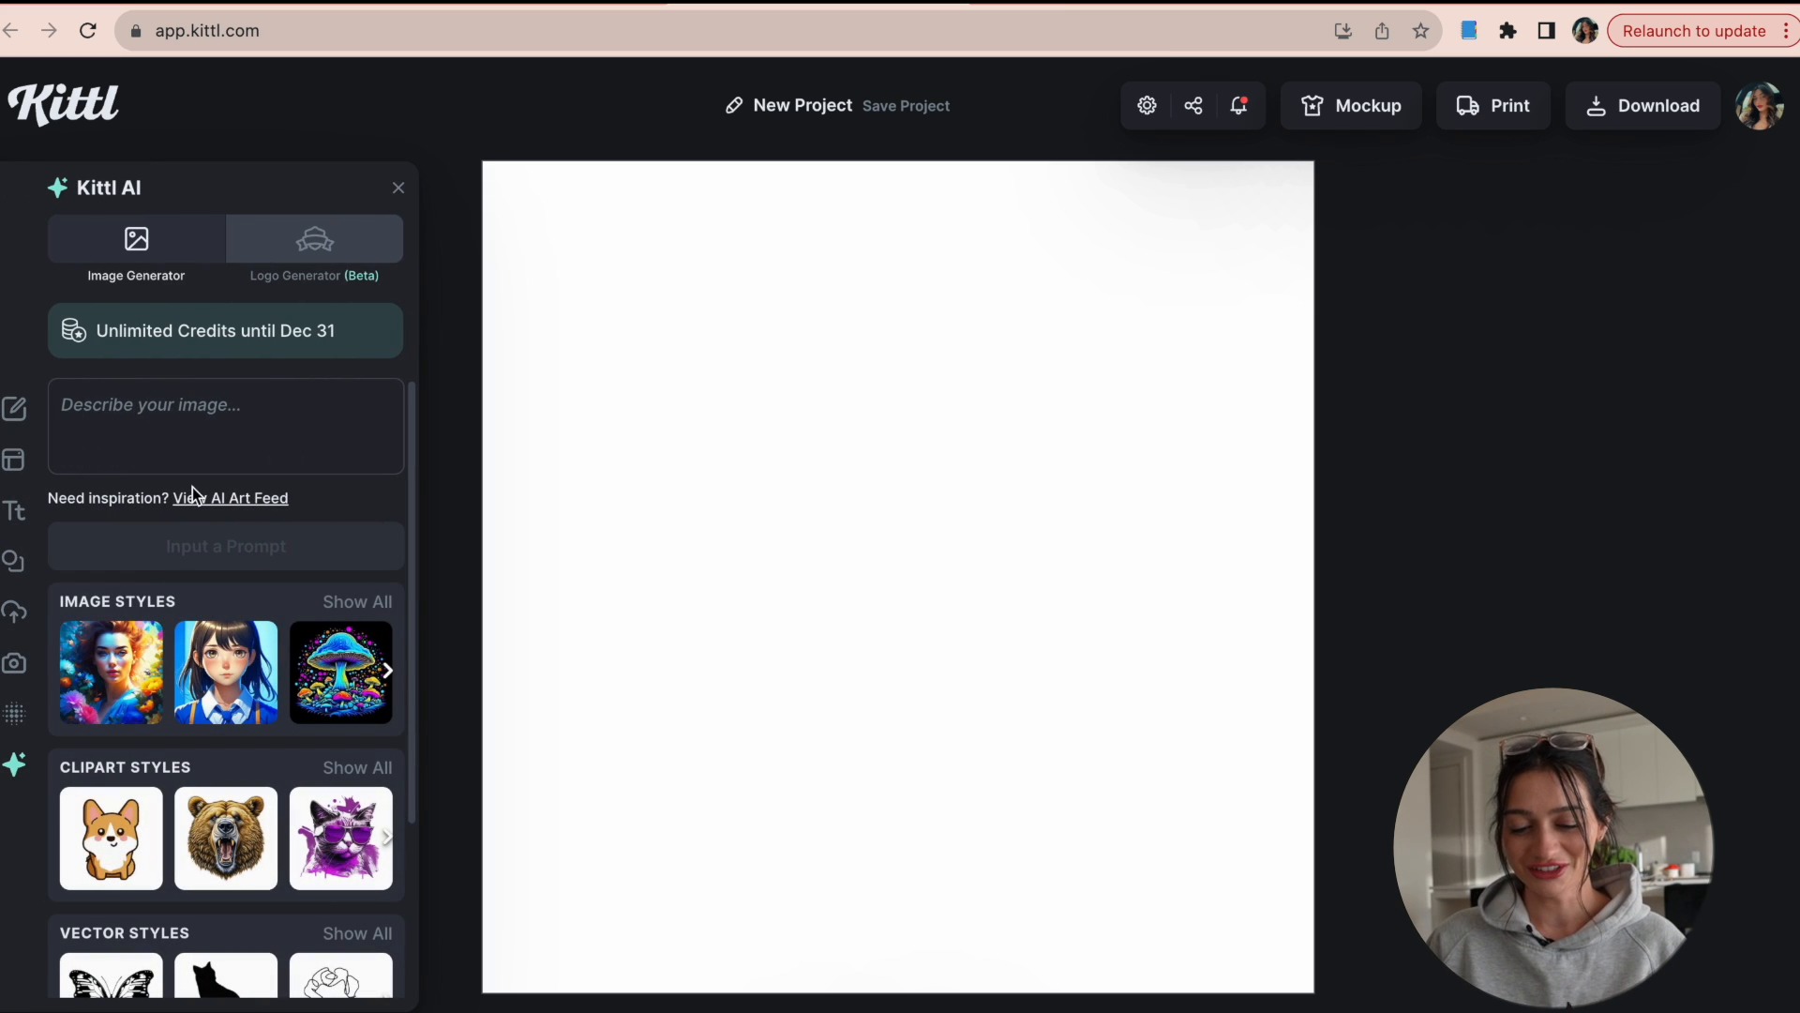
pyautogui.moveTo(313, 241)
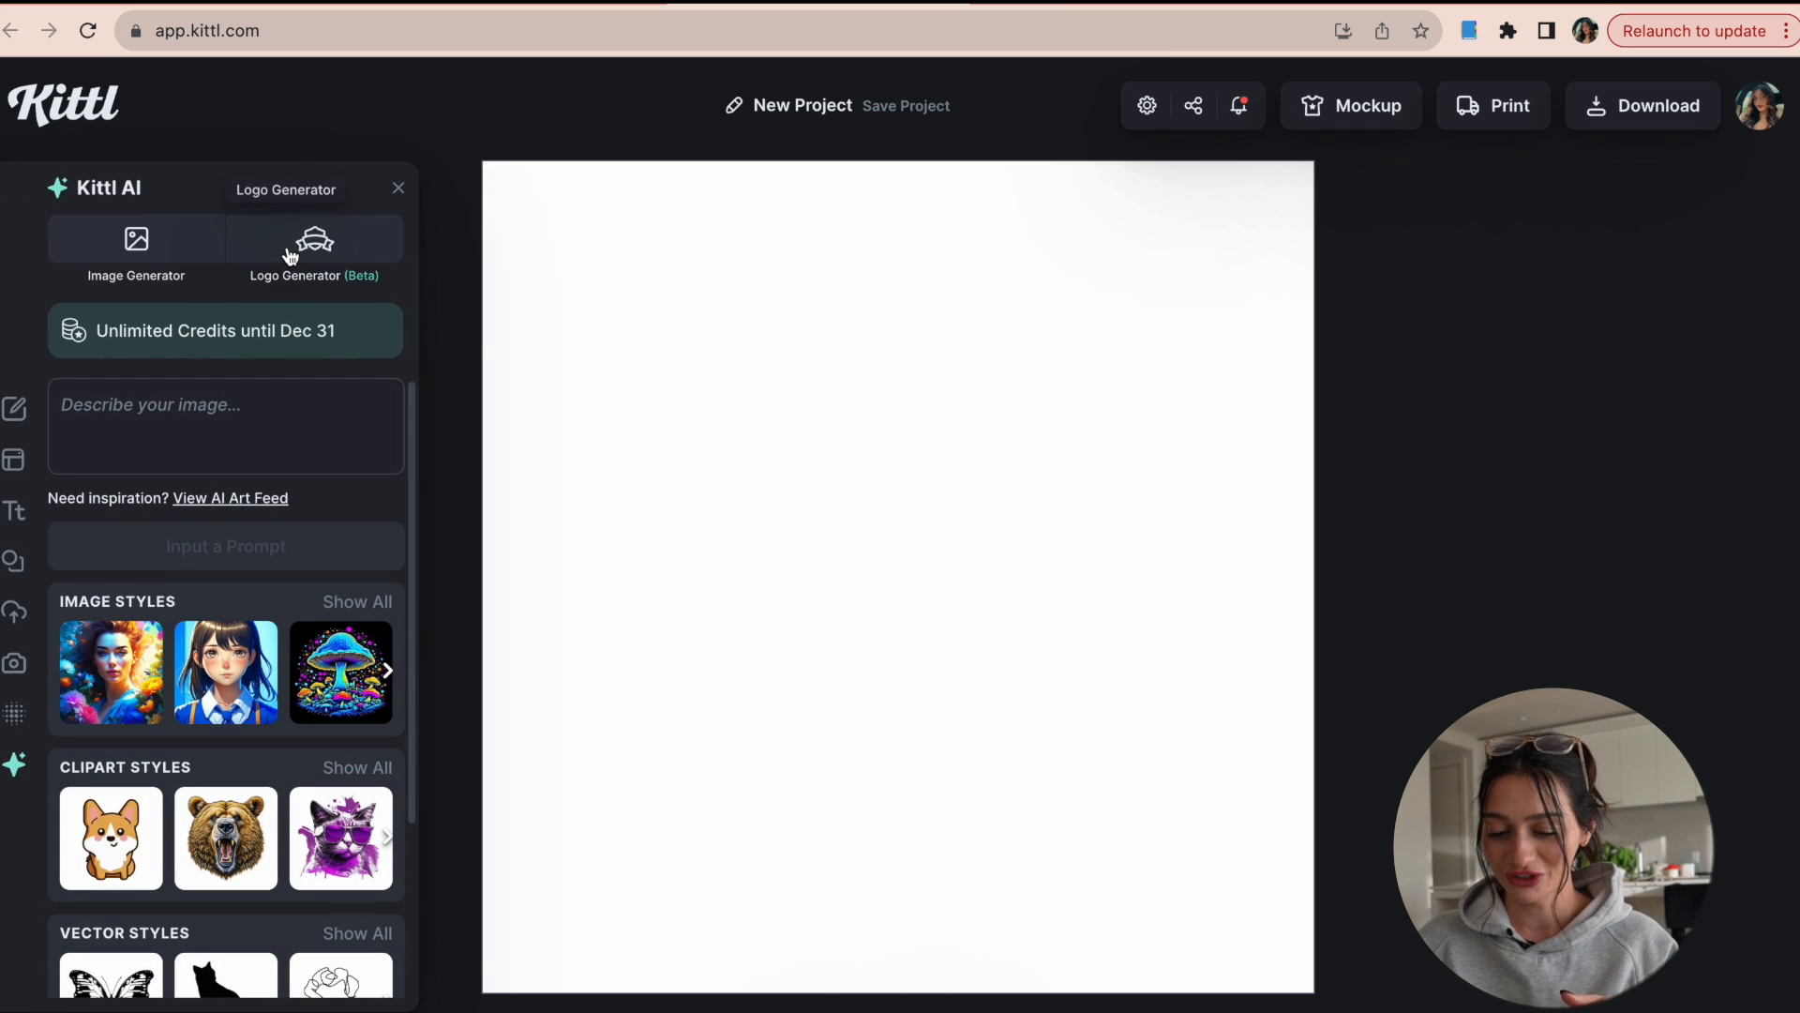
pyautogui.moveTo(322, 246)
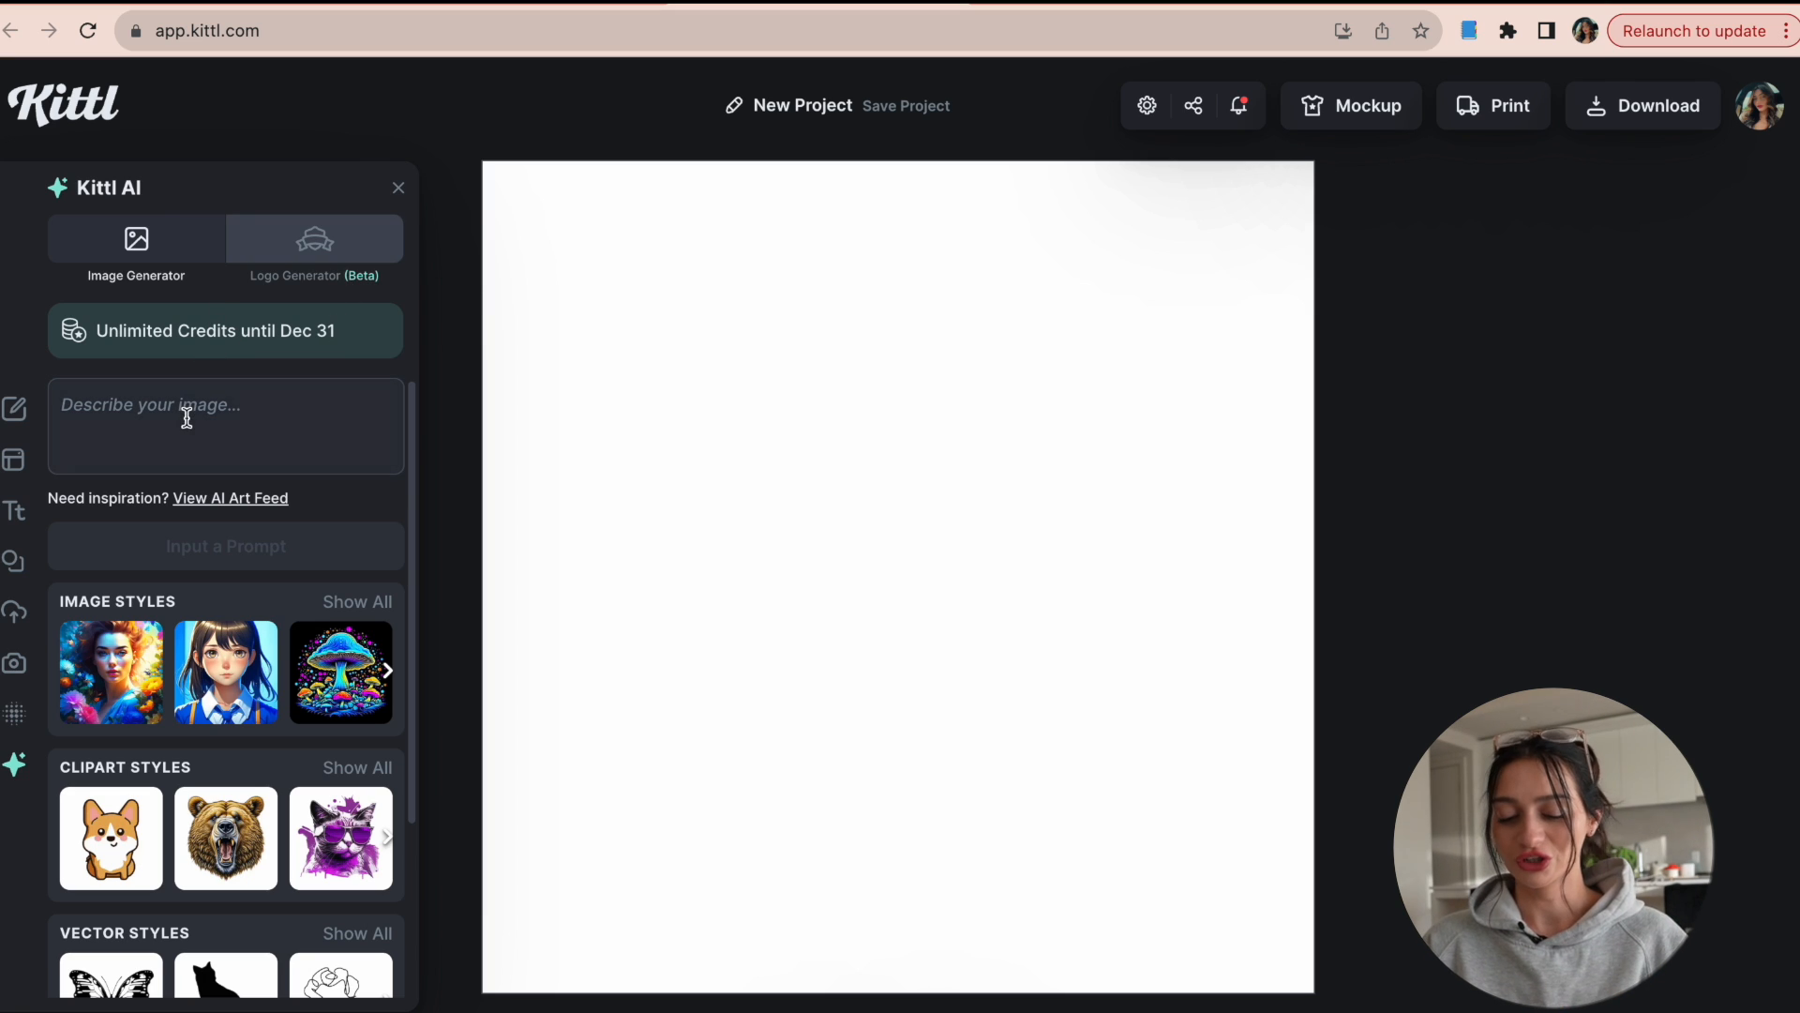
pyautogui.write('ornate bumblebee')
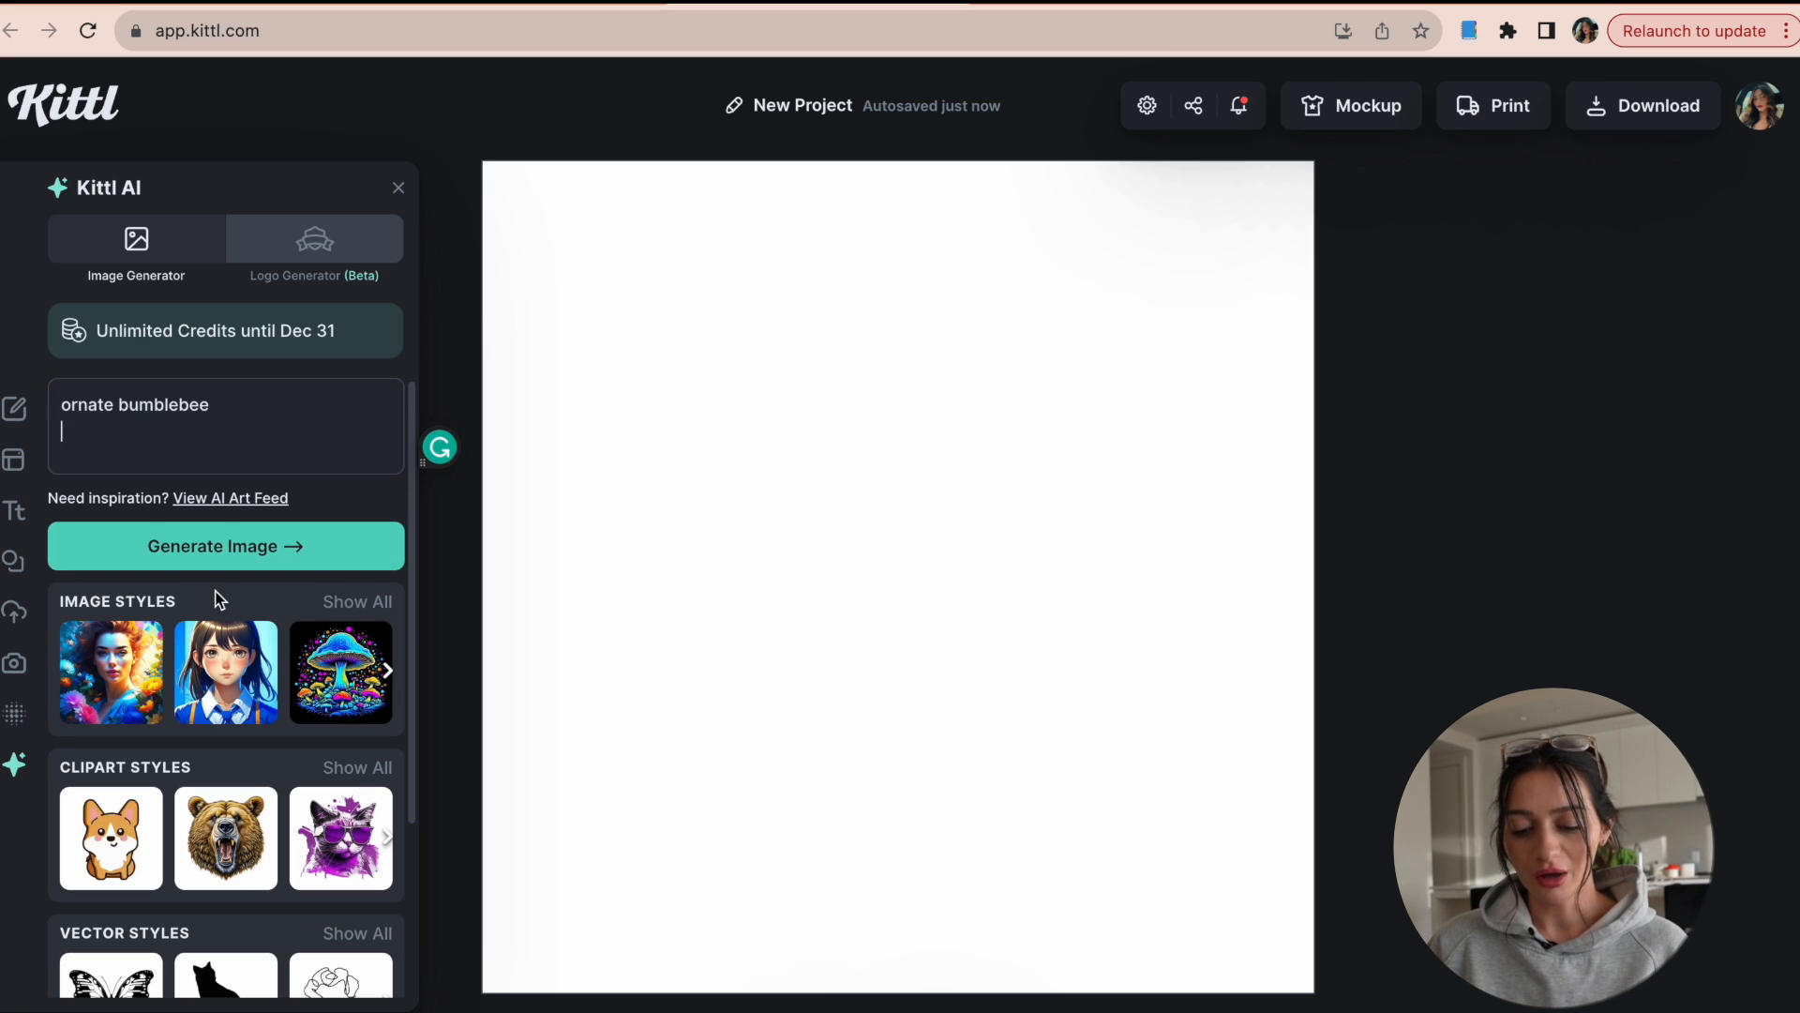
pyautogui.scroll(-3)
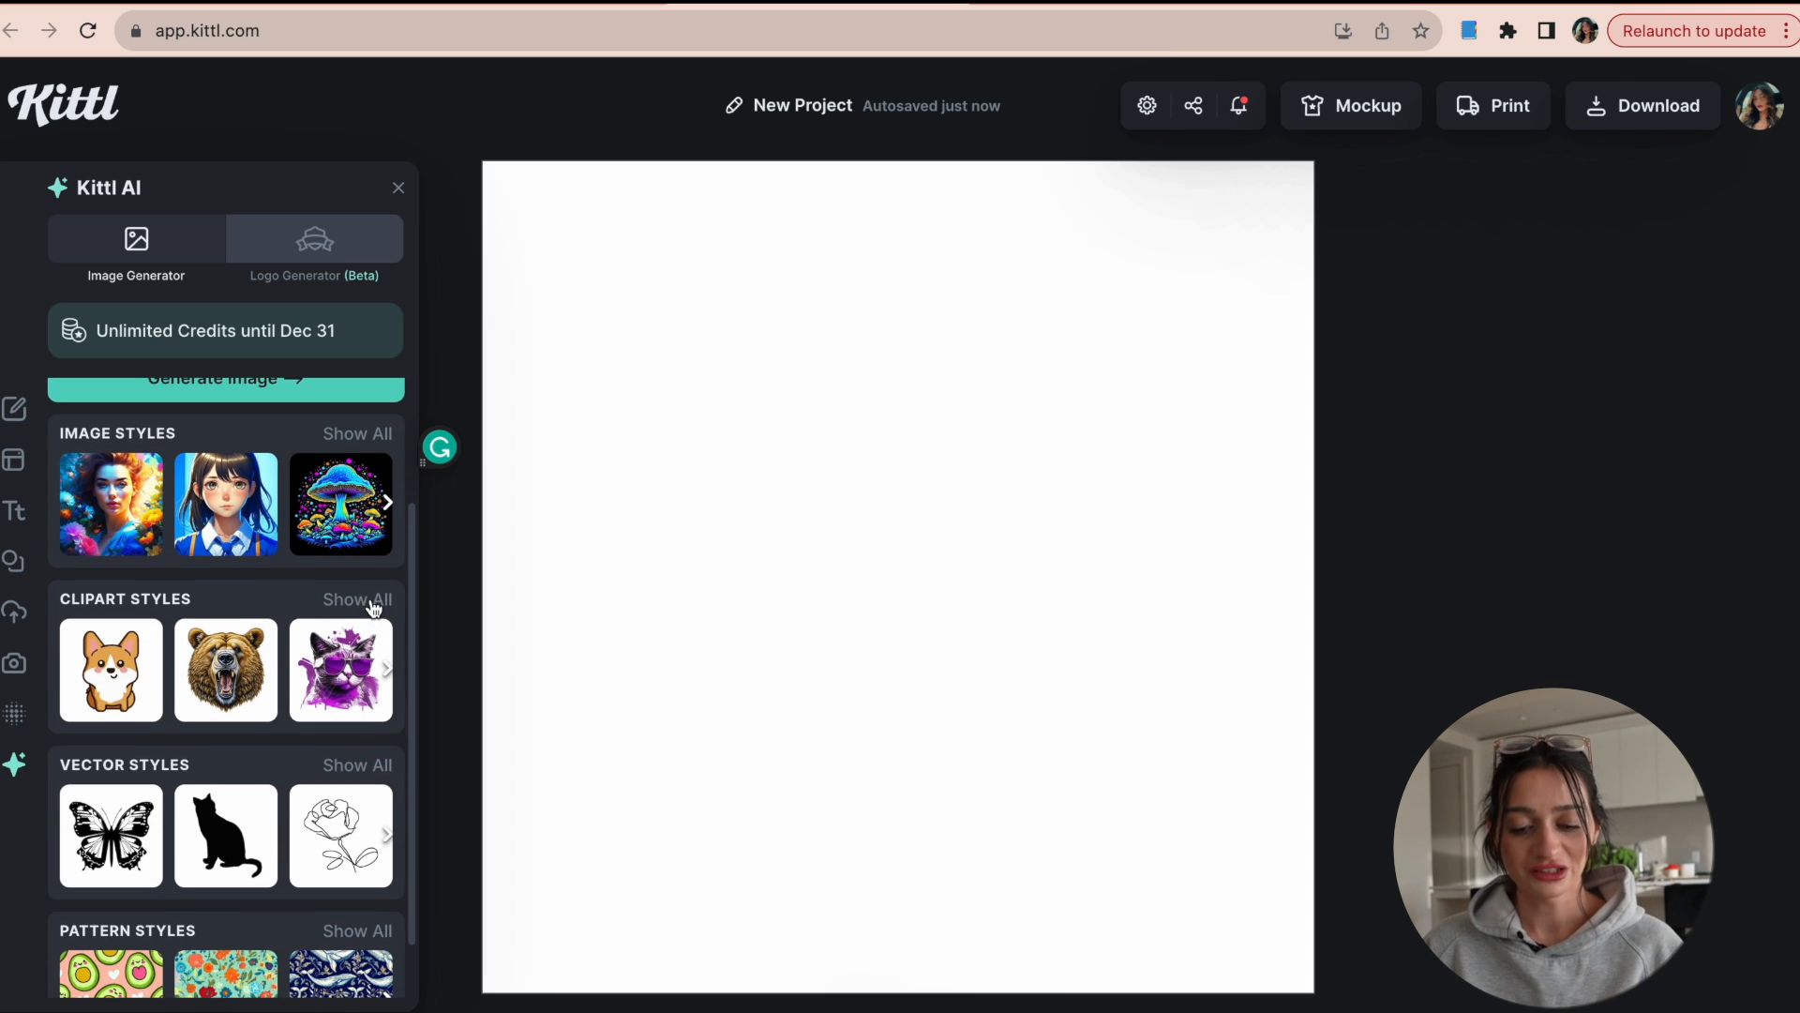
pyautogui.click(357, 598)
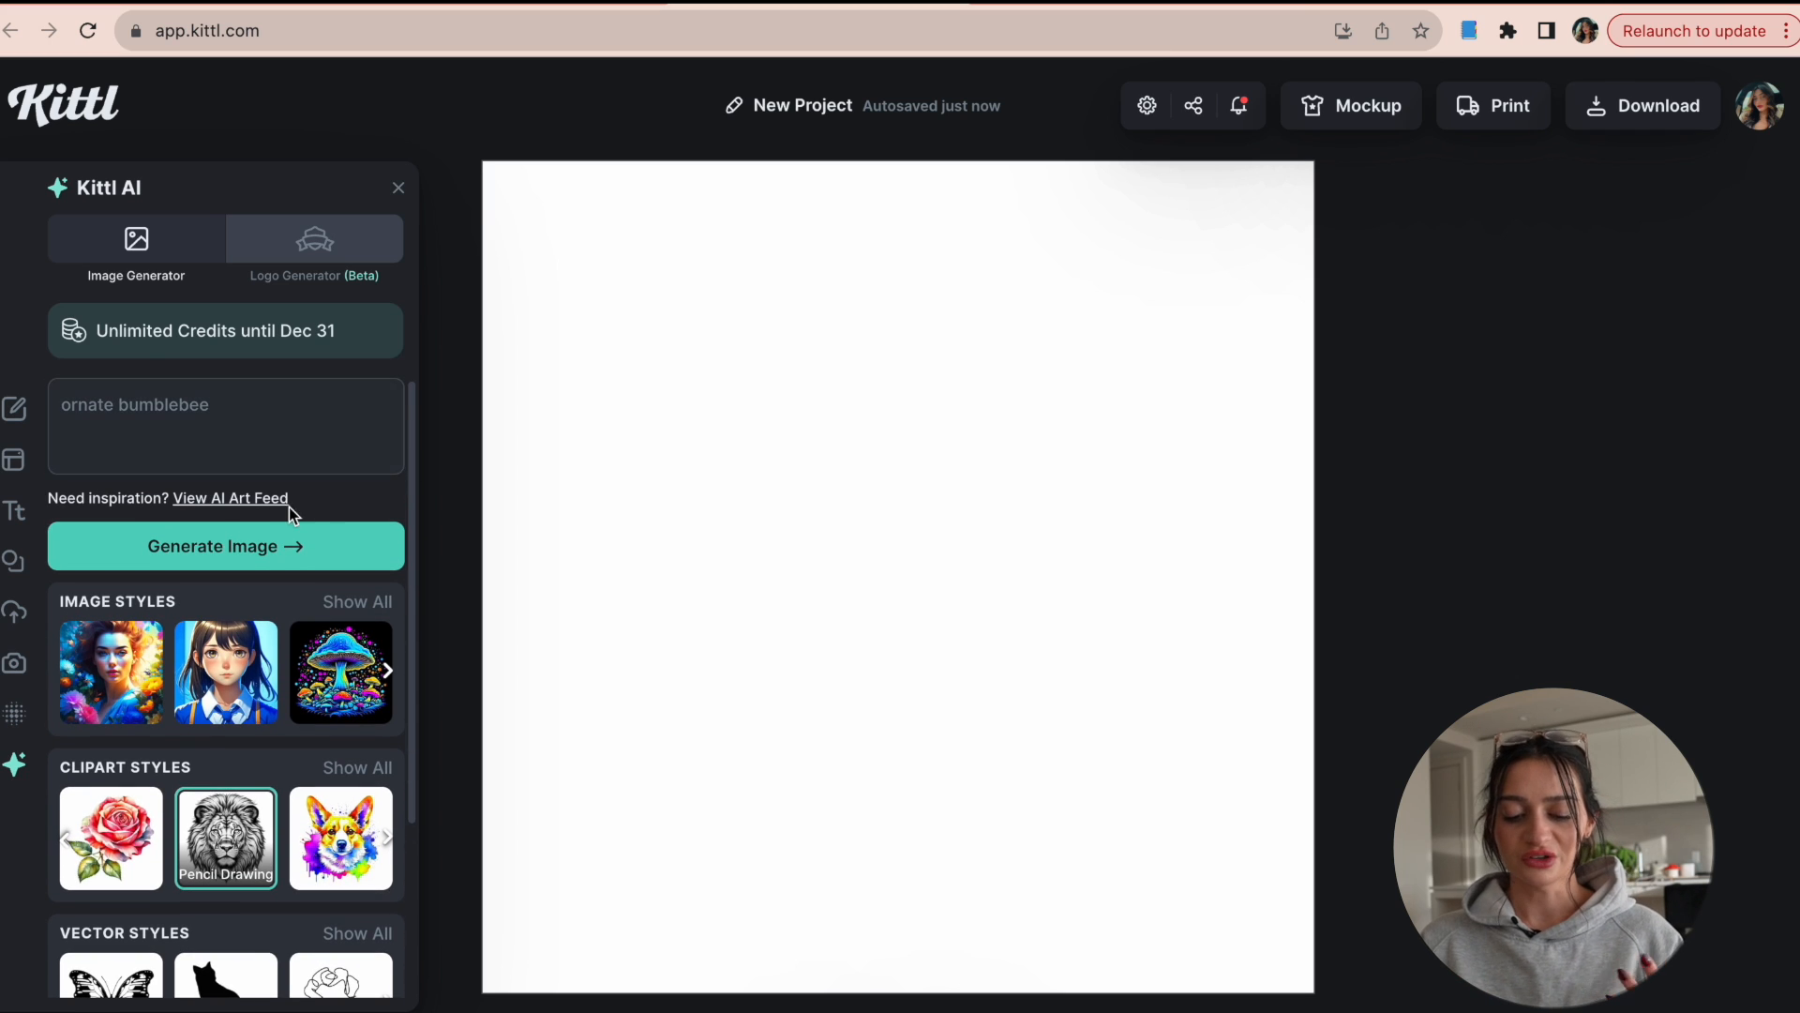
pyautogui.click(225, 546)
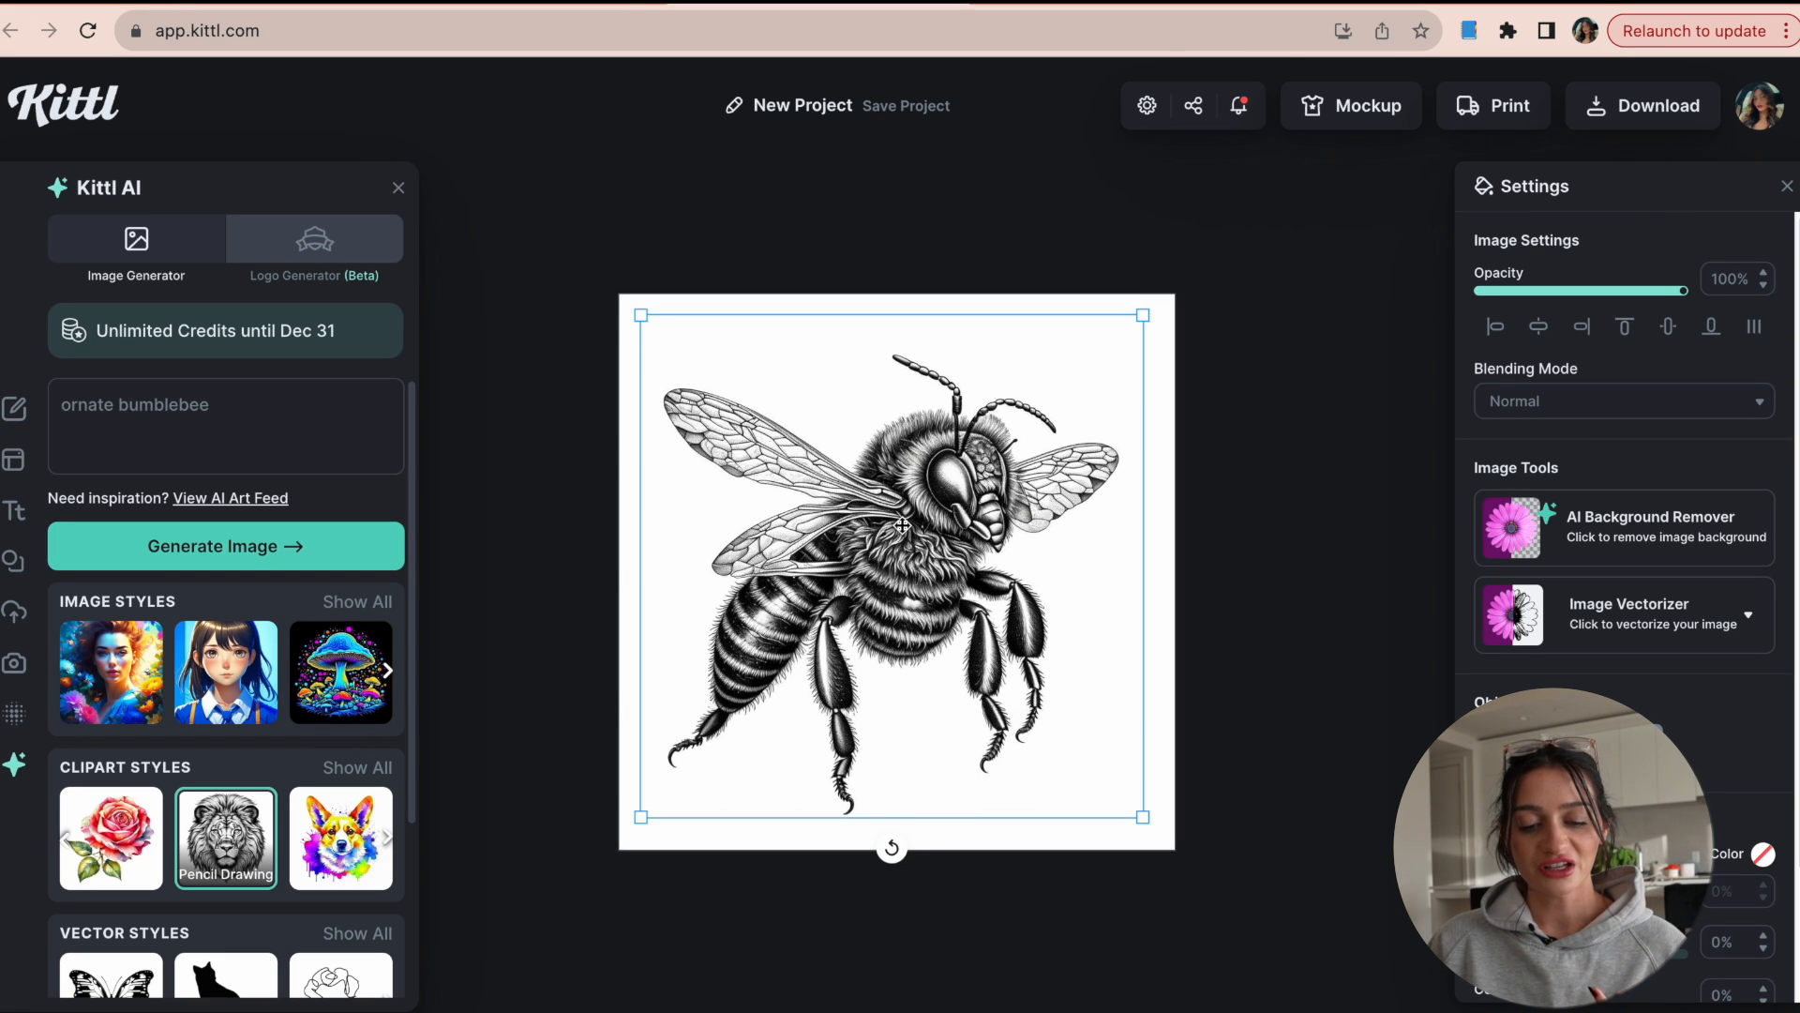
# Step: Browse all image and clipart styles and pick Anime Vector for the bumblebee prompt
pyautogui.scroll(-3)
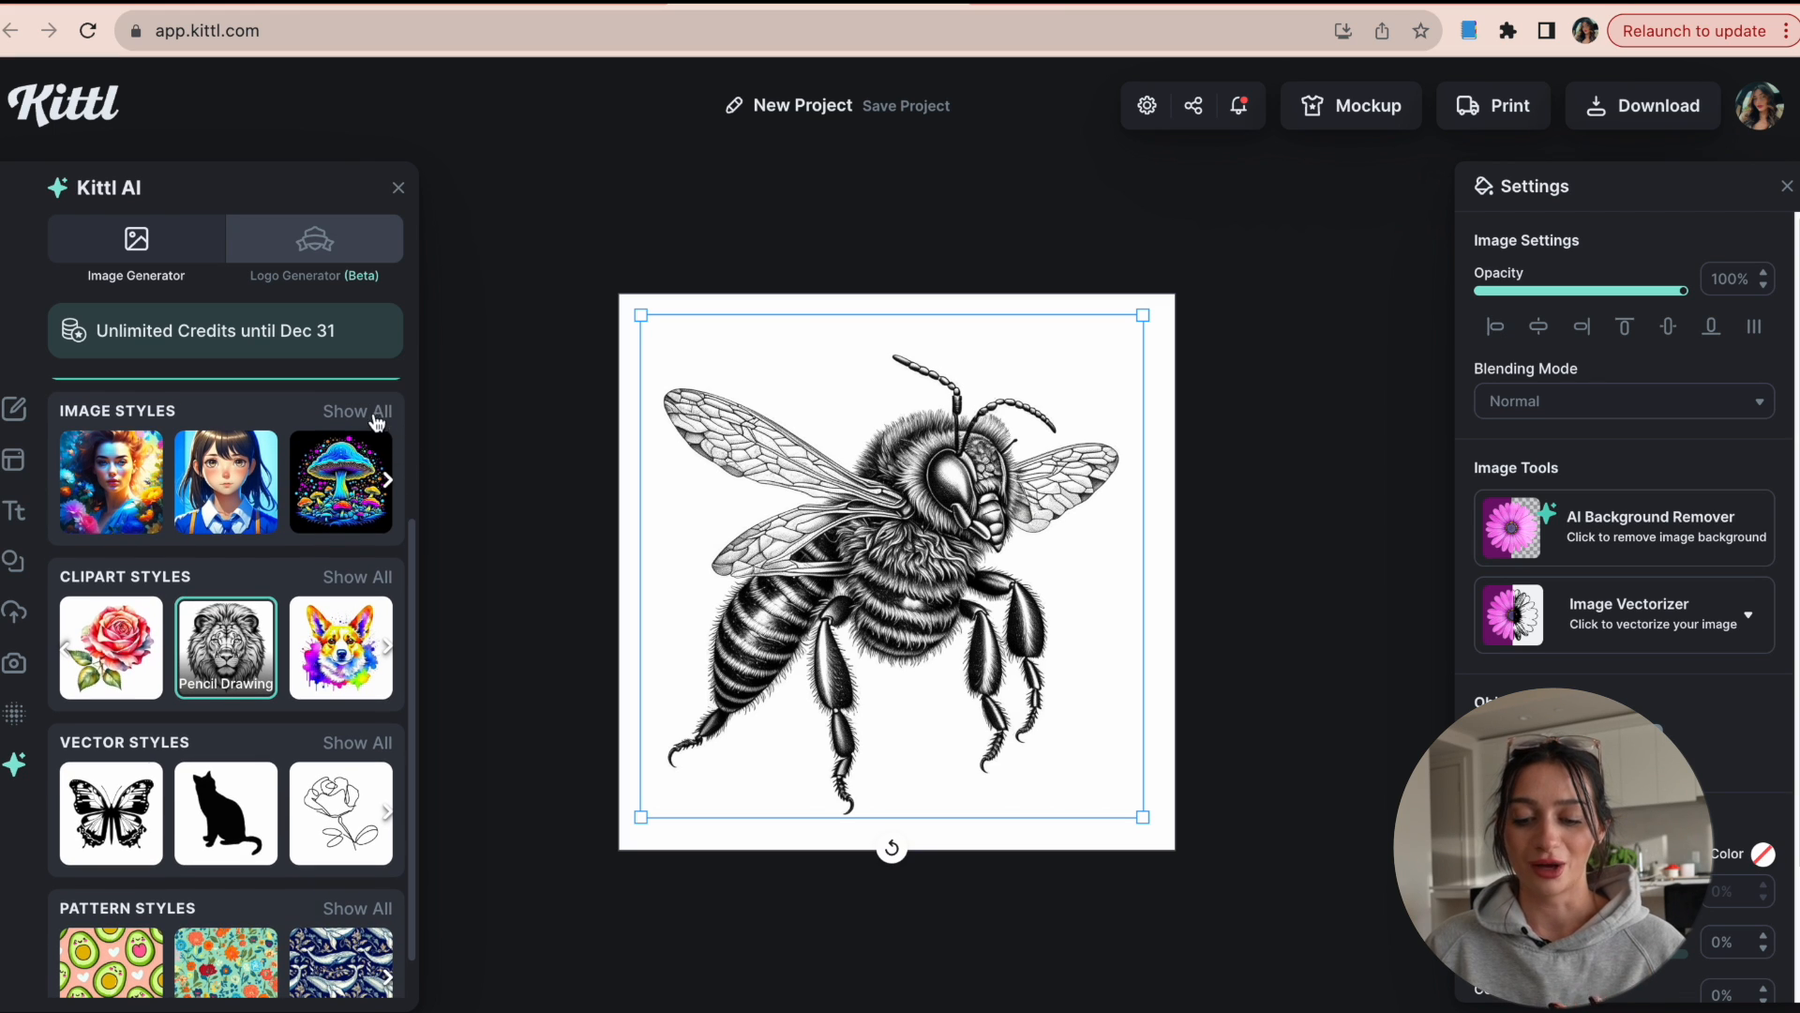
pyautogui.click(357, 410)
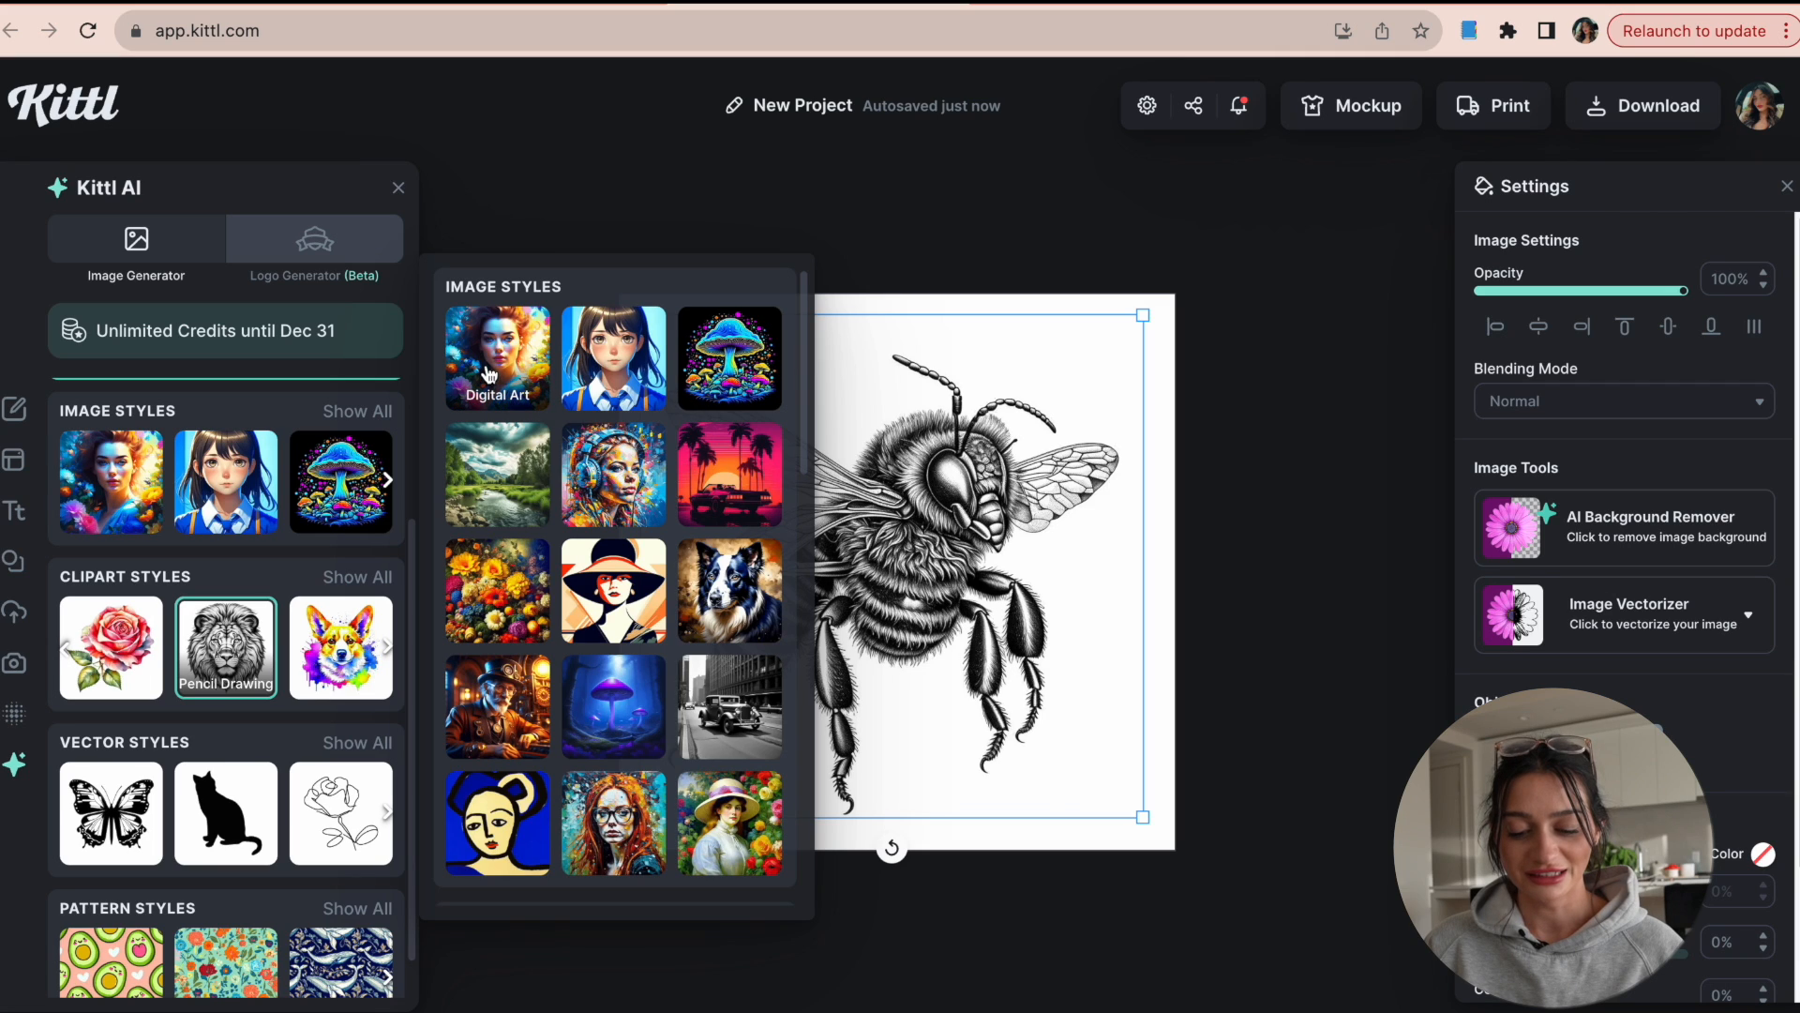
pyautogui.moveTo(727, 481)
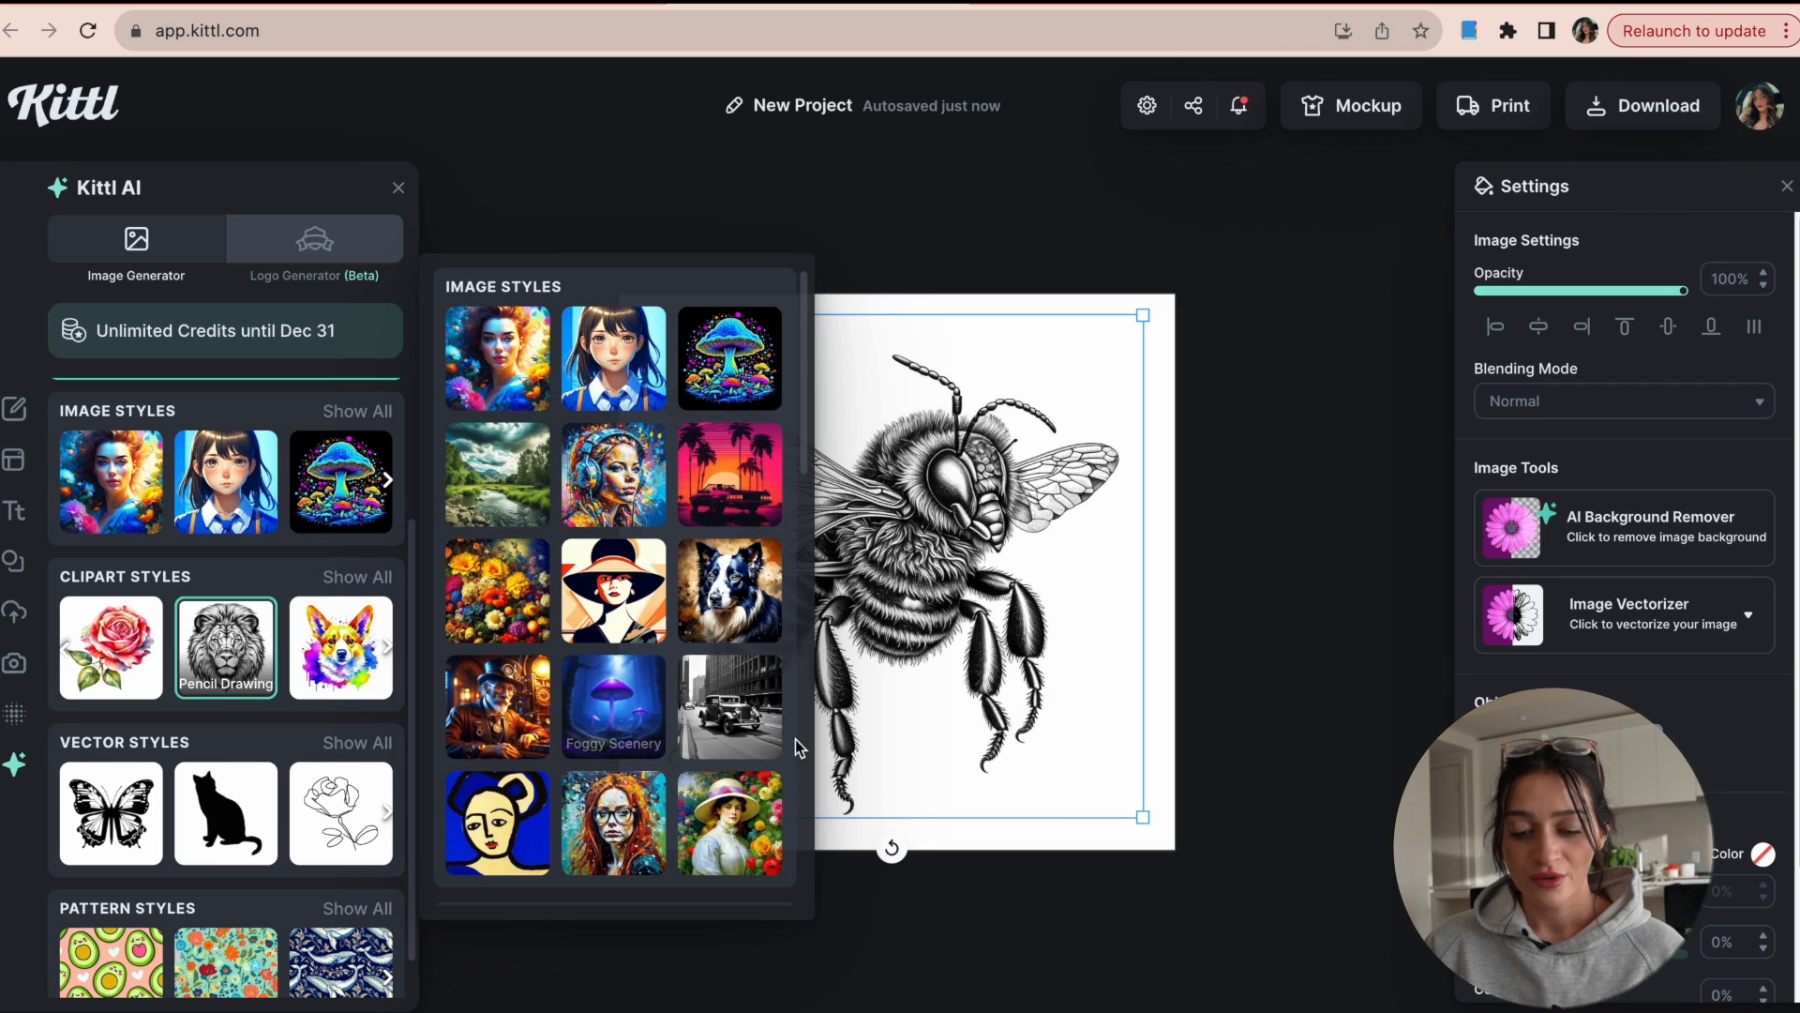
pyautogui.scroll(-3)
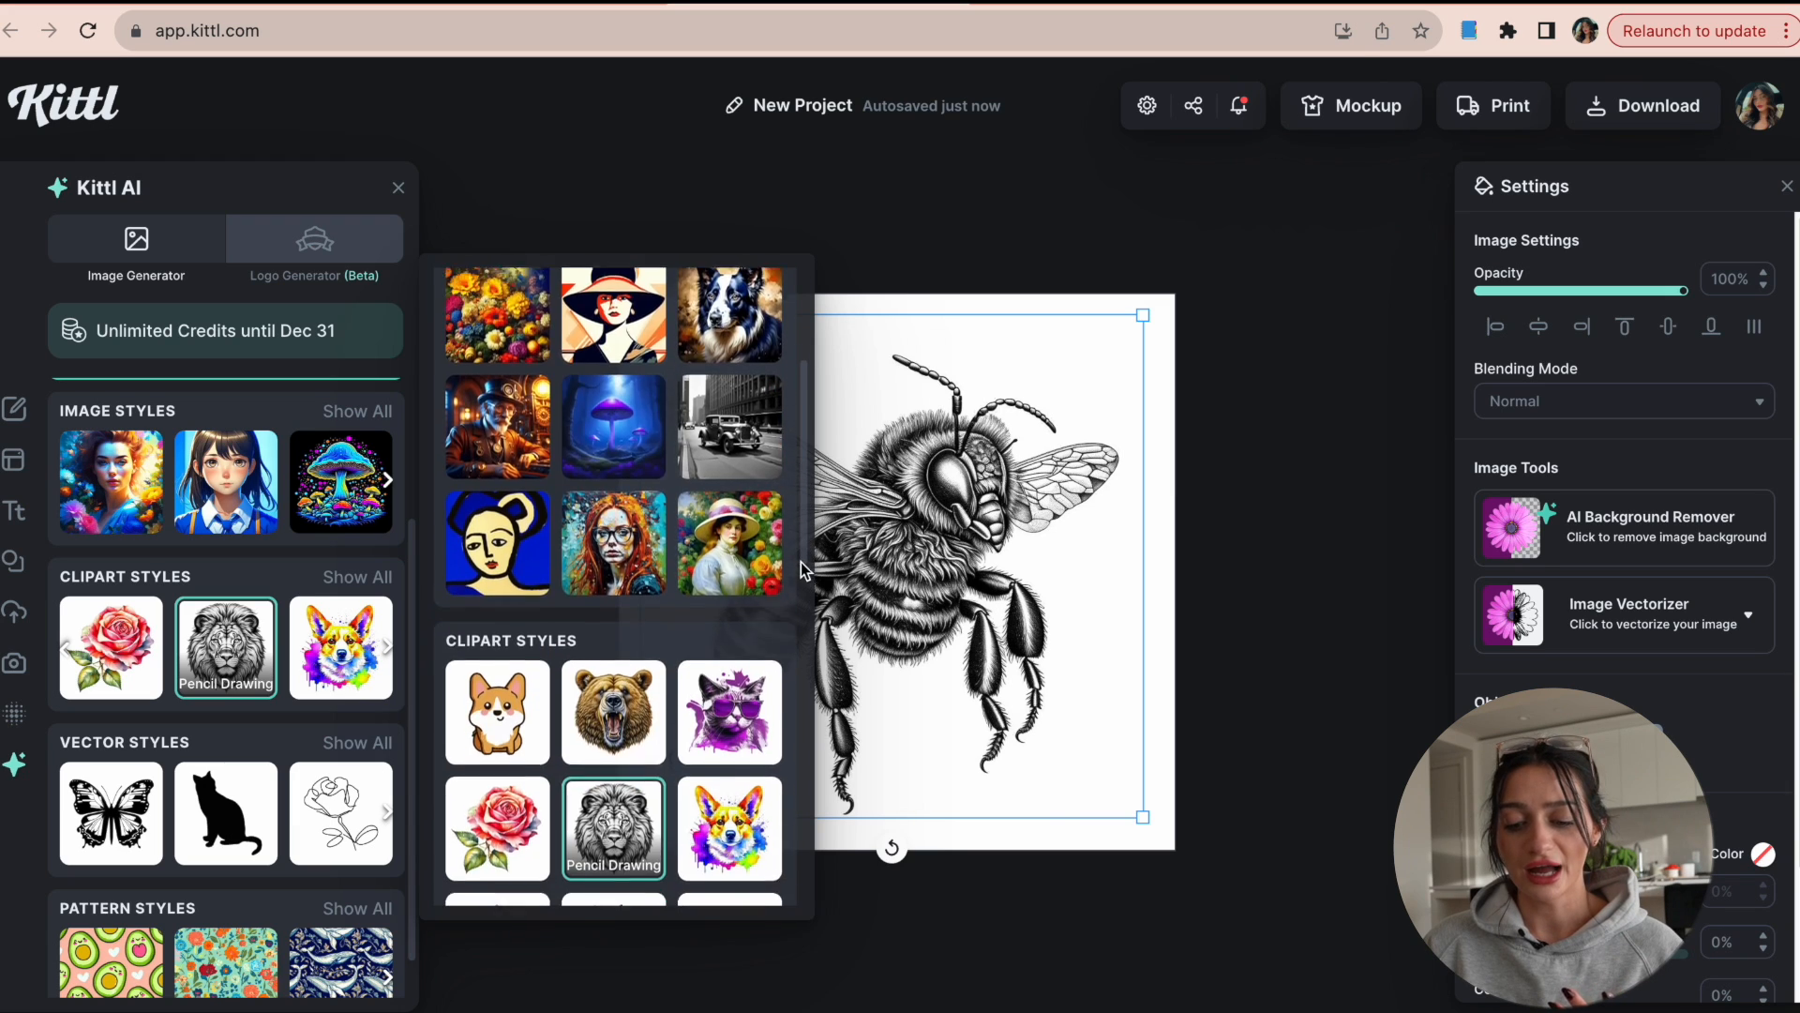
pyautogui.scroll(-3)
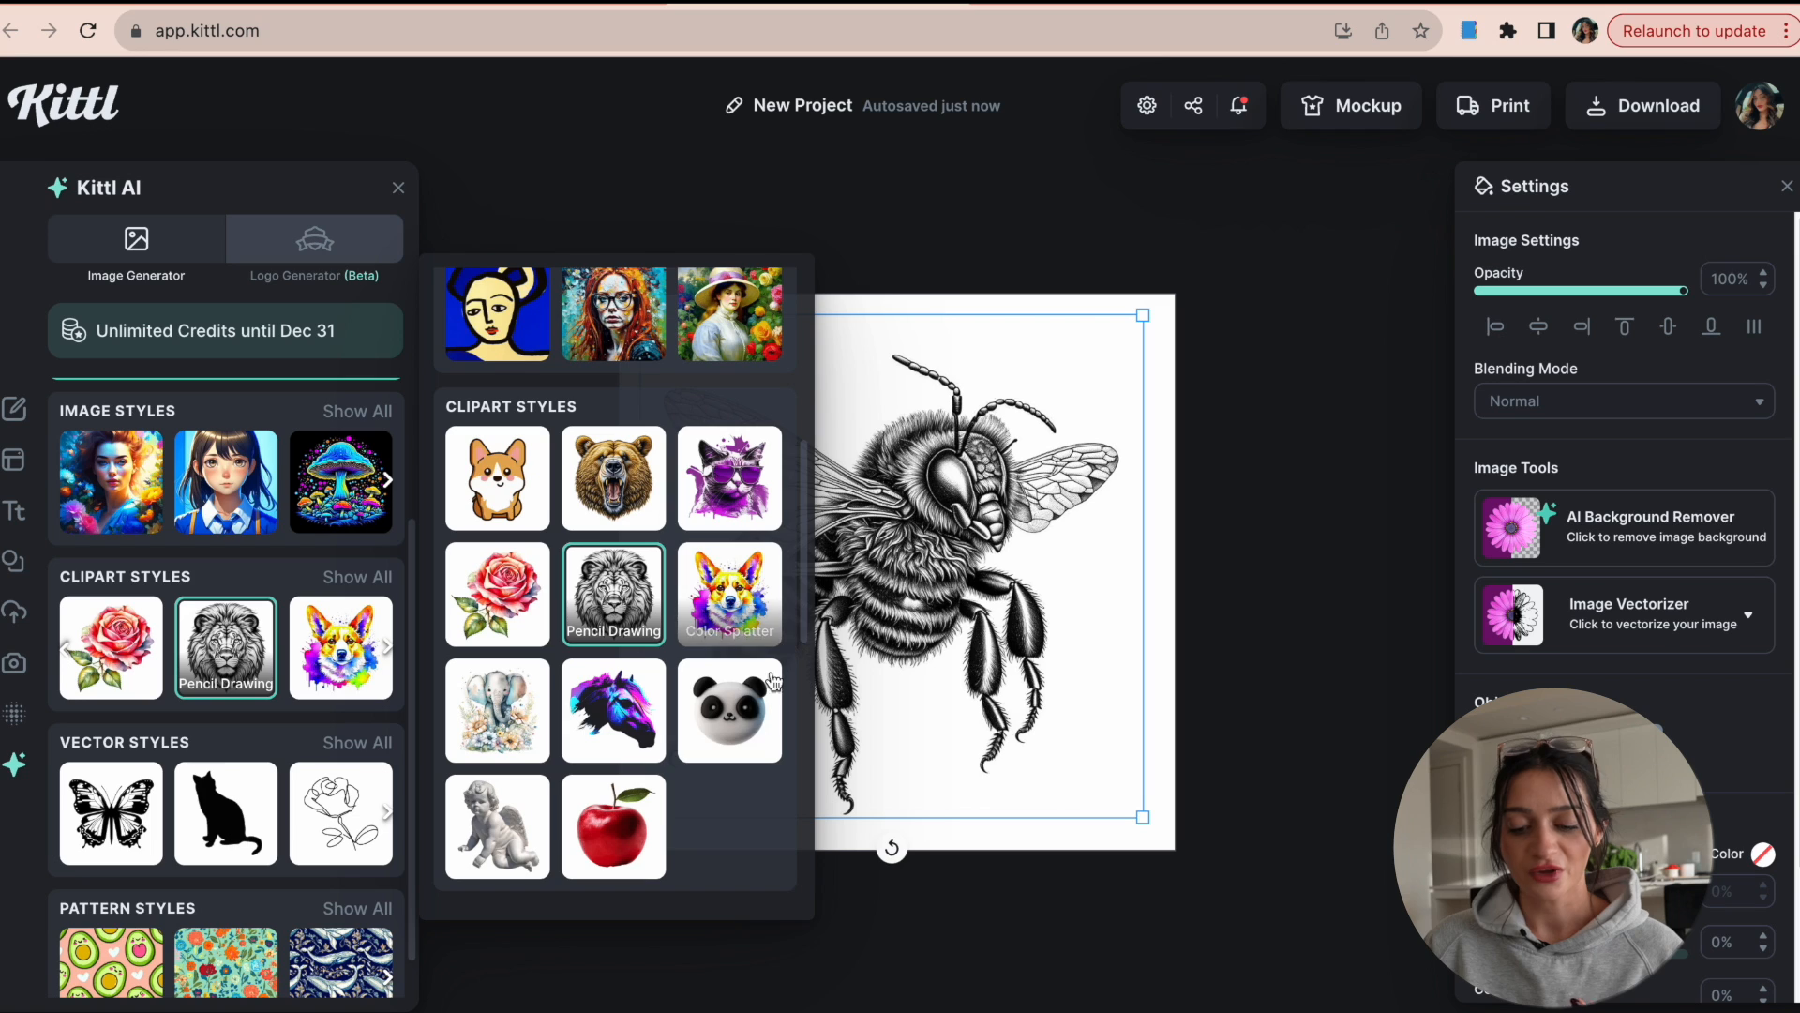
pyautogui.scroll(-3)
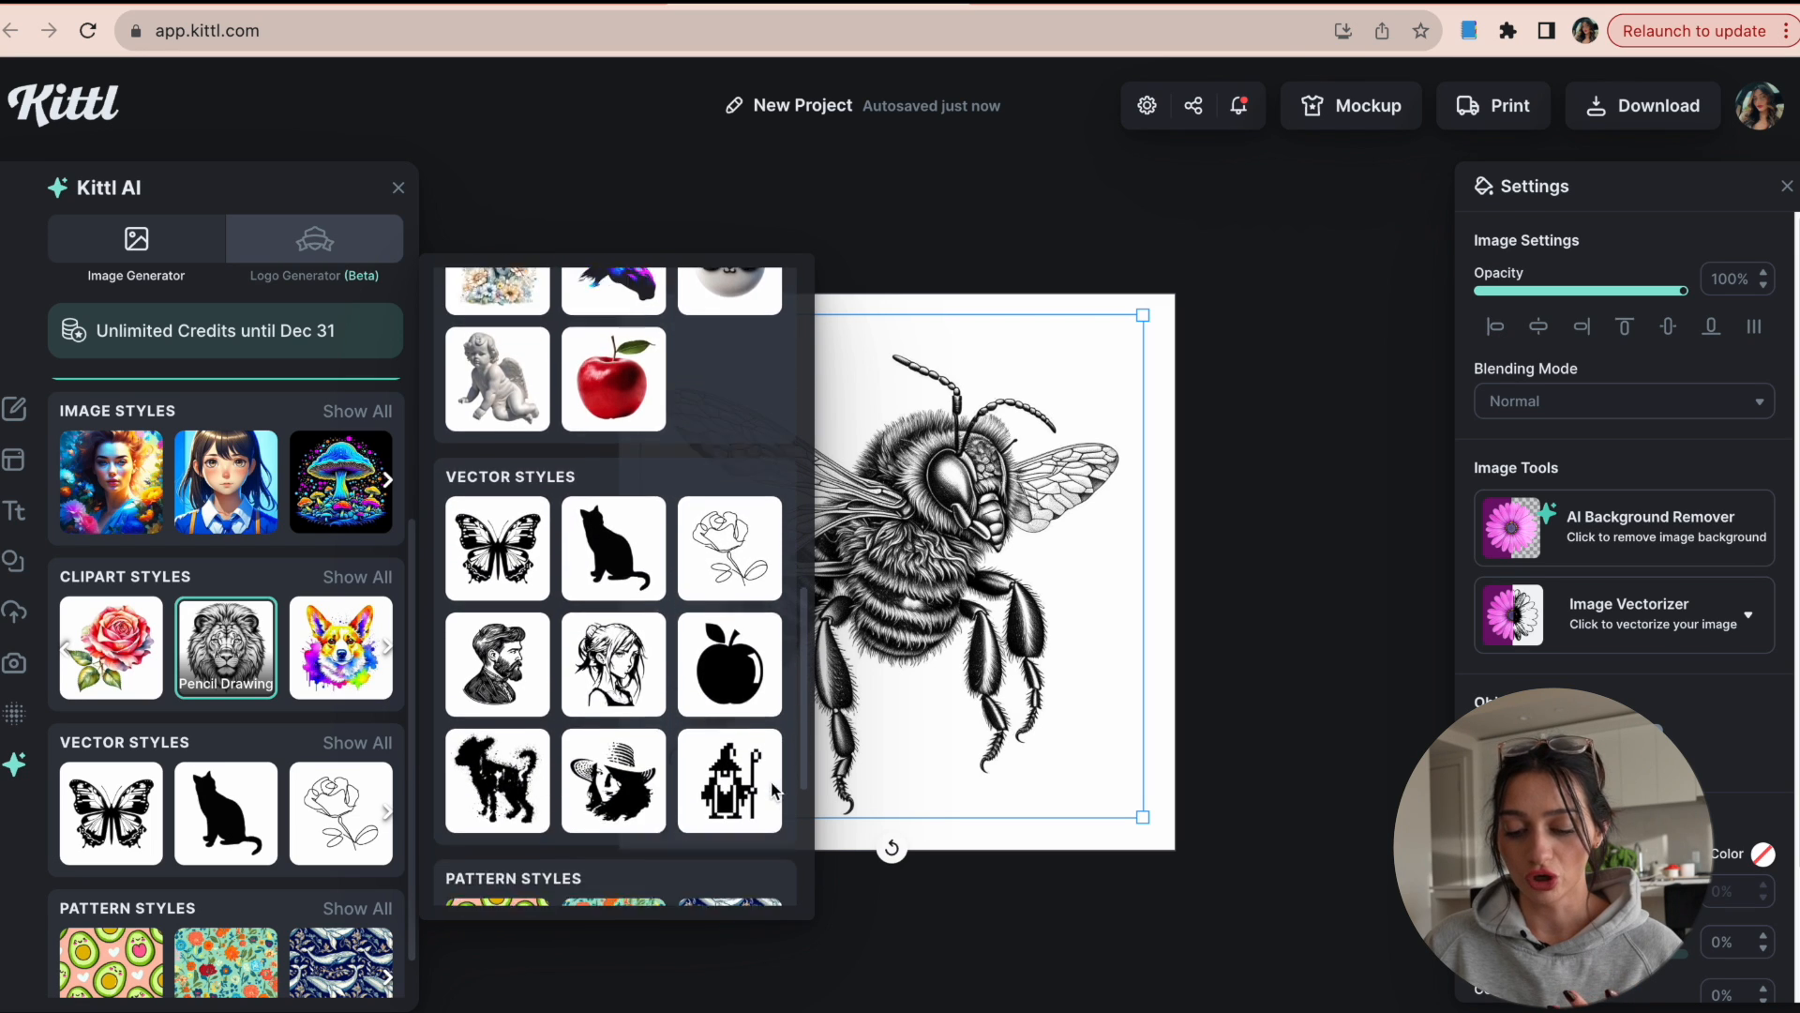
pyautogui.scroll(-3)
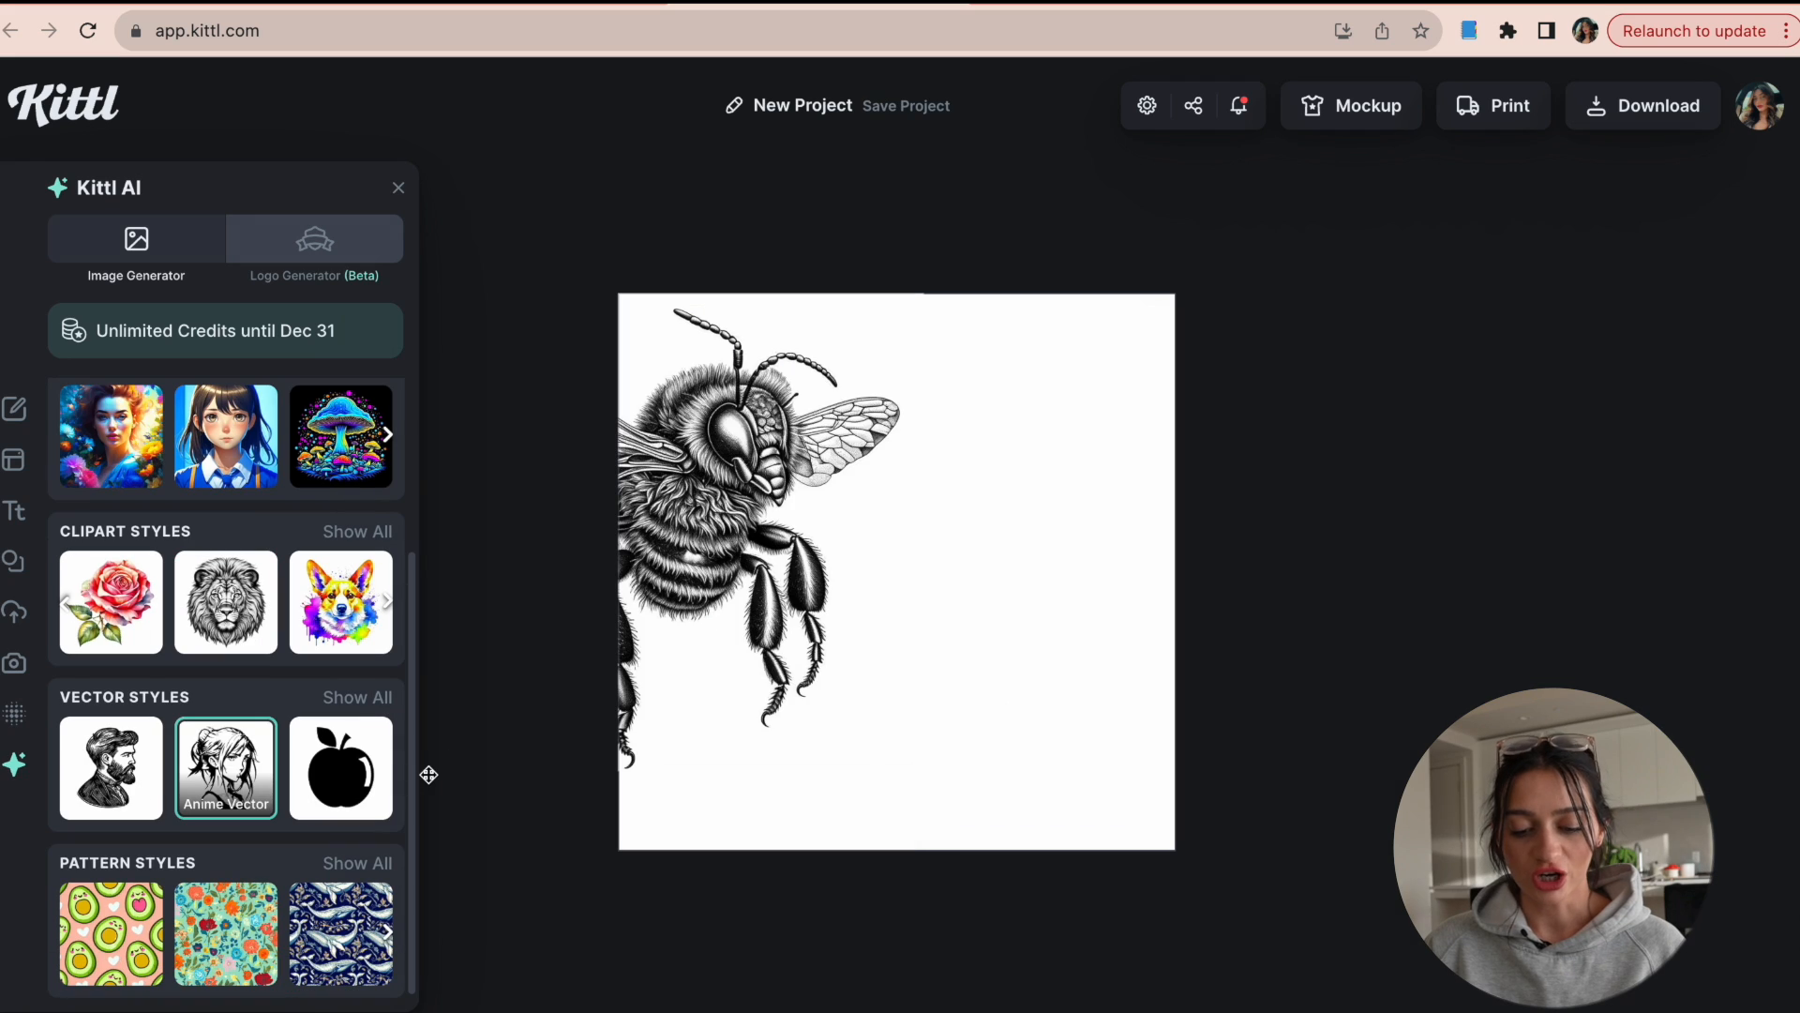
pyautogui.scroll(3)
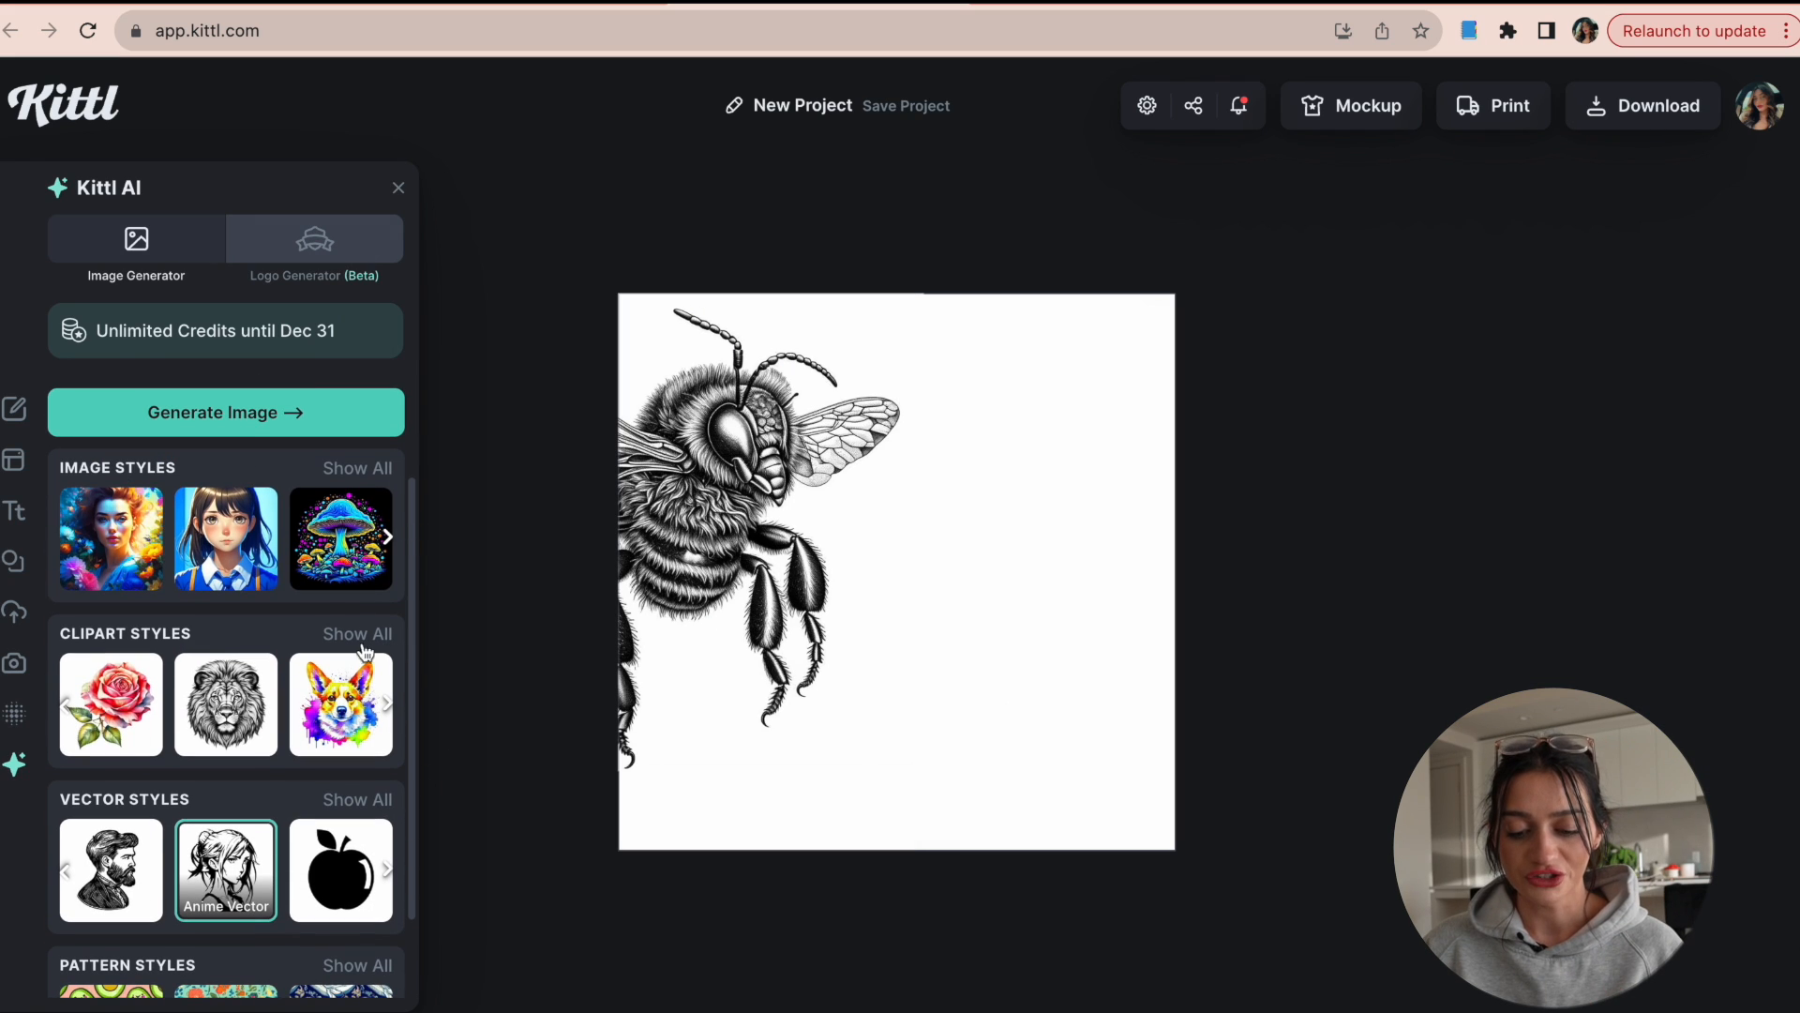
pyautogui.click(358, 633)
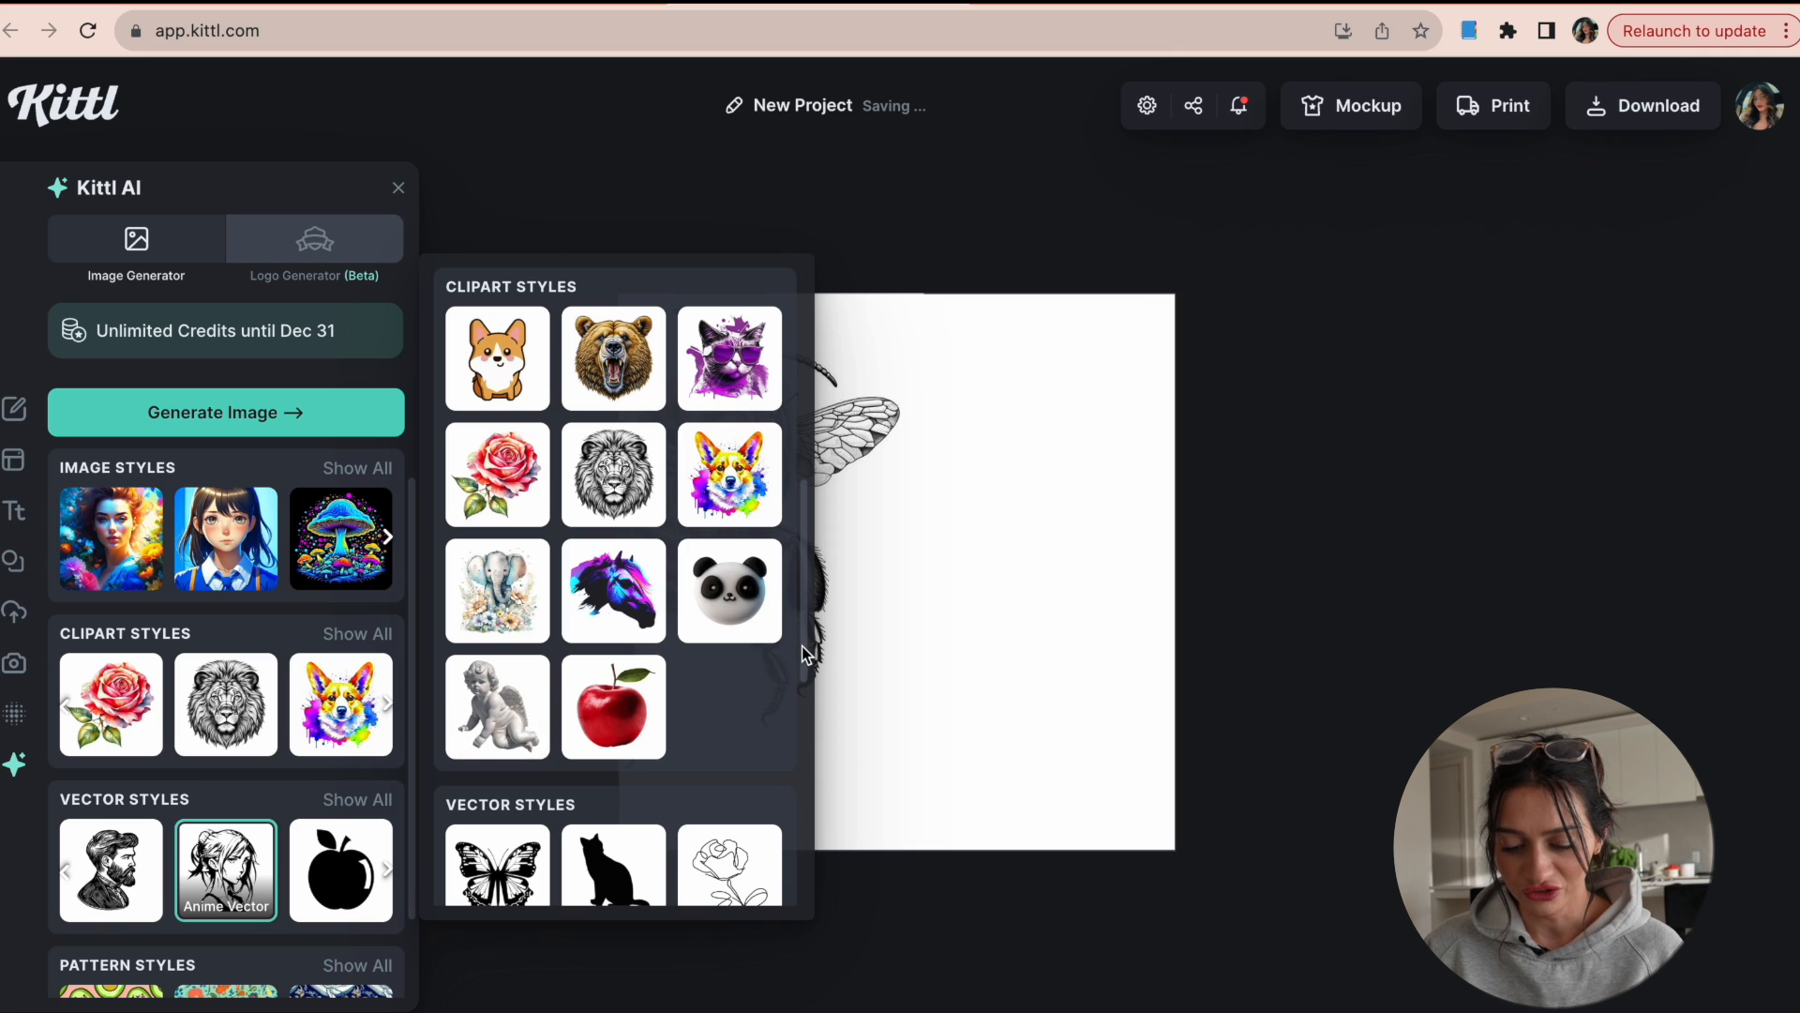
pyautogui.scroll(-3)
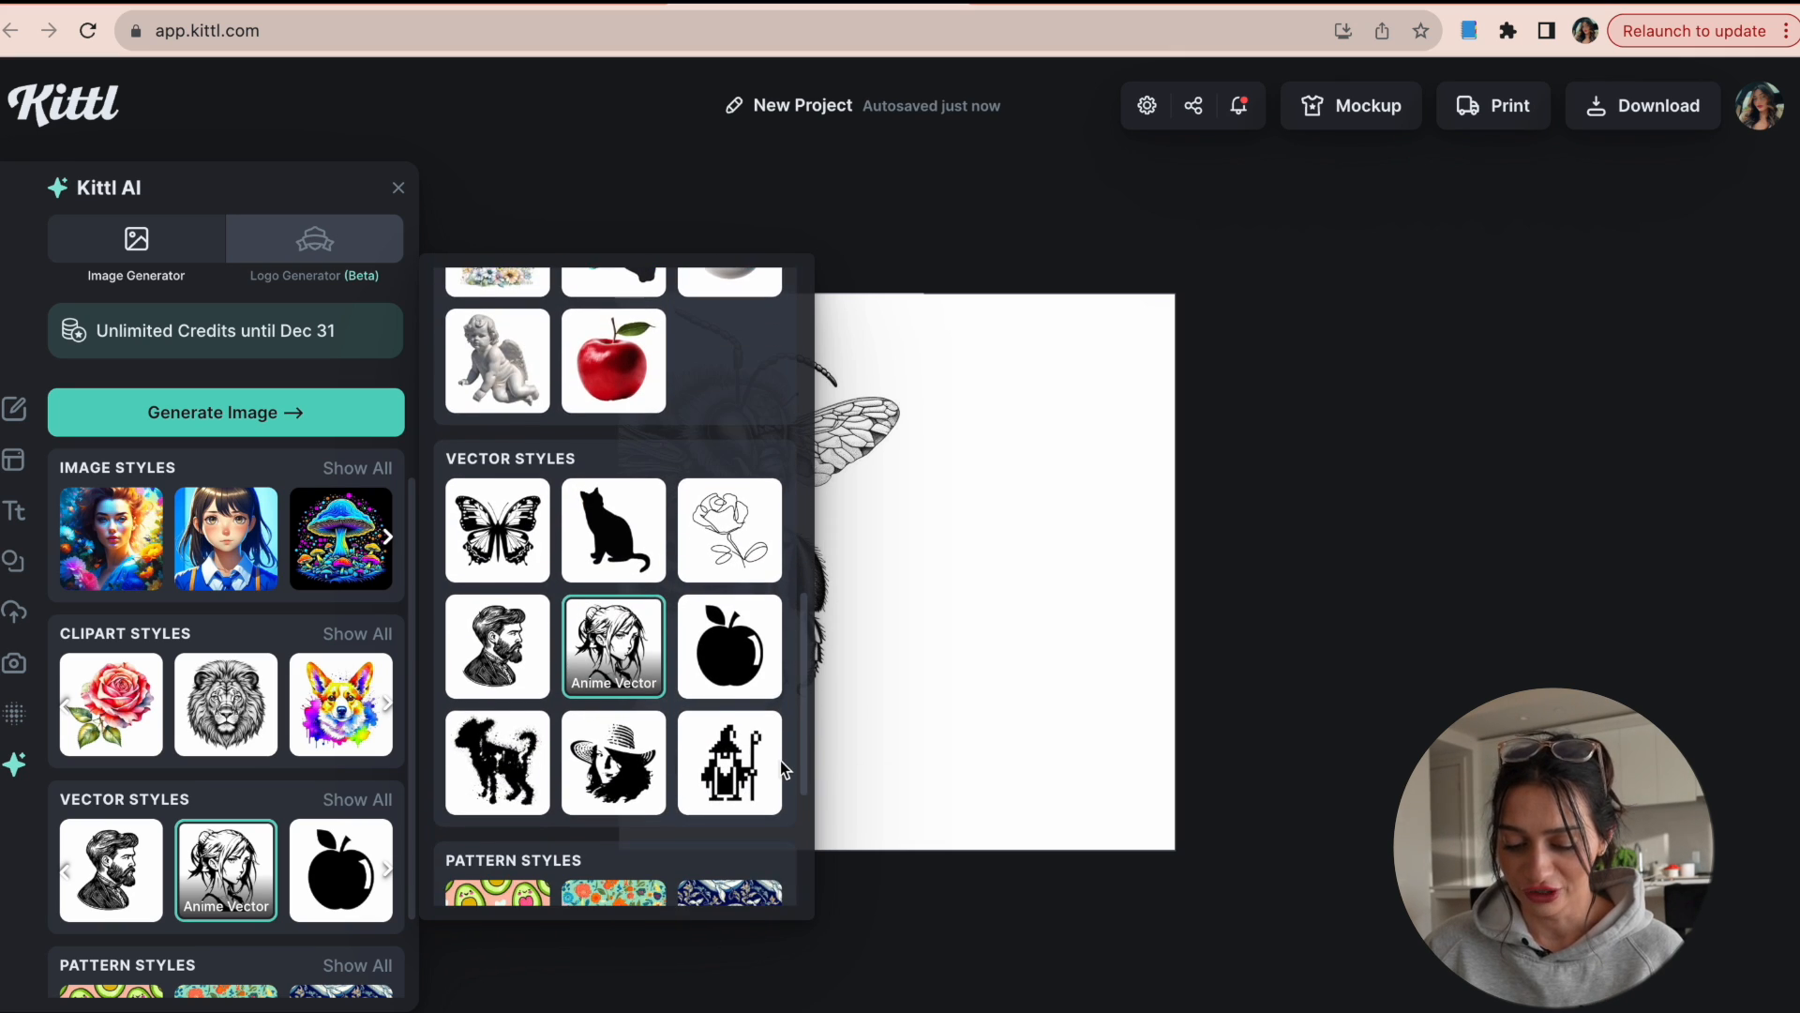
pyautogui.scroll(-3)
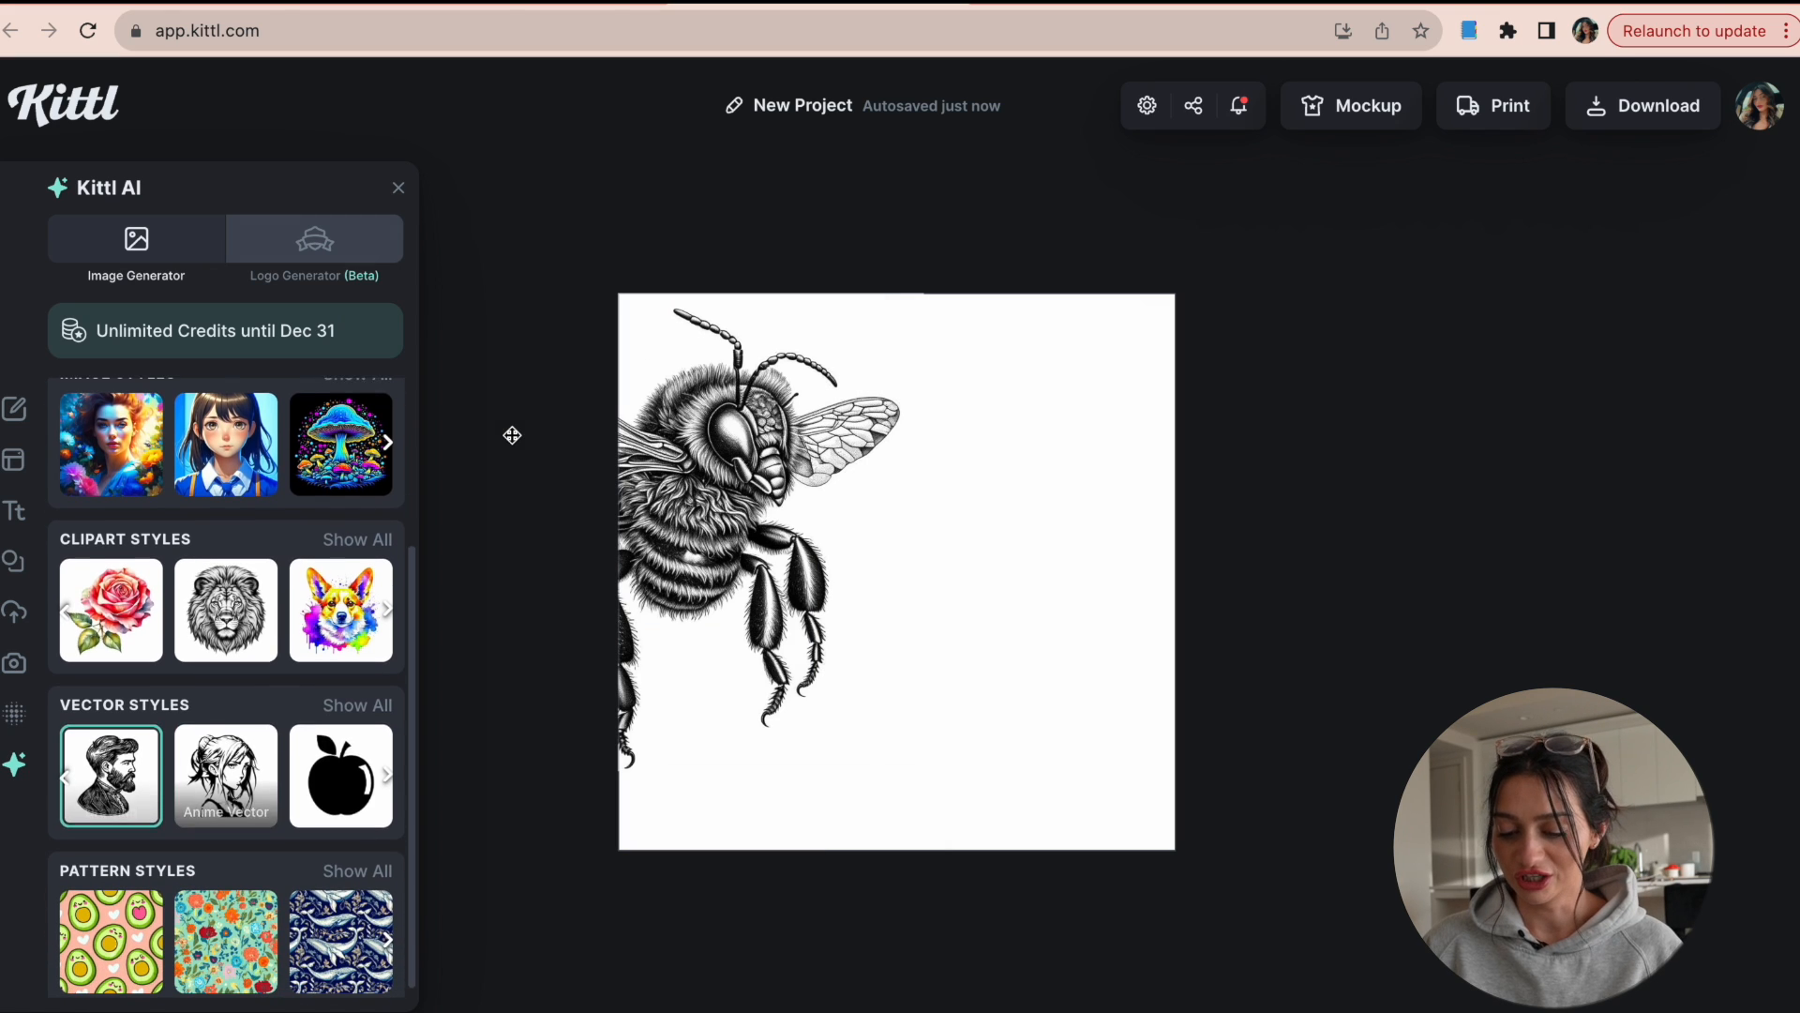
pyautogui.scroll(3)
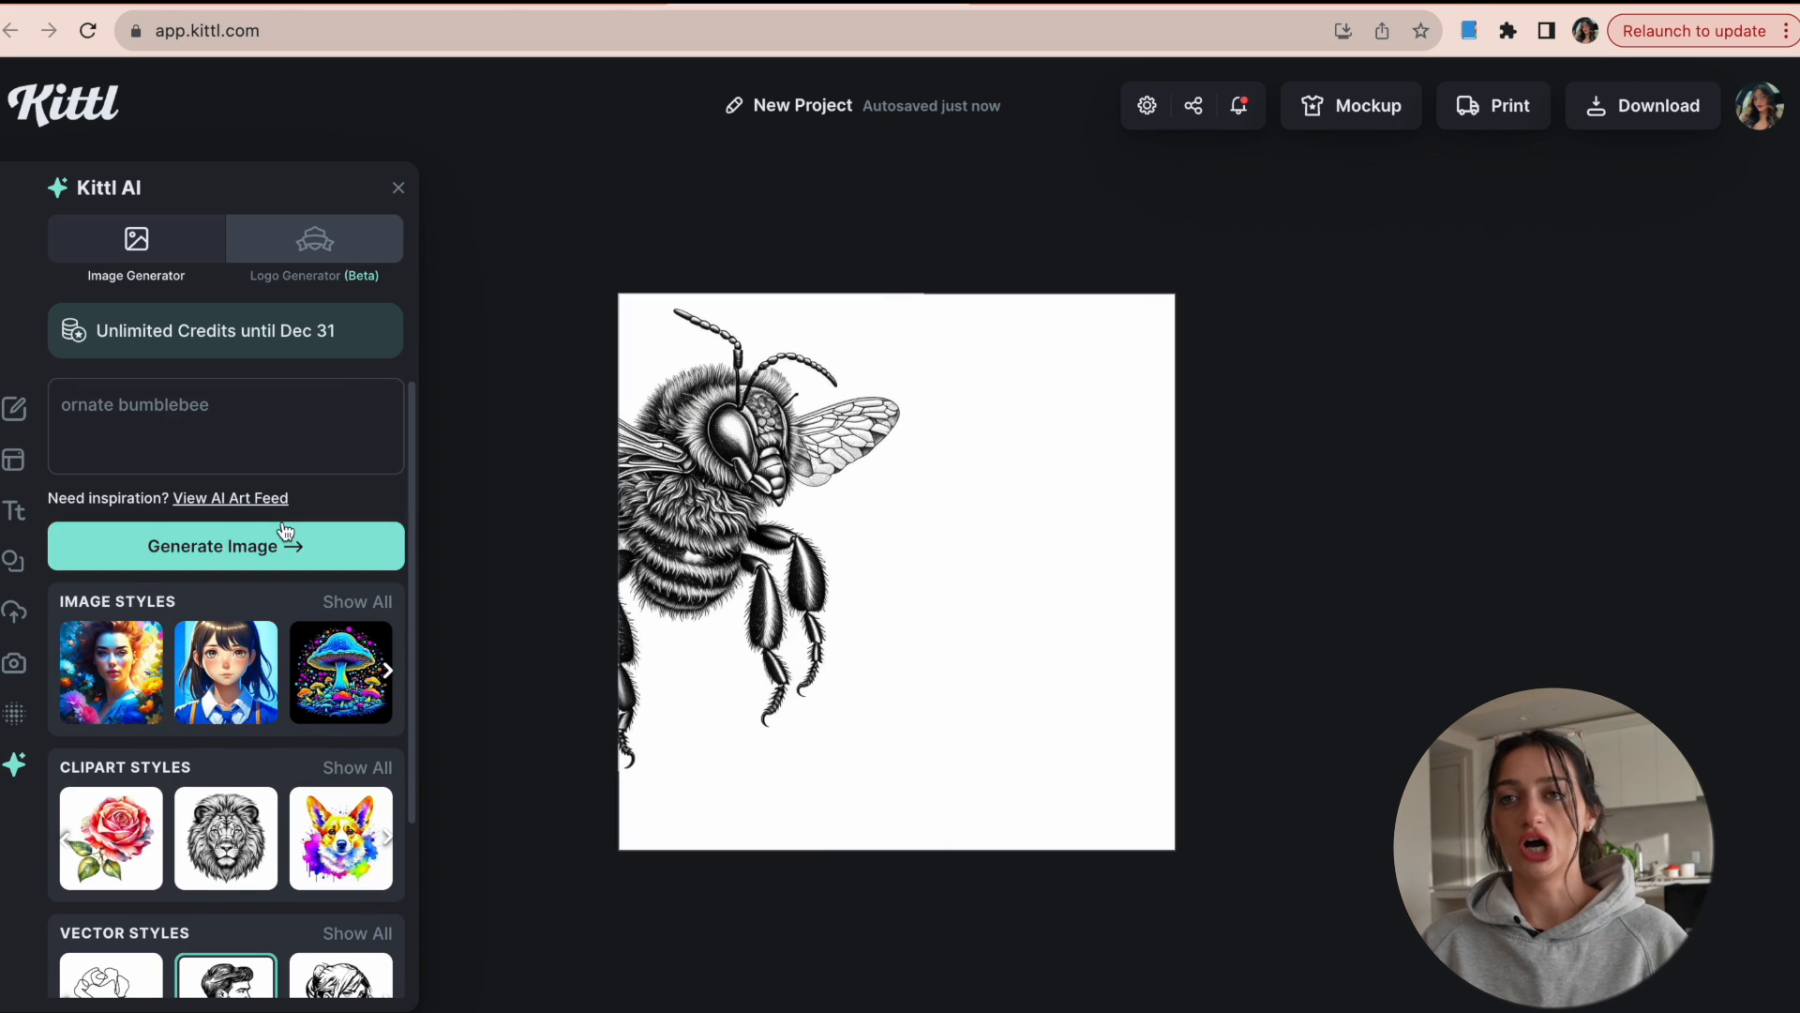
# Step: Generate a vector-style ornate bumblebee and give the canvas a salmon-pink background
pyautogui.click(225, 546)
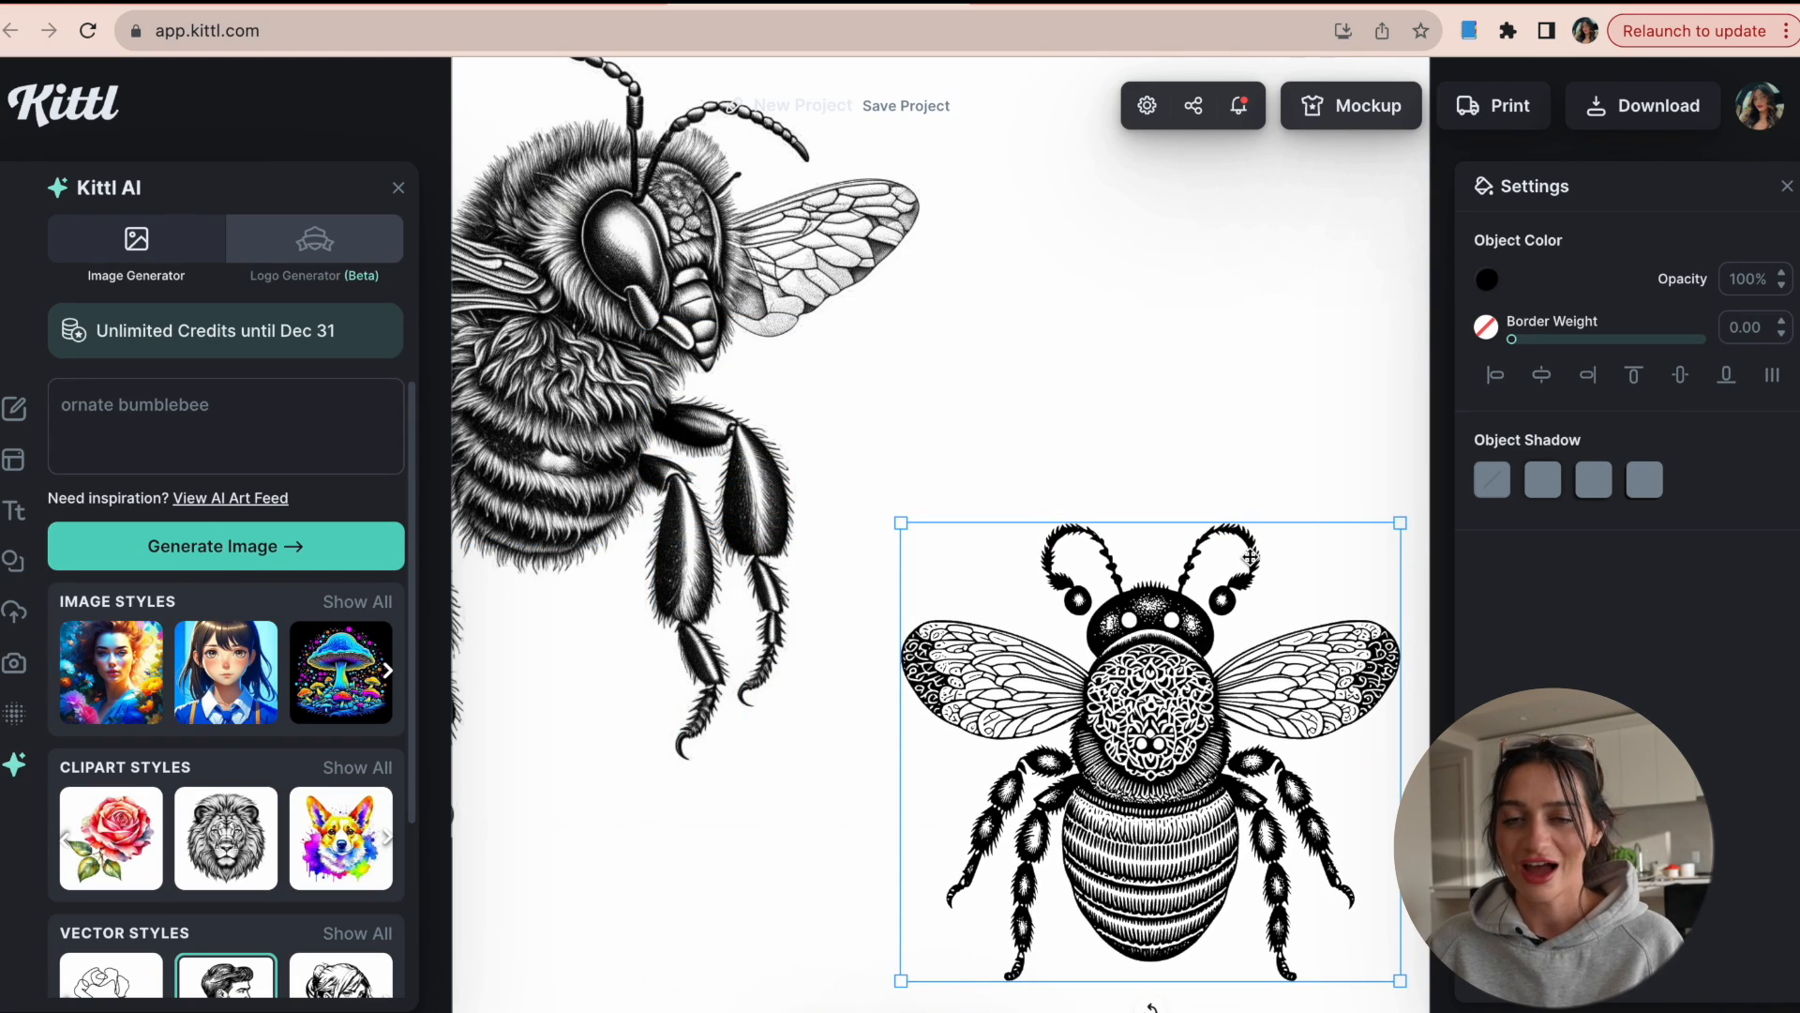
pyautogui.click(906, 106)
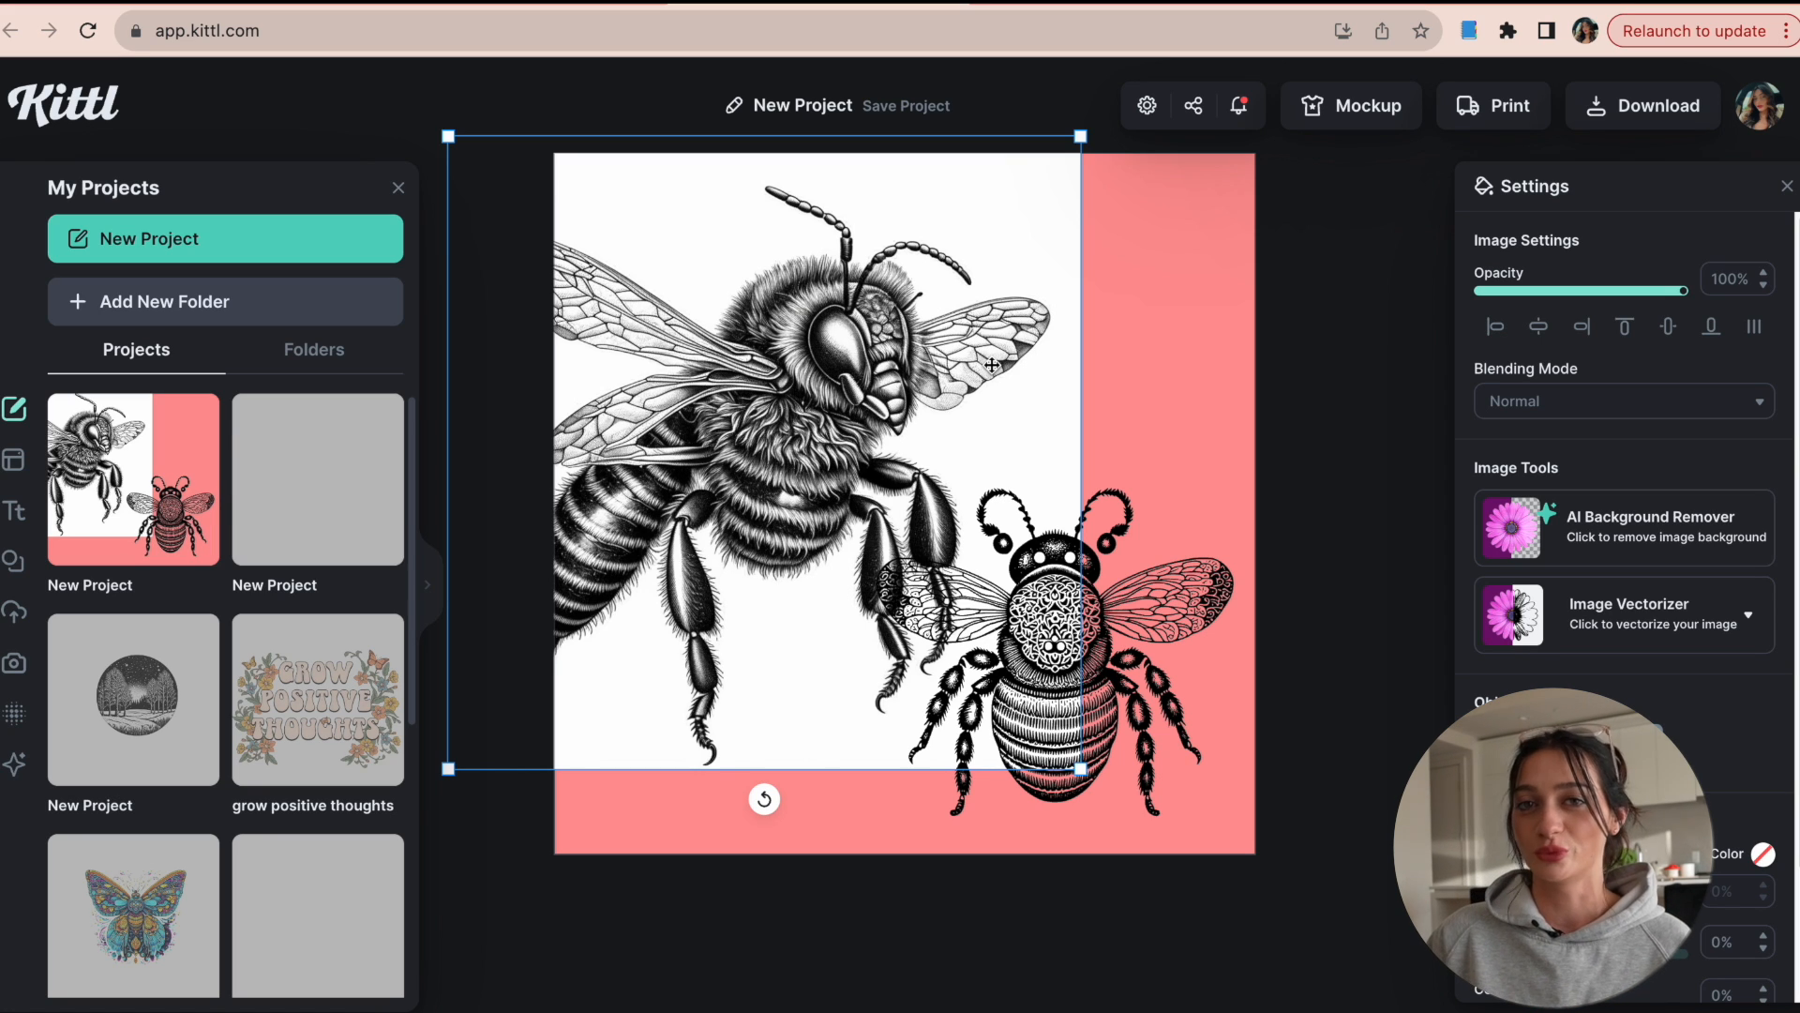
# Step: Remove the large pencil bee's white background, then open Kittl AI for a starry forest image
pyautogui.click(905, 104)
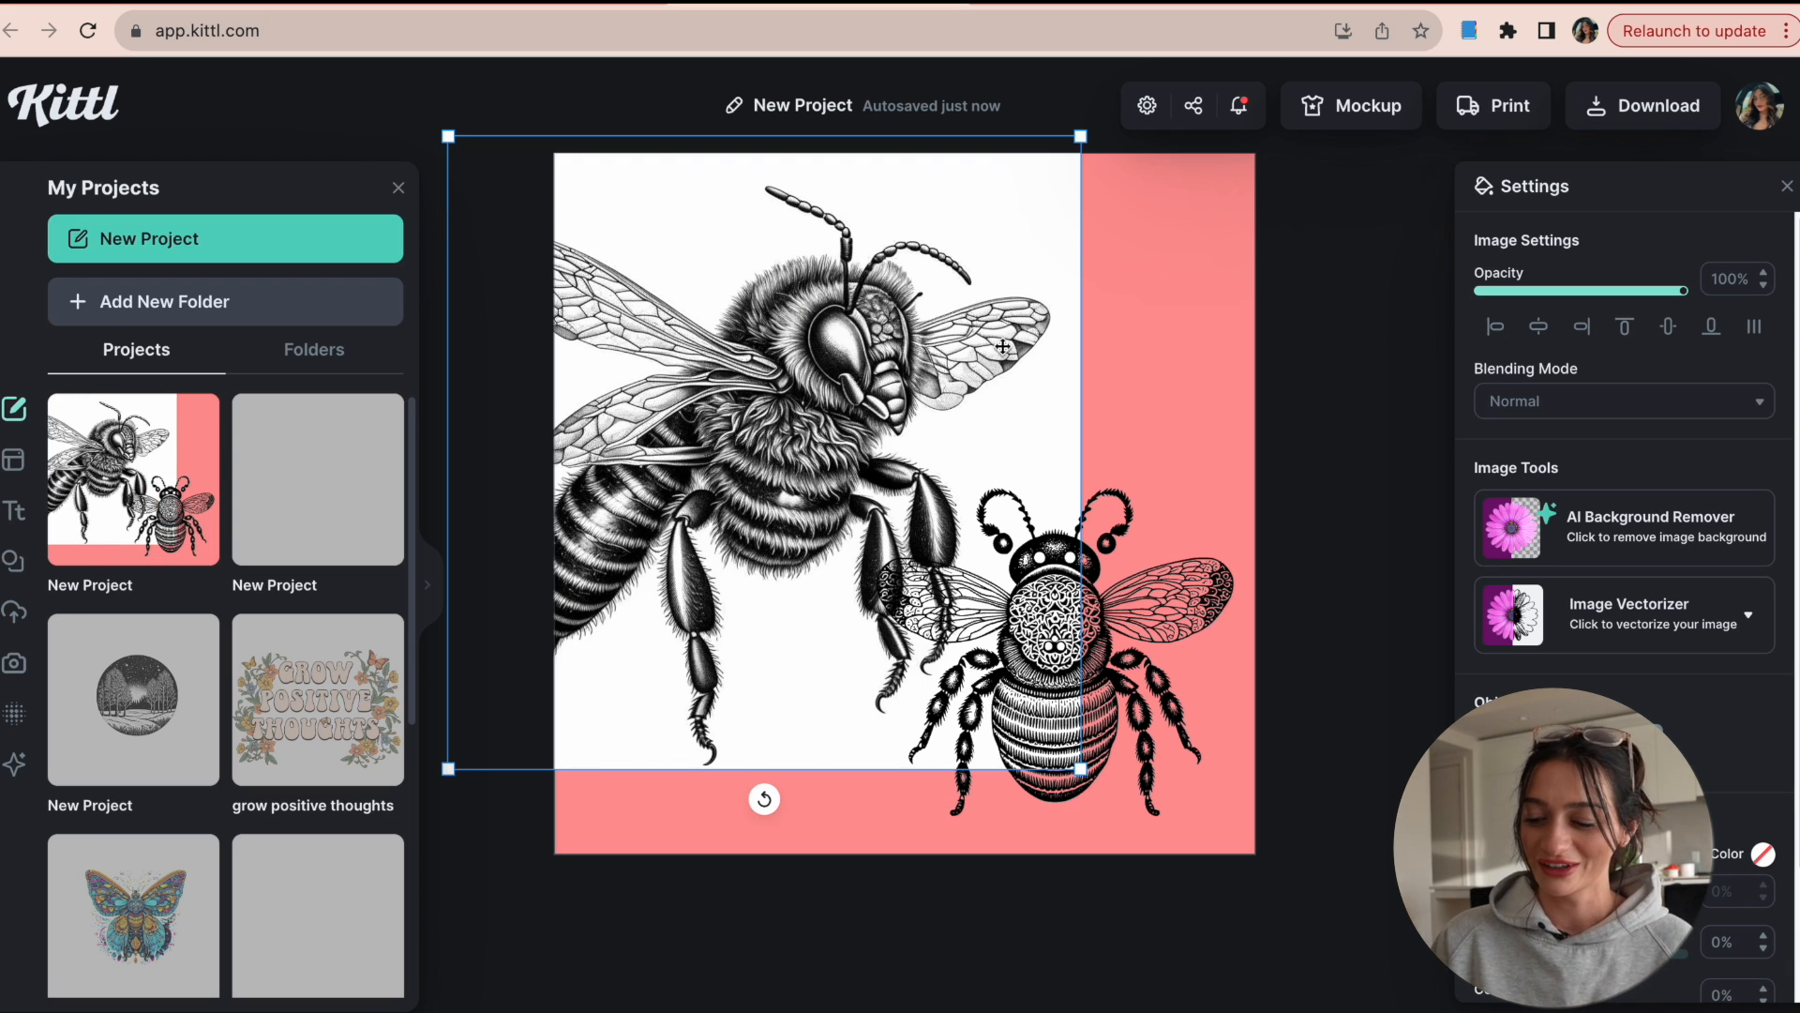
pyautogui.moveTo(1637, 515)
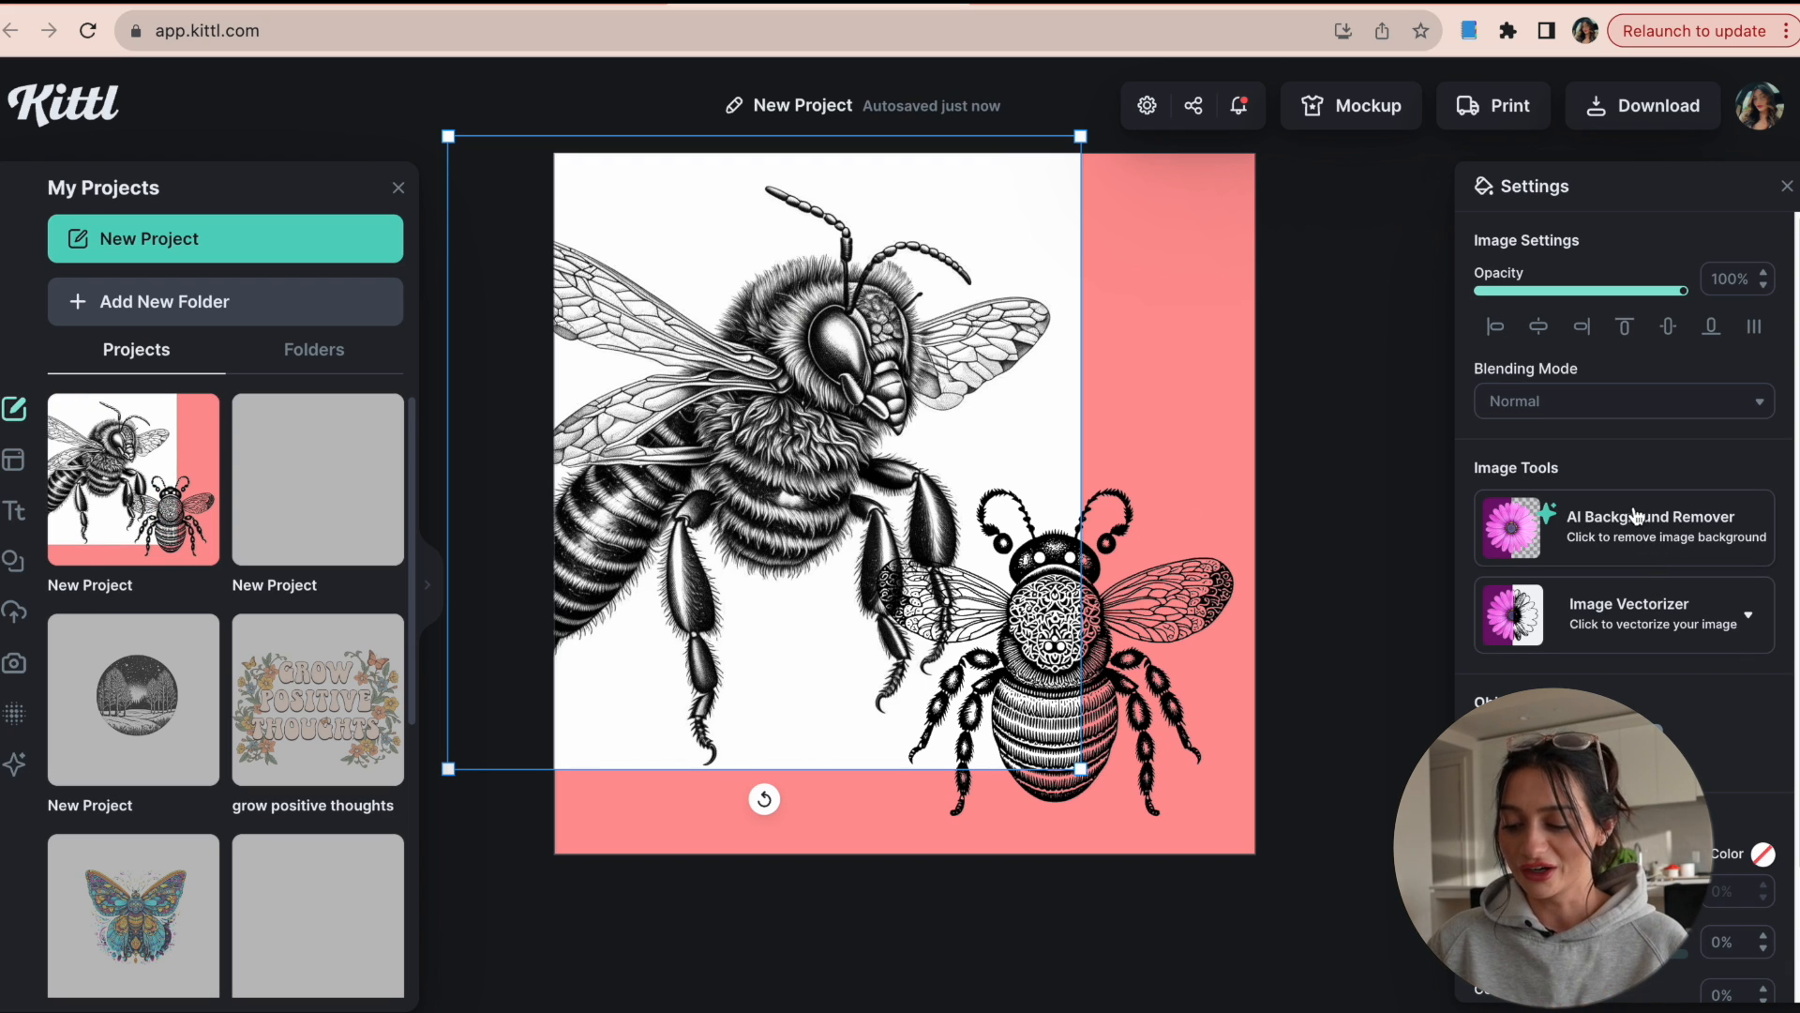
pyautogui.click(1622, 526)
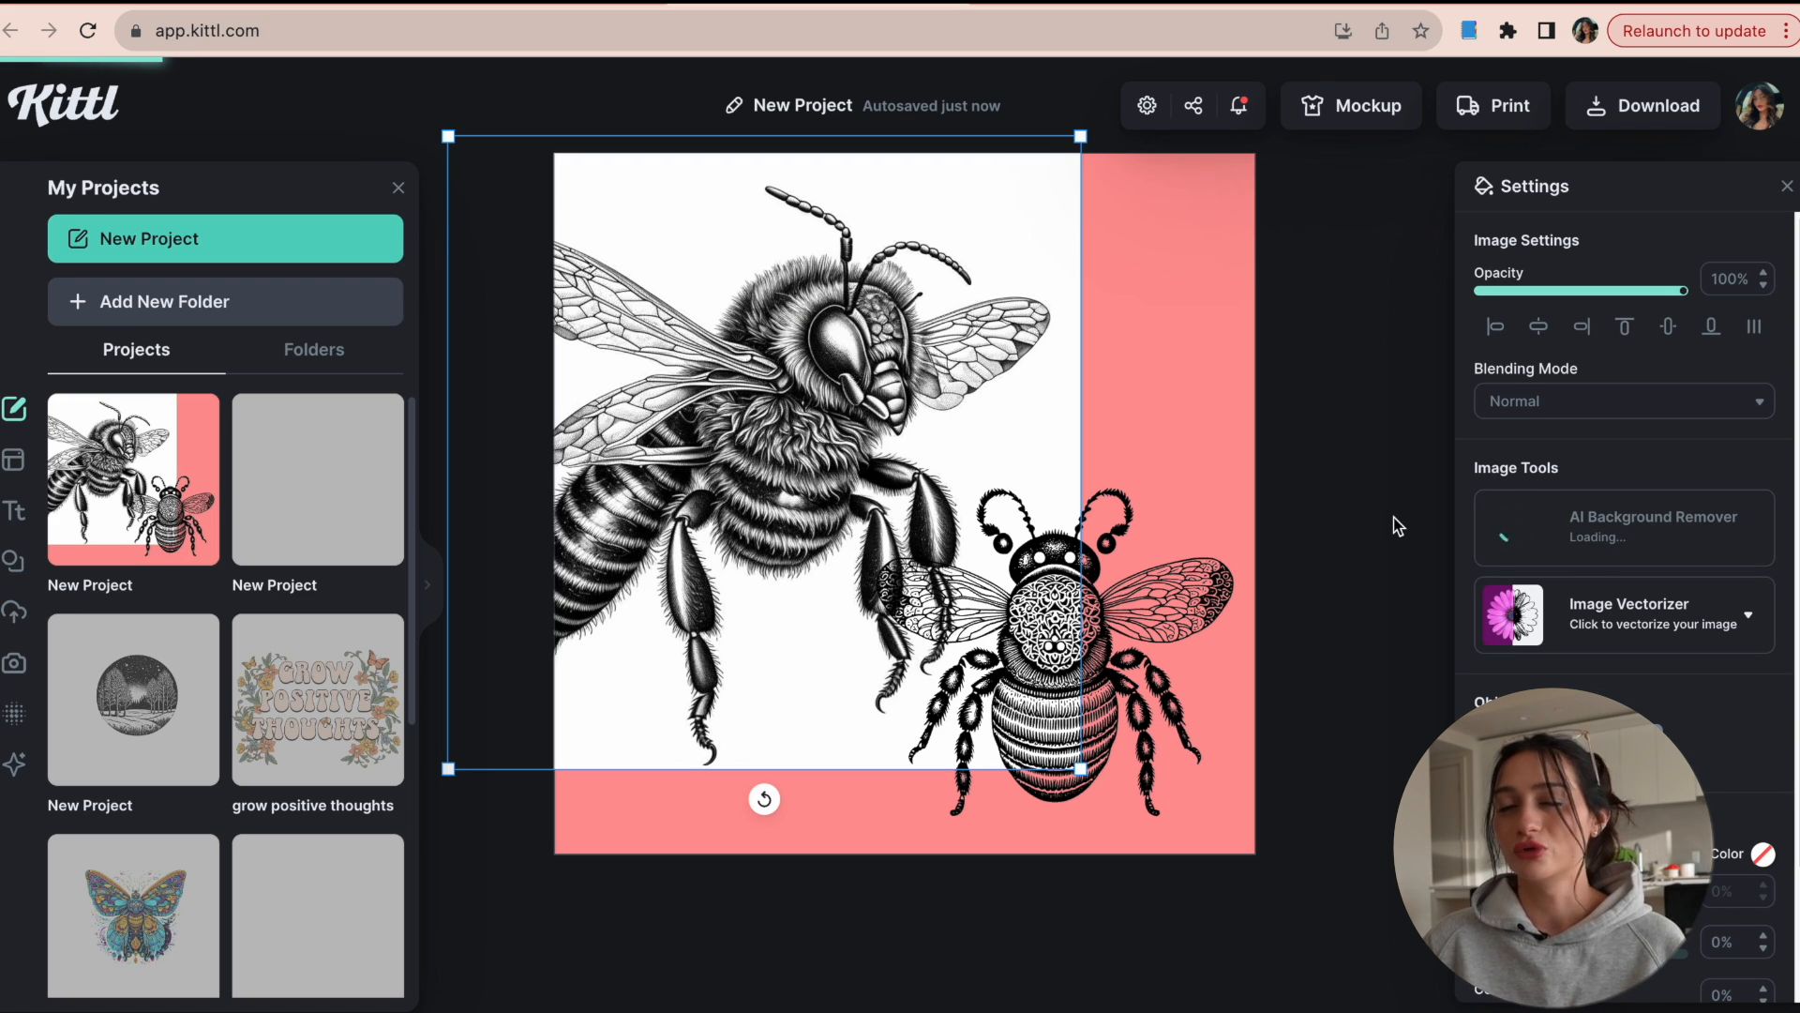
pyautogui.click(1623, 527)
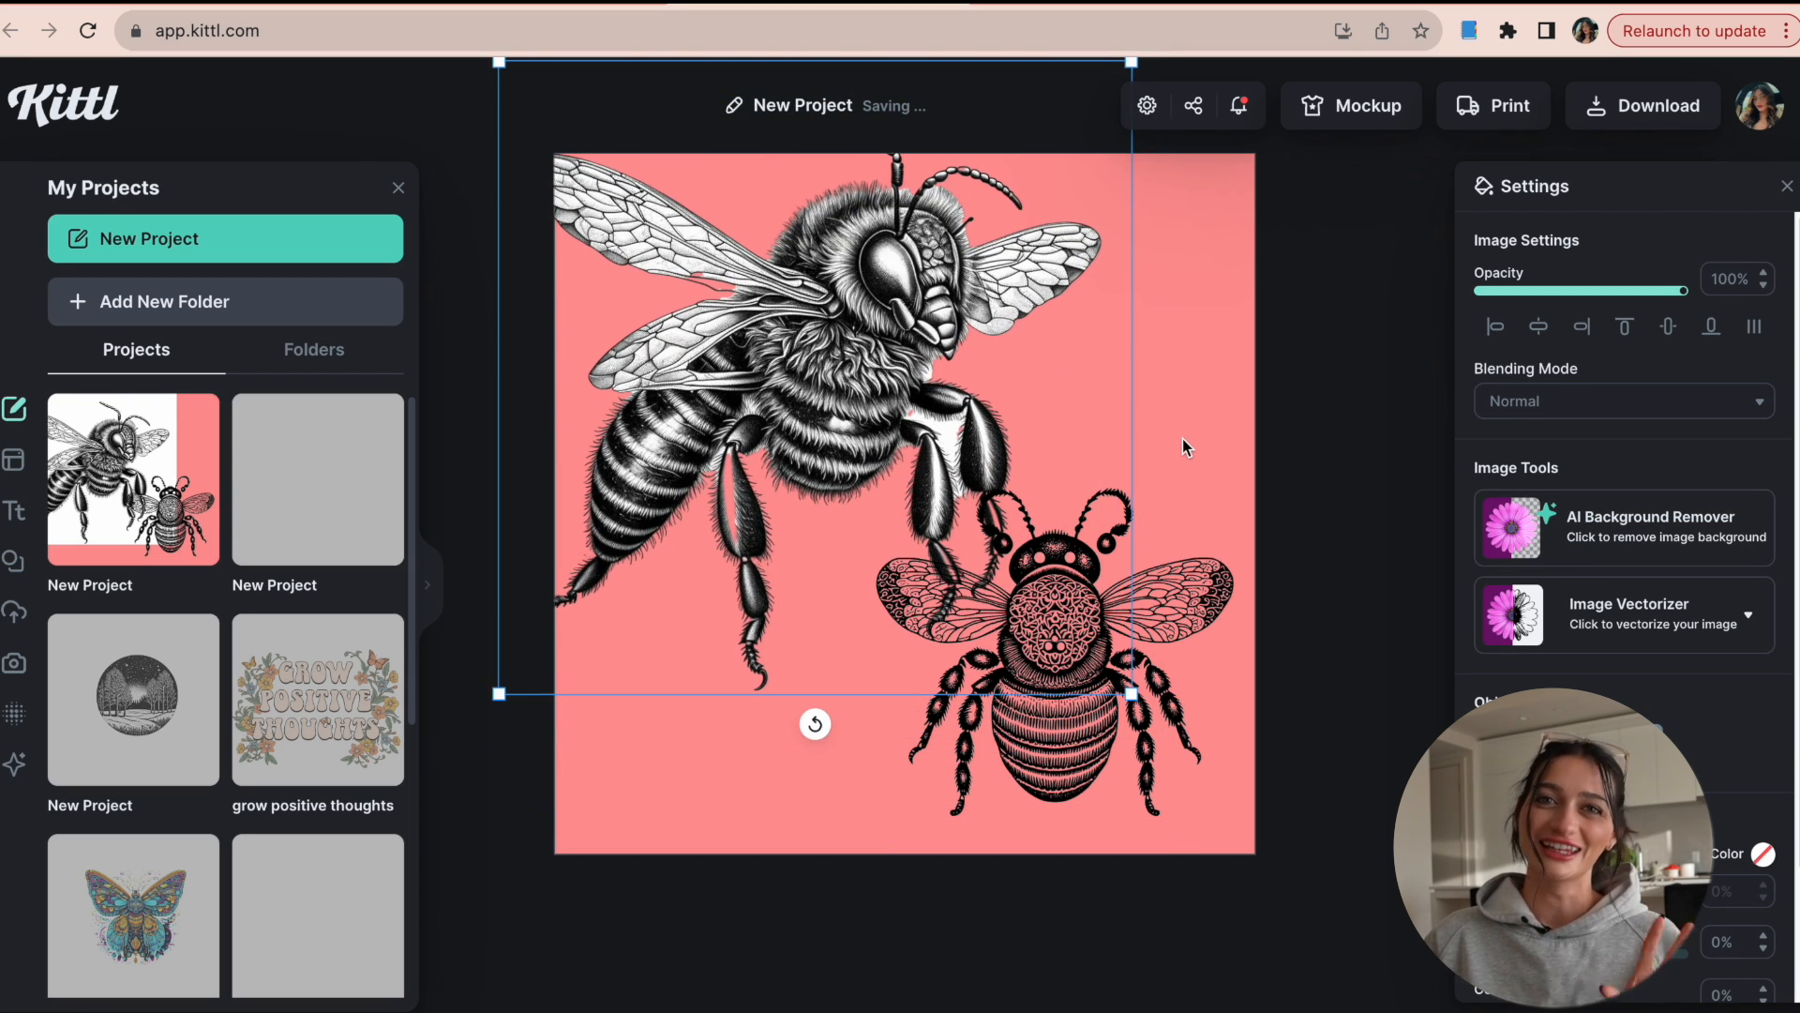
pyautogui.click(1054, 644)
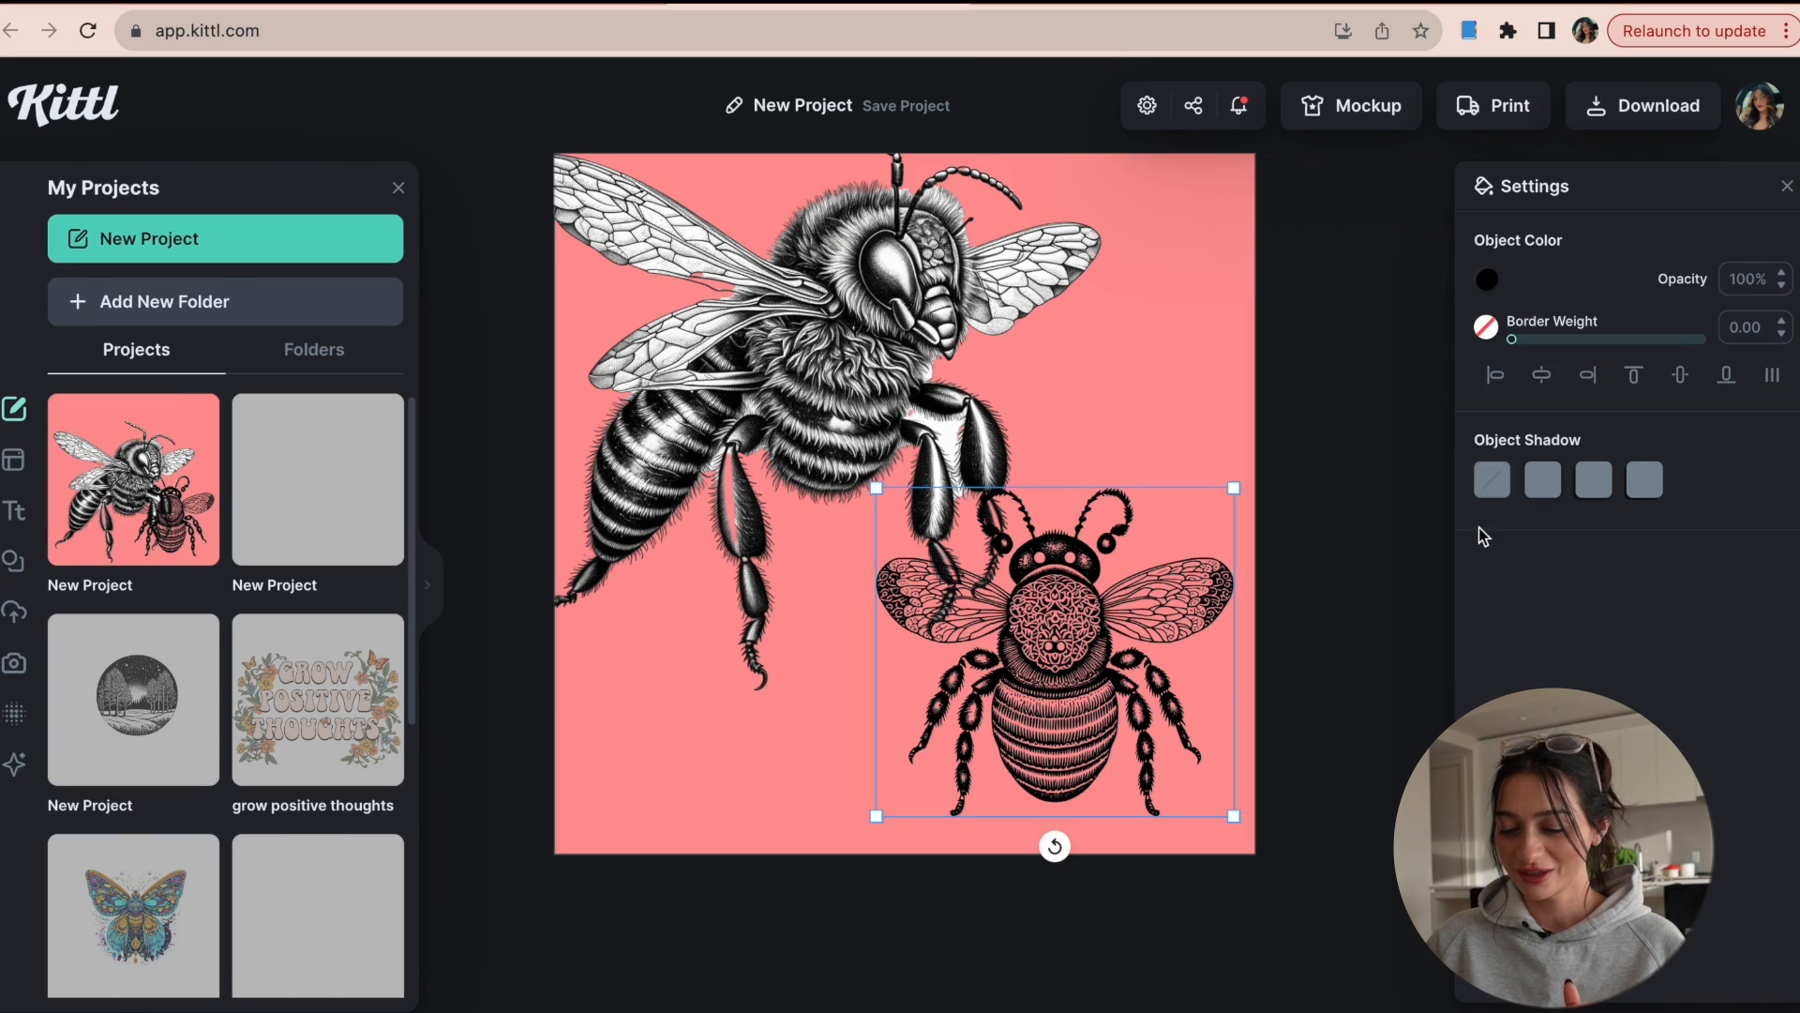
pyautogui.click(16, 766)
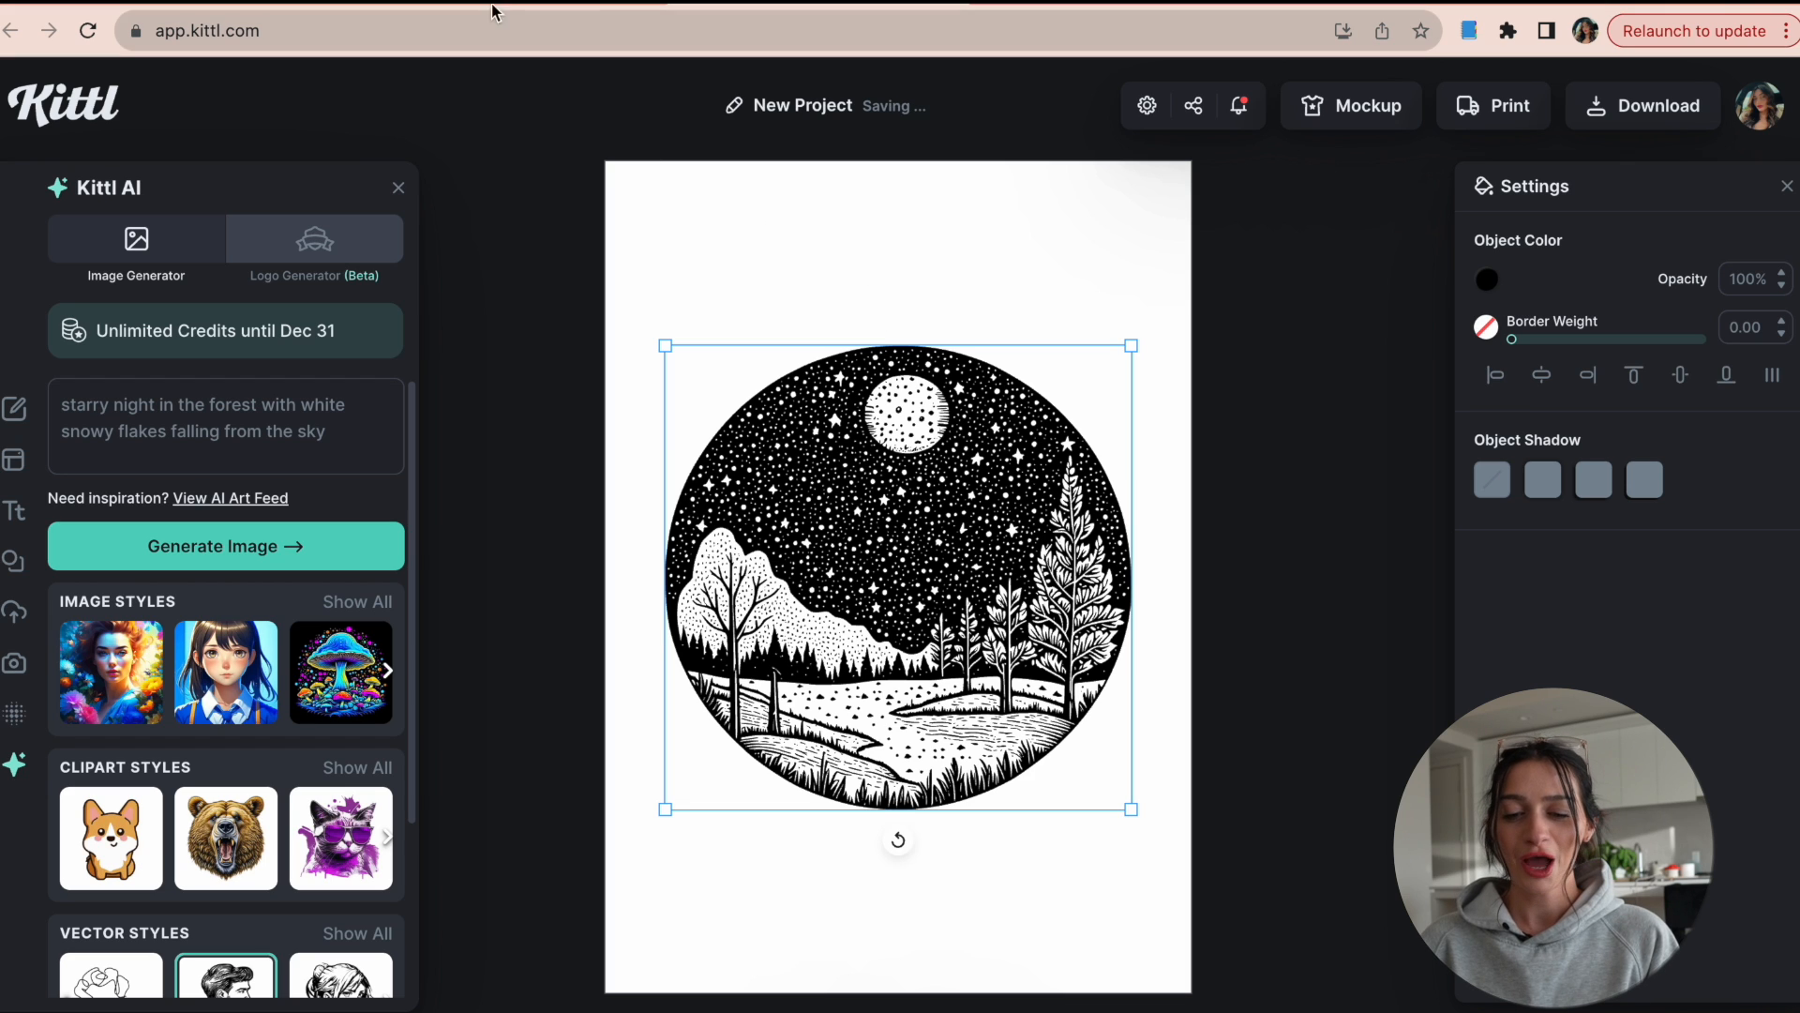
# Step: Leave the editor and choose AI Quote Generator from the Tools menu
pyautogui.click(230, 497)
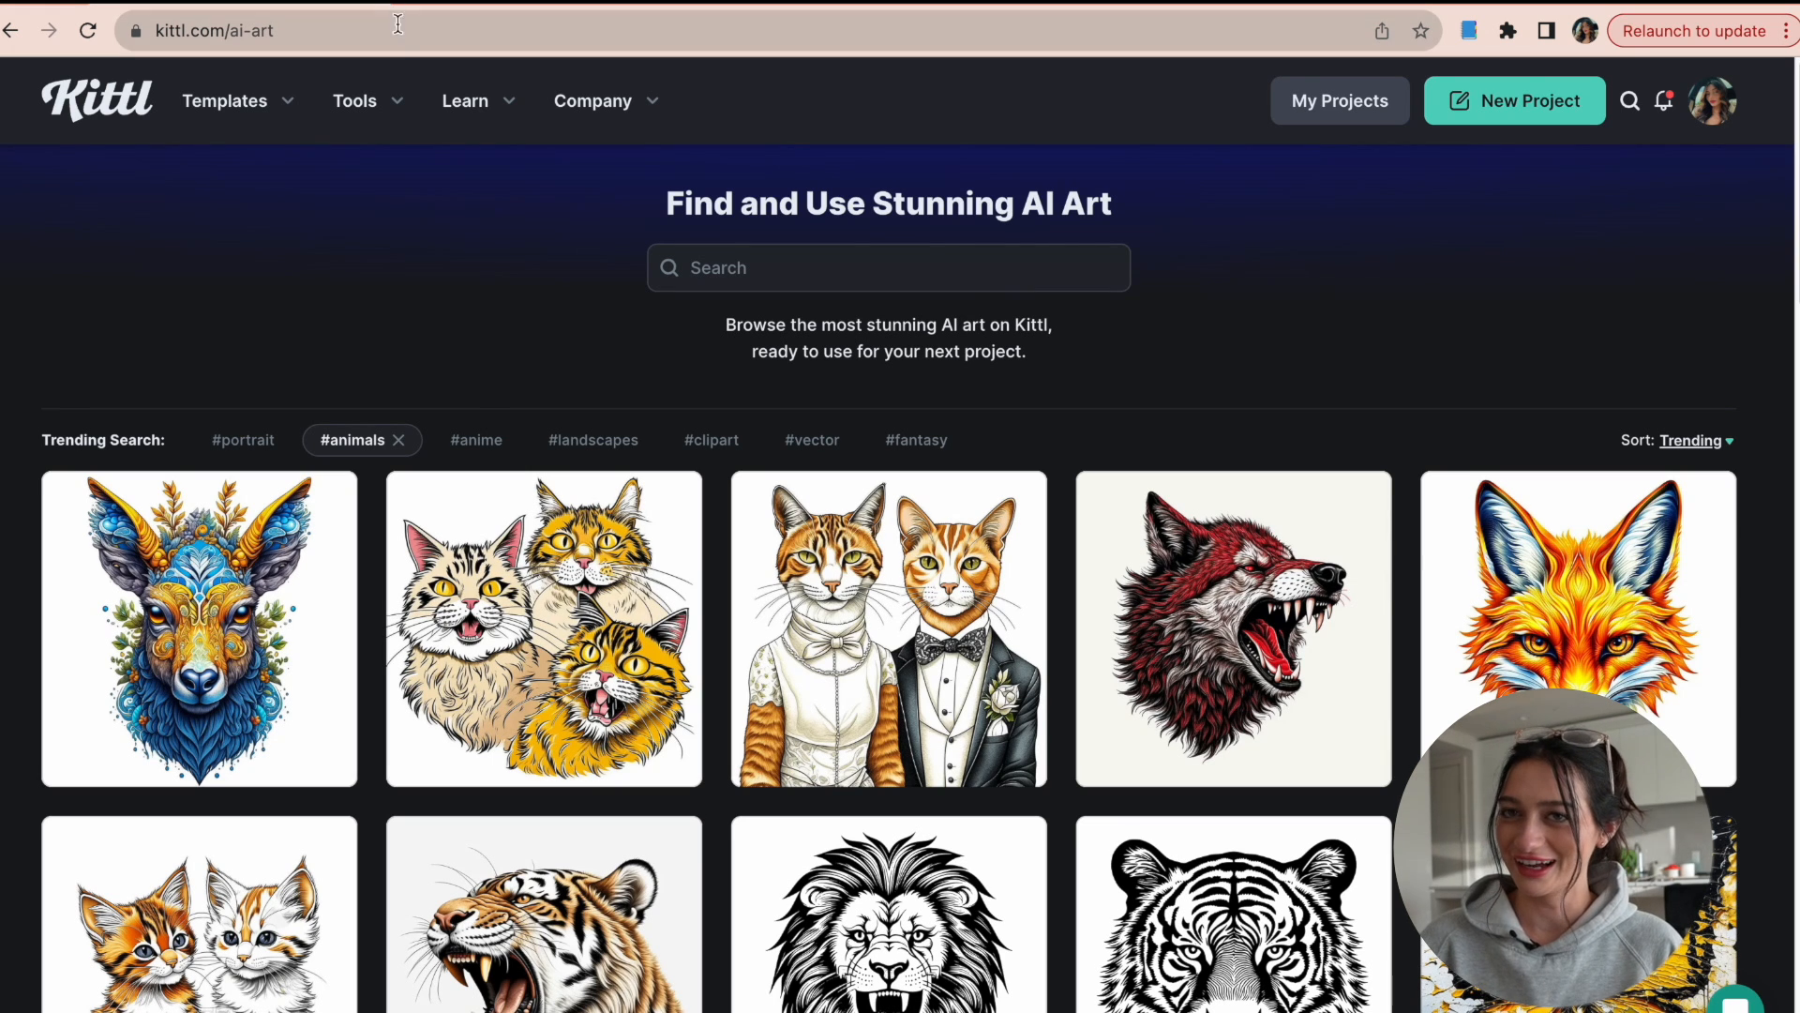
pyautogui.click(355, 101)
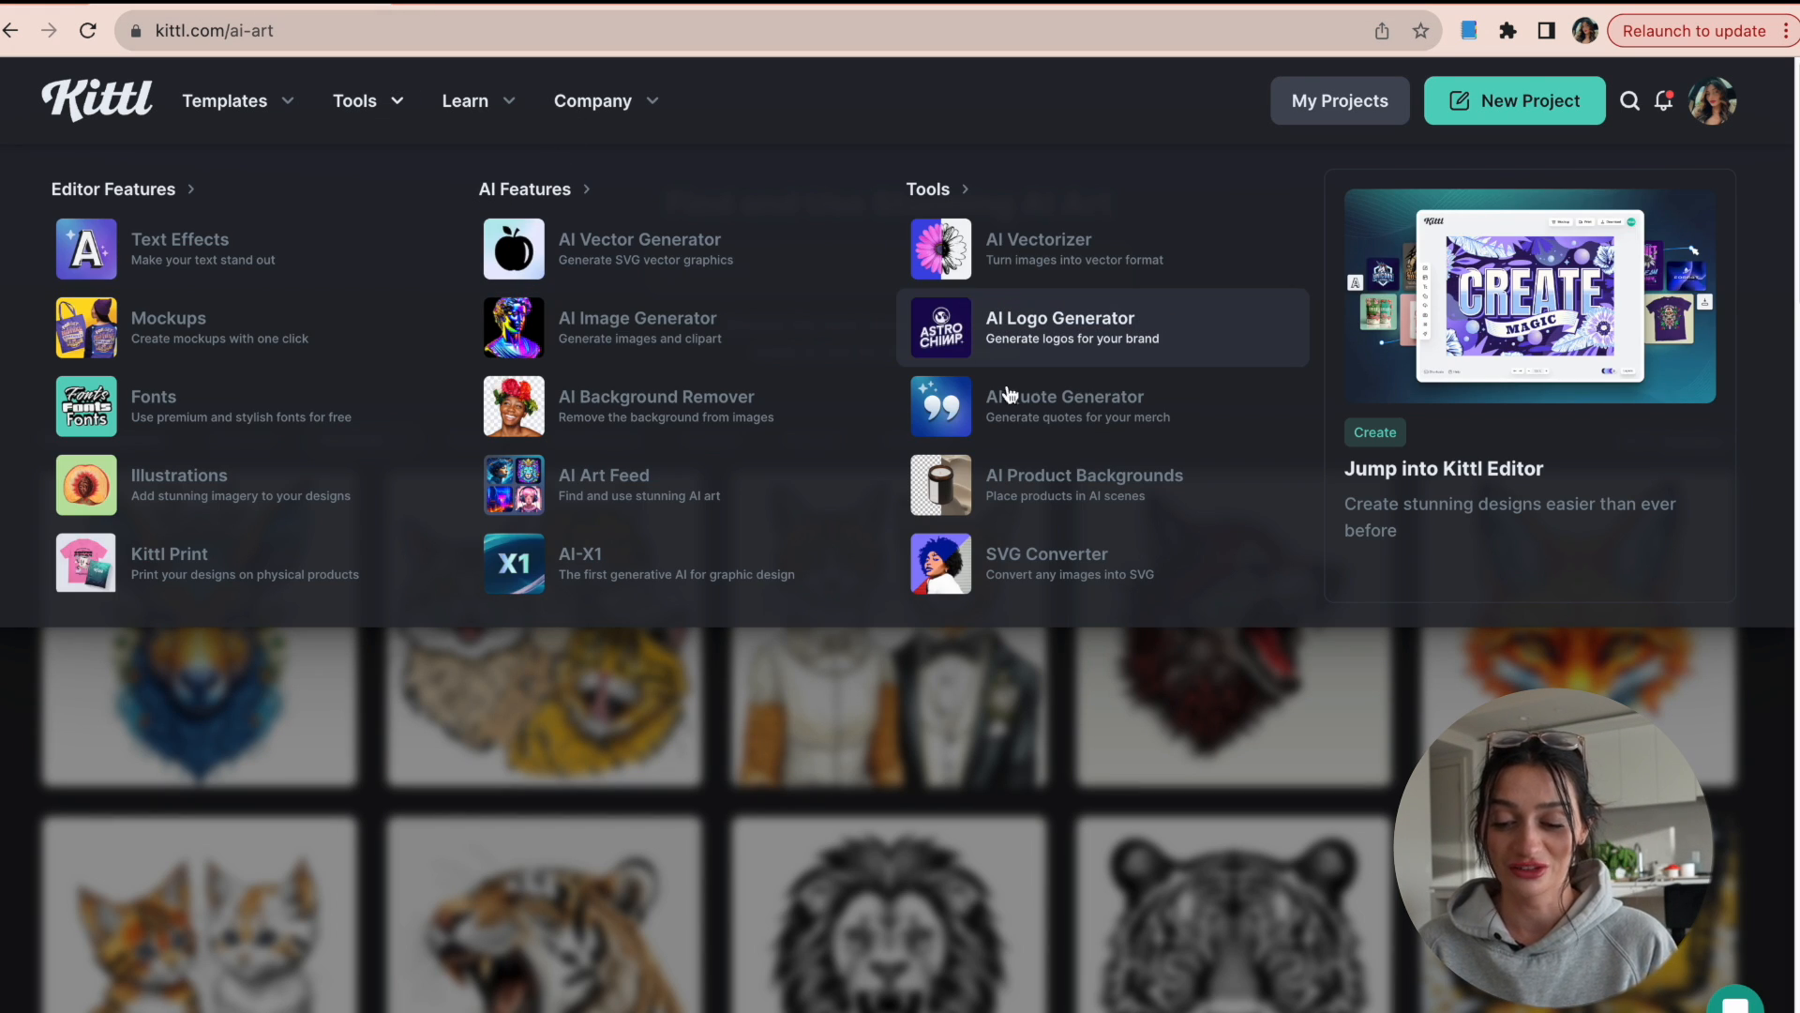
pyautogui.click(1062, 405)
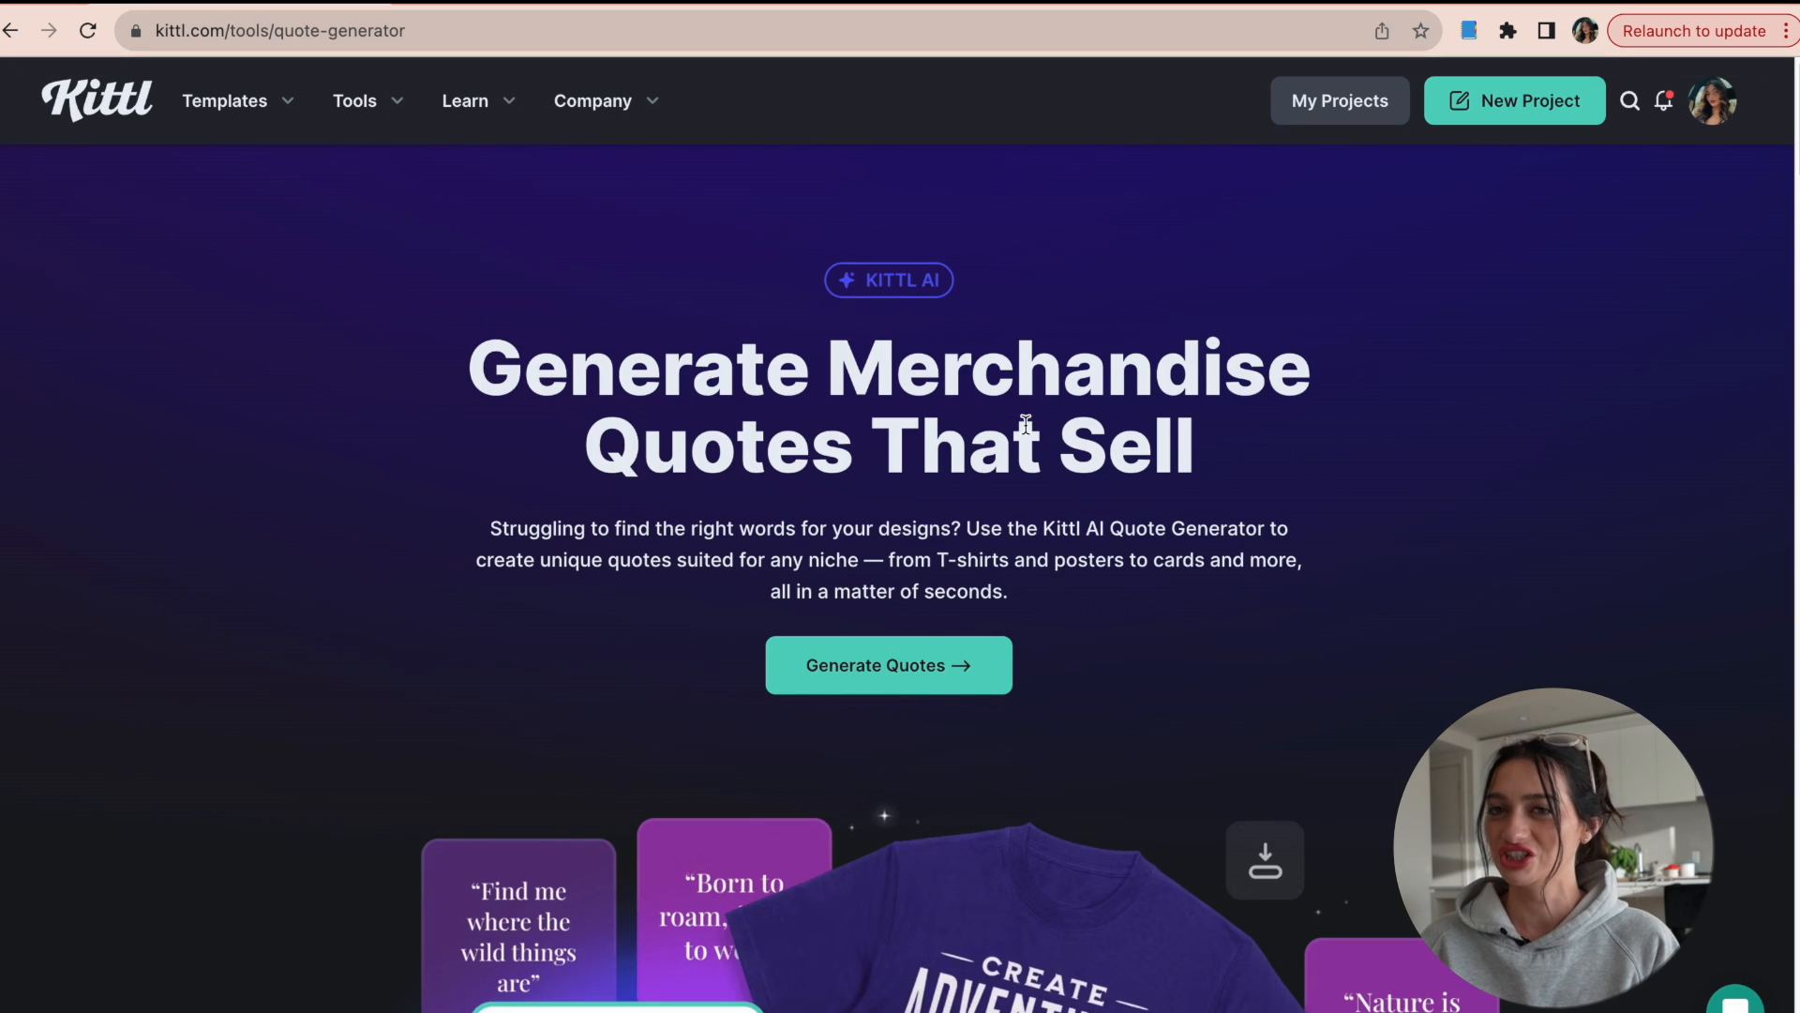
pyautogui.moveTo(788, 522)
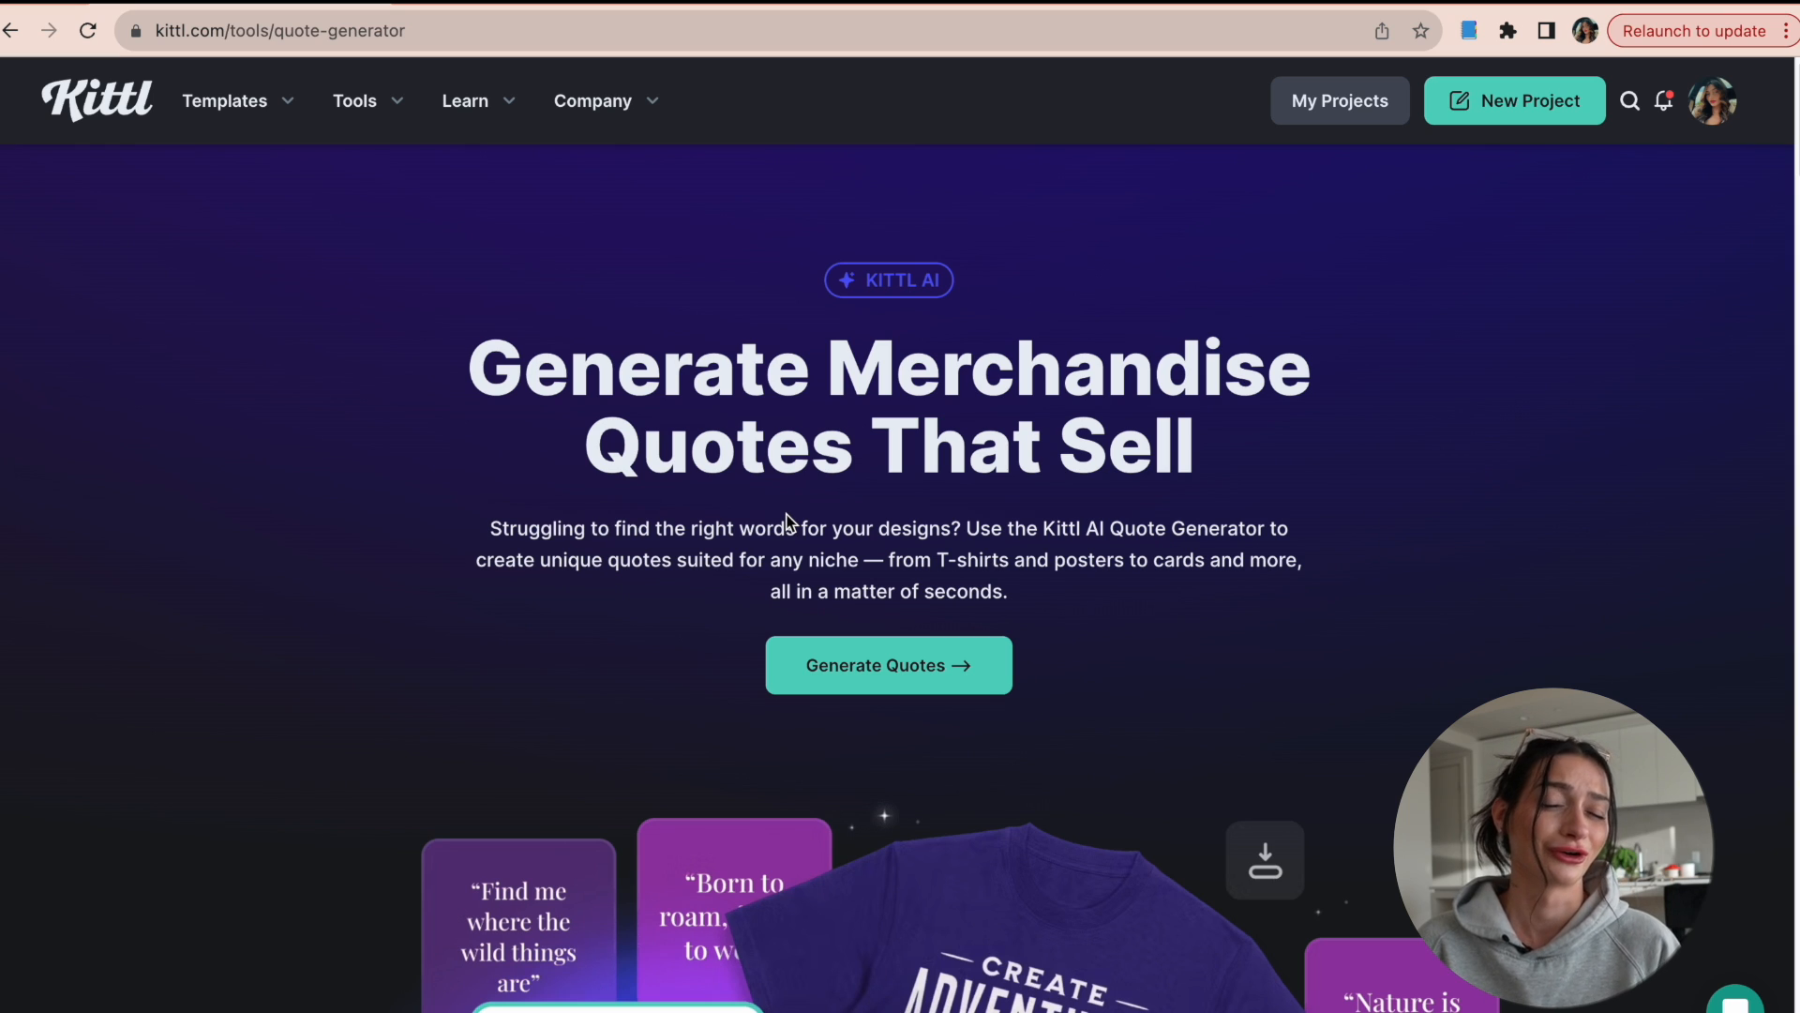
pyautogui.moveTo(829, 379)
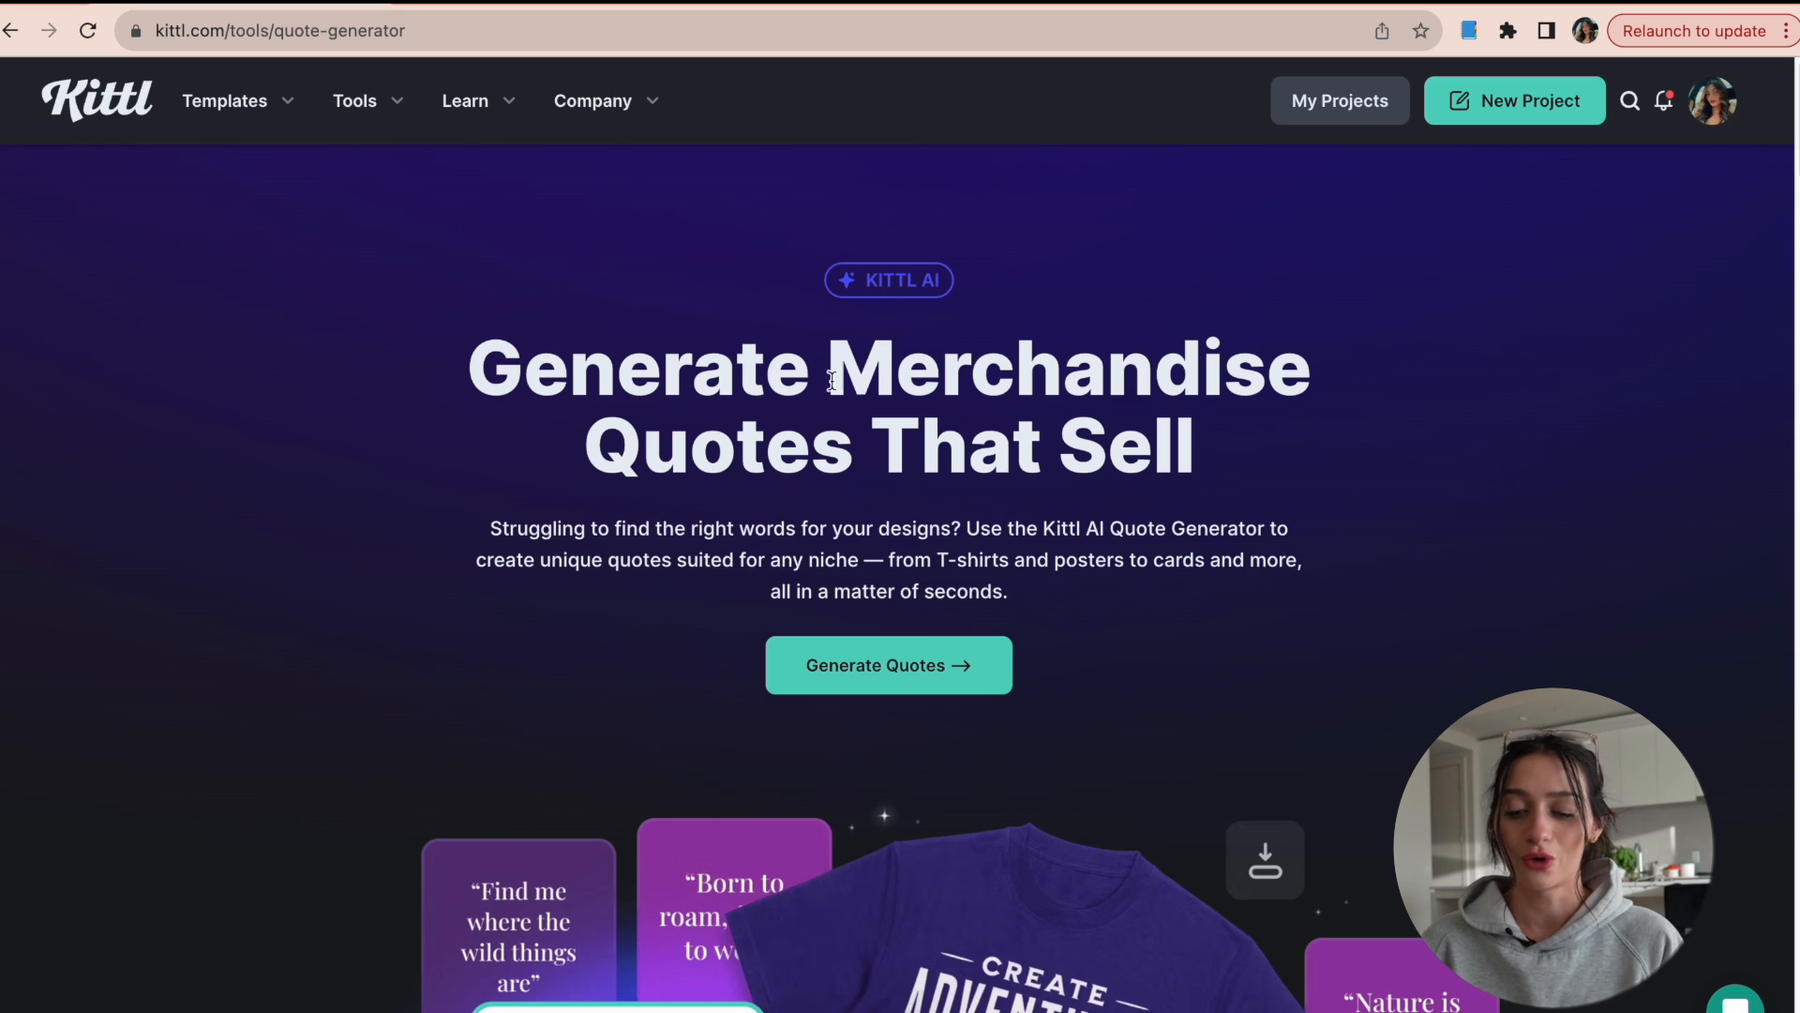
# Step: Generate romantic 2-4 word quotes for the custom niche 'christmas'
pyautogui.click(888, 665)
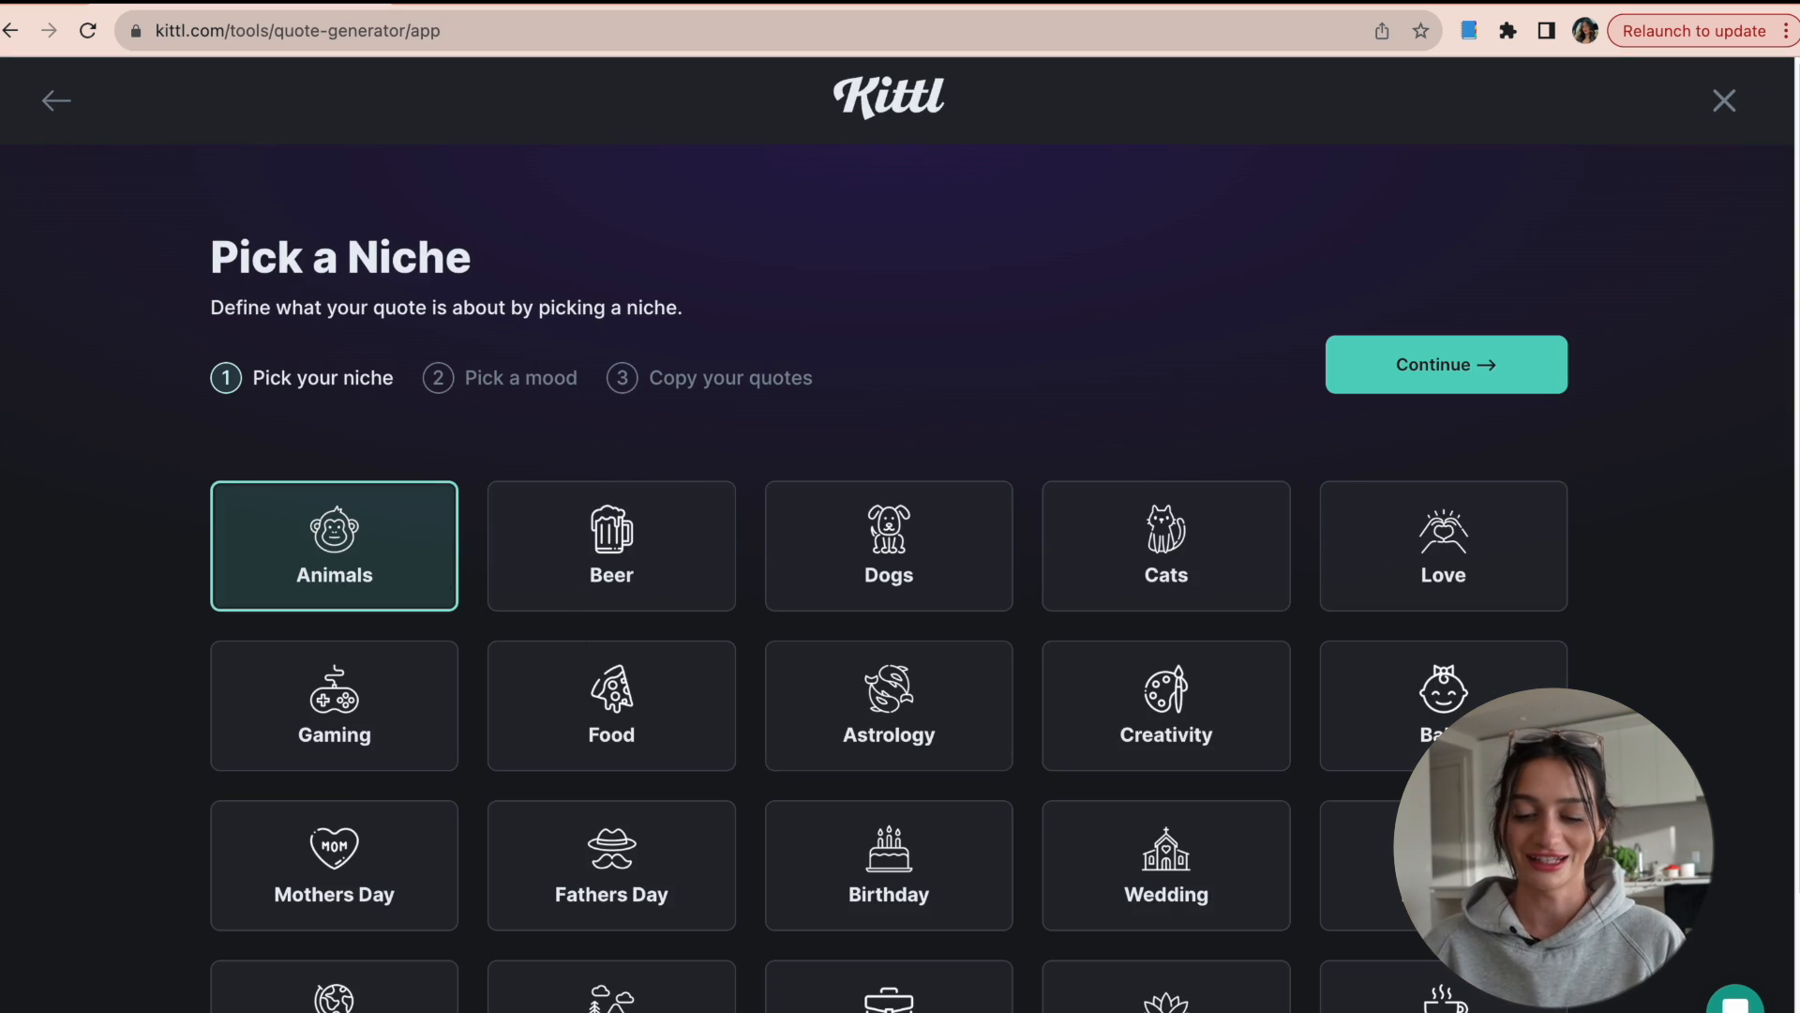
pyautogui.scroll(-3)
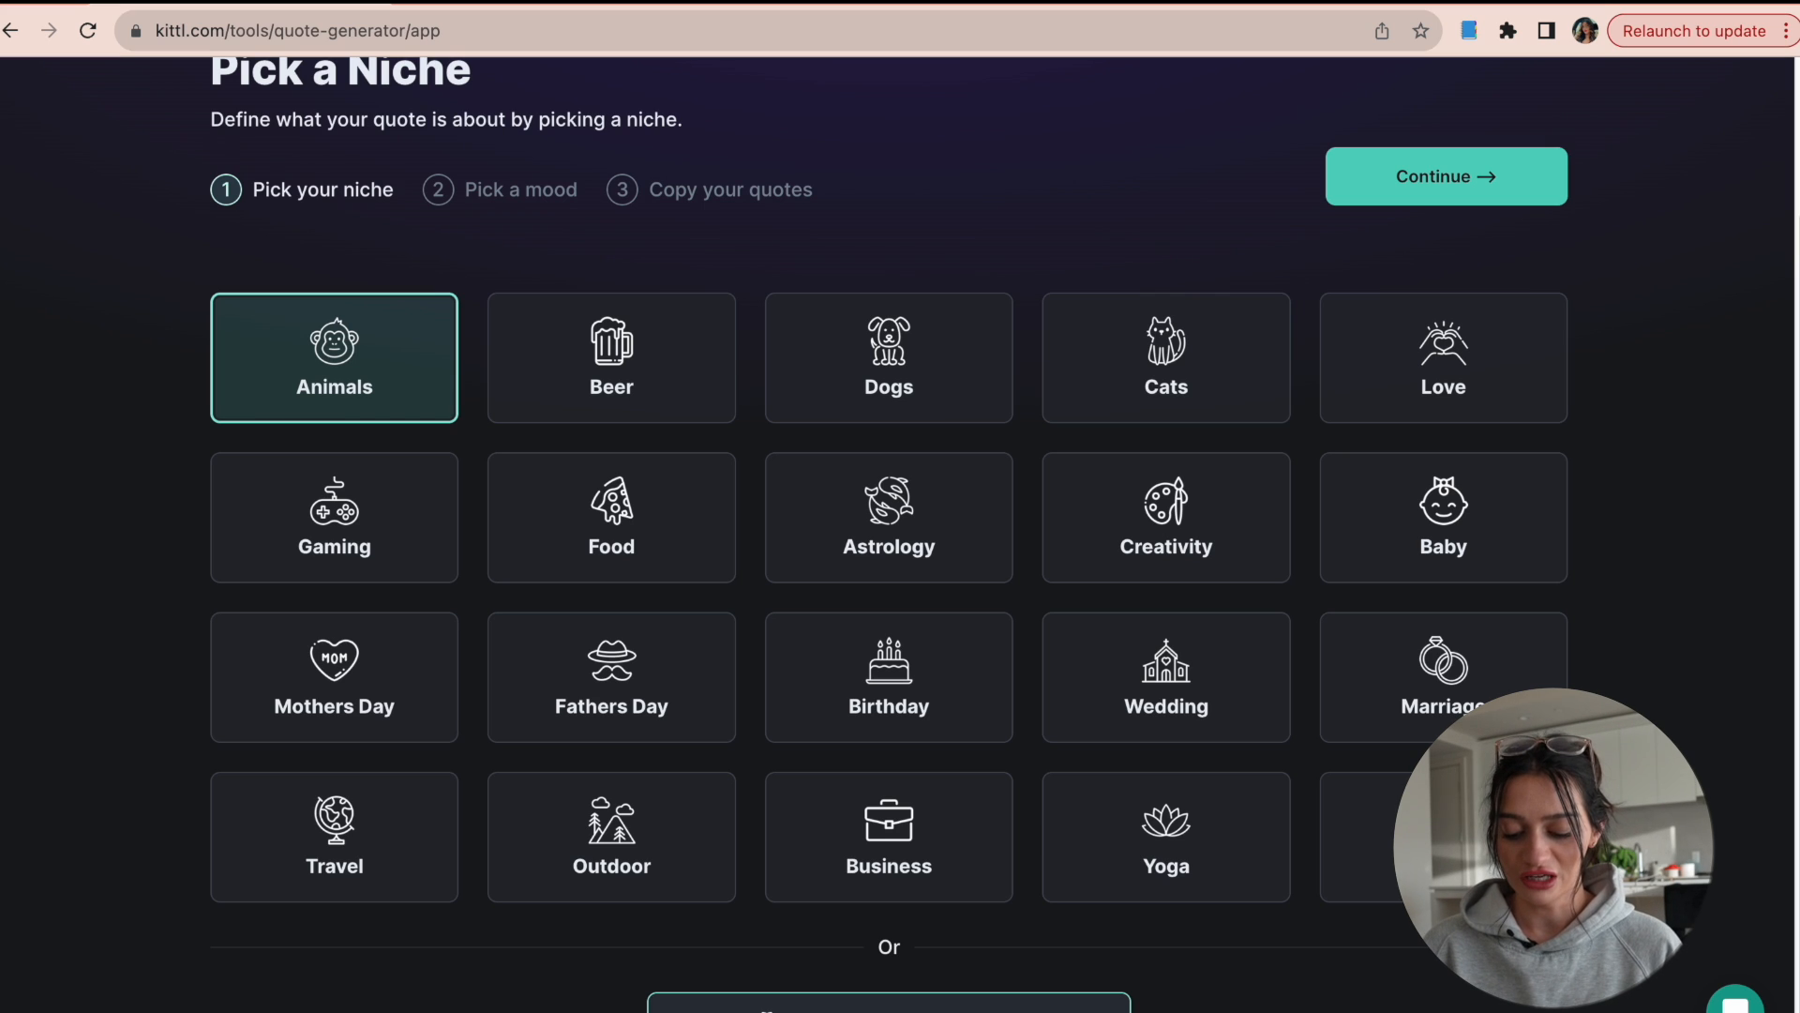
pyautogui.click(333, 358)
pyautogui.write('christmas')
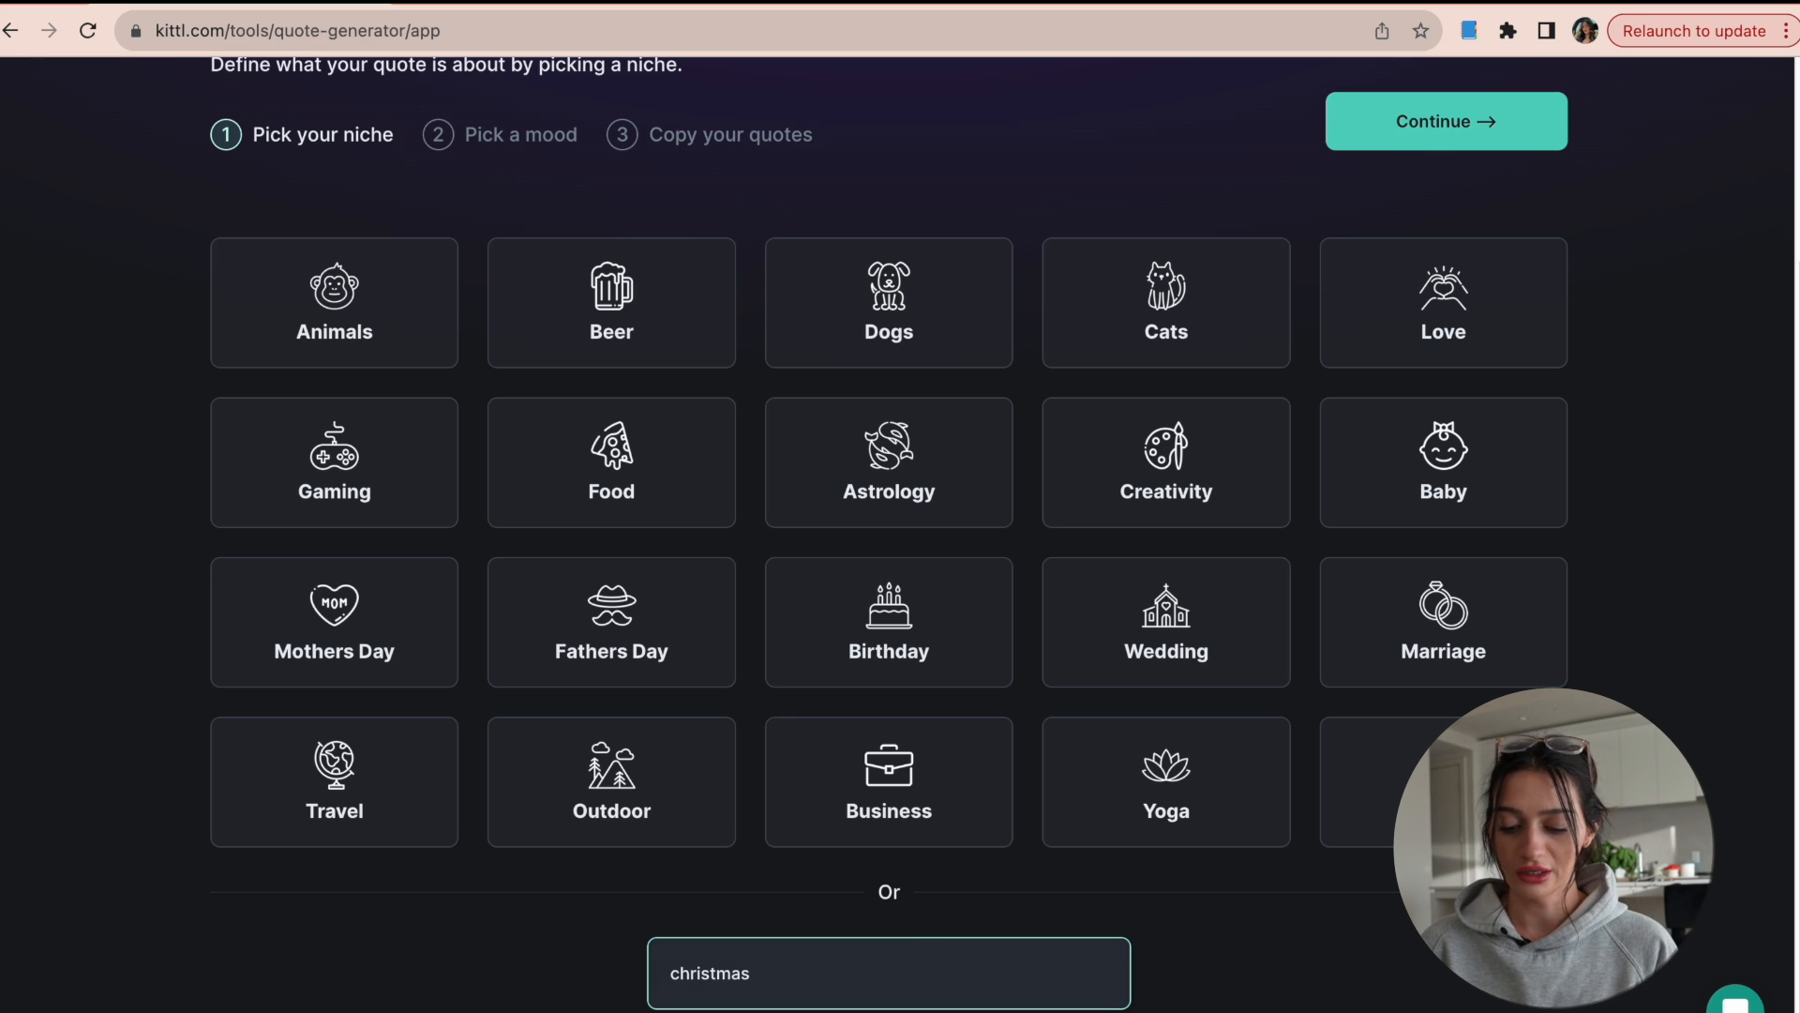
pyautogui.click(1444, 121)
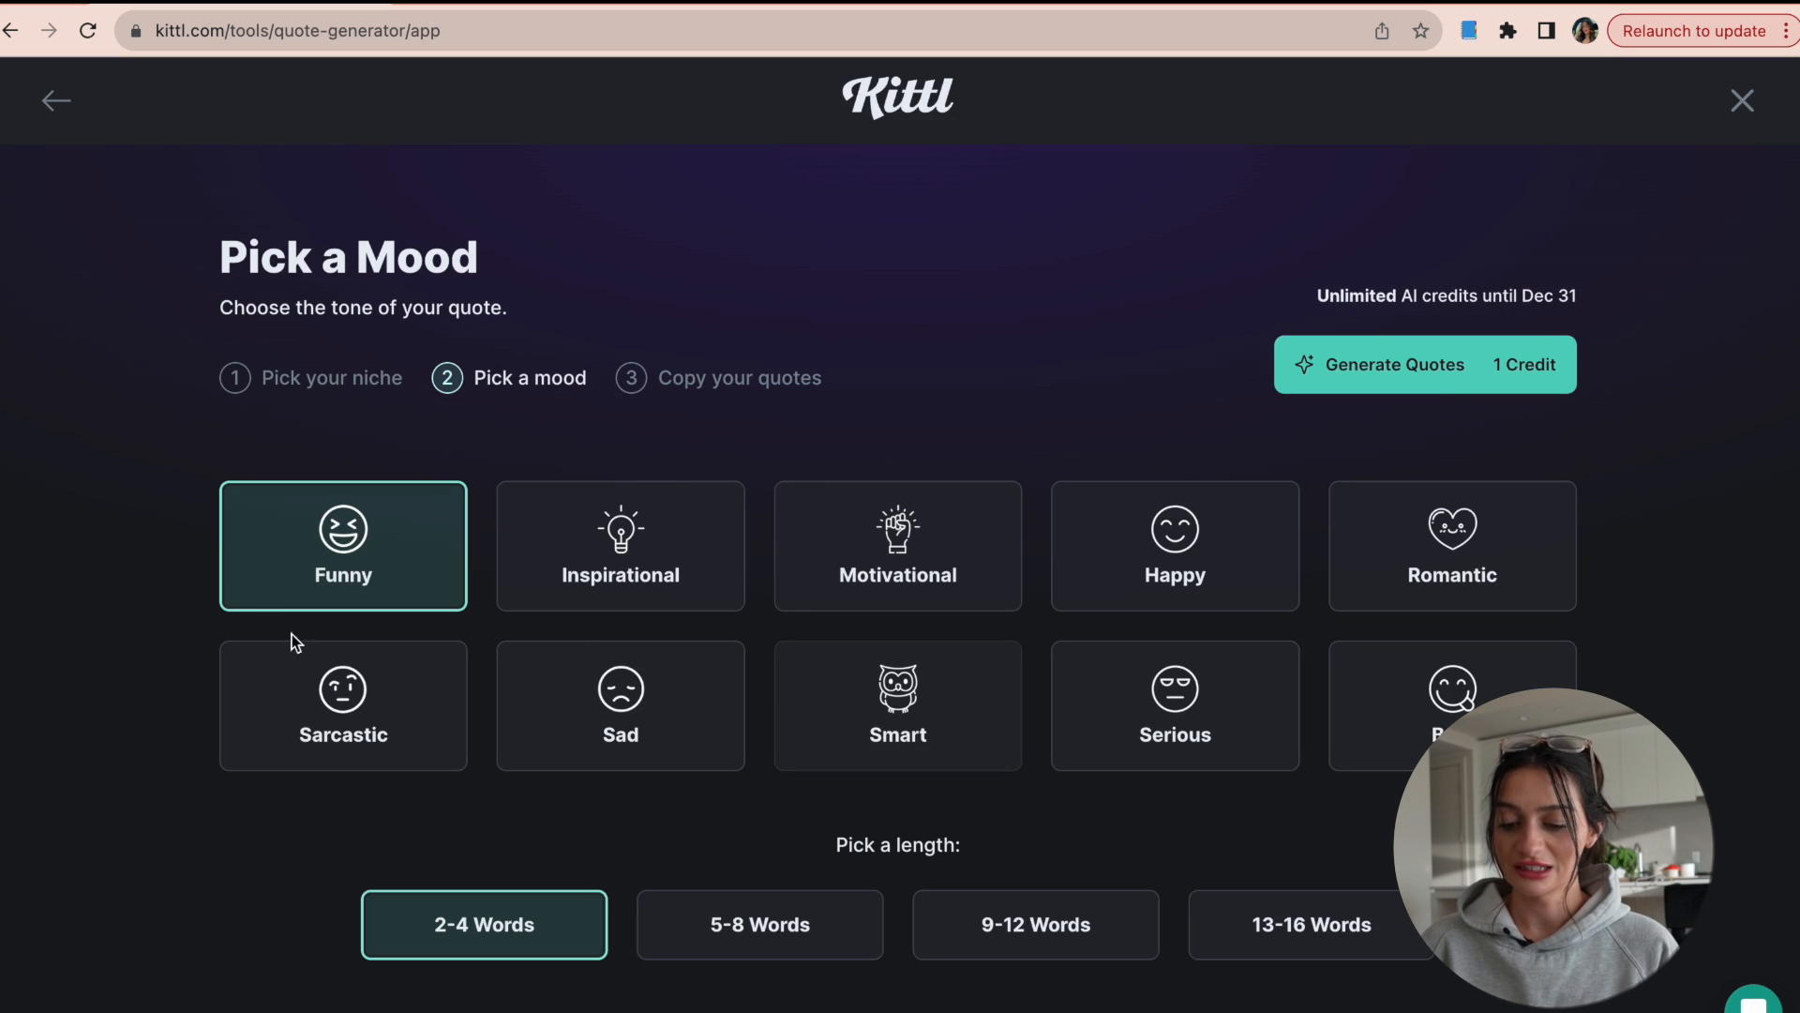
pyautogui.moveTo(799, 760)
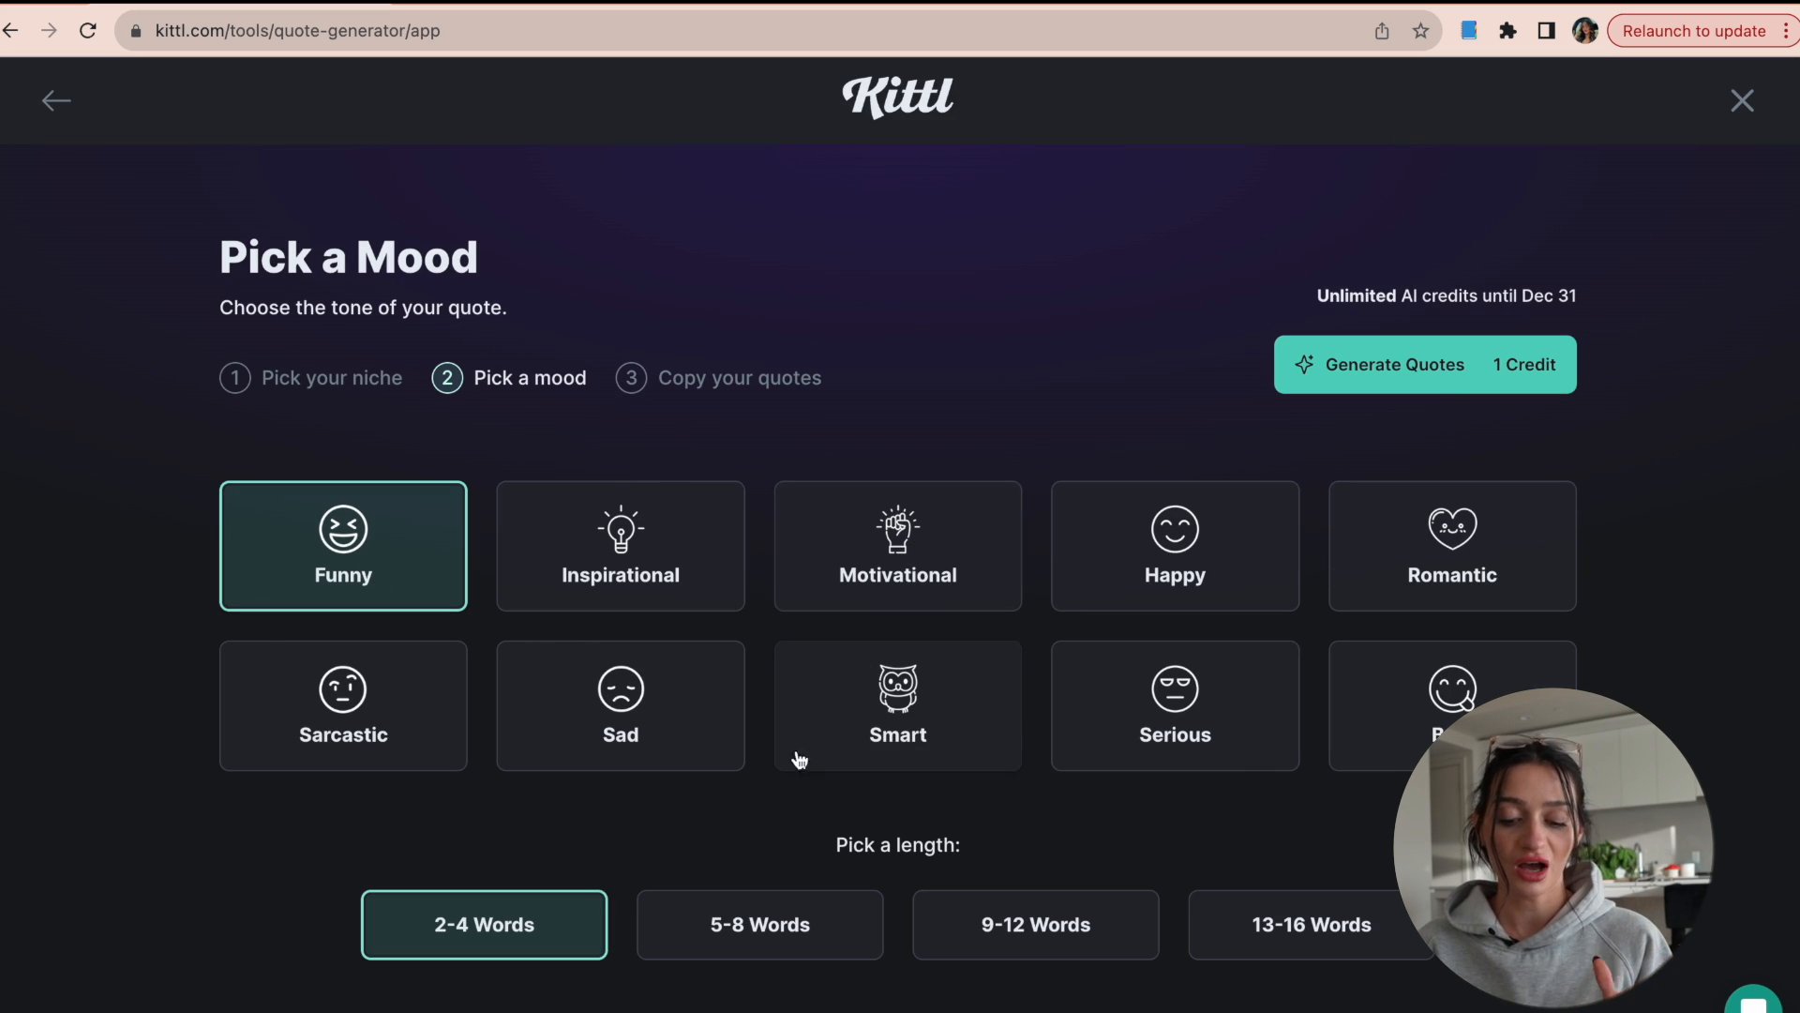
pyautogui.moveTo(485, 925)
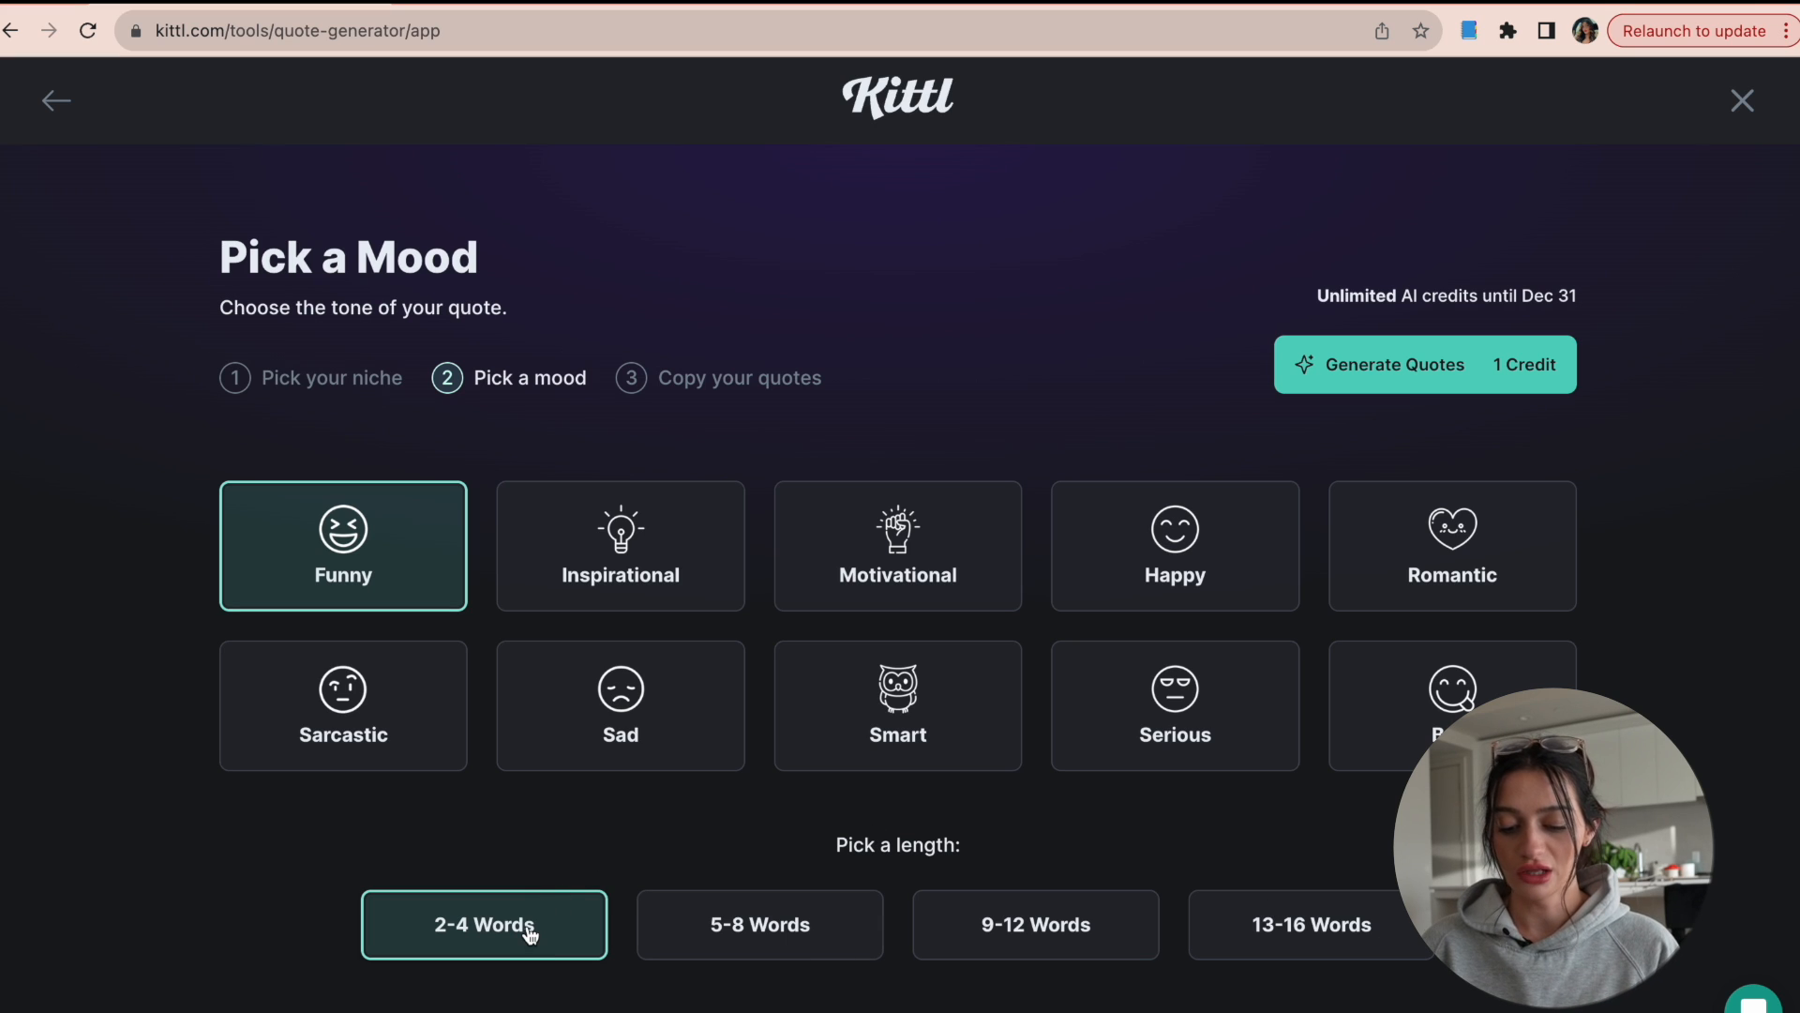
pyautogui.moveTo(1451, 571)
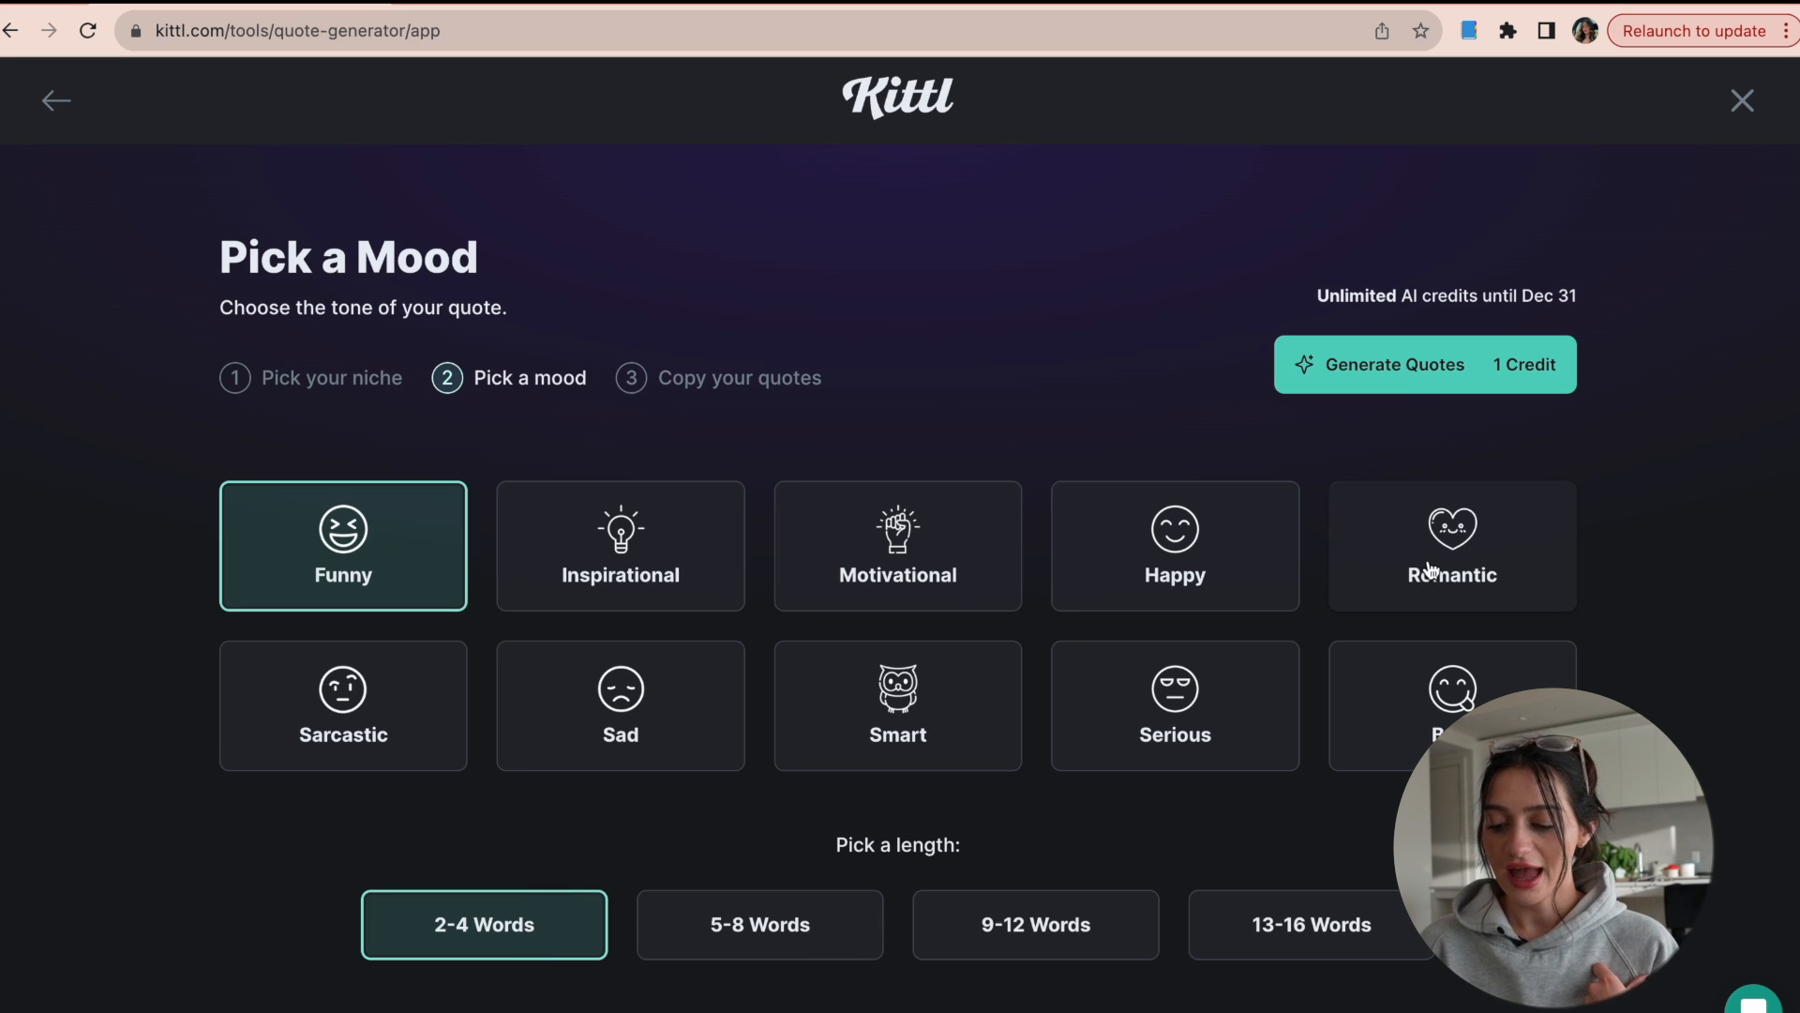
pyautogui.click(1450, 545)
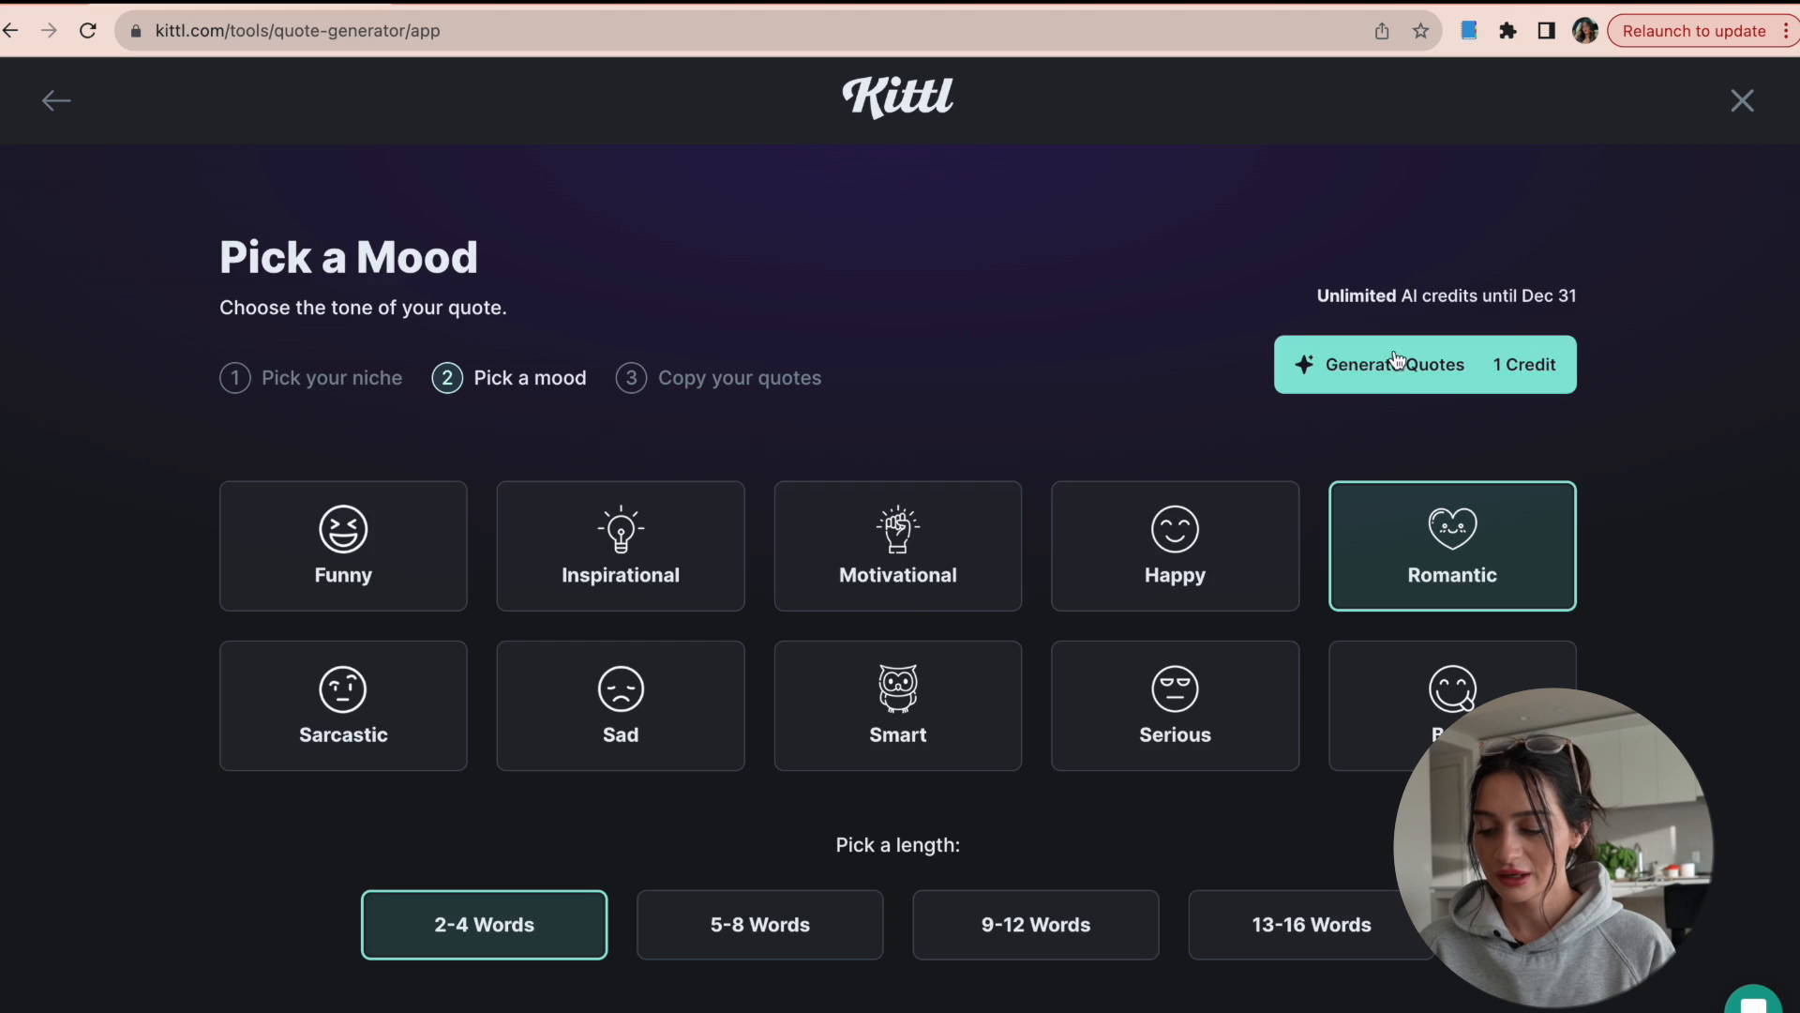
pyautogui.click(1393, 364)
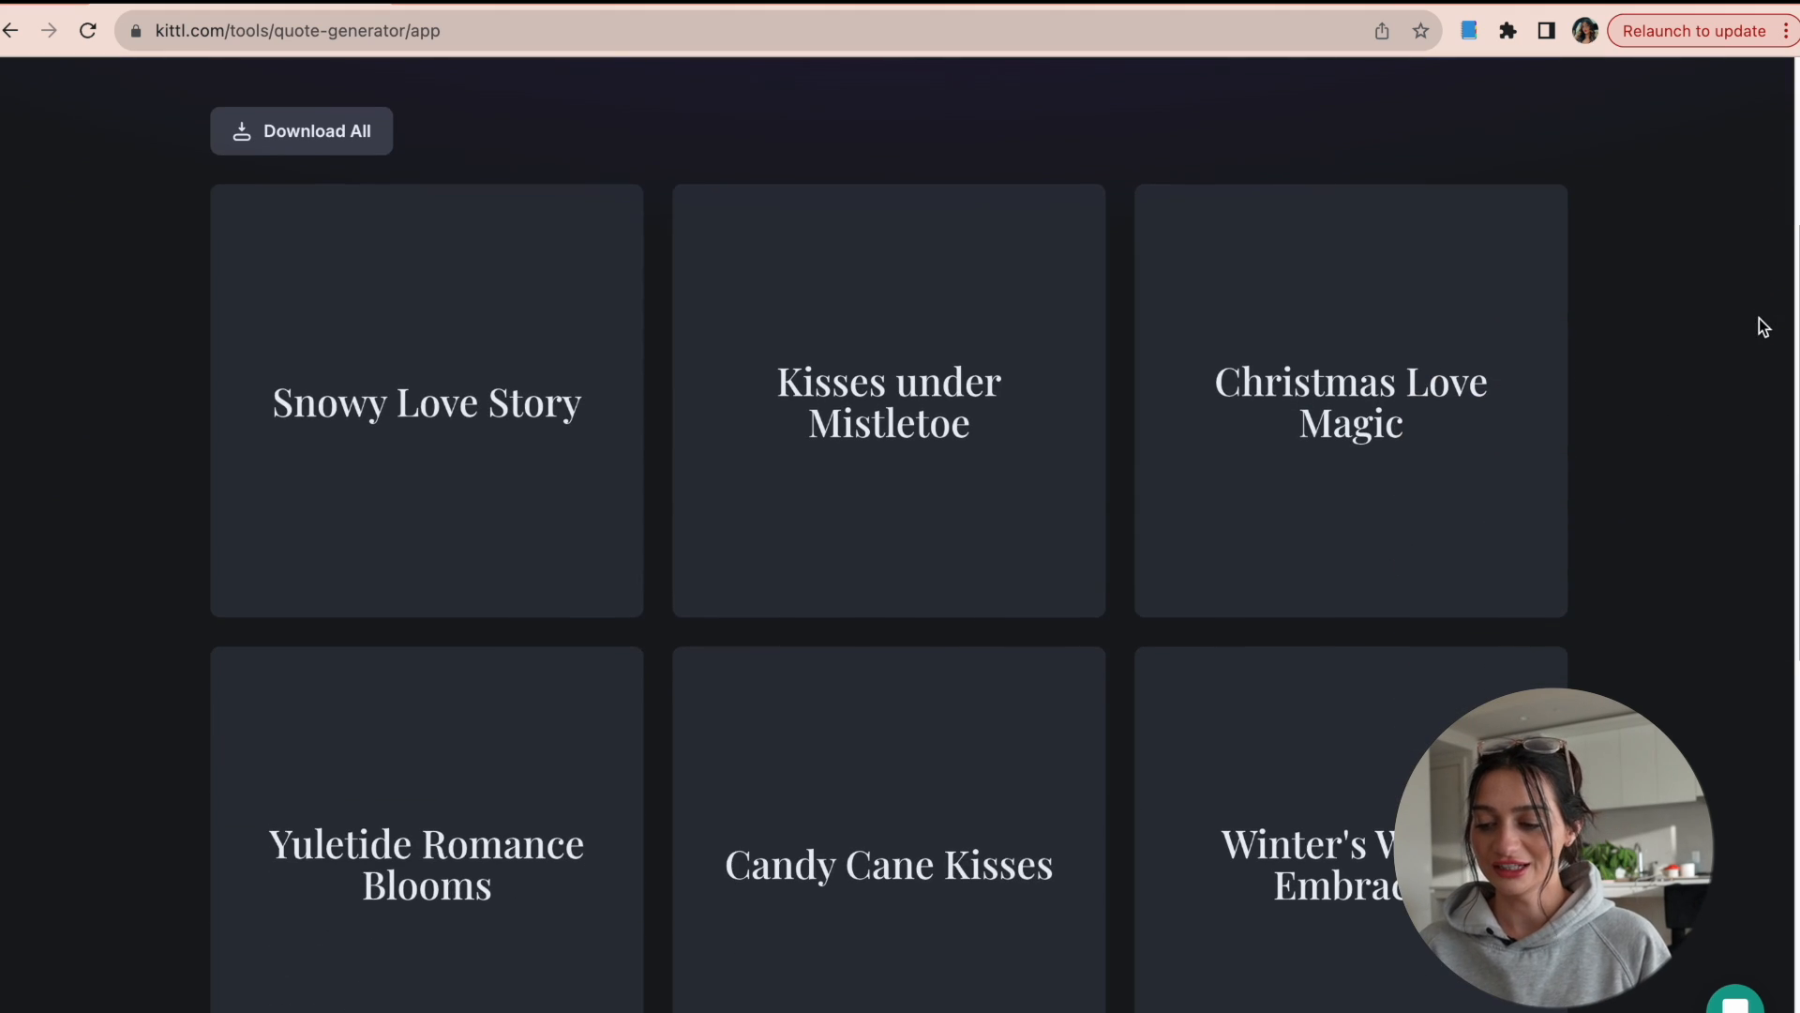
# Step: Browse the generated quotes and copy 'Snowy Love Story'
pyautogui.scroll(-3)
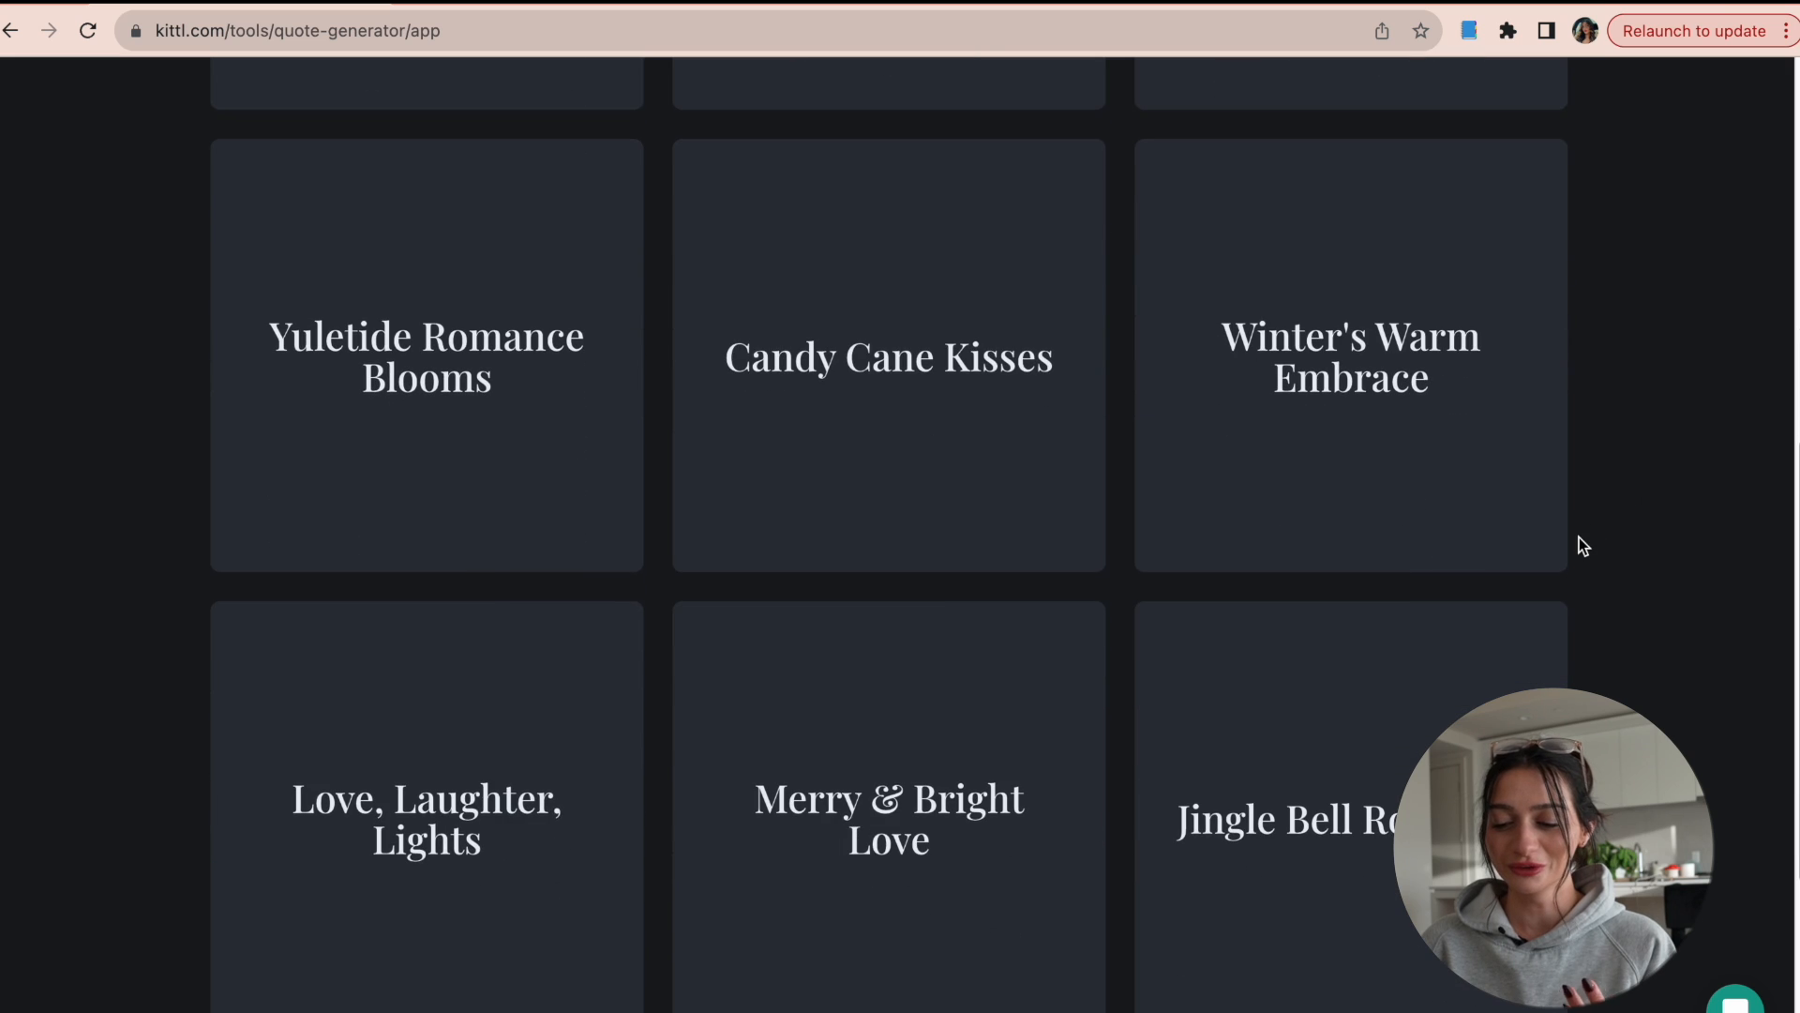
pyautogui.scroll(-3)
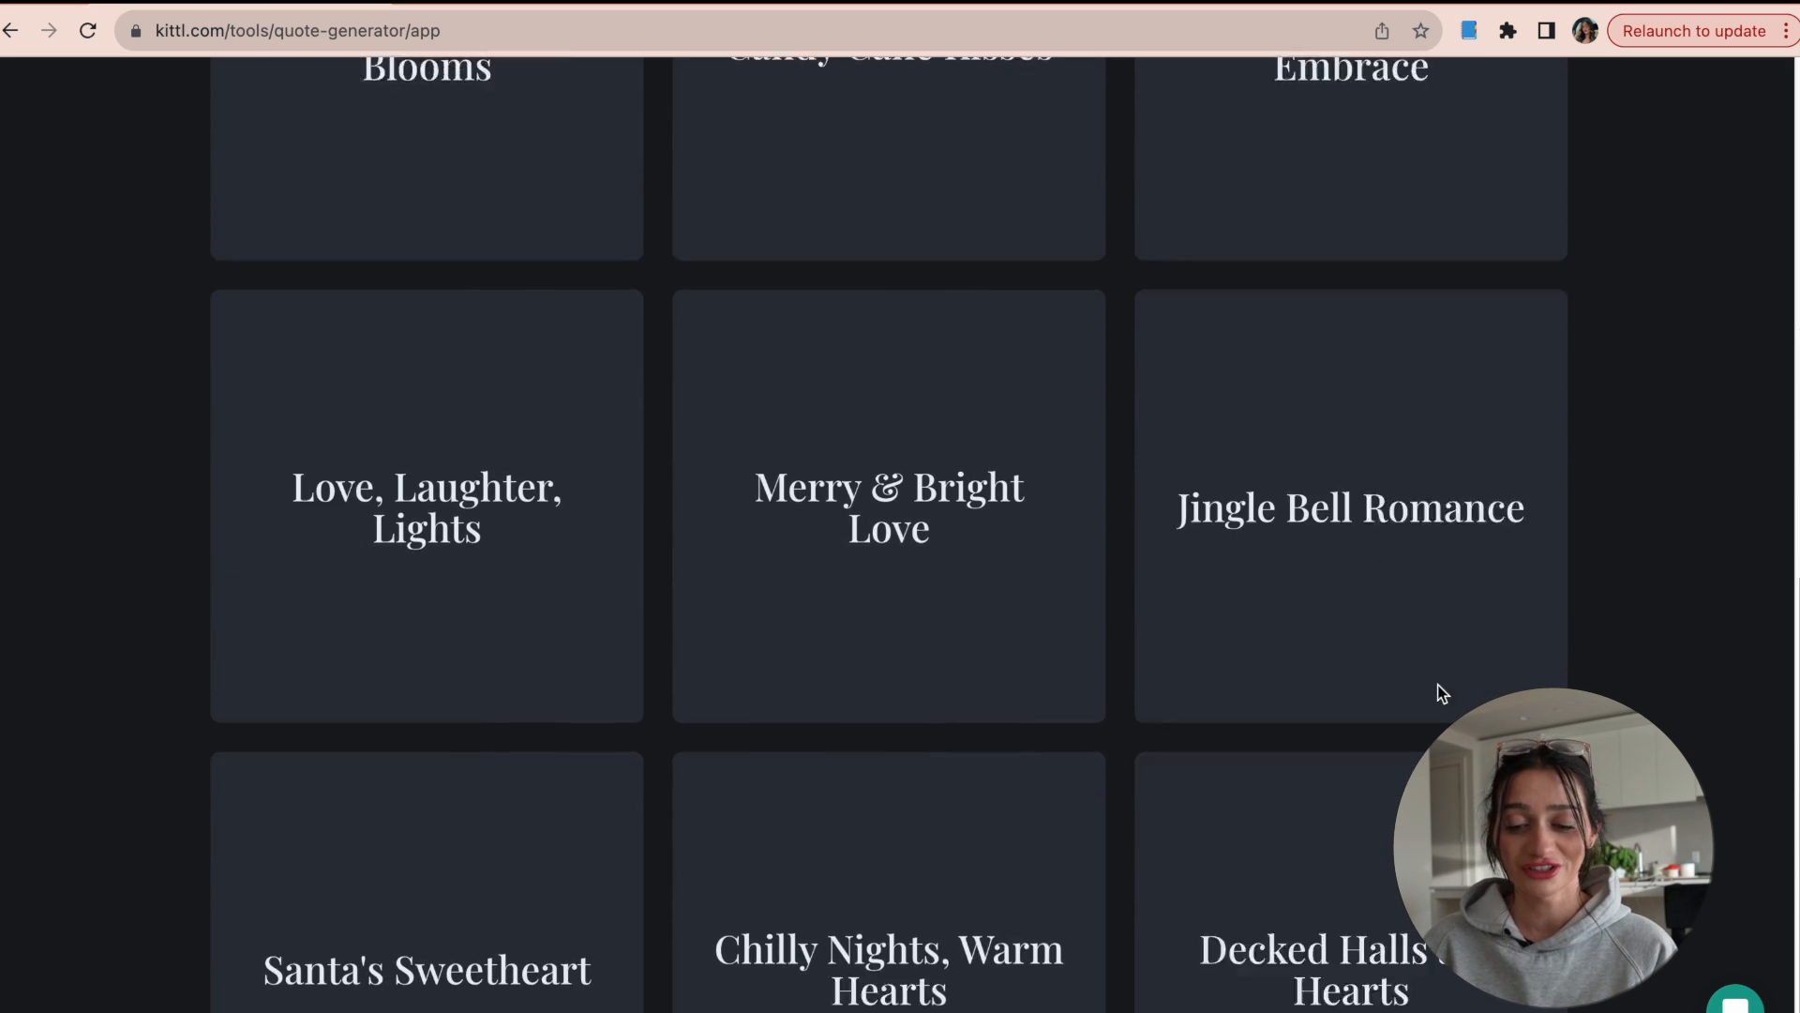
pyautogui.scroll(-3)
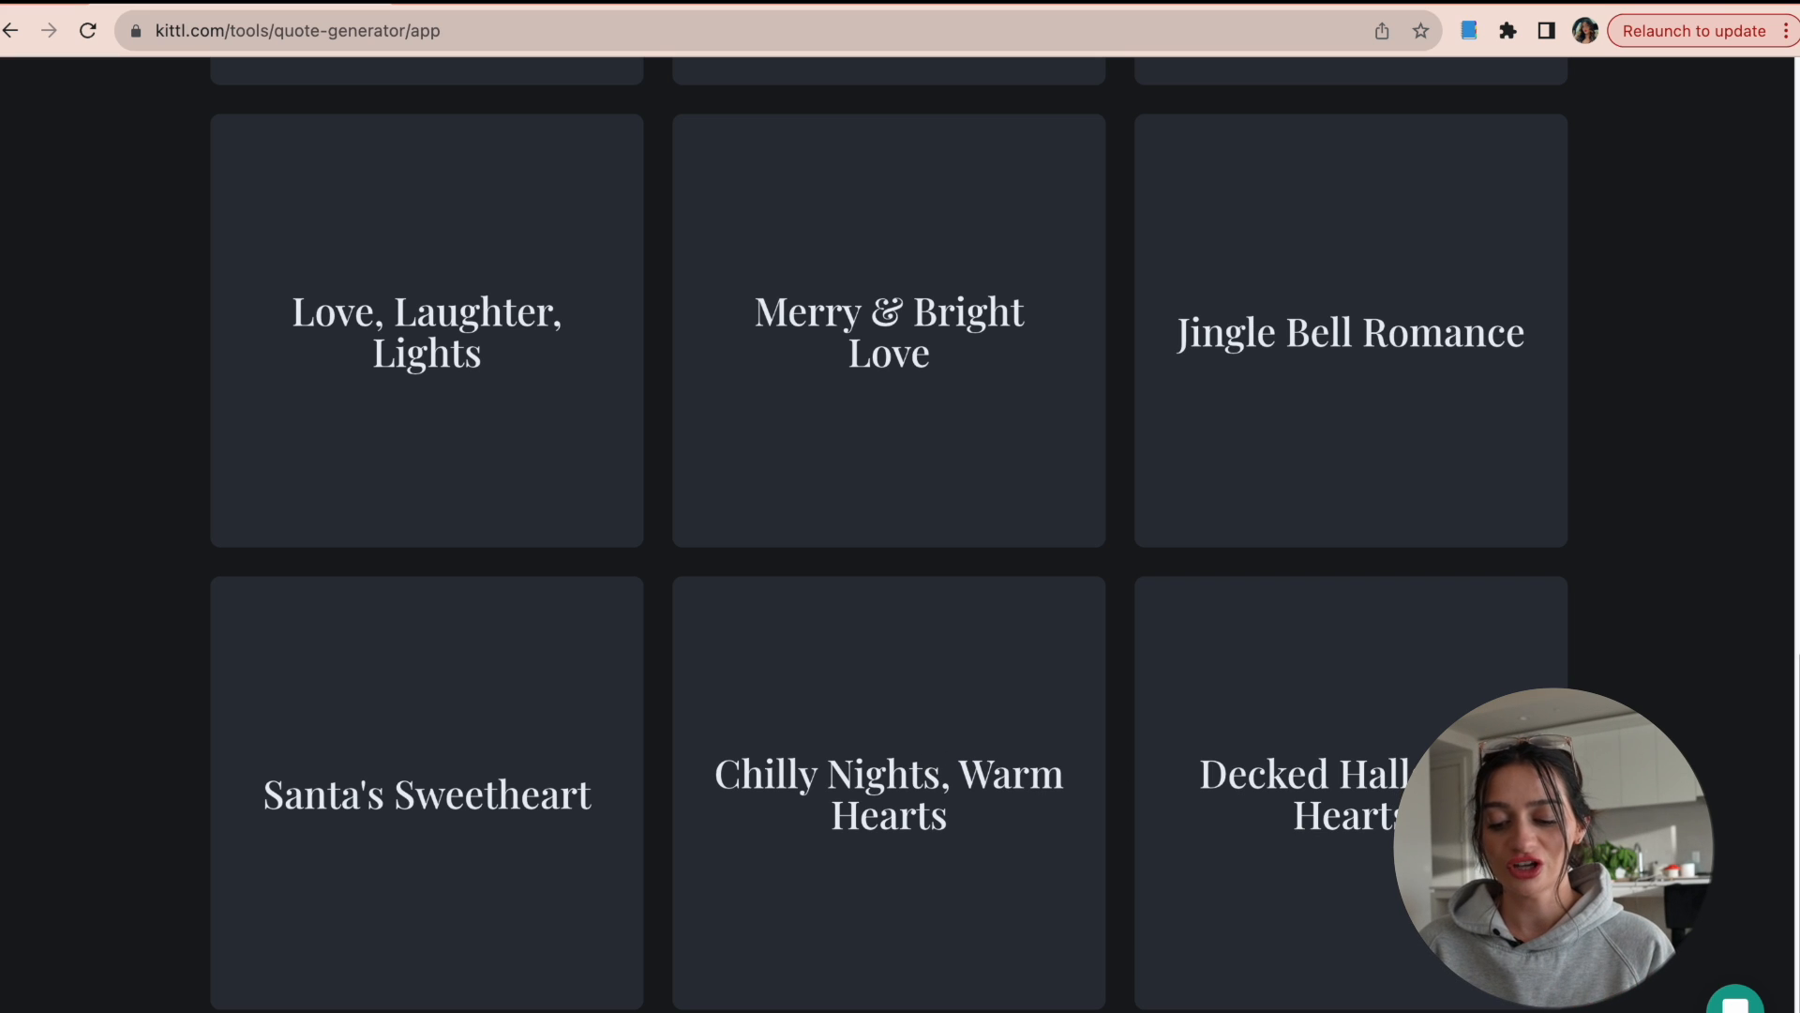
pyautogui.scroll(3)
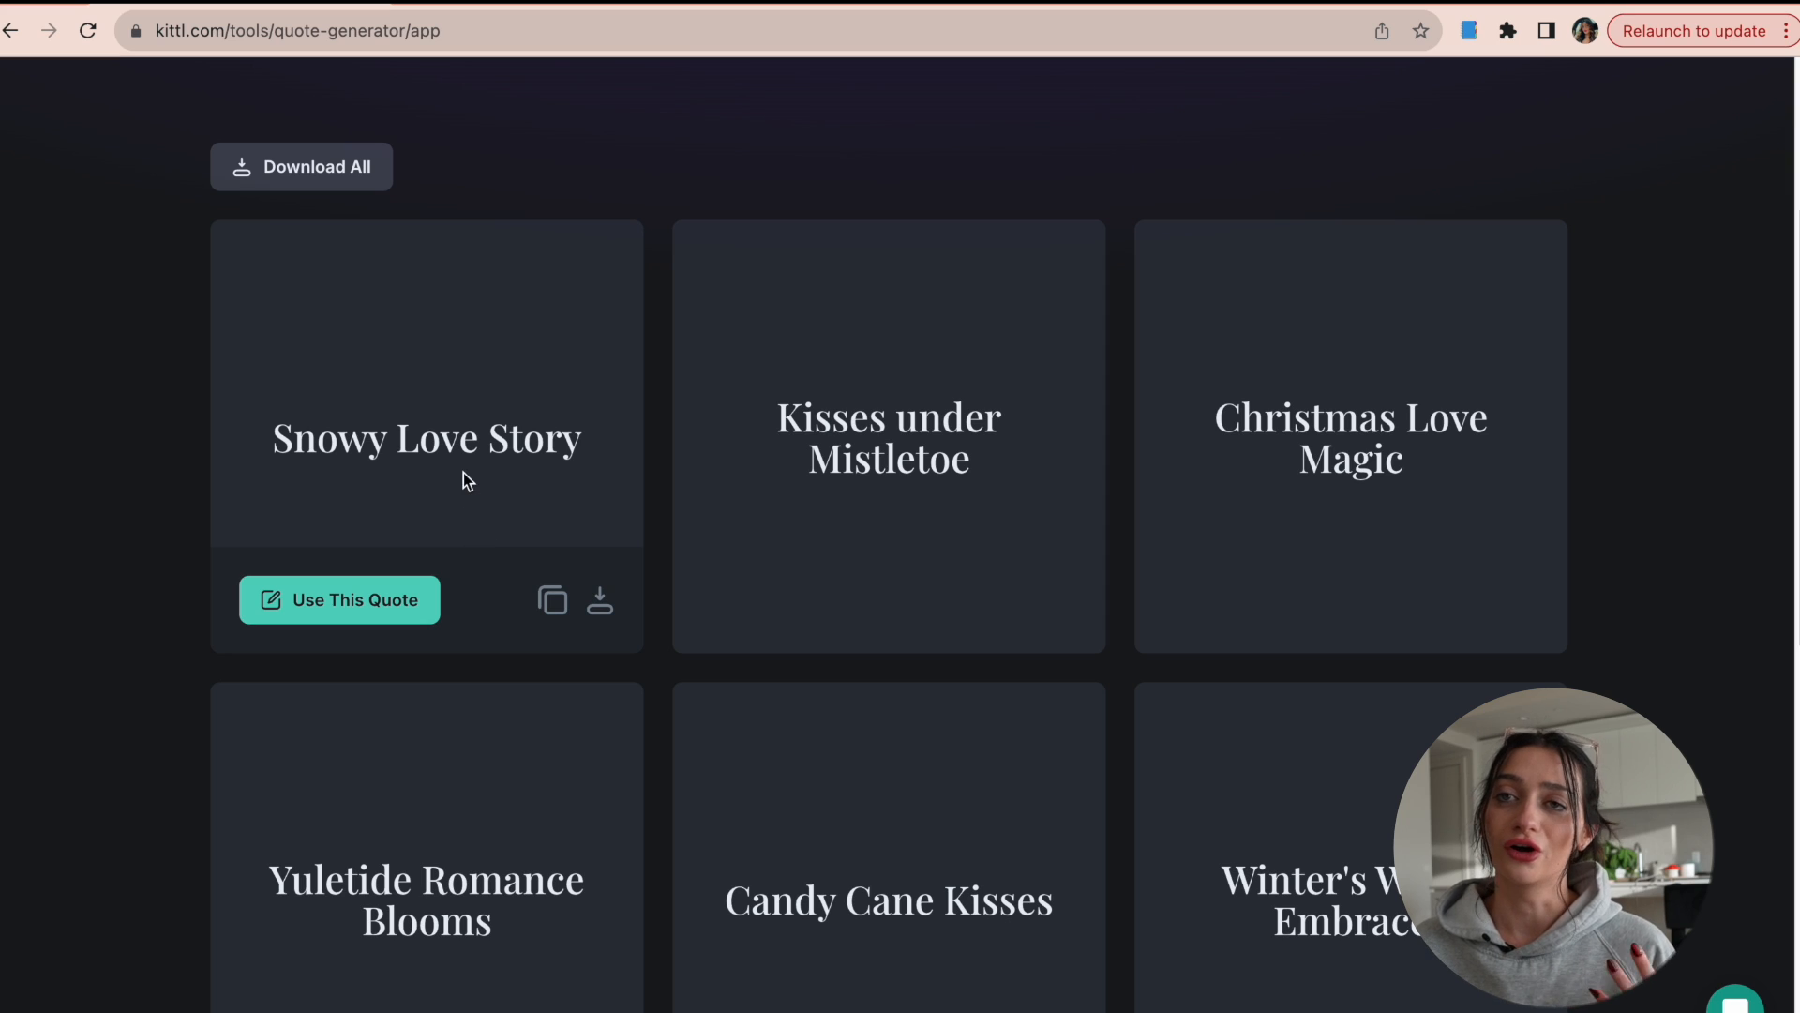
pyautogui.click(339, 599)
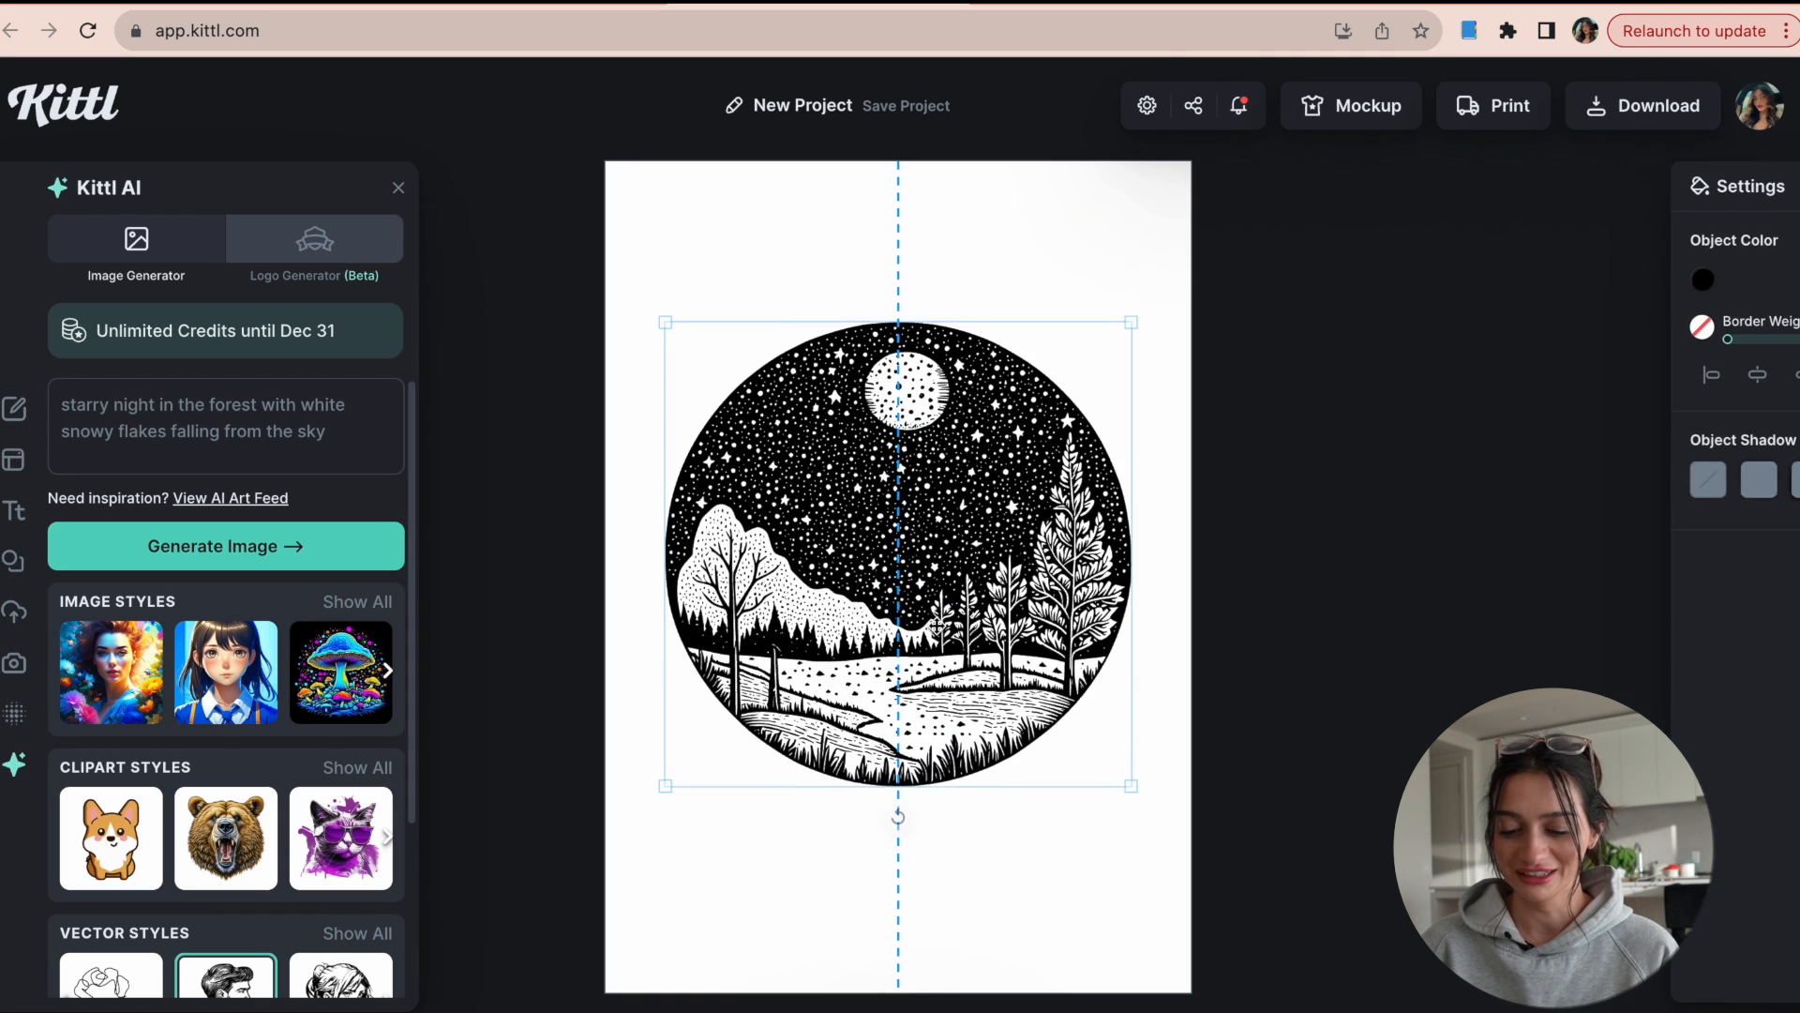
# Step: Add the Handcrafted Bourbon vintage text around the forest circle, then return to the quote results
pyautogui.click(803, 848)
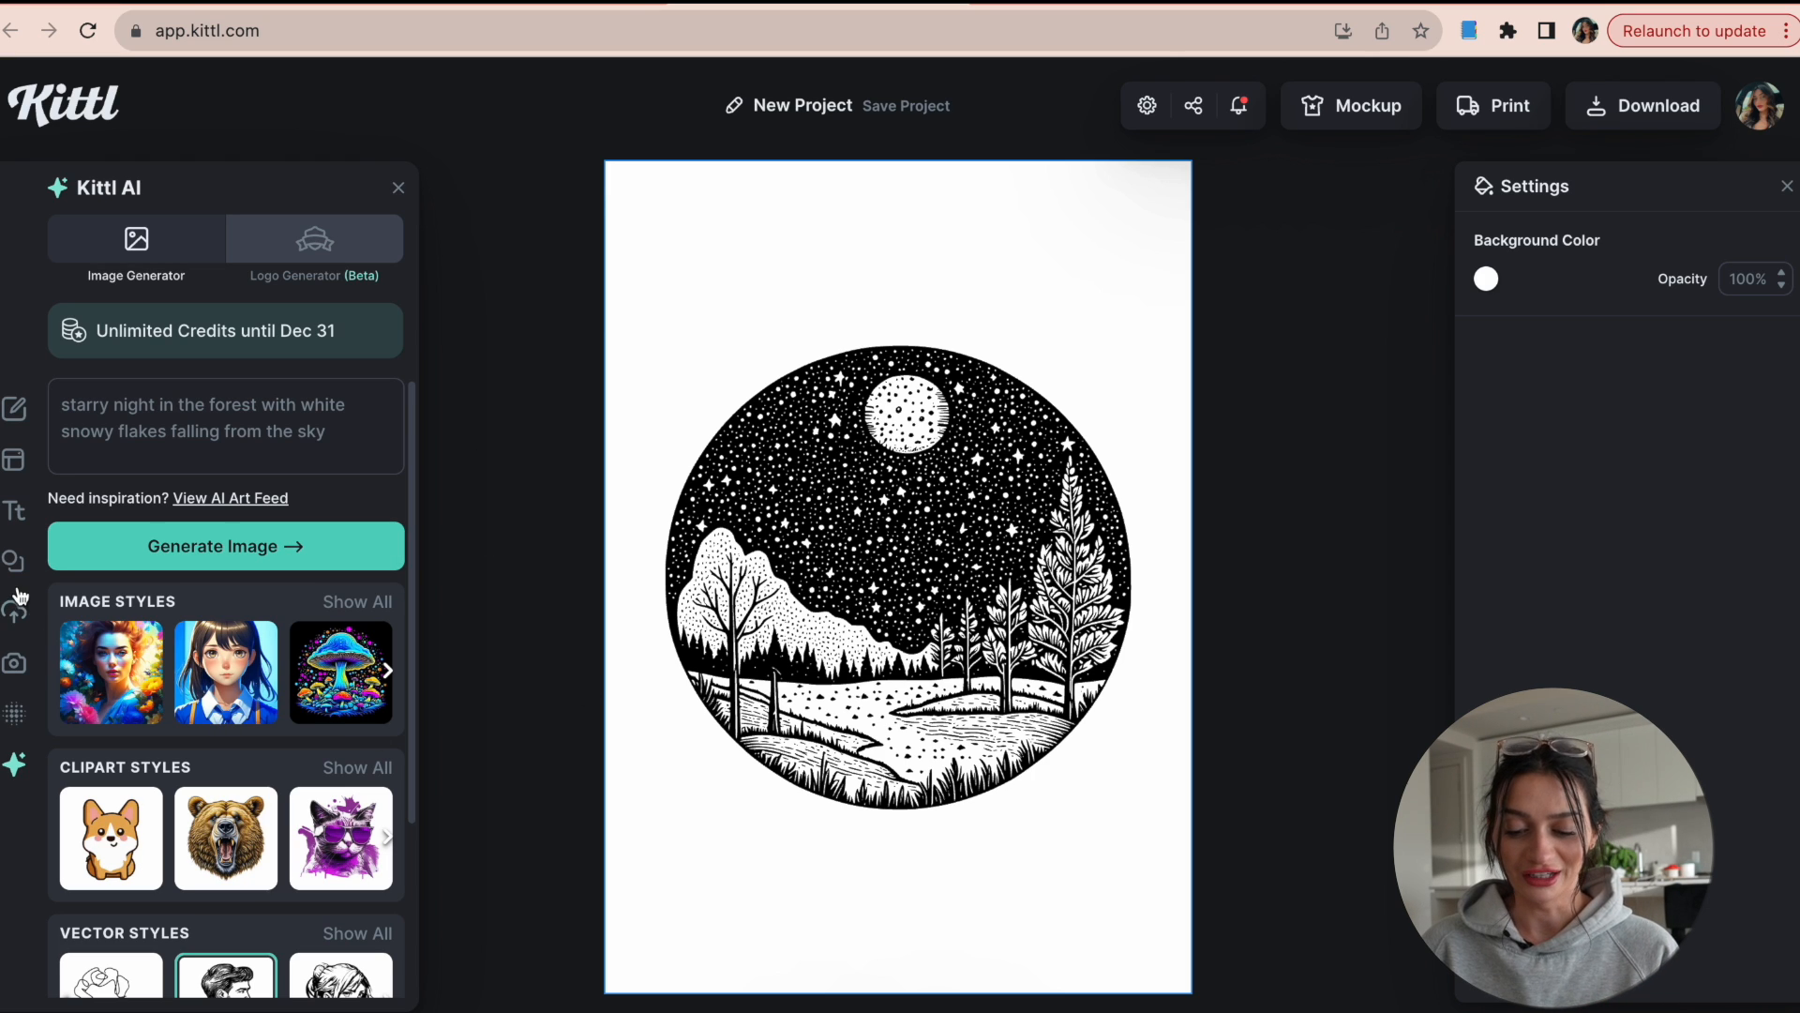
pyautogui.click(16, 510)
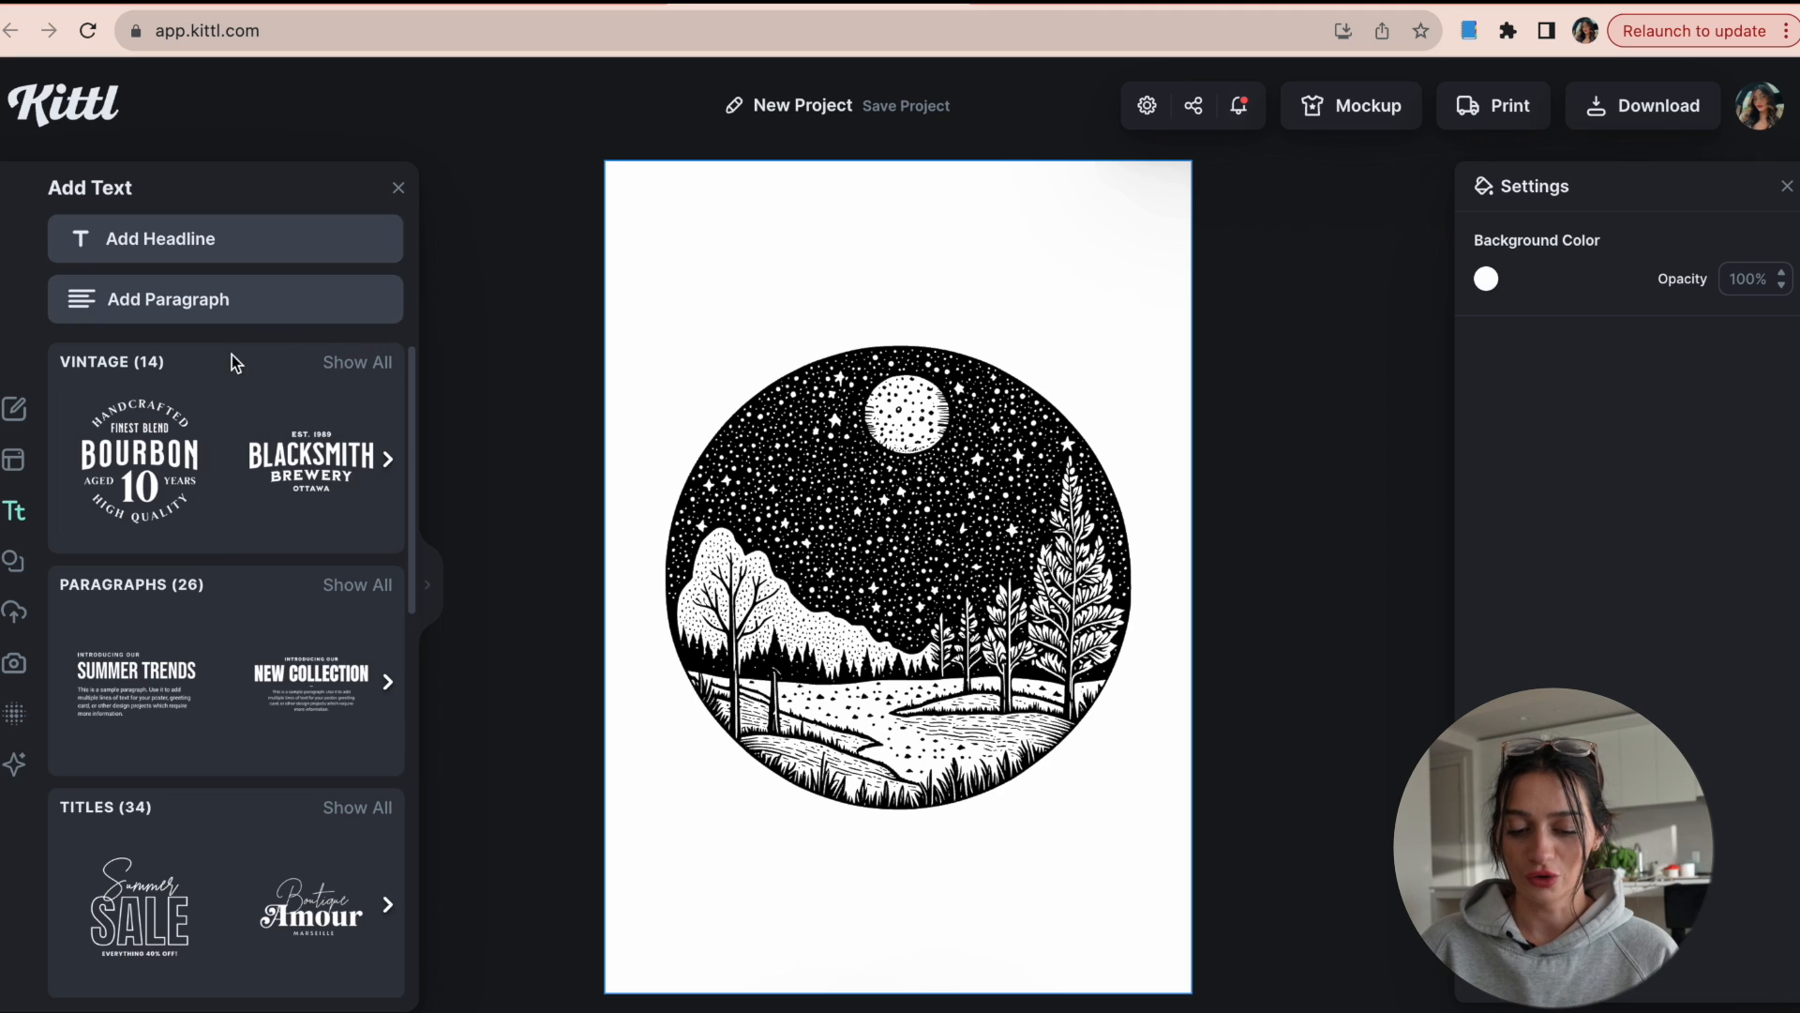
pyautogui.scroll(-3)
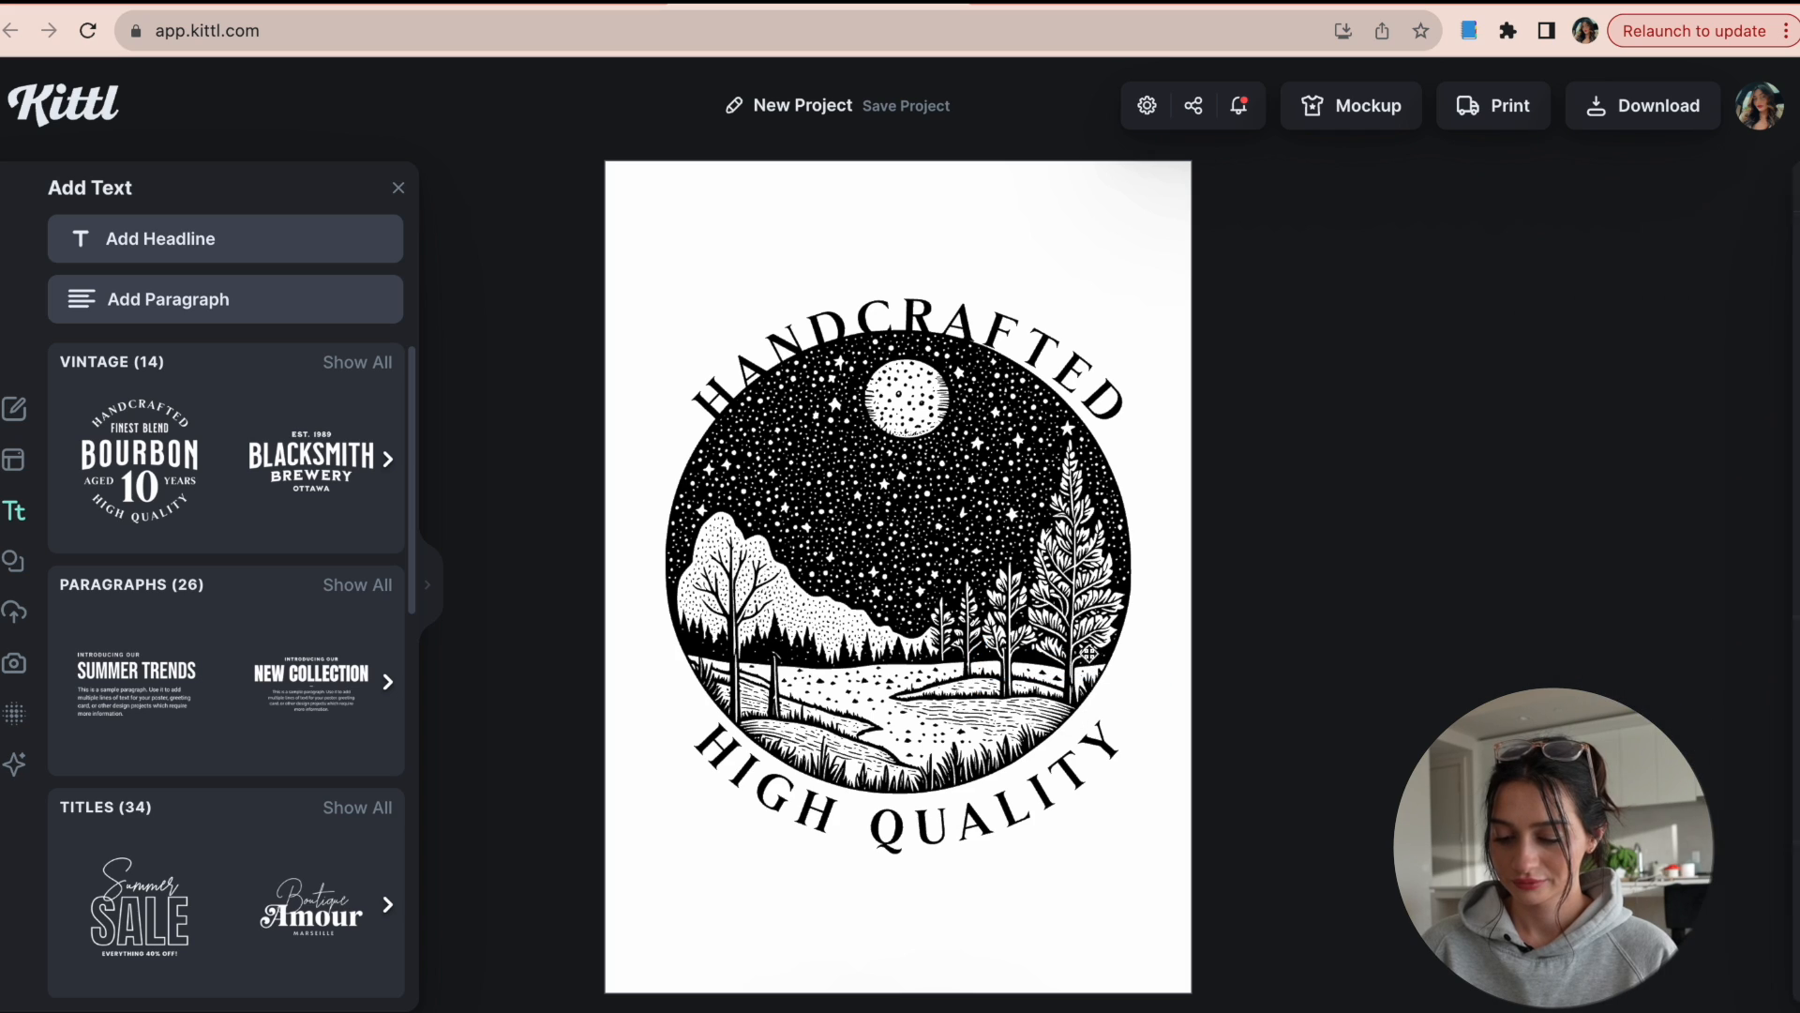
pyautogui.click(907, 367)
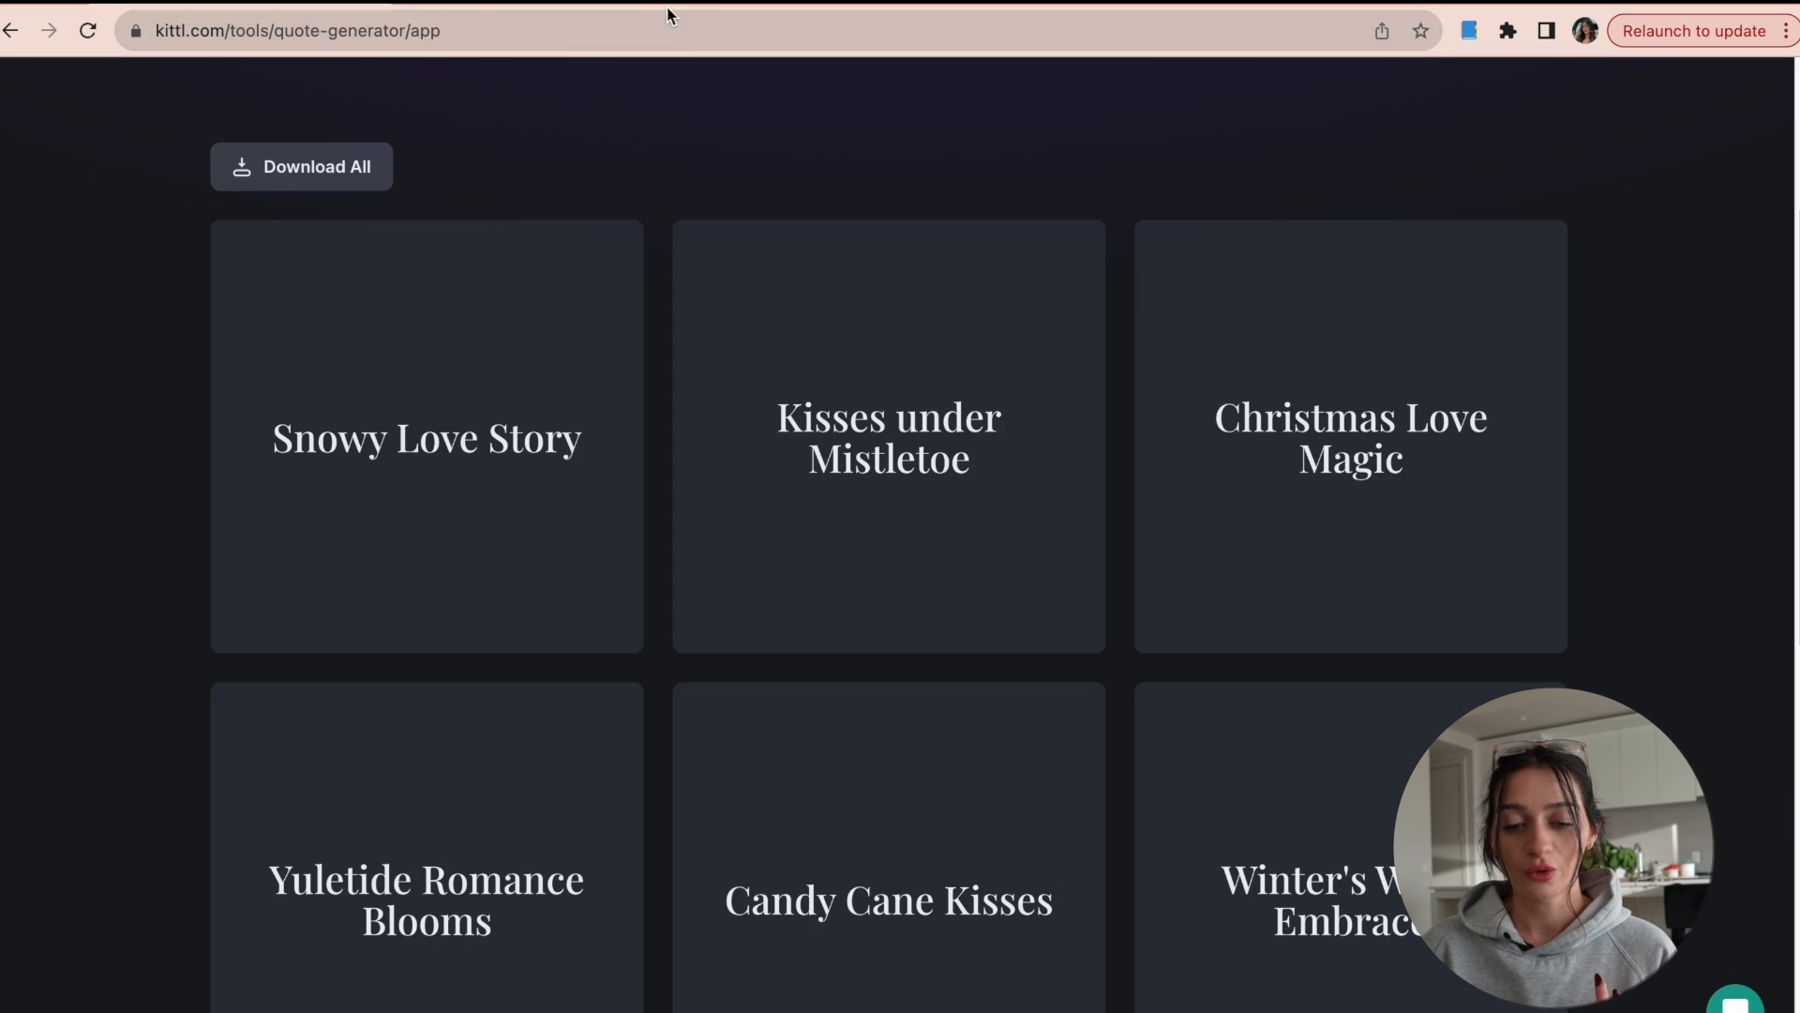
pyautogui.moveTo(823, 86)
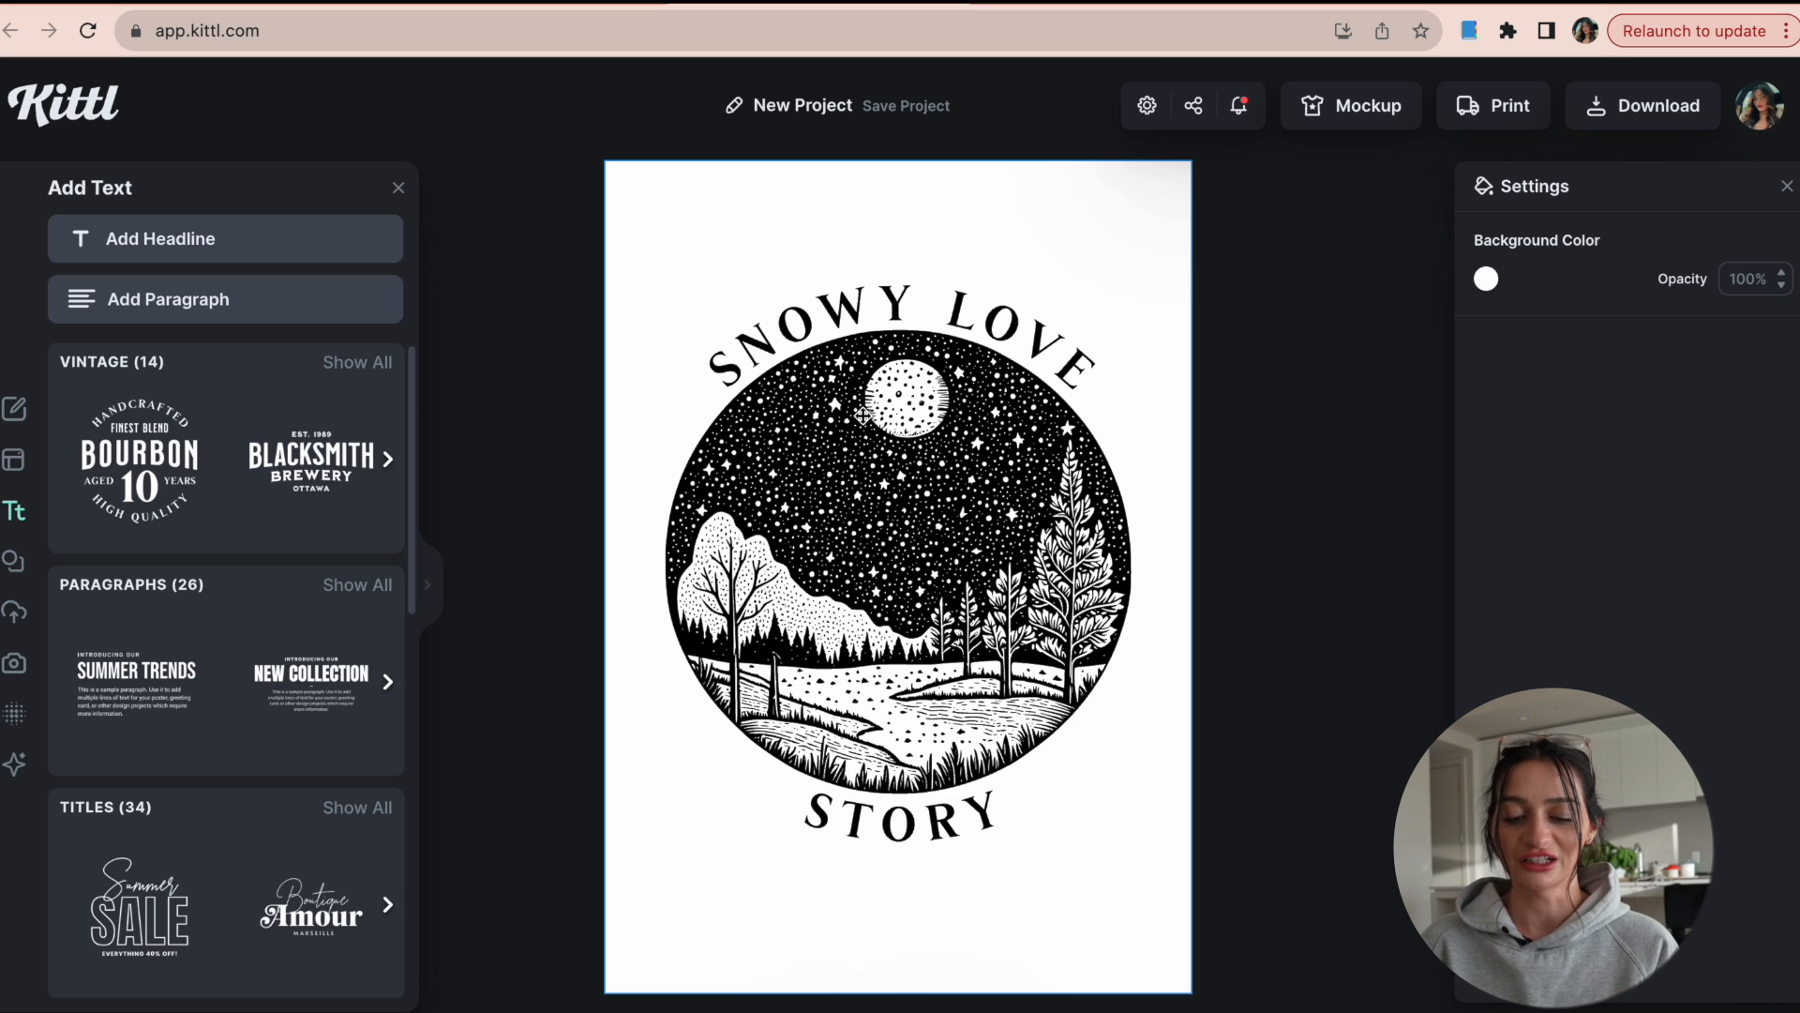
pyautogui.moveTo(856, 533)
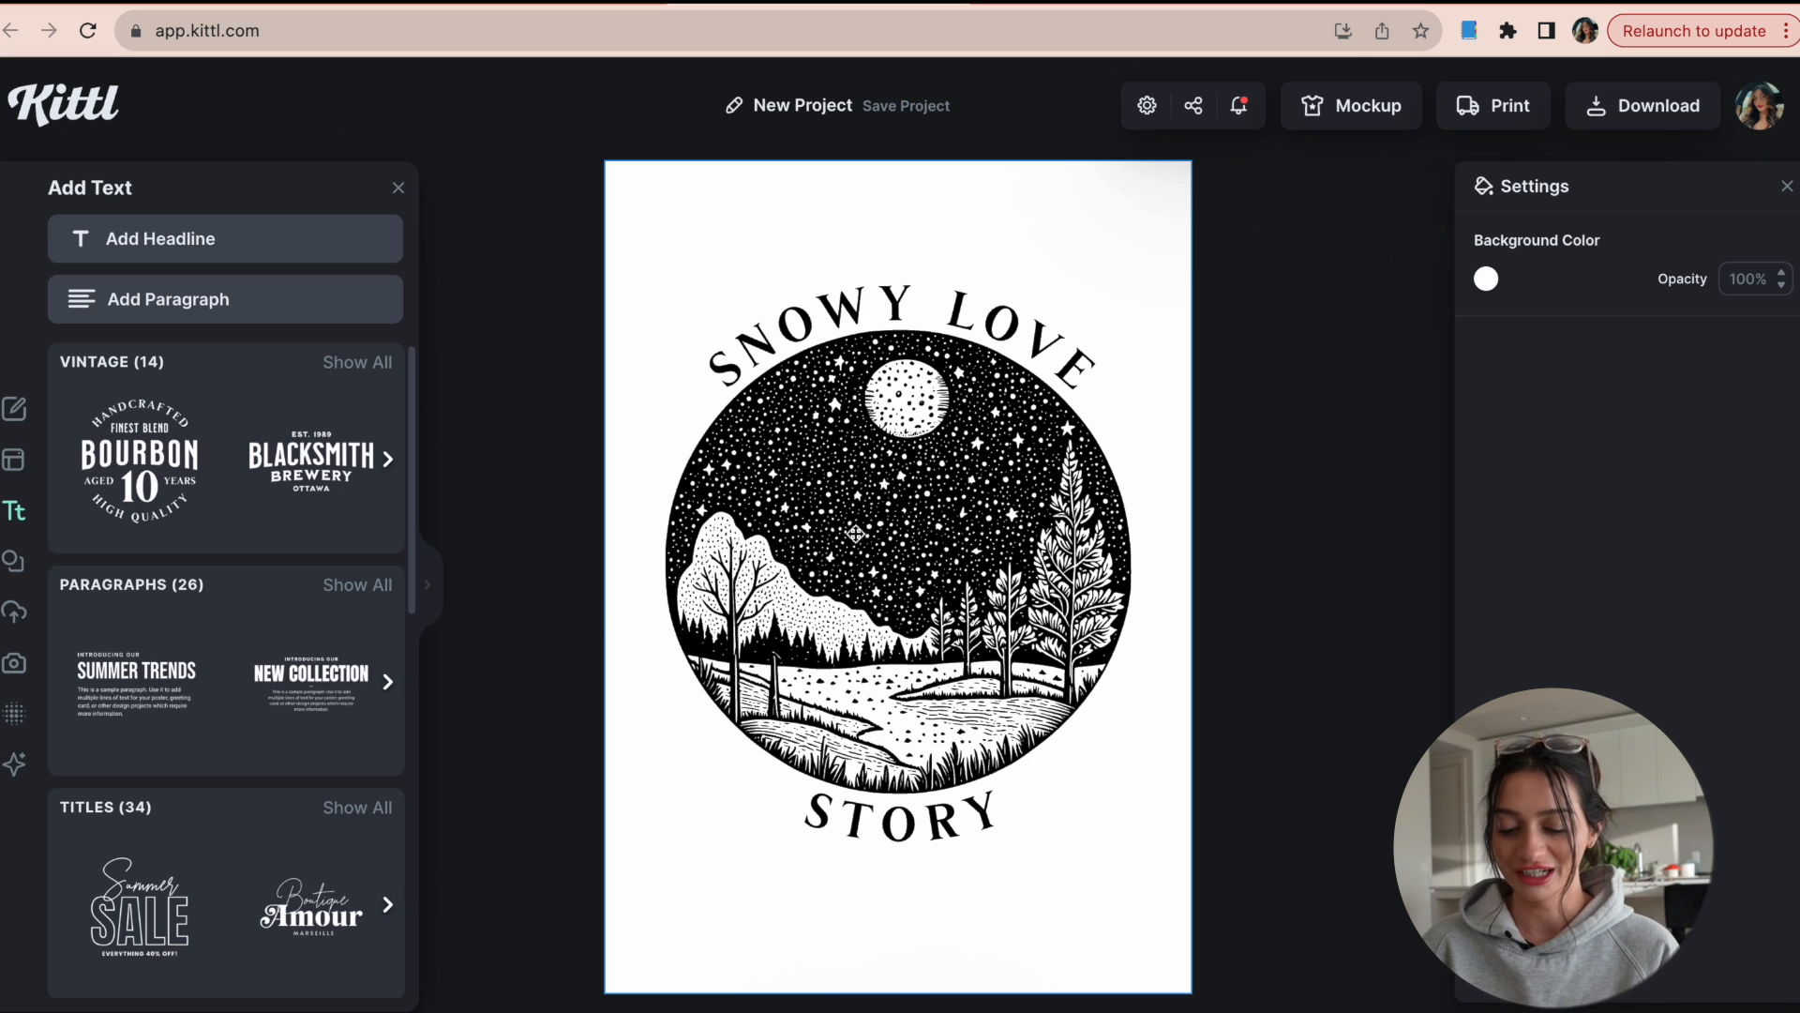
# Step: Select the curved 'SNOWY LOVE STORY' text to check its settings, then deselect it
pyautogui.click(895, 333)
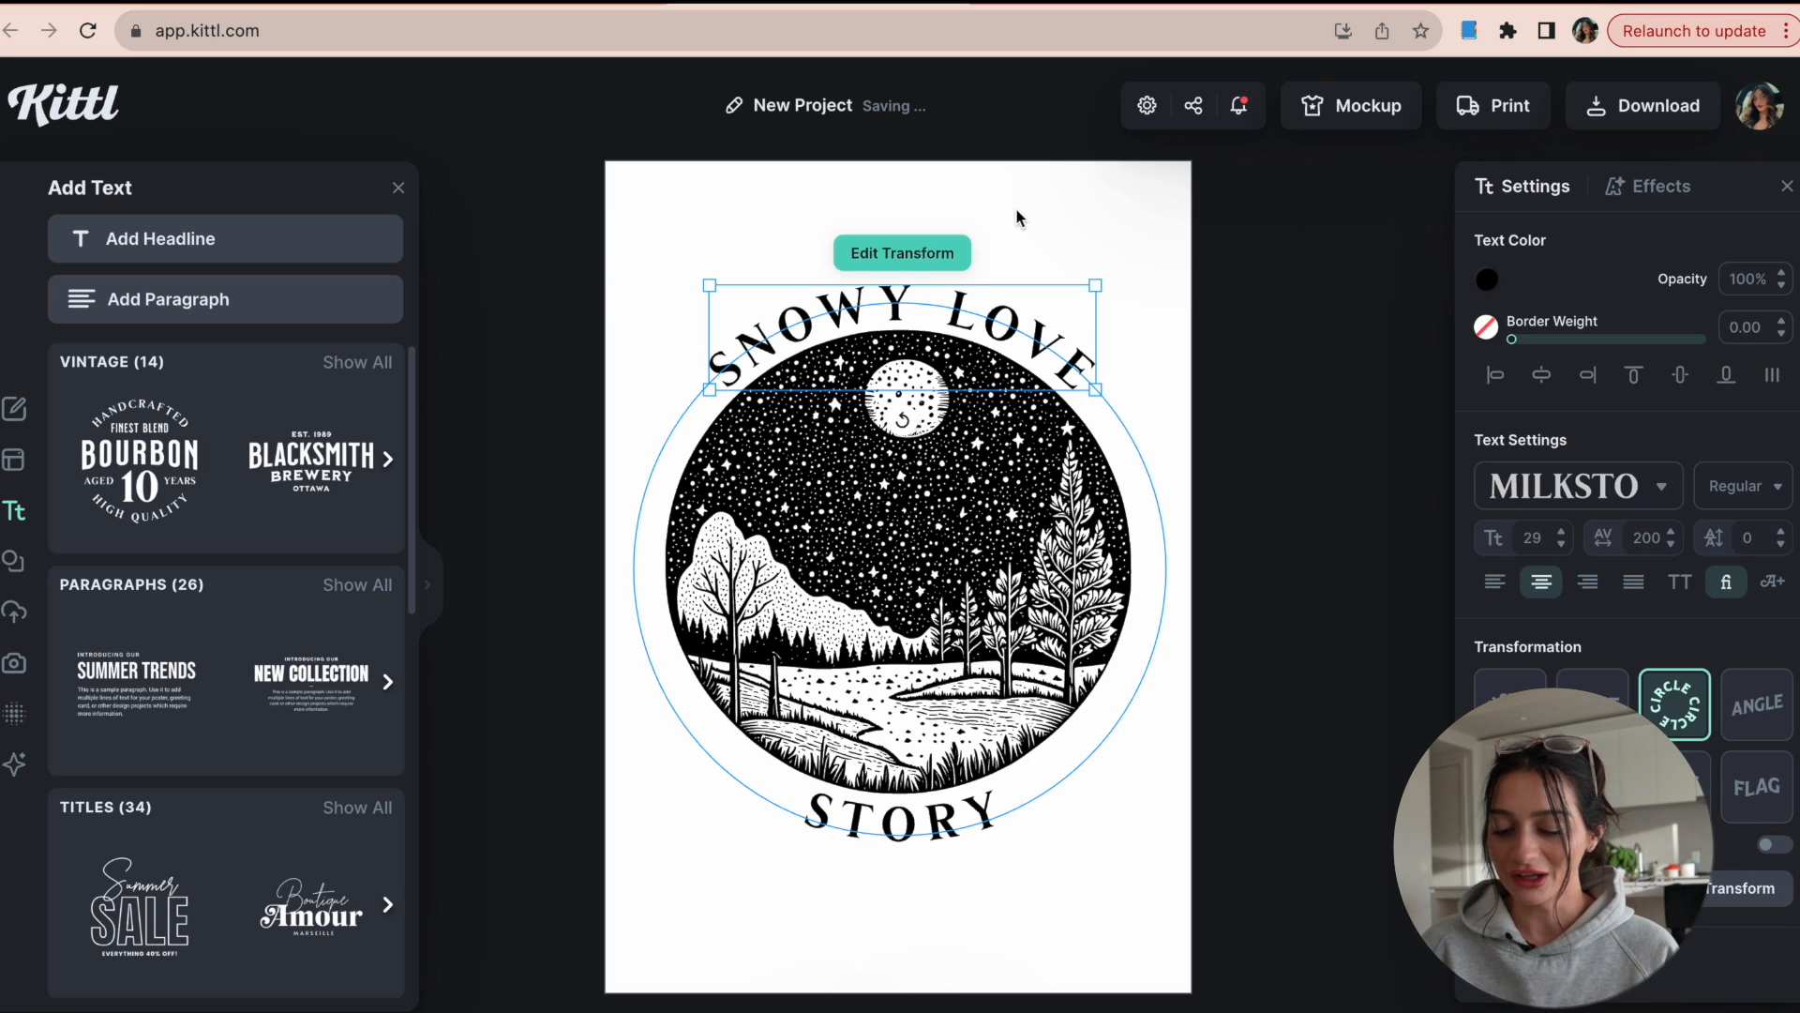
pyautogui.click(899, 815)
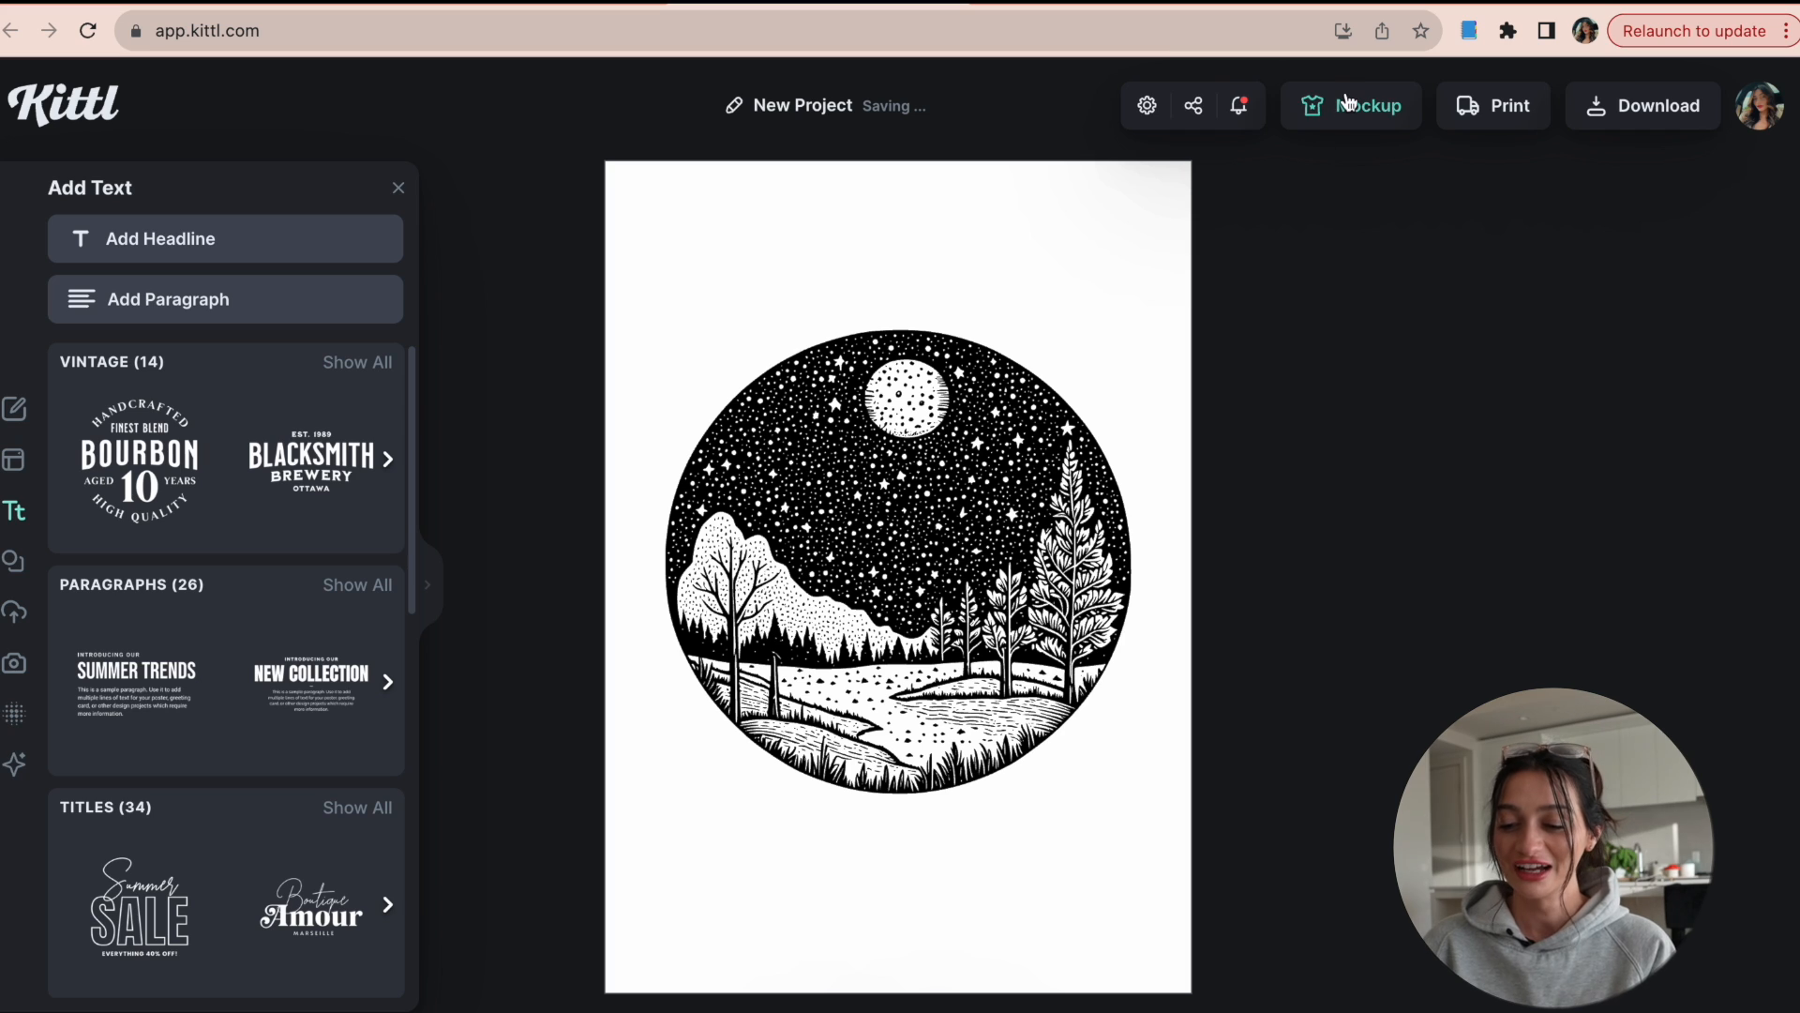
# Step: Preview the design on the hand-held enamel mug mockup and select the placed design
pyautogui.click(1350, 104)
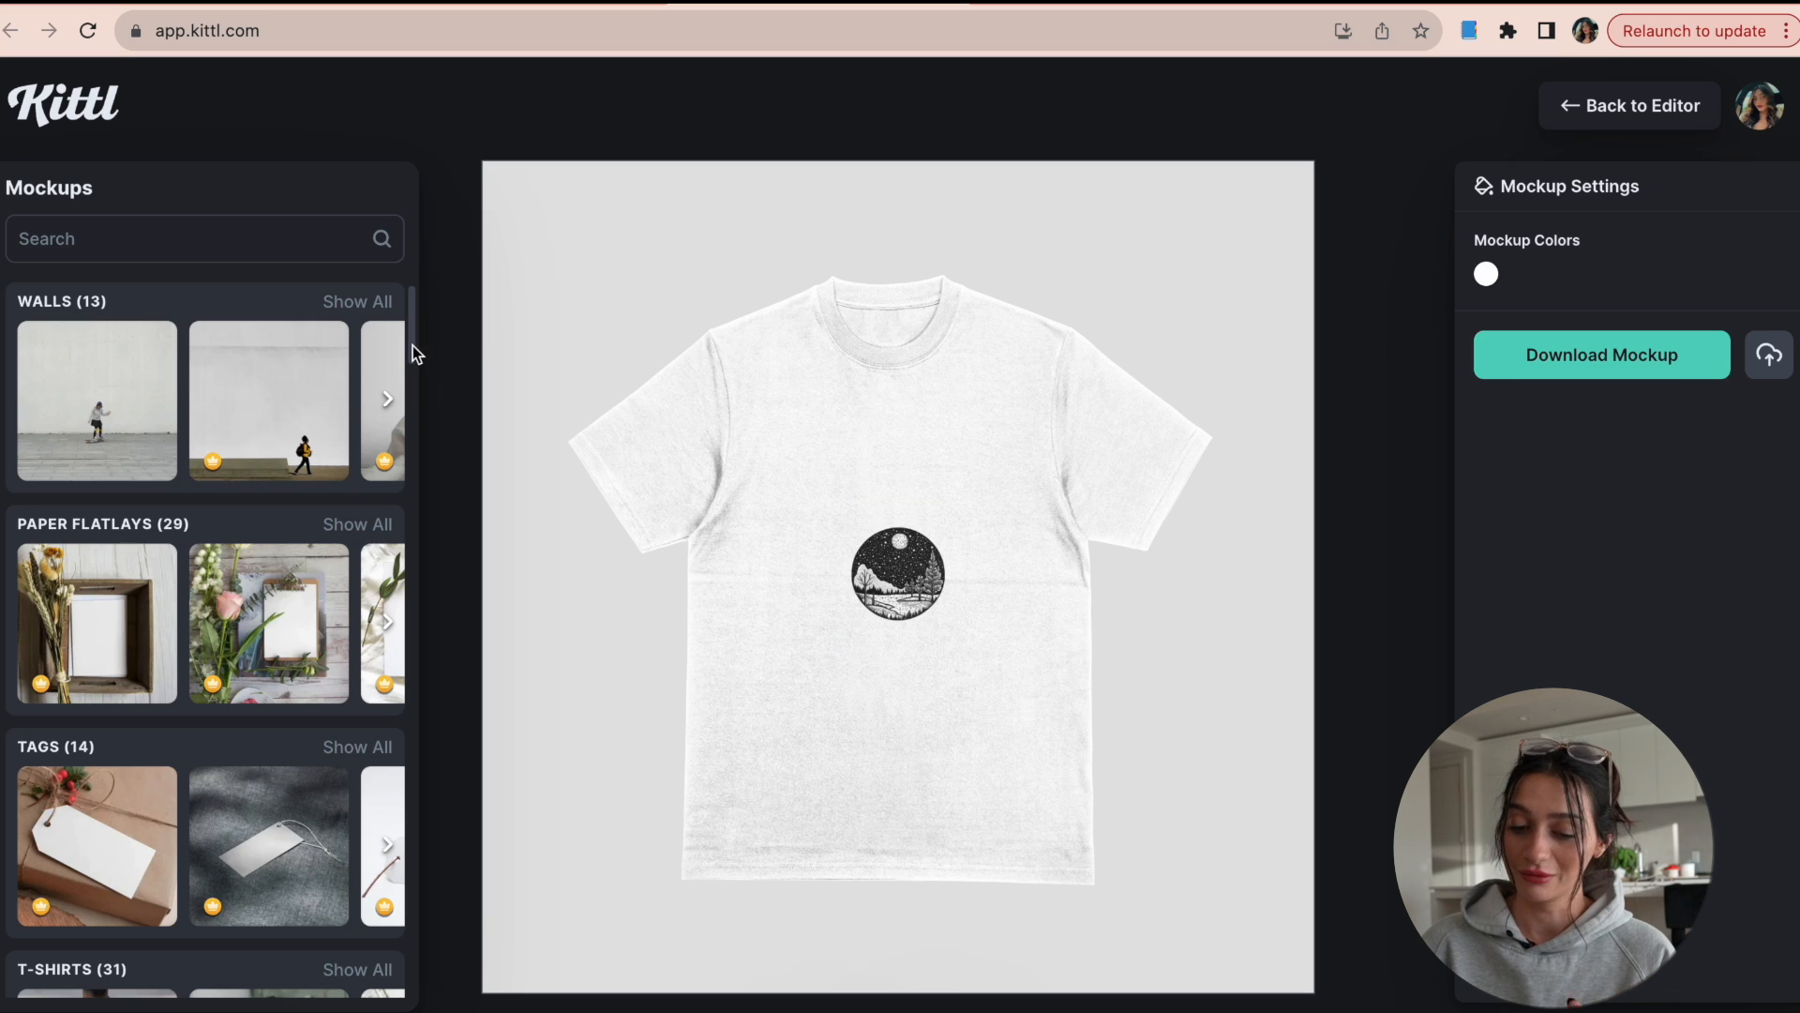
pyautogui.scroll(-3)
pyautogui.write('mug')
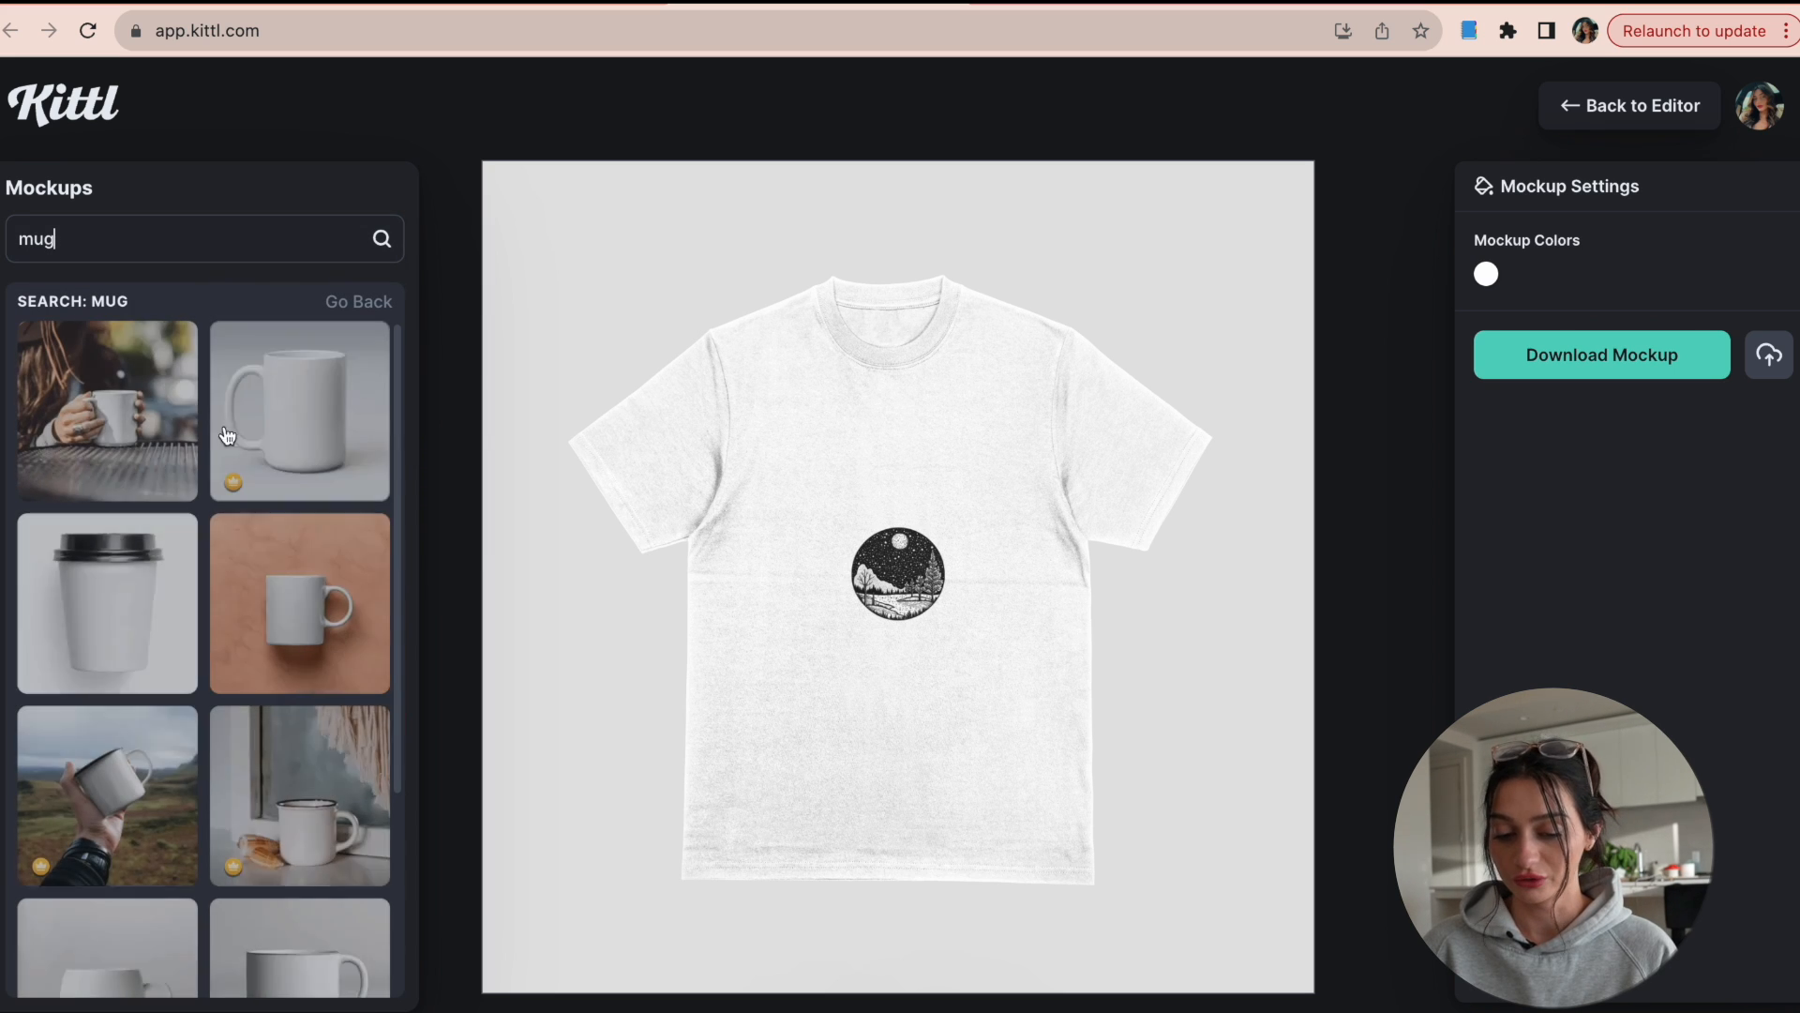
pyautogui.click(106, 796)
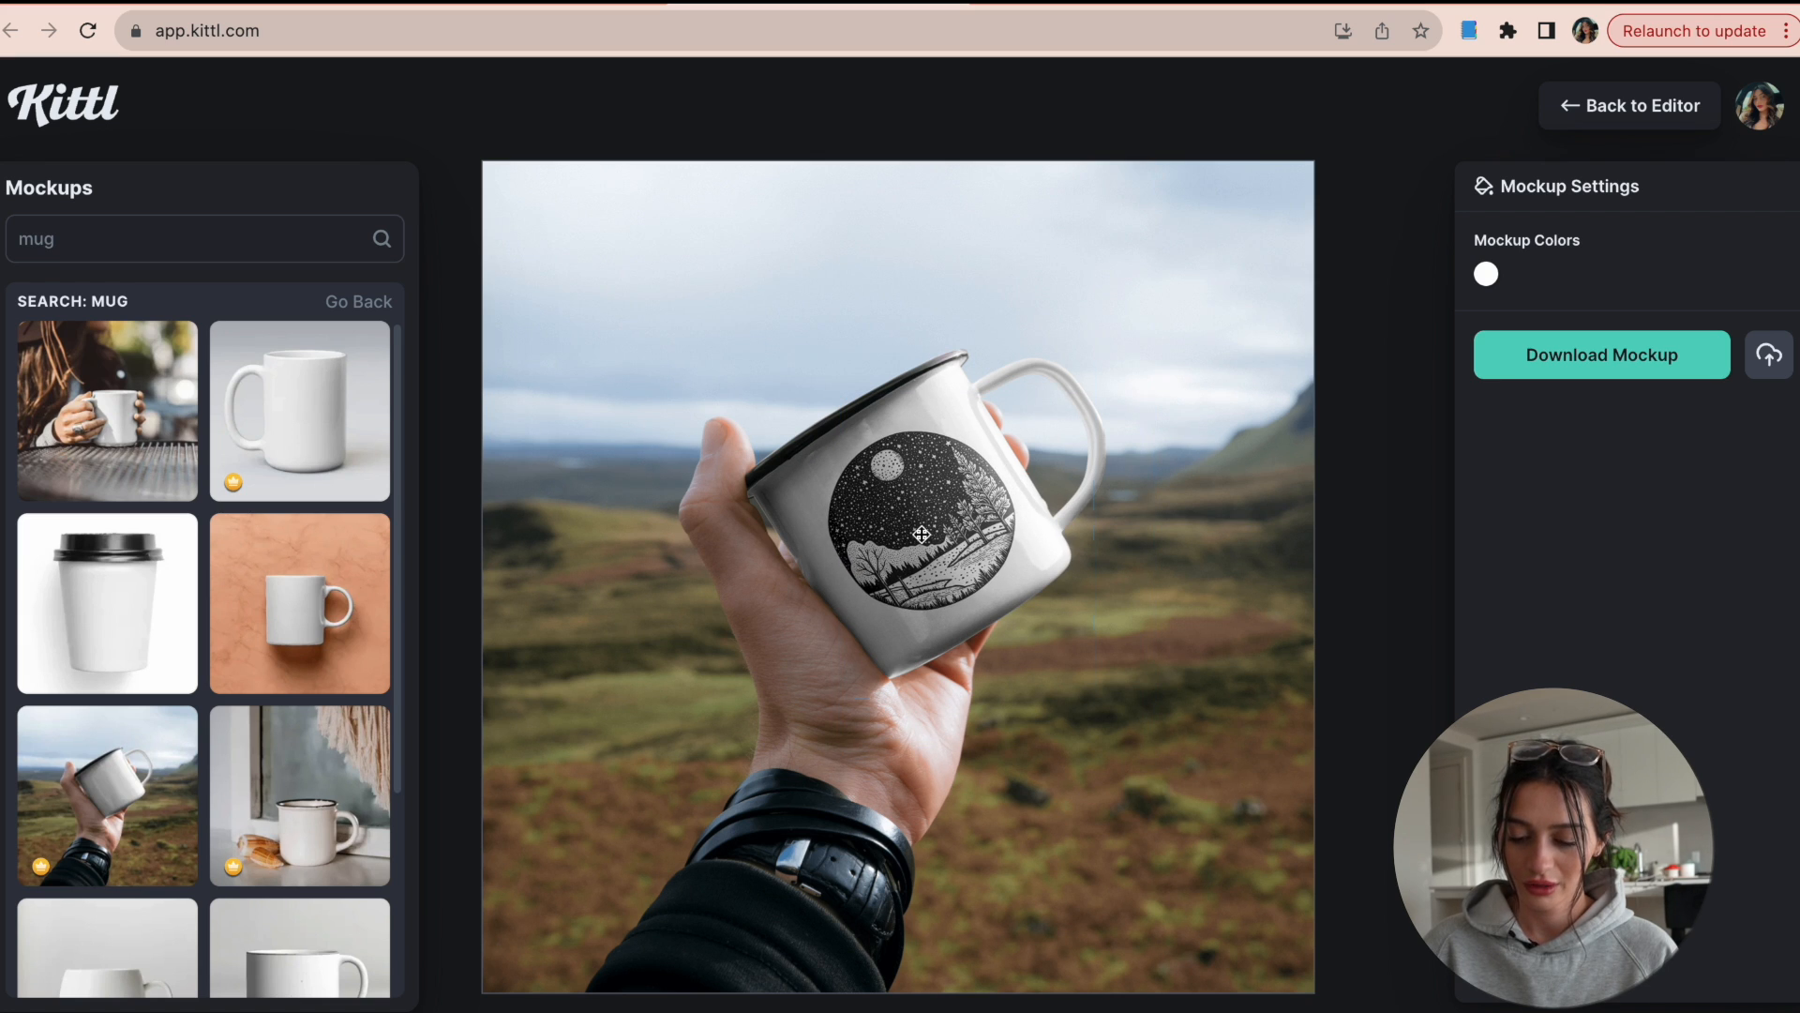
pyautogui.click(921, 534)
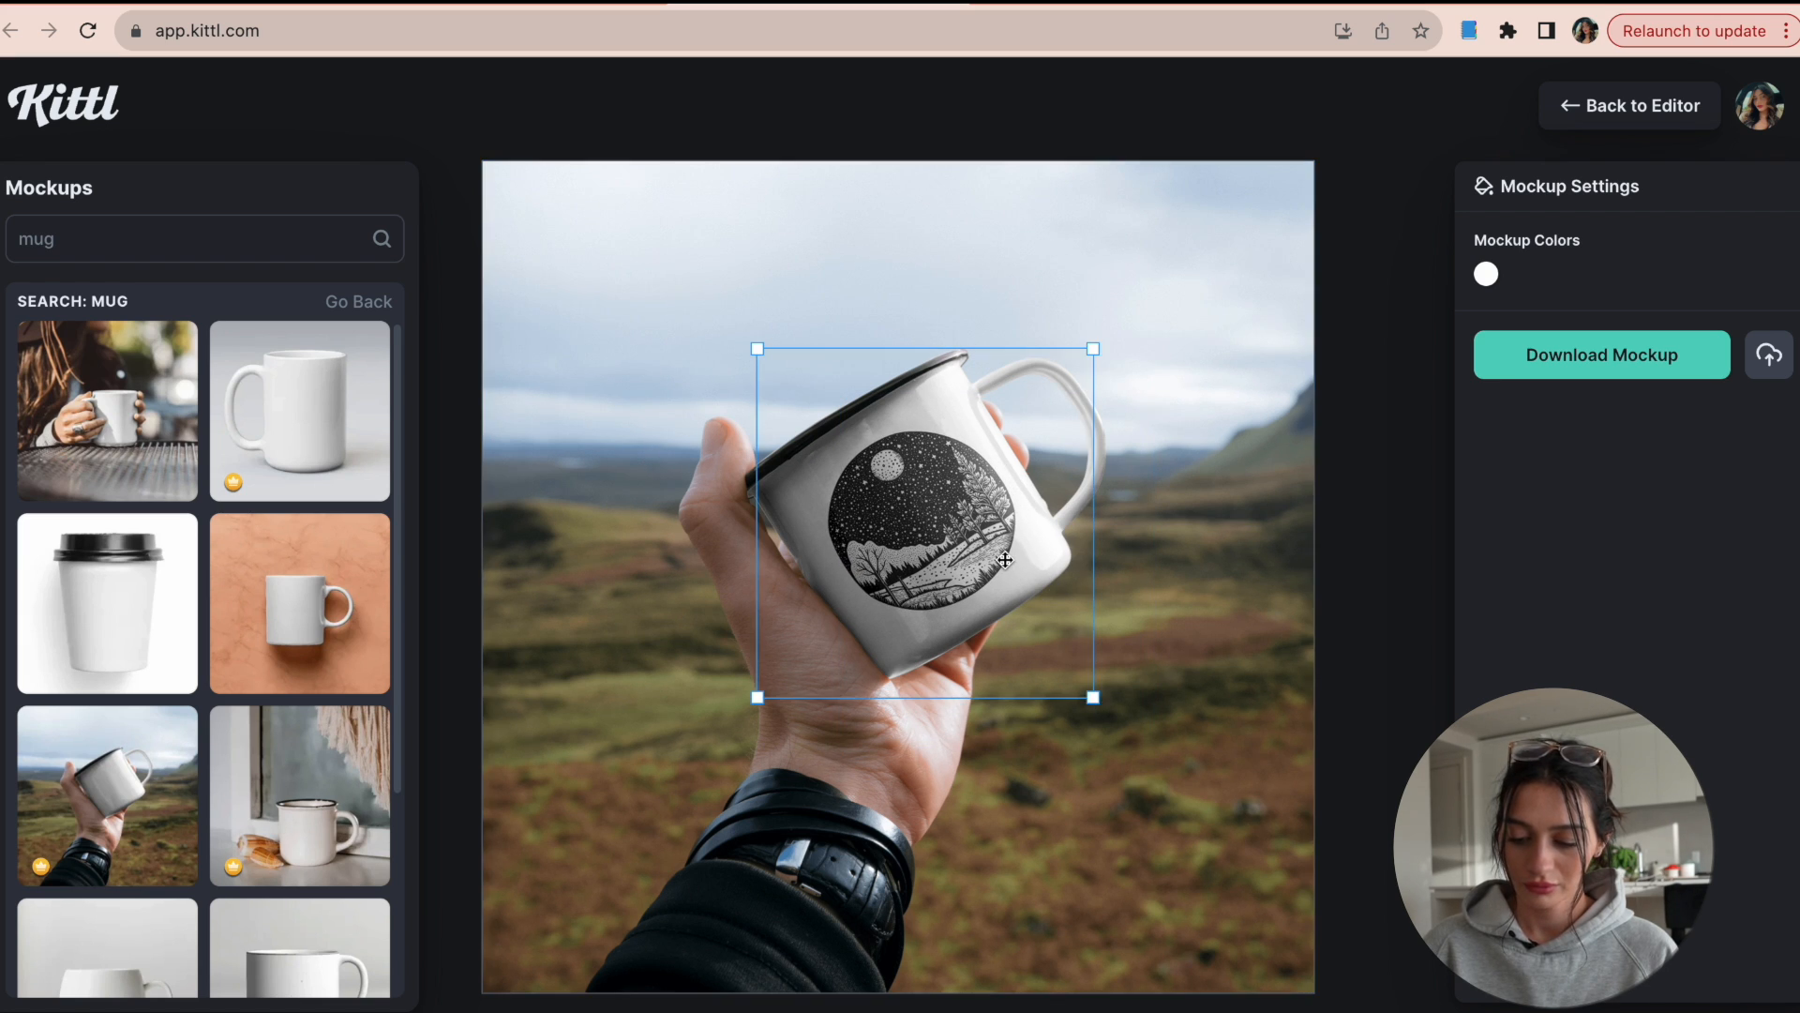